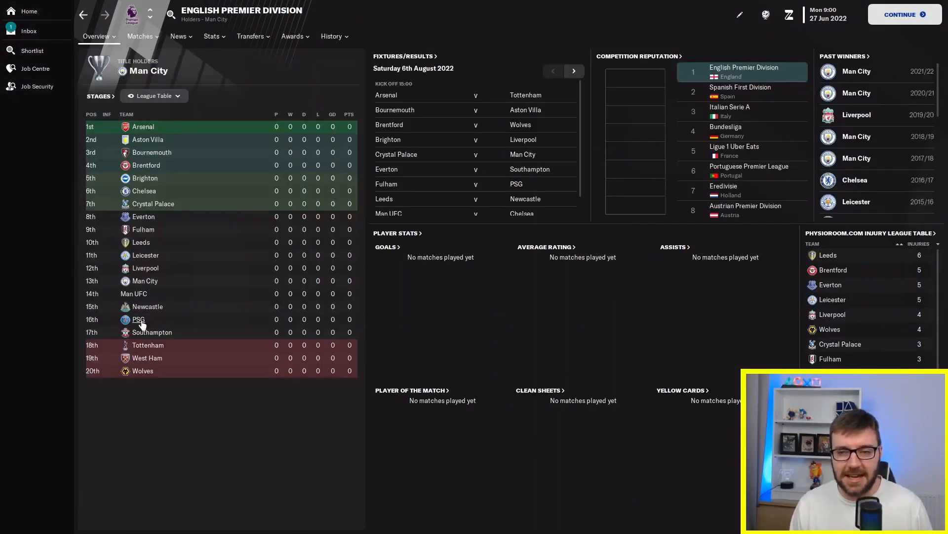
{"action": "mouse_move", "coordinate": [171, 328]}
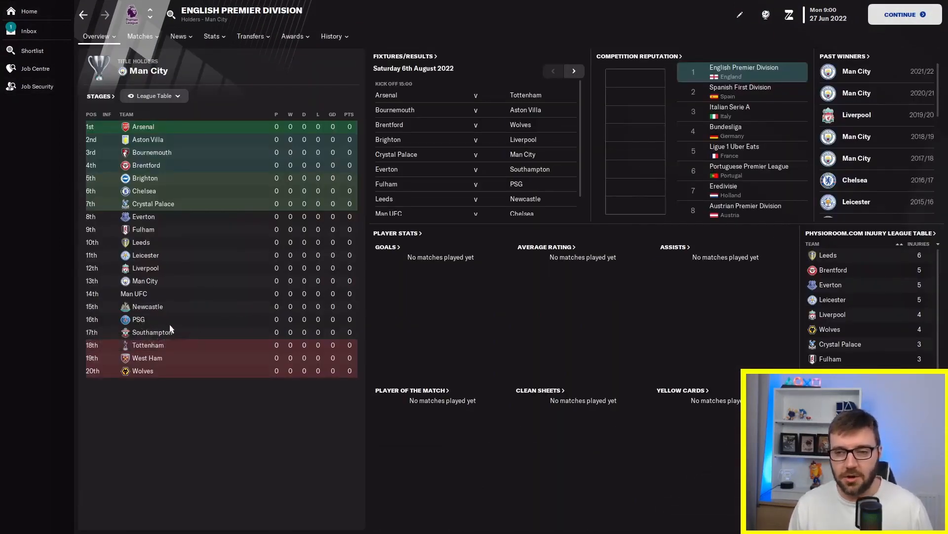
{"action": "mouse_move", "coordinate": [177, 320]}
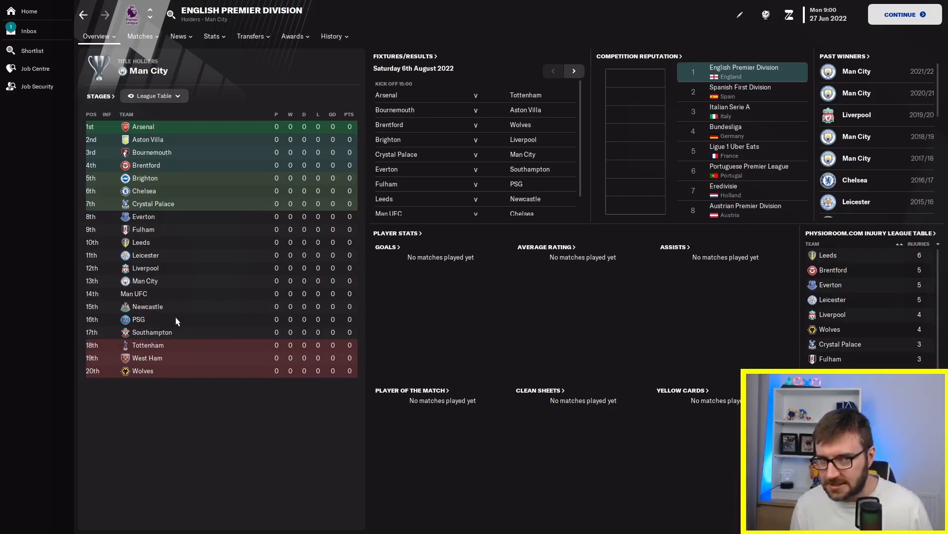
{"action": "mouse_move", "coordinate": [349, 261]}
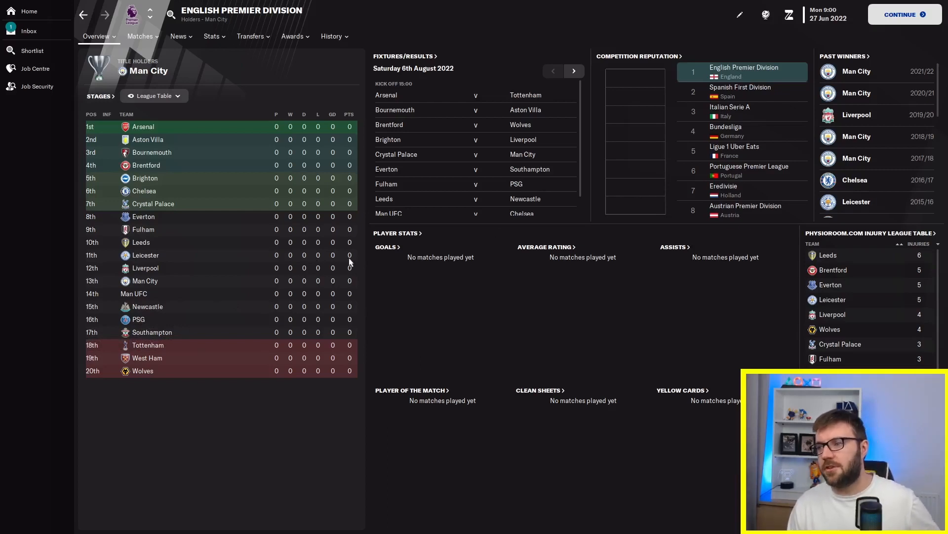
Bring up the Ligue 1 Uber Eats competition page from Competition Reputation
{"action": "left_click", "coordinate": [734, 150]}
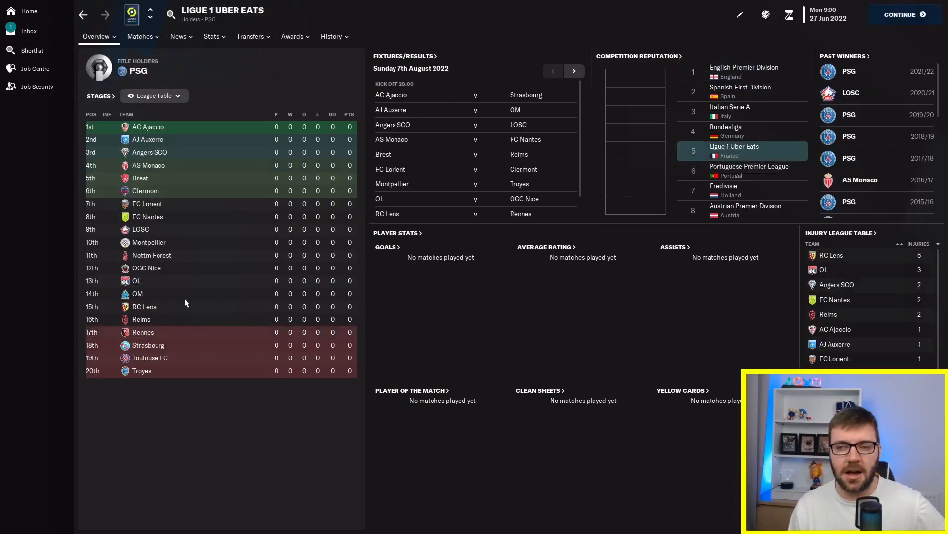
{"action": "mouse_move", "coordinate": [158, 263]}
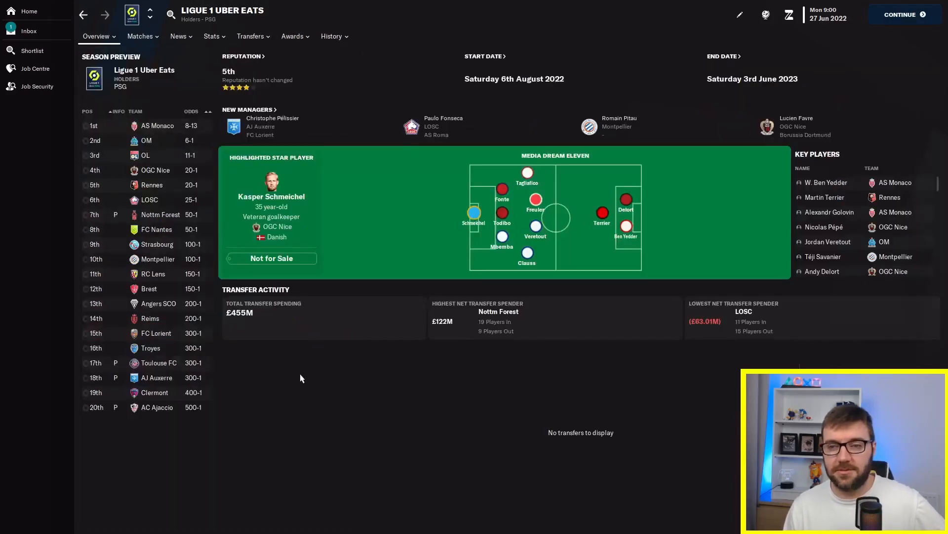
{"action": "mouse_move", "coordinate": [134, 228]}
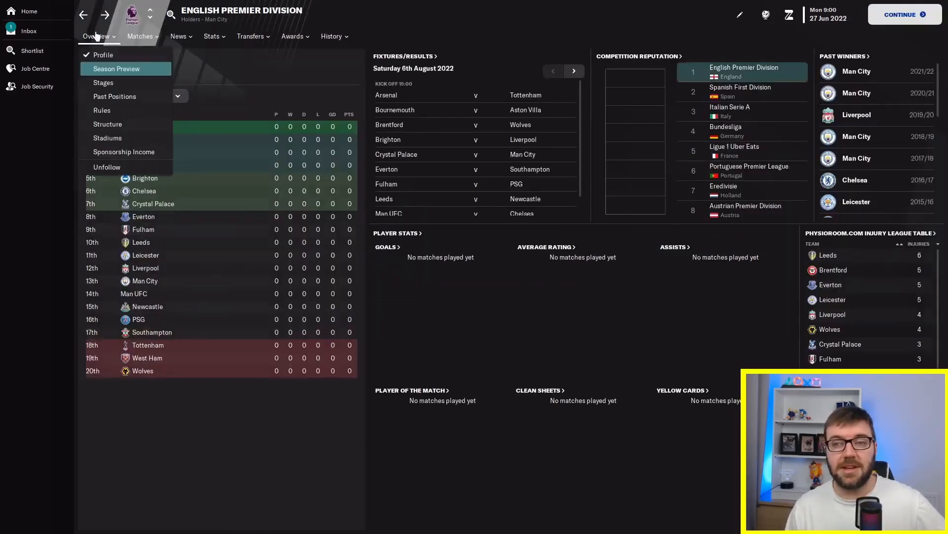
Show the Premier Division season preview with PSG third favourites at 11-2
{"action": "left_click", "coordinate": [117, 68]}
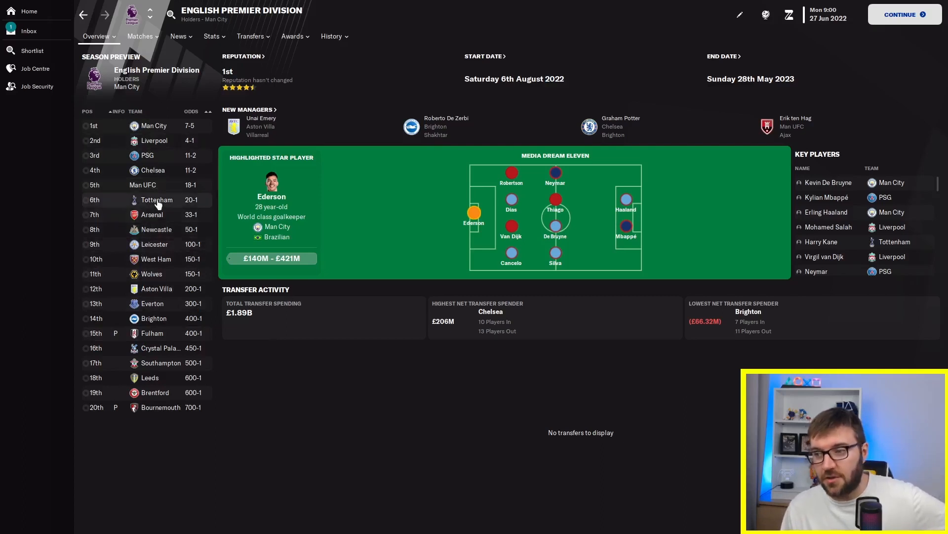
{"action": "mouse_move", "coordinate": [152, 174]}
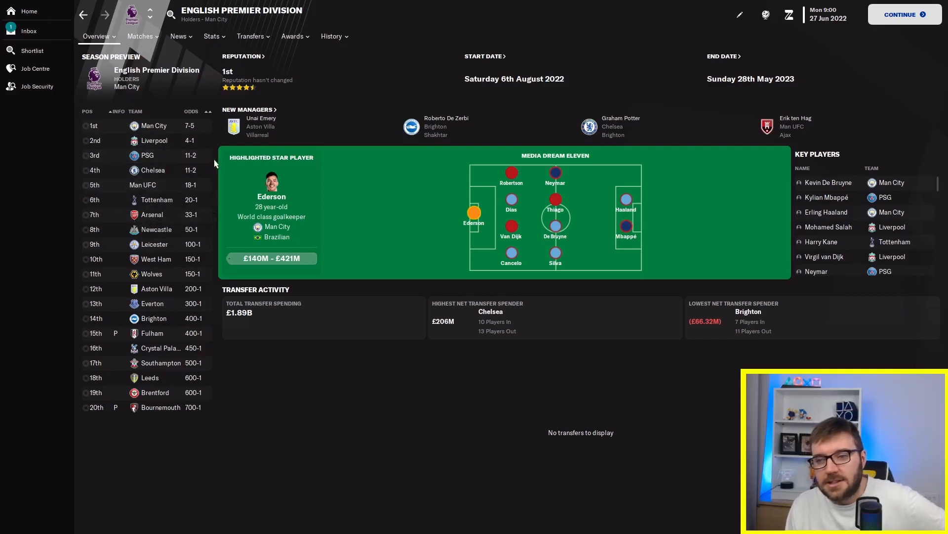
{"action": "mouse_move", "coordinate": [347, 380]}
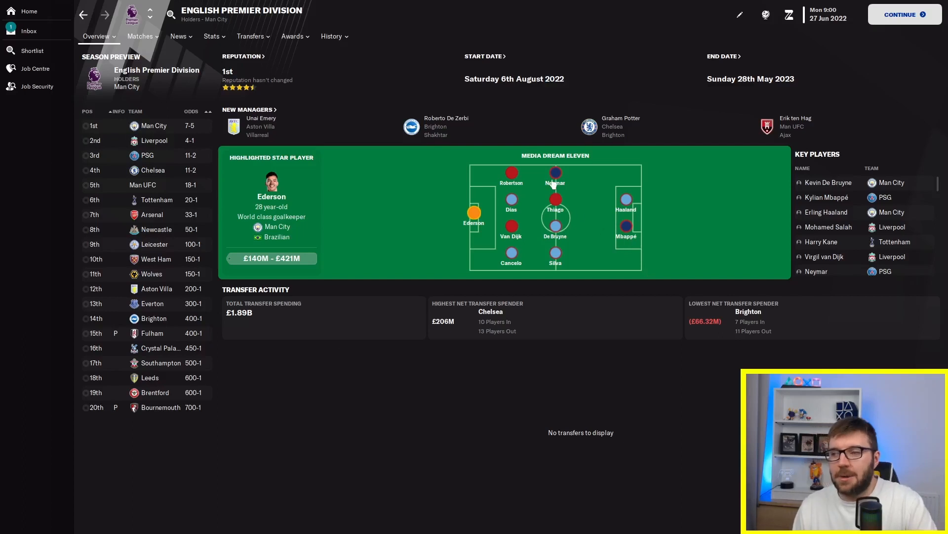
{"action": "mouse_move", "coordinate": [564, 310]}
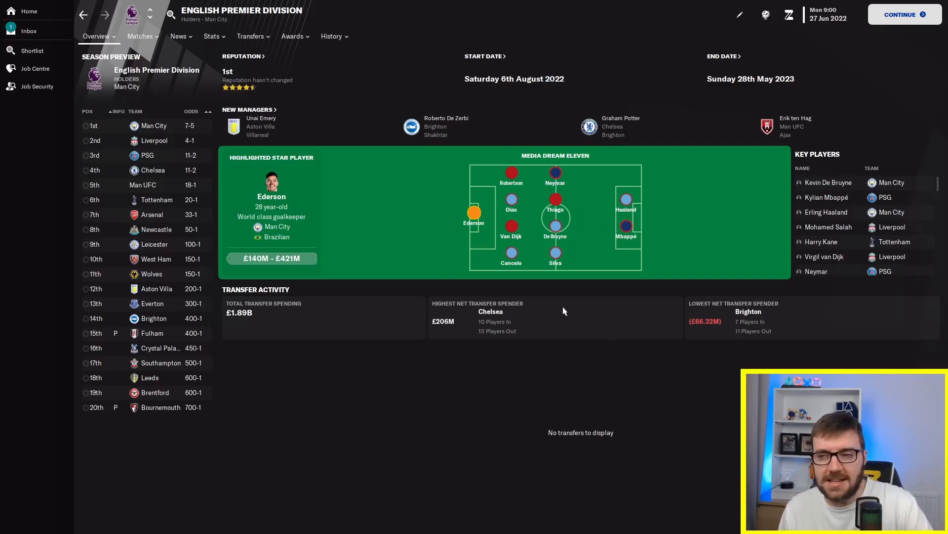
{"action": "mouse_move", "coordinate": [405, 333]}
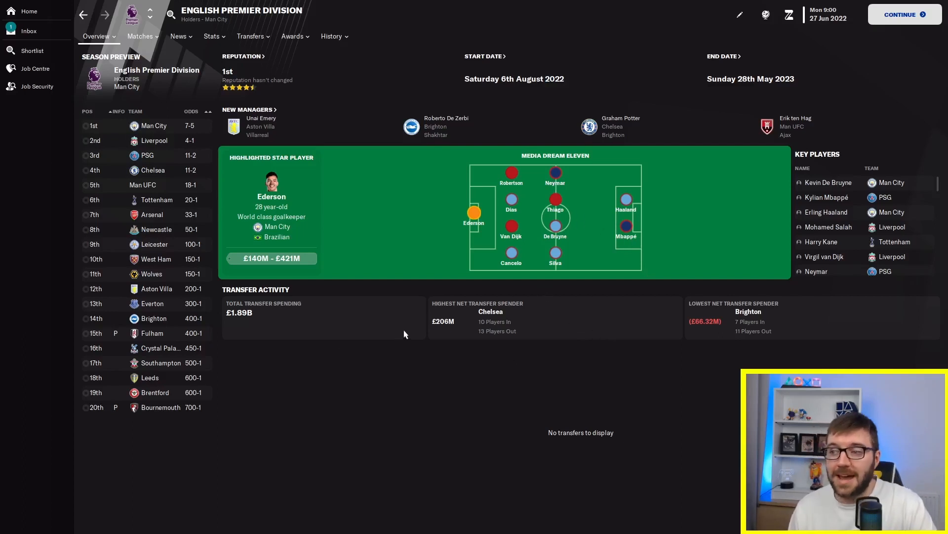
{"action": "mouse_move", "coordinate": [394, 326]}
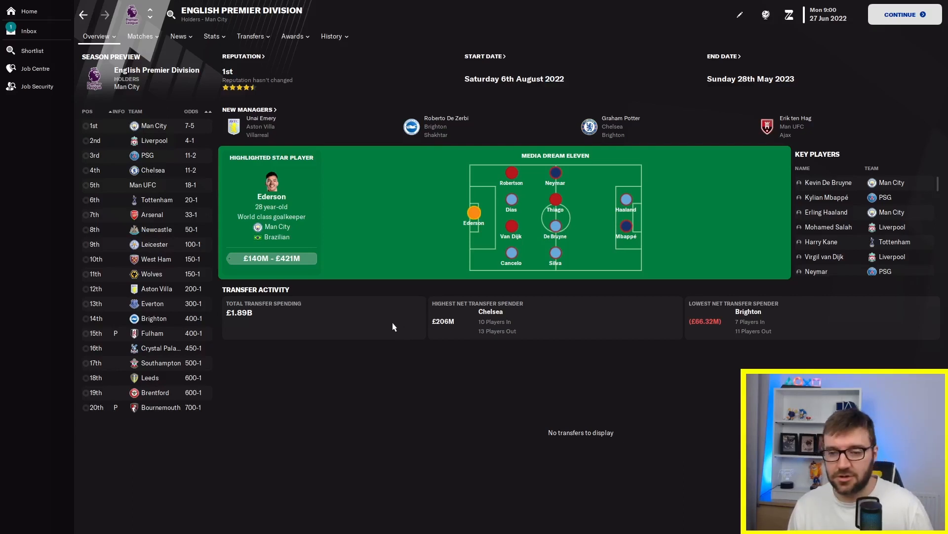
{"action": "mouse_move", "coordinate": [303, 388]}
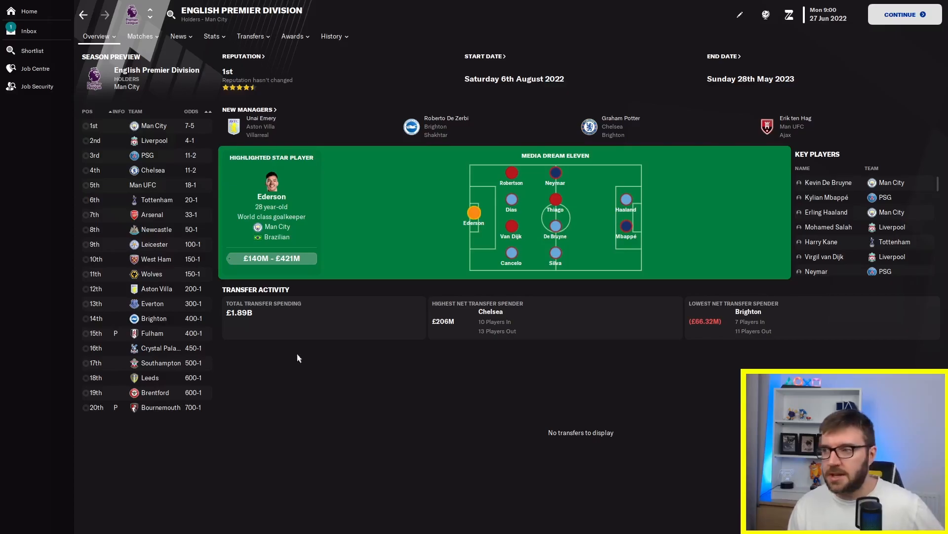
Advance the save to 27 June 2023 and show the previous season's Premier Division standings
{"action": "left_click", "coordinate": [904, 14]}
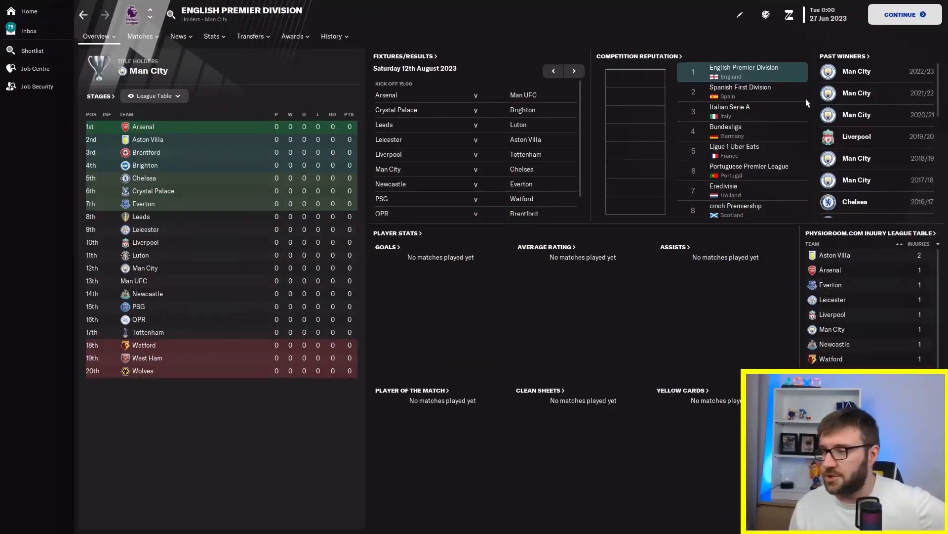
{"action": "mouse_move", "coordinate": [225, 113]}
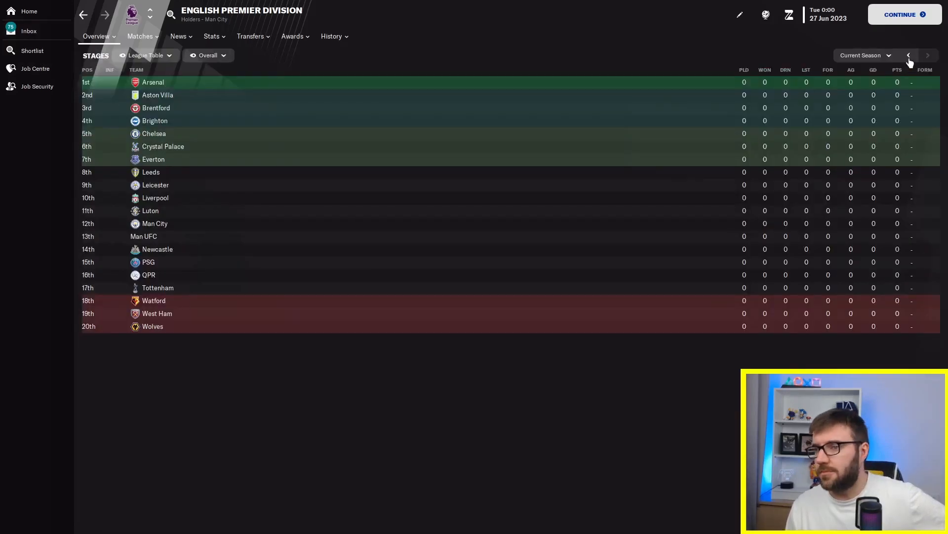
{"action": "left_click", "coordinate": [909, 56]}
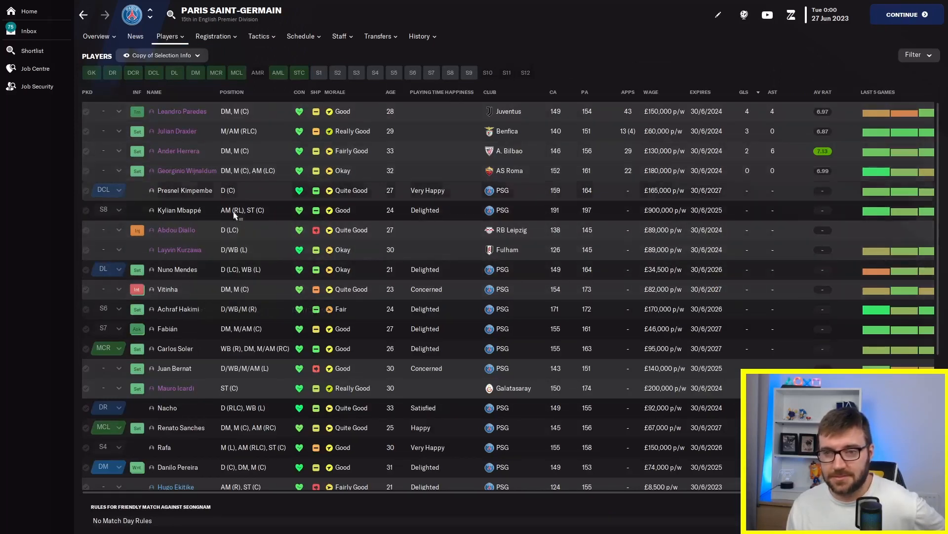
{"action": "mouse_move", "coordinate": [193, 224]}
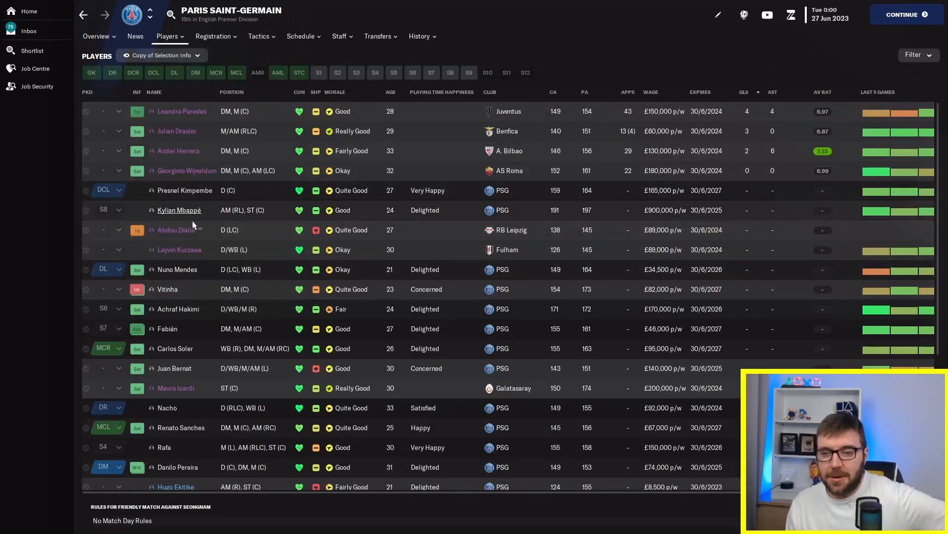
Scroll the PSG squad and check Donnarumma's transfer-listed-by-request status
{"action": "scroll", "scroll_direction": "down", "scroll_amount": 3}
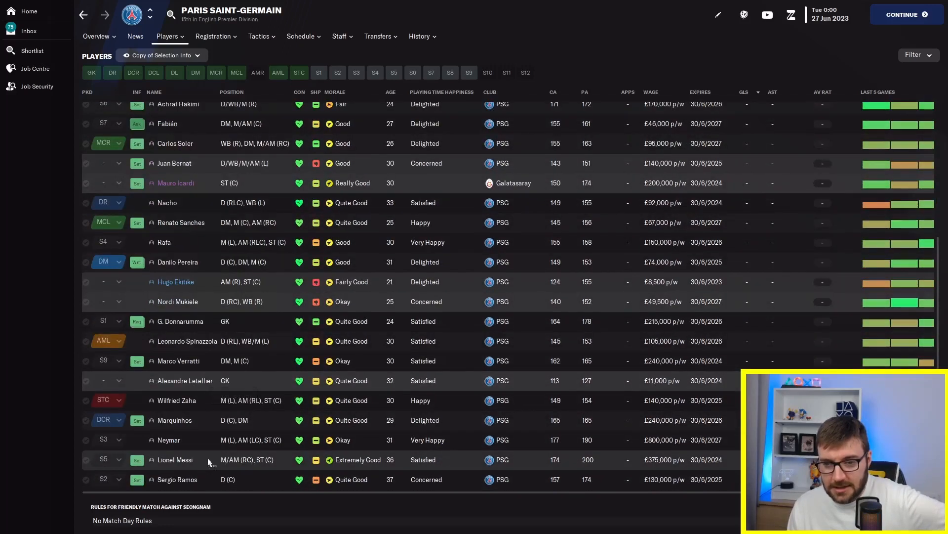
{"action": "mouse_move", "coordinate": [279, 360]}
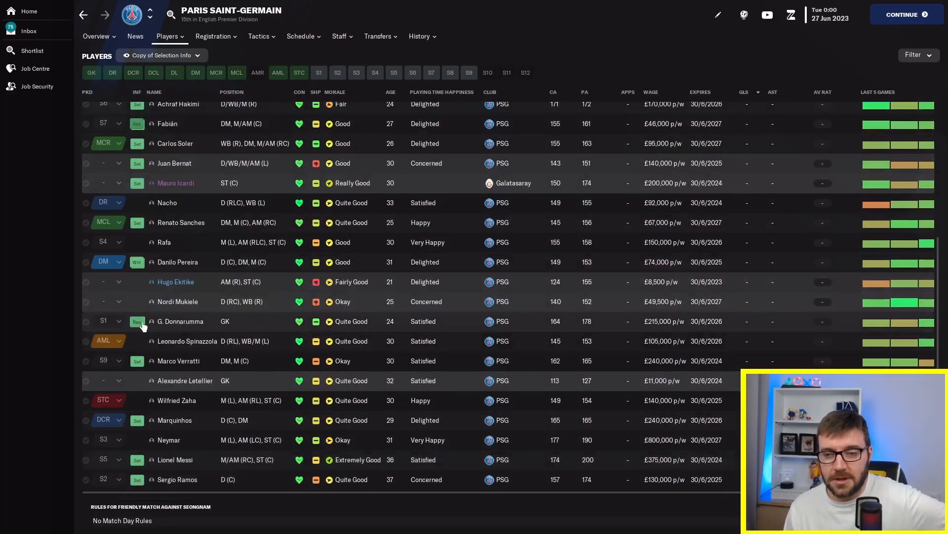
{"action": "mouse_move", "coordinate": [136, 321]}
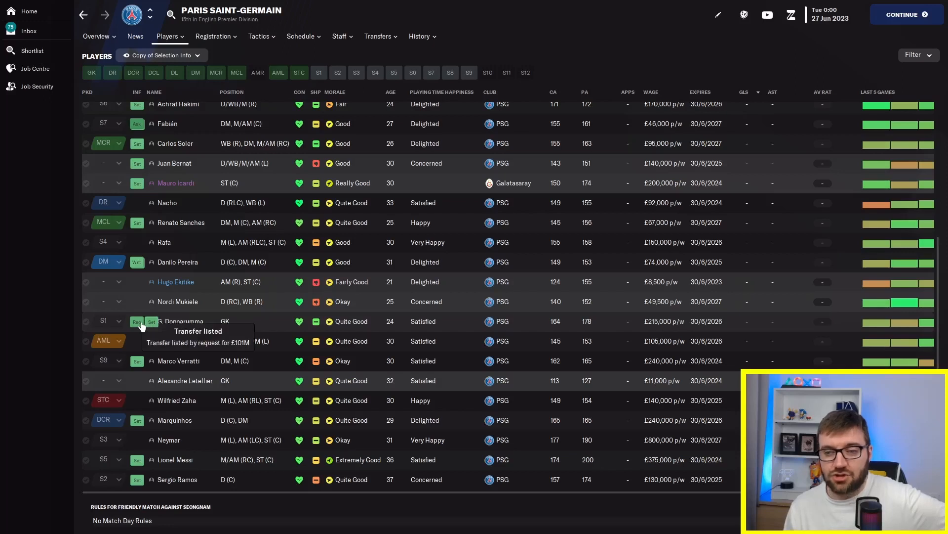
{"action": "mouse_move", "coordinate": [600, 422]}
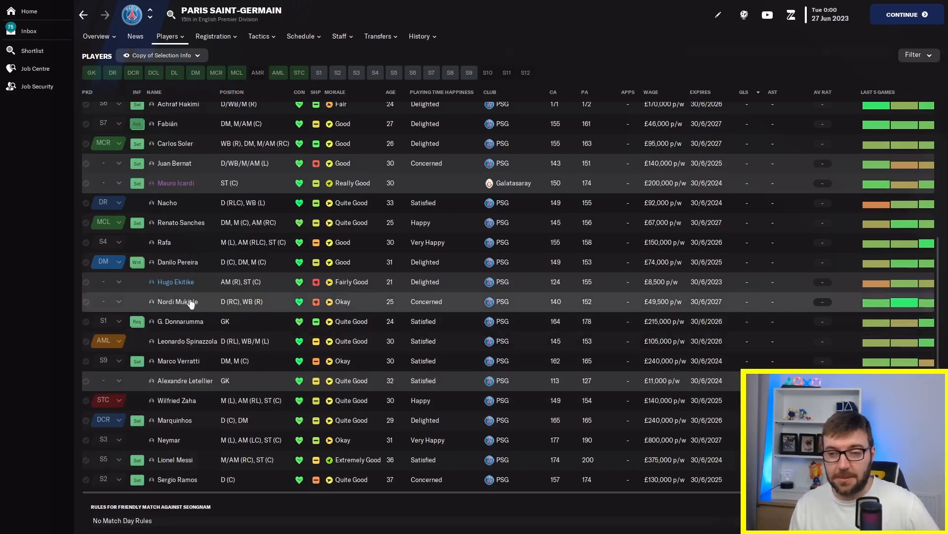
{"action": "left_click", "coordinate": [177, 301]}
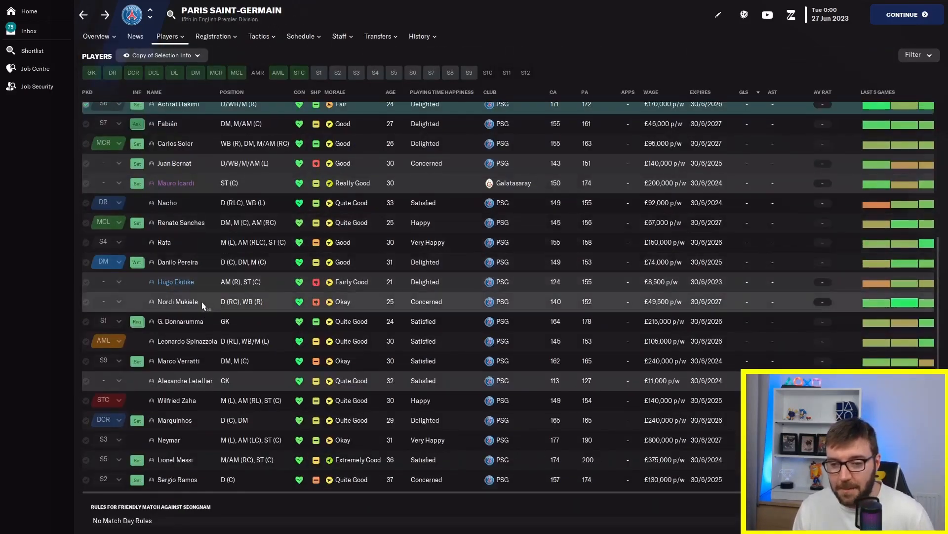
{"action": "scroll", "scroll_direction": "up", "scroll_amount": 3}
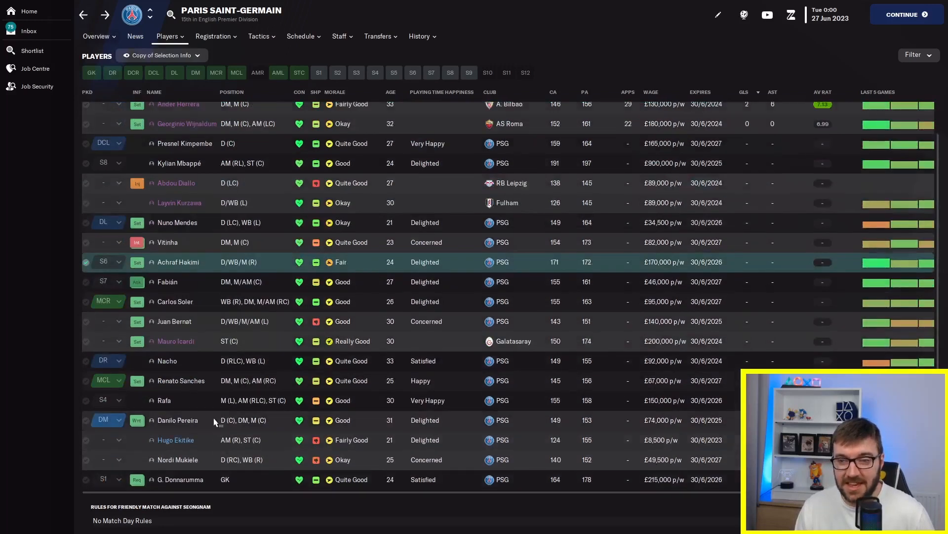
{"action": "mouse_move", "coordinate": [137, 281]}
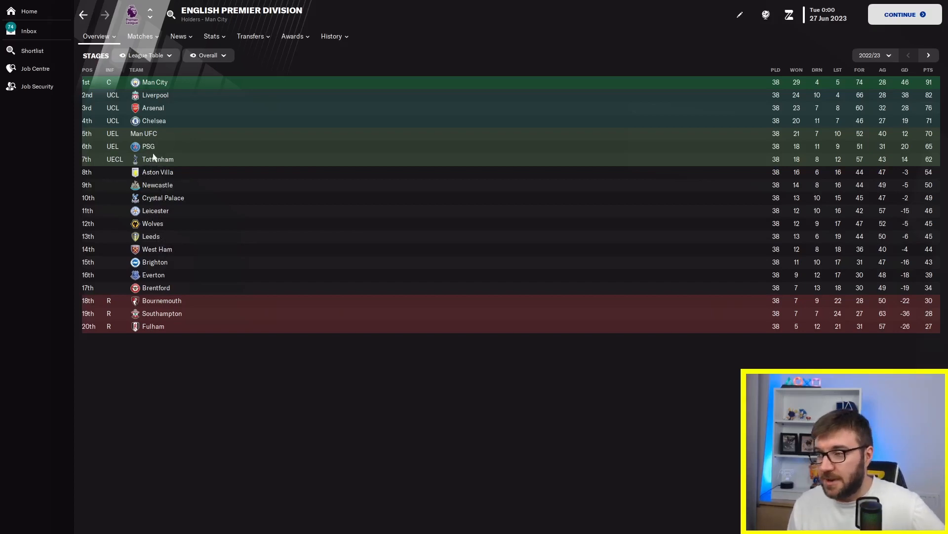
{"action": "mouse_move", "coordinate": [163, 147]}
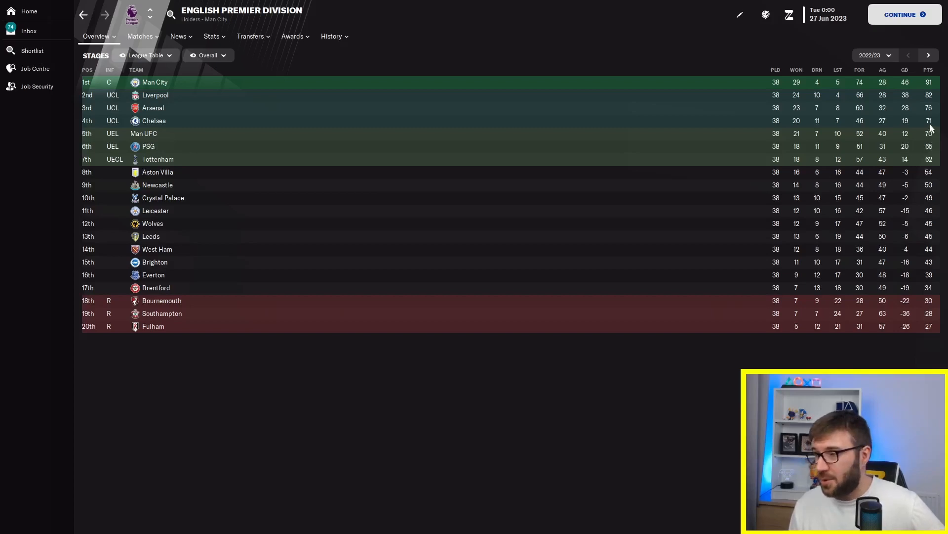
{"action": "mouse_move", "coordinate": [416, 247]}
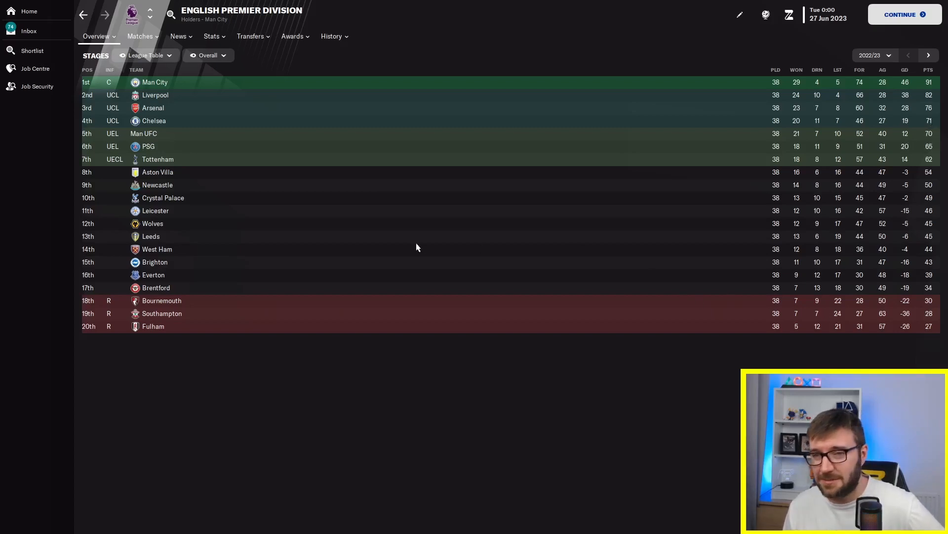
{"action": "mouse_move", "coordinate": [215, 190]}
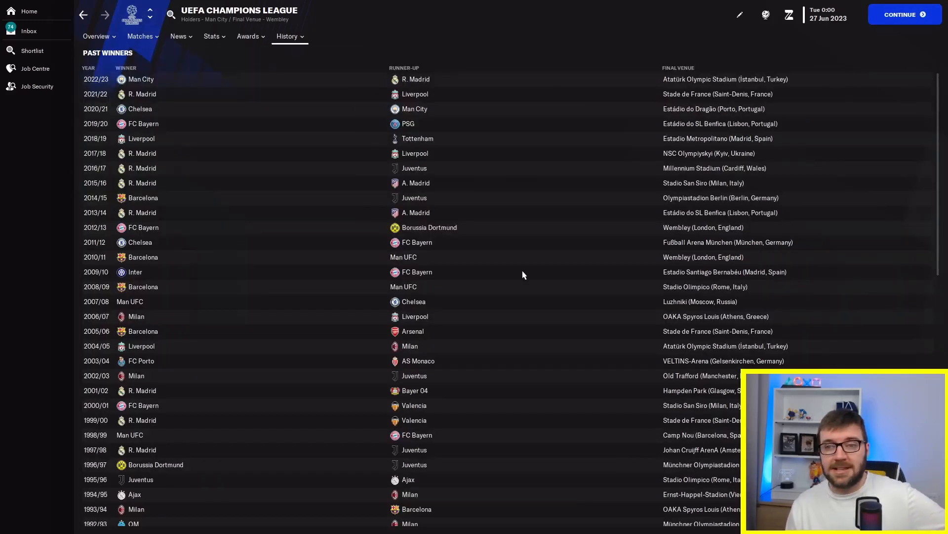
{"action": "mouse_move", "coordinate": [173, 129]}
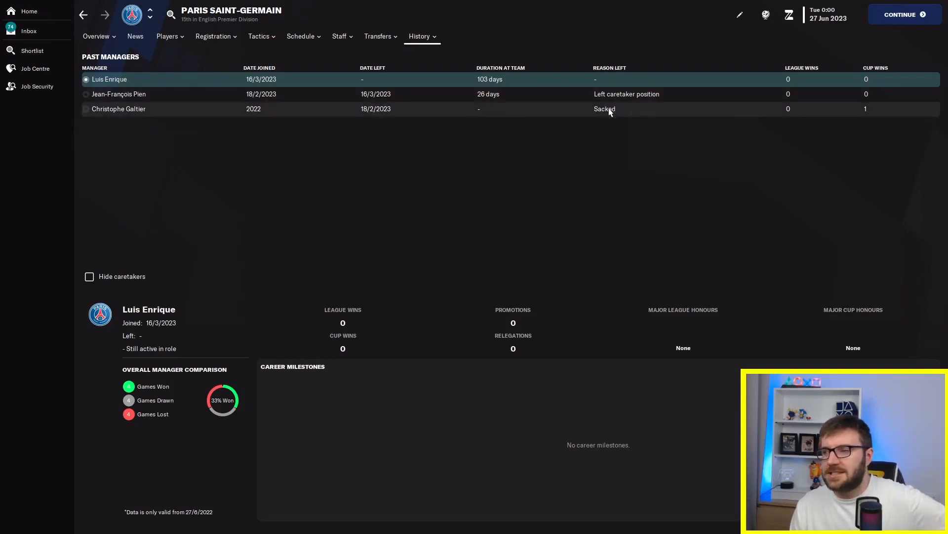
{"action": "mouse_move", "coordinate": [372, 118]}
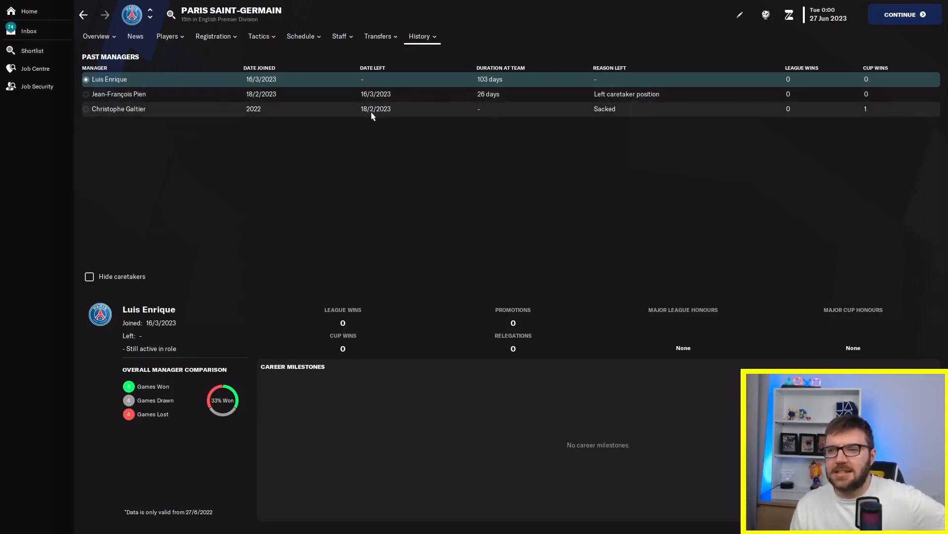
{"action": "mouse_move", "coordinate": [481, 113]}
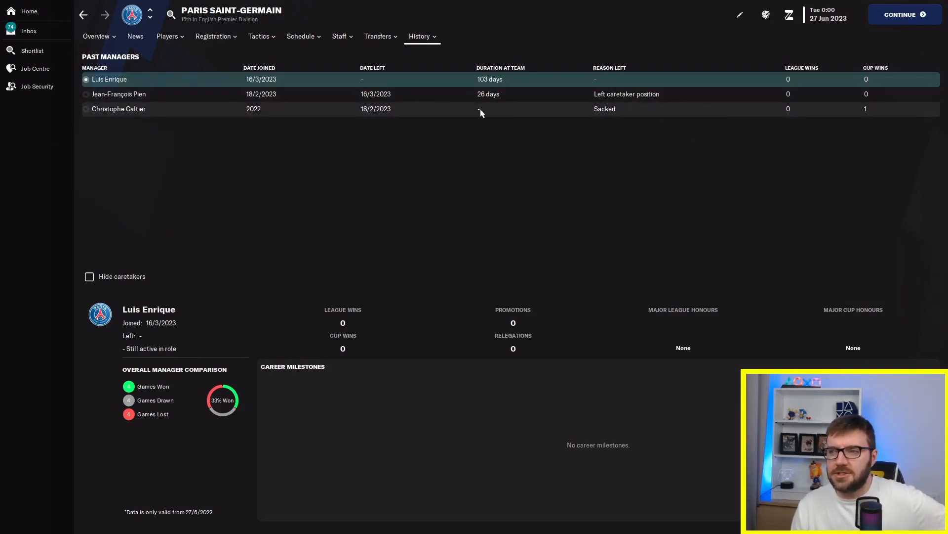
{"action": "mouse_move", "coordinate": [487, 114]}
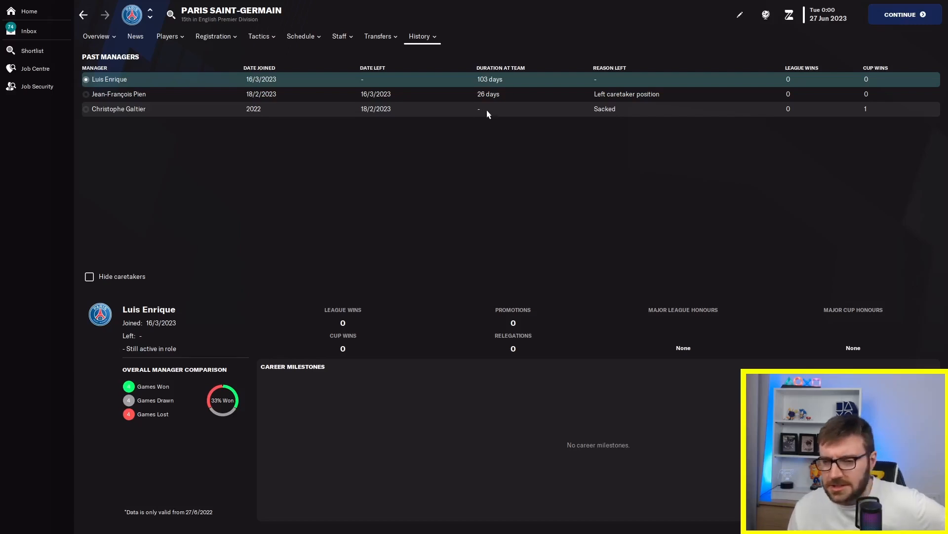
{"action": "mouse_move", "coordinate": [867, 111]}
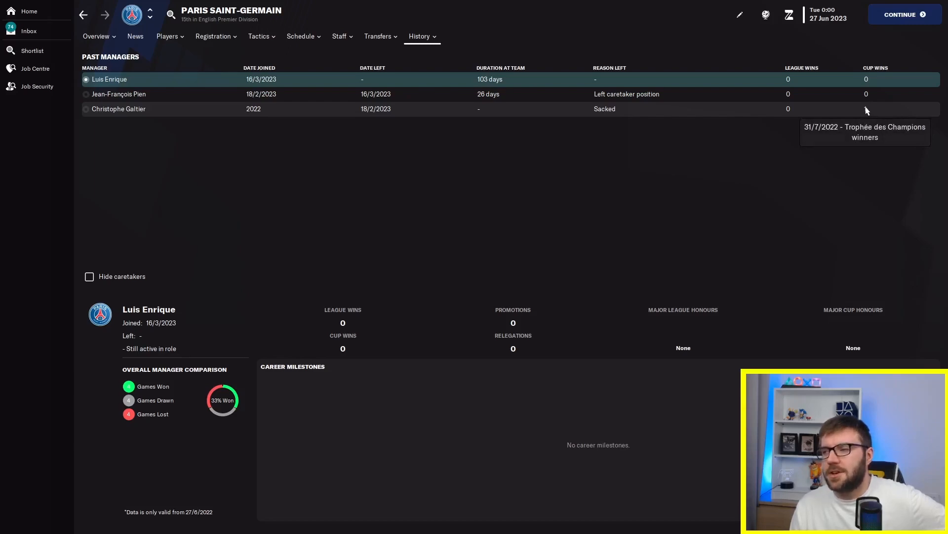
Show PSG's 2022/23 fixtures including the Trophée des Champions win over Nantes
{"action": "left_click", "coordinate": [301, 36]}
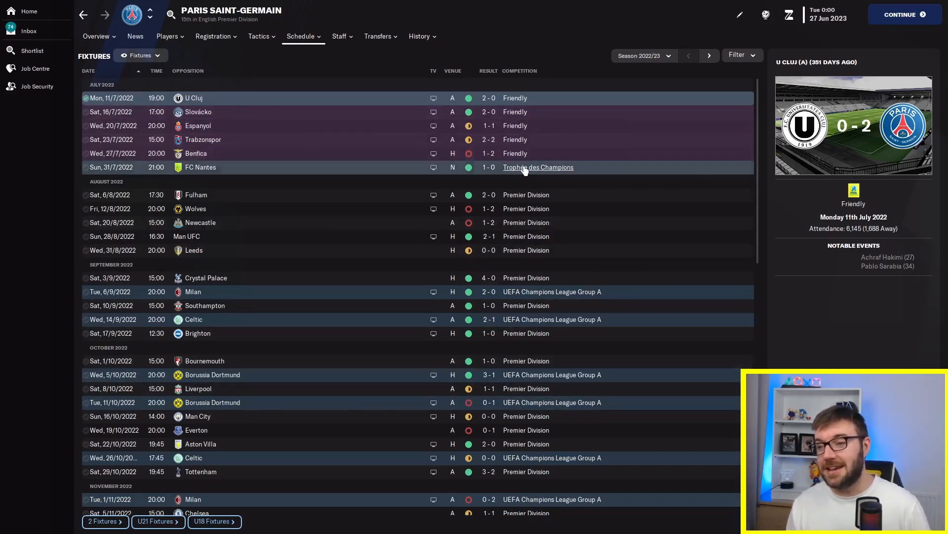
{"action": "mouse_move", "coordinate": [371, 186]}
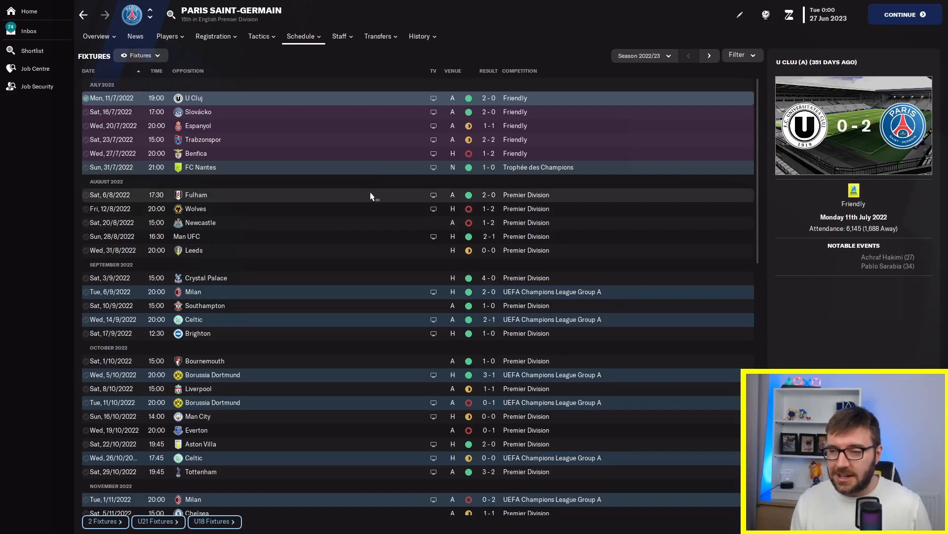
{"action": "mouse_move", "coordinate": [530, 208]}
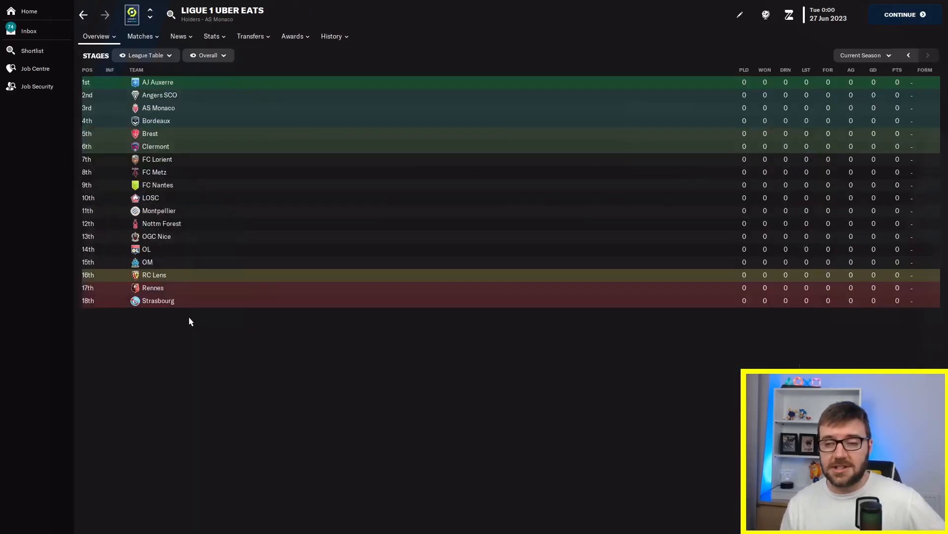
Show the completed 2022/23 Ligue 1 table with AS Monaco champions on 82 points
{"action": "left_click", "coordinate": [908, 55]}
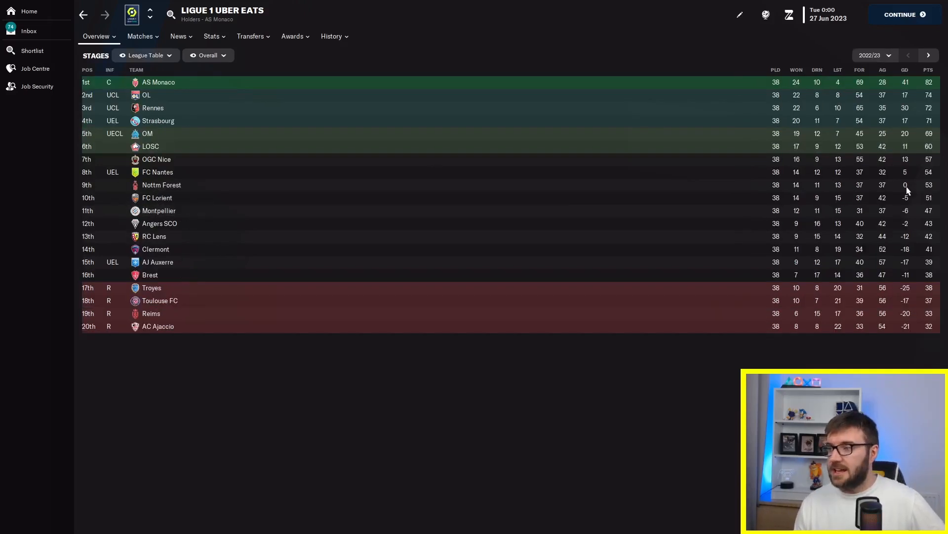
{"action": "mouse_move", "coordinate": [885, 188]}
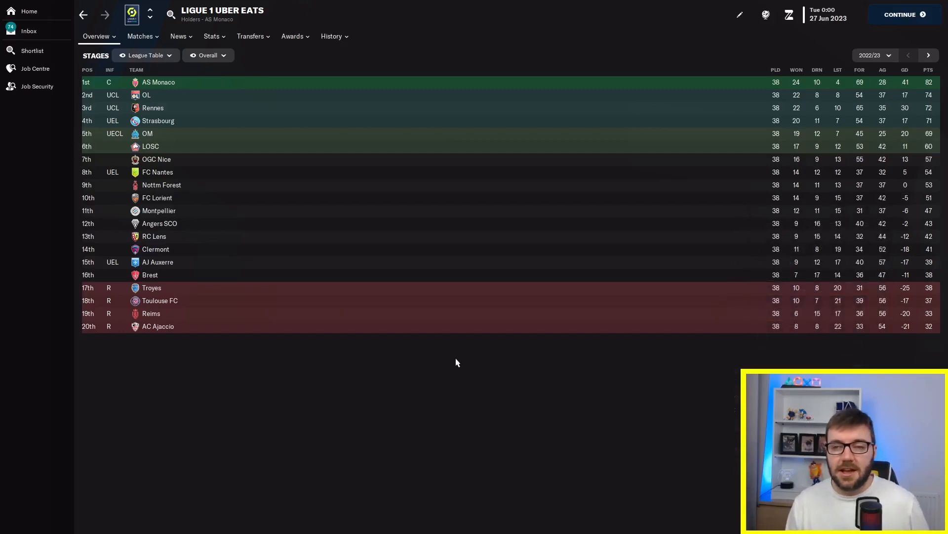
{"action": "mouse_move", "coordinate": [439, 365]}
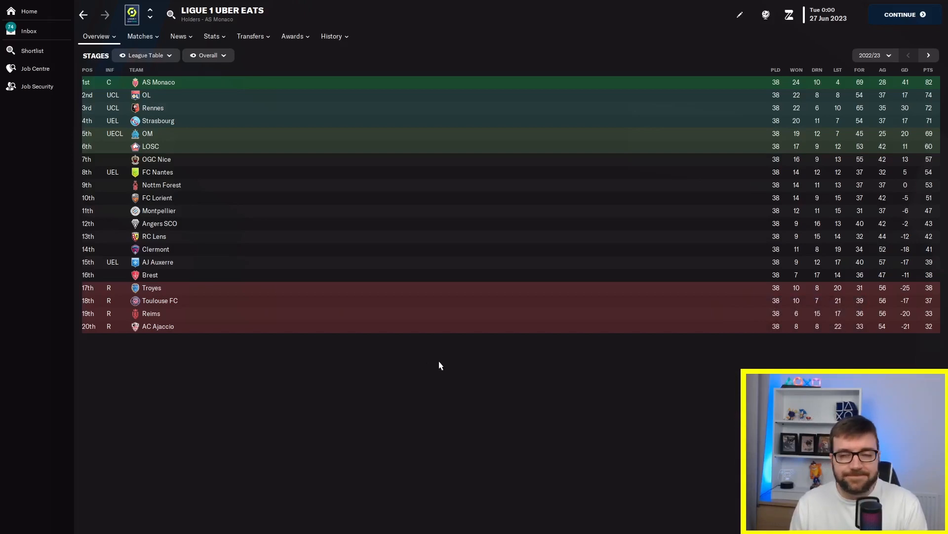
{"action": "mouse_move", "coordinate": [405, 361]}
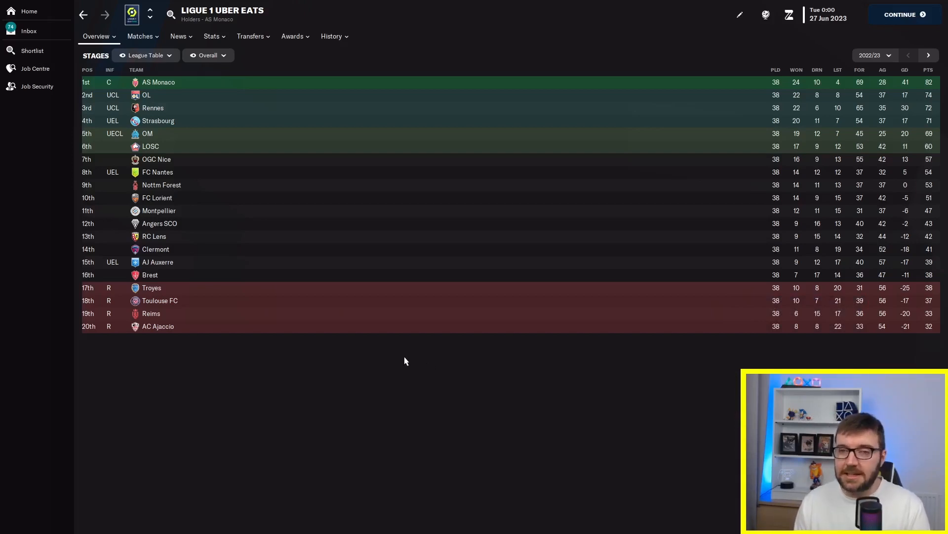
{"action": "mouse_move", "coordinate": [45, 11]}
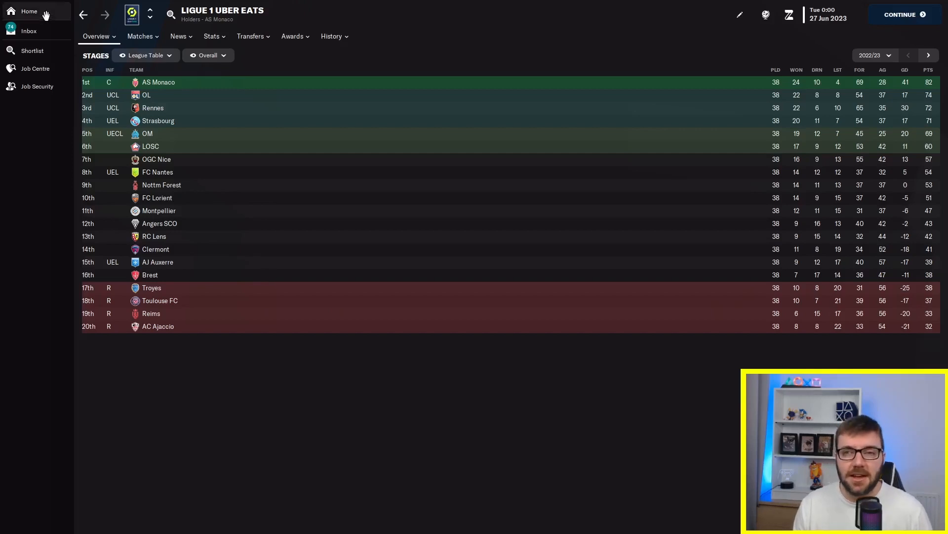
{"action": "mouse_move", "coordinate": [29, 11]}
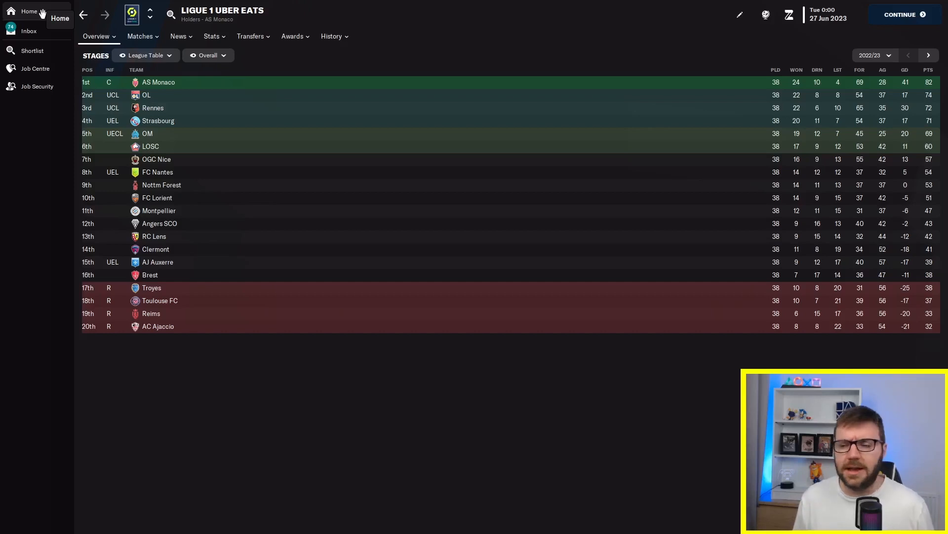
{"action": "mouse_move", "coordinate": [70, 225]}
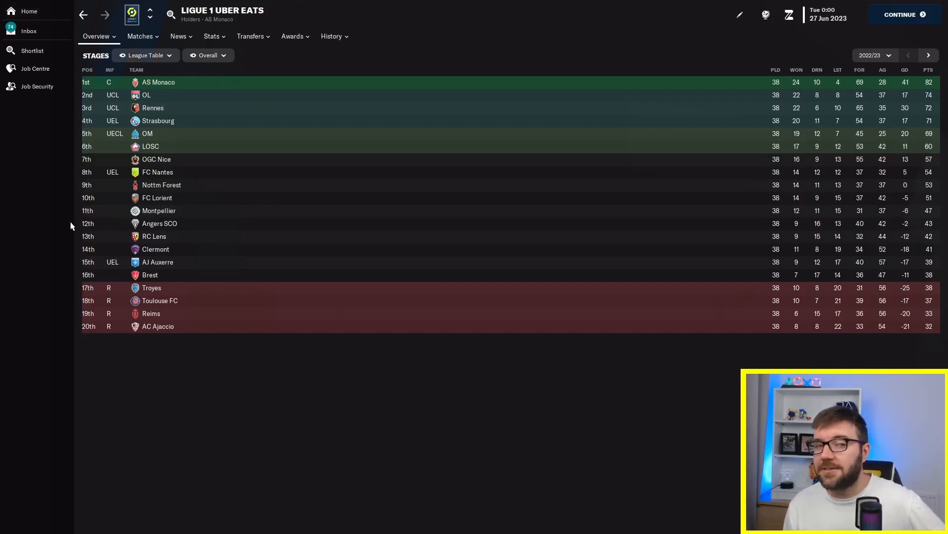
{"action": "mouse_move", "coordinate": [211, 417]}
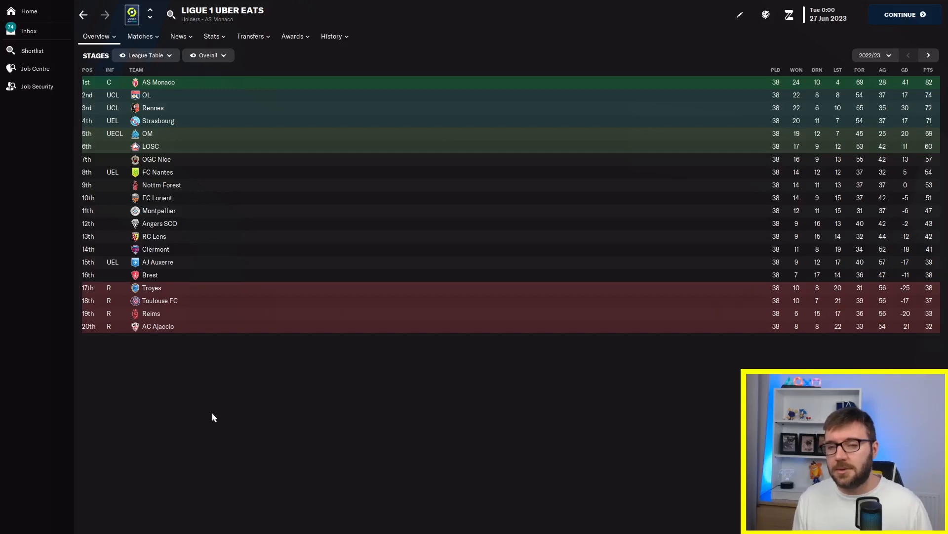
{"action": "mouse_move", "coordinate": [225, 419]}
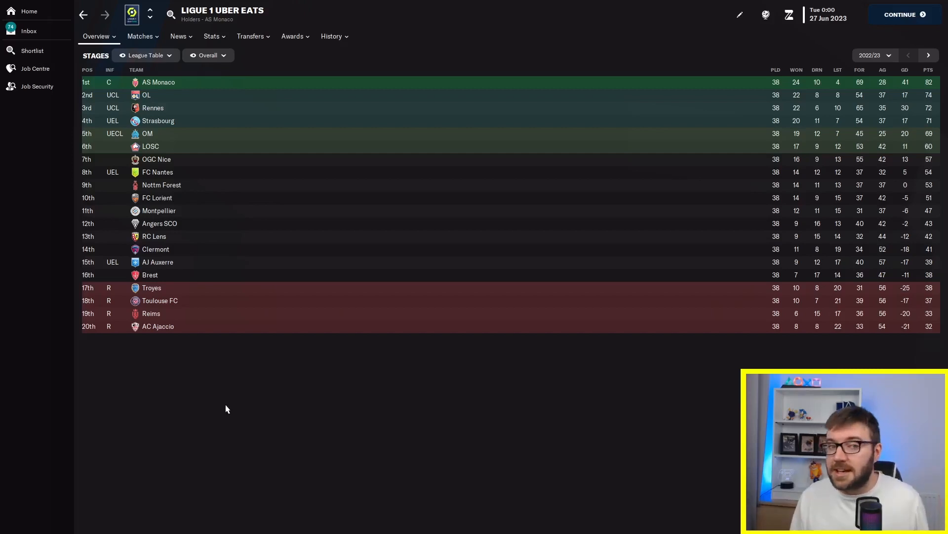
{"action": "mouse_move", "coordinate": [214, 398]}
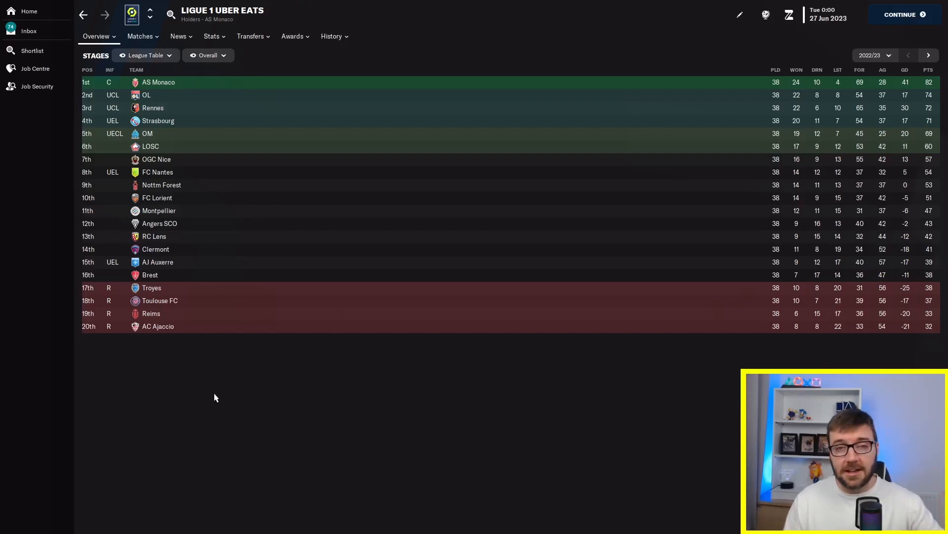
{"action": "mouse_move", "coordinate": [217, 354]}
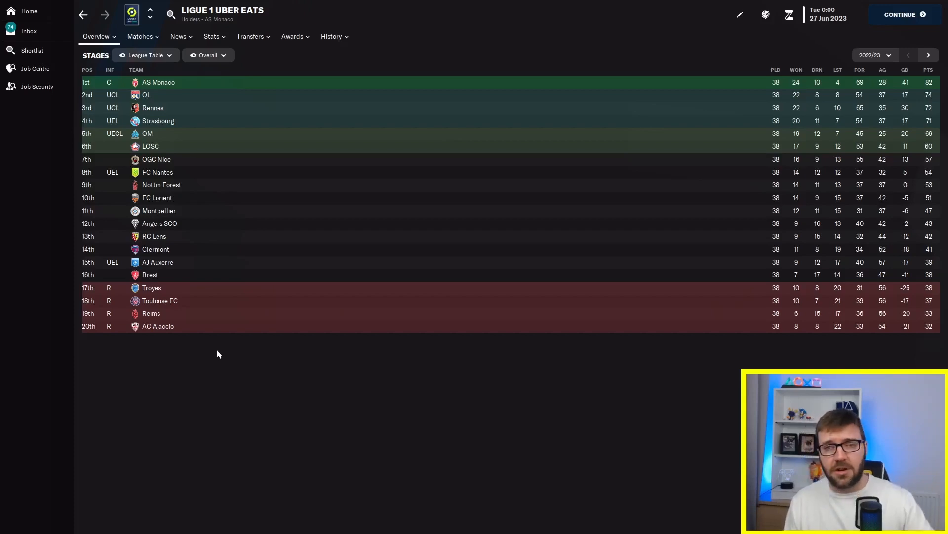
{"action": "mouse_move", "coordinate": [228, 295]}
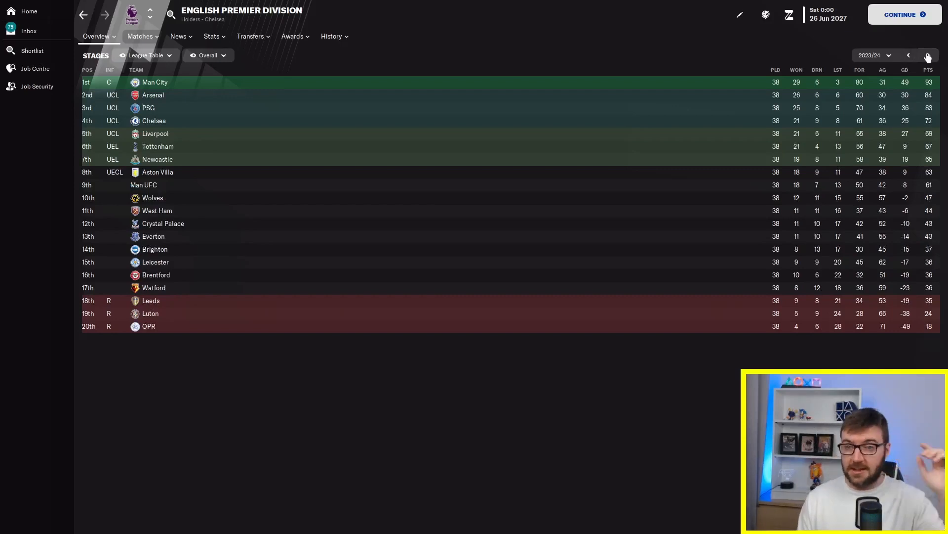
Page through the 2024/25, 2025/26 and 2026/27 final tables, then return to the current season
{"action": "left_click", "coordinate": [927, 55]}
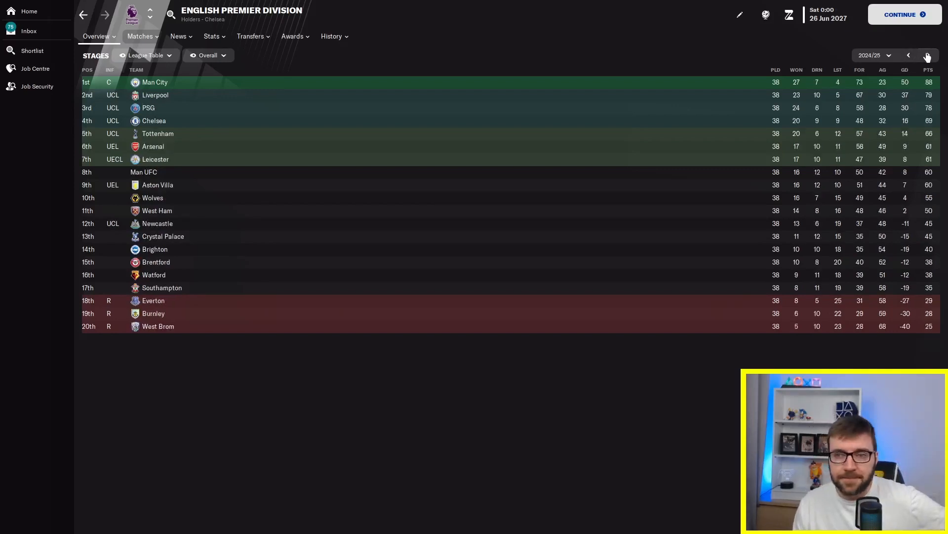
{"action": "left_click", "coordinate": [928, 56]}
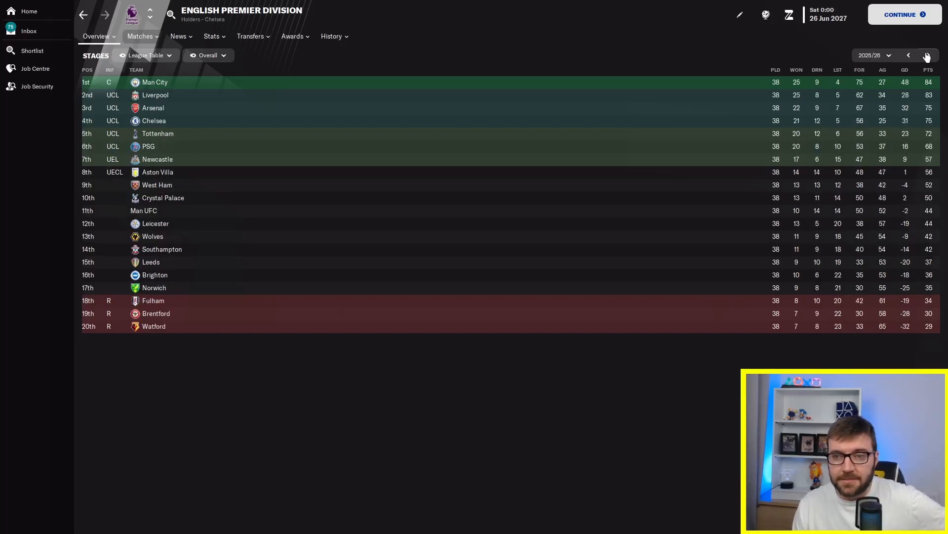
{"action": "mouse_move", "coordinate": [354, 186]}
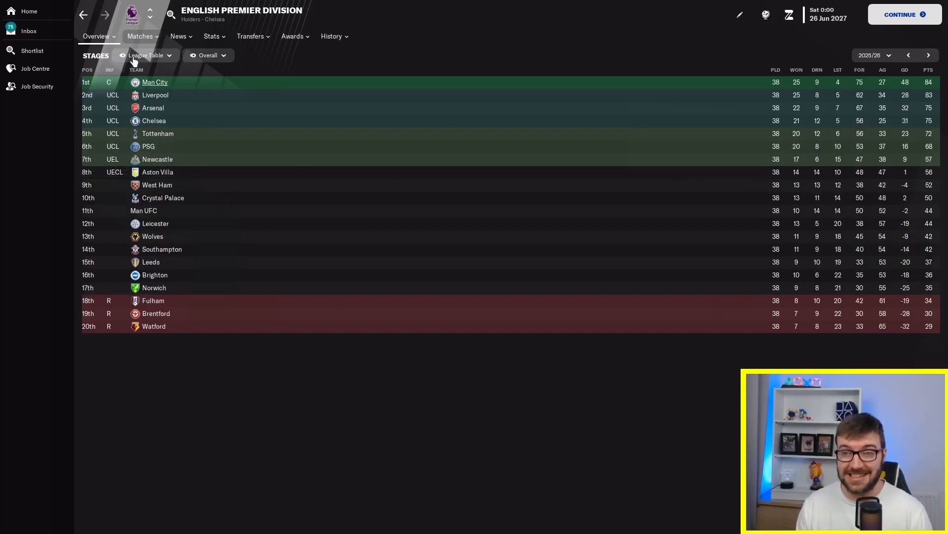
{"action": "mouse_move", "coordinate": [406, 203]}
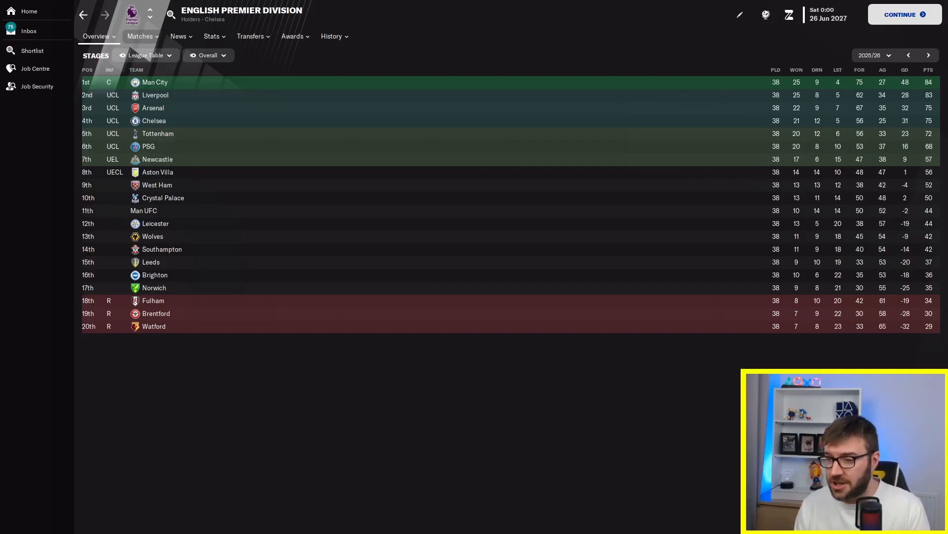
{"action": "left_click", "coordinate": [928, 55]}
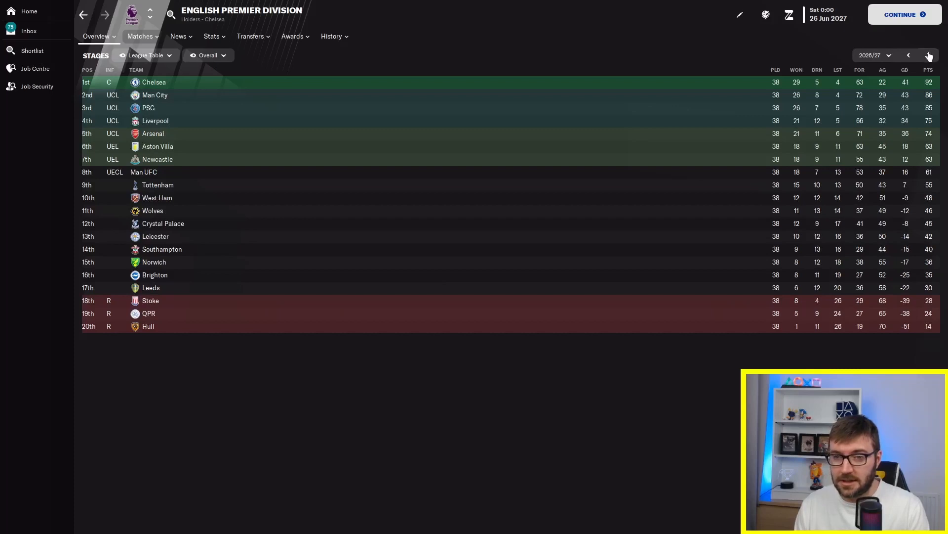
{"action": "left_click", "coordinate": [928, 55]}
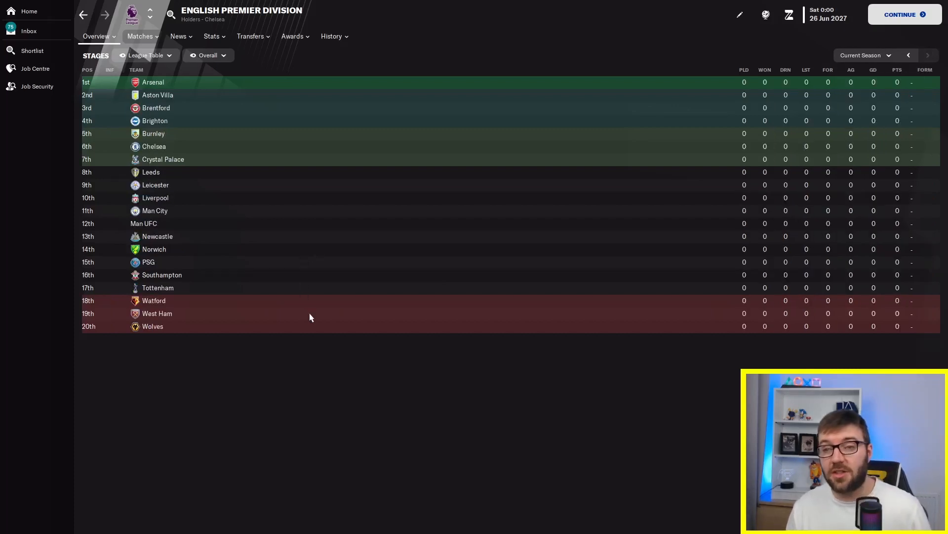
{"action": "mouse_move", "coordinate": [306, 310]}
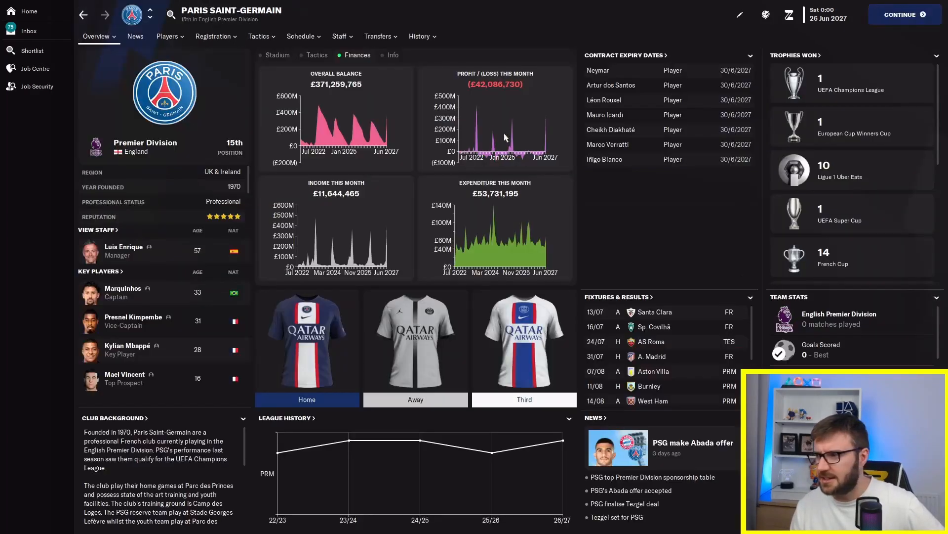
{"action": "mouse_move", "coordinate": [841, 94]}
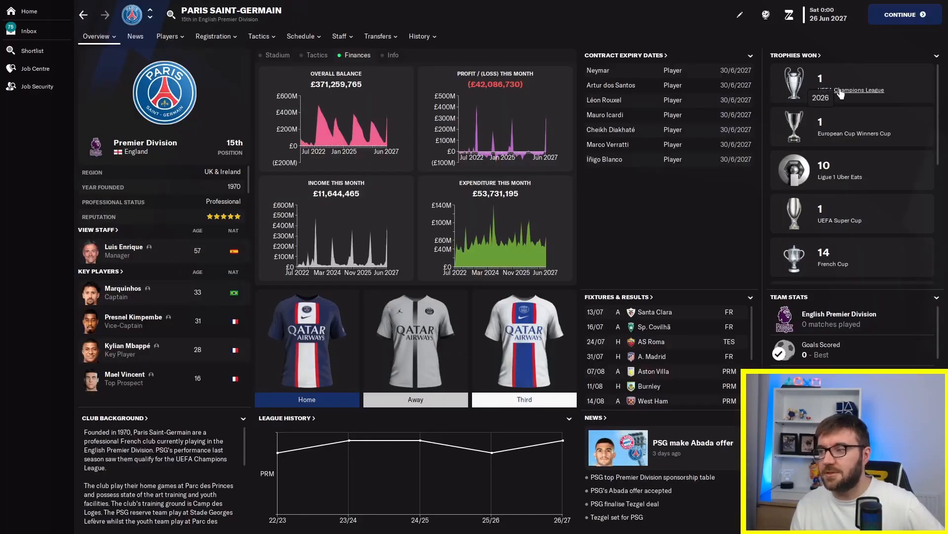
Check PSG's UEFA Champions League trophy, then move on to the UEFA Europa League page
{"action": "left_click", "coordinate": [857, 90]}
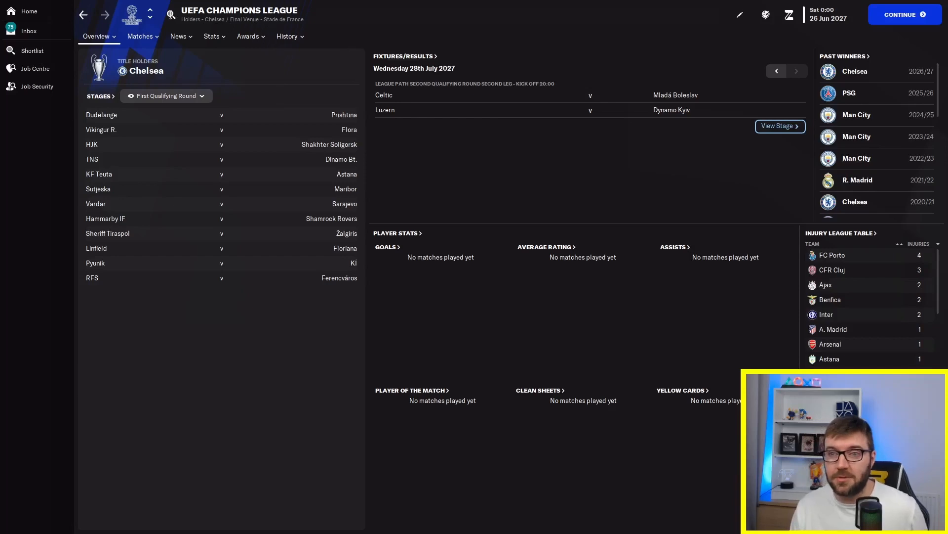
{"action": "mouse_move", "coordinate": [150, 15]}
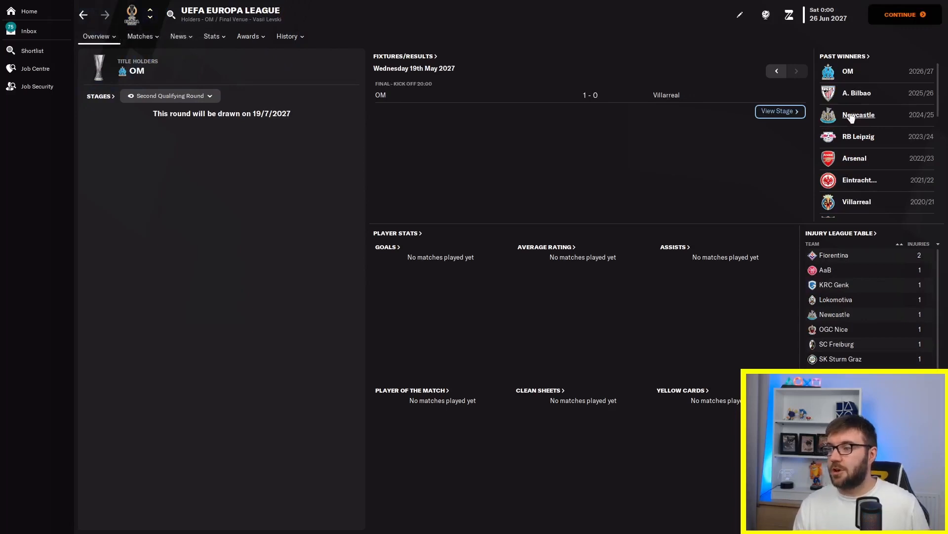
{"action": "mouse_move", "coordinate": [854, 158]}
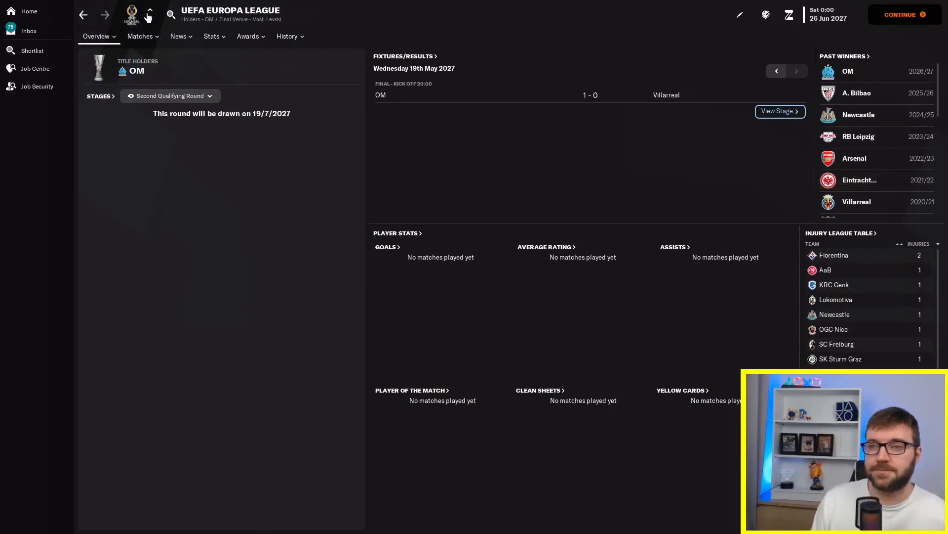
{"action": "left_click", "coordinate": [150, 11]}
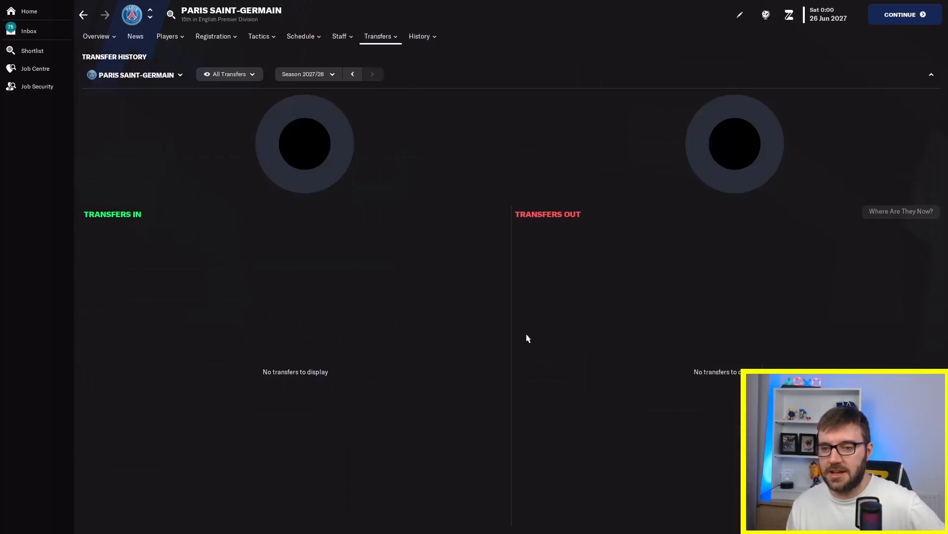
Review PSG's squad list, then bring up the club's honours history
{"action": "left_click", "coordinate": [352, 74]}
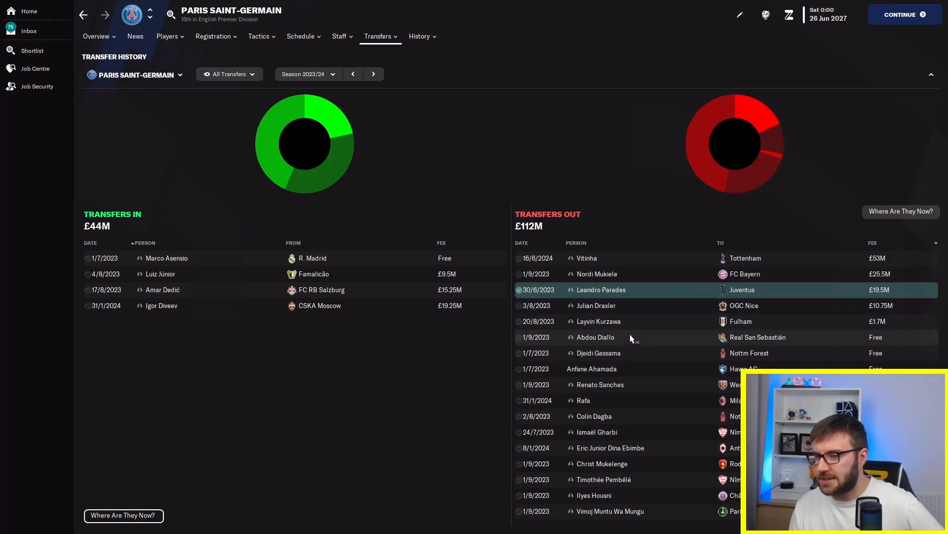
{"action": "left_click", "coordinate": [167, 36]}
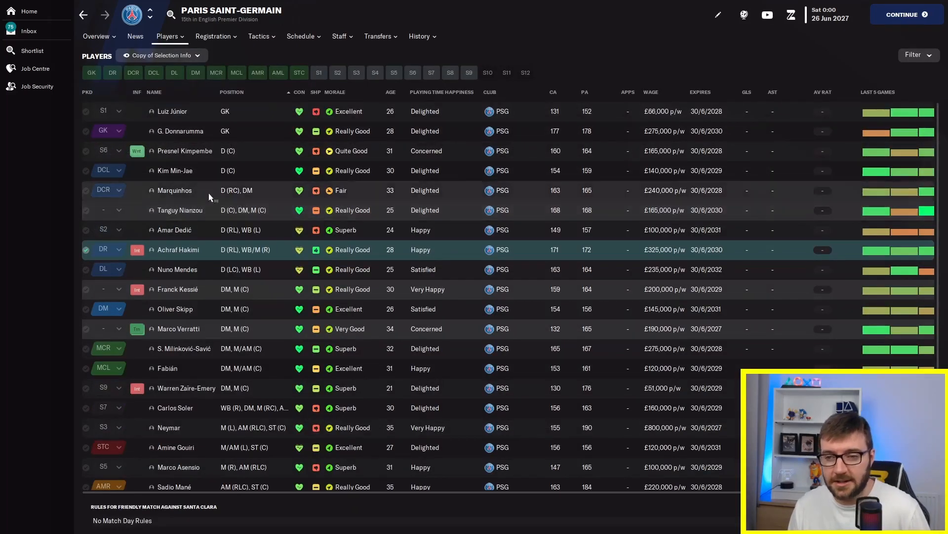
{"action": "mouse_move", "coordinate": [137, 328]}
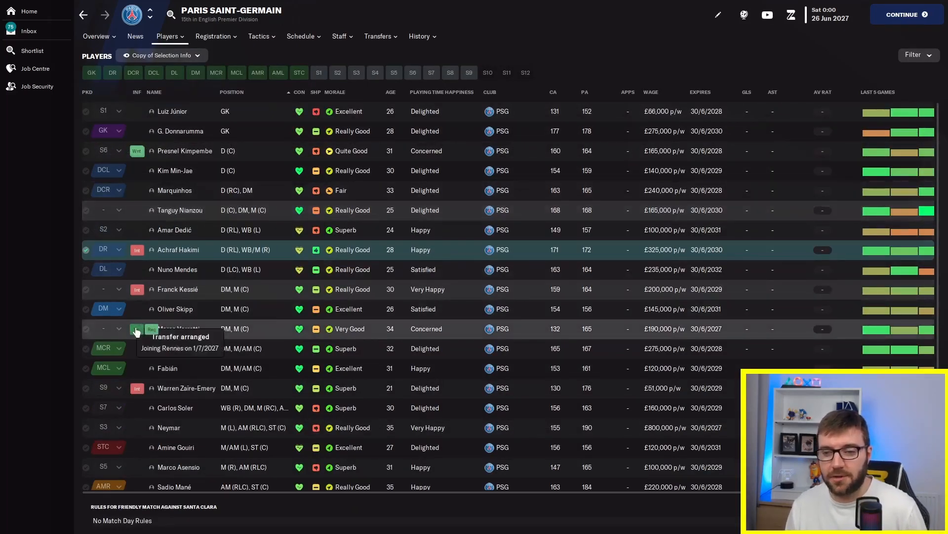
{"action": "mouse_move", "coordinate": [224, 305]}
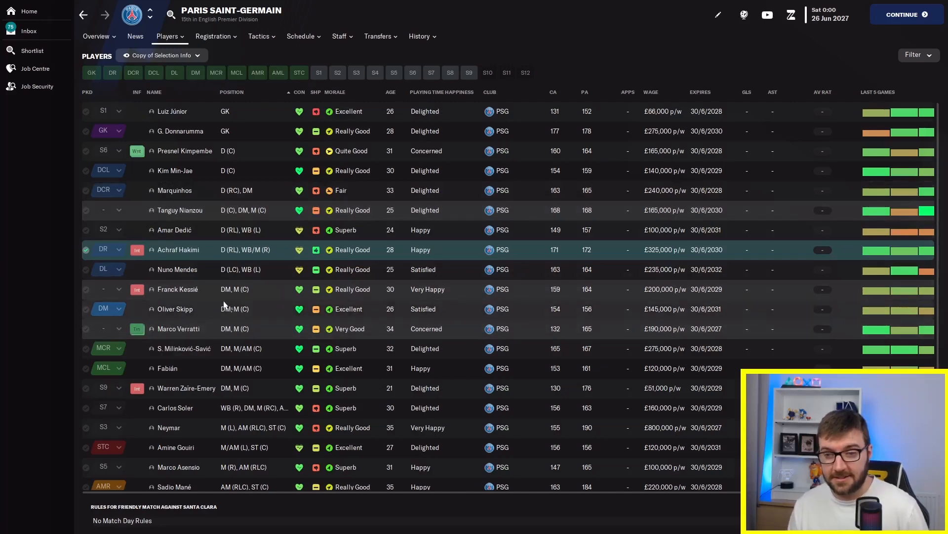
{"action": "mouse_move", "coordinate": [236, 354]}
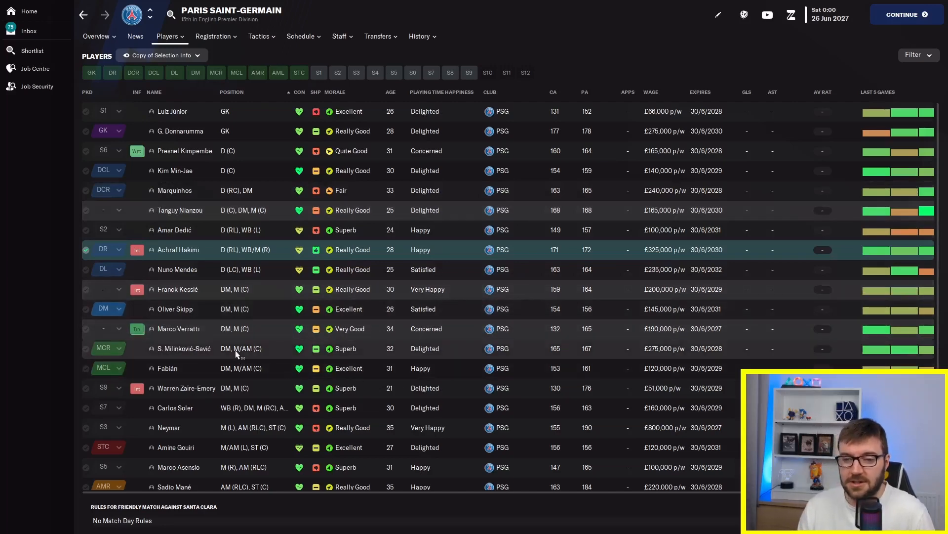
{"action": "scroll", "scroll_direction": "down", "scroll_amount": 3}
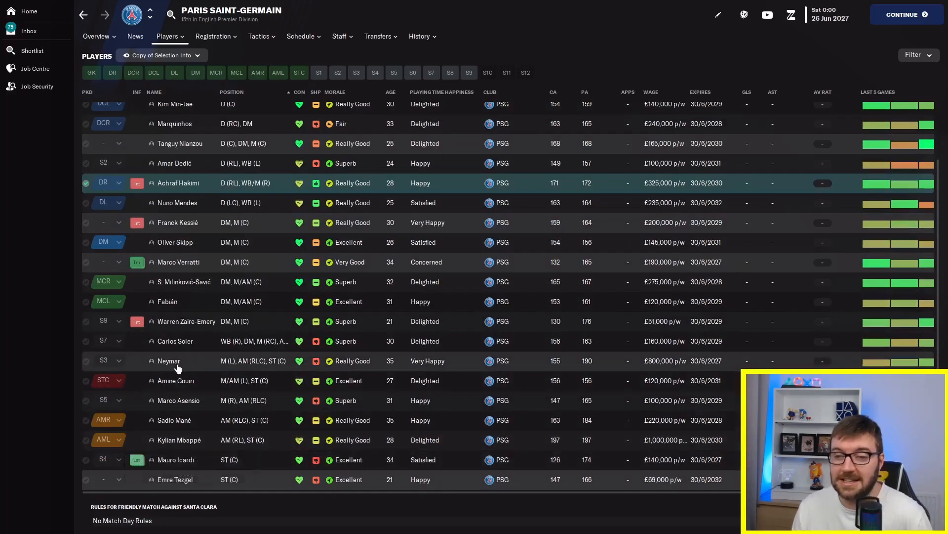
{"action": "mouse_move", "coordinate": [194, 355]}
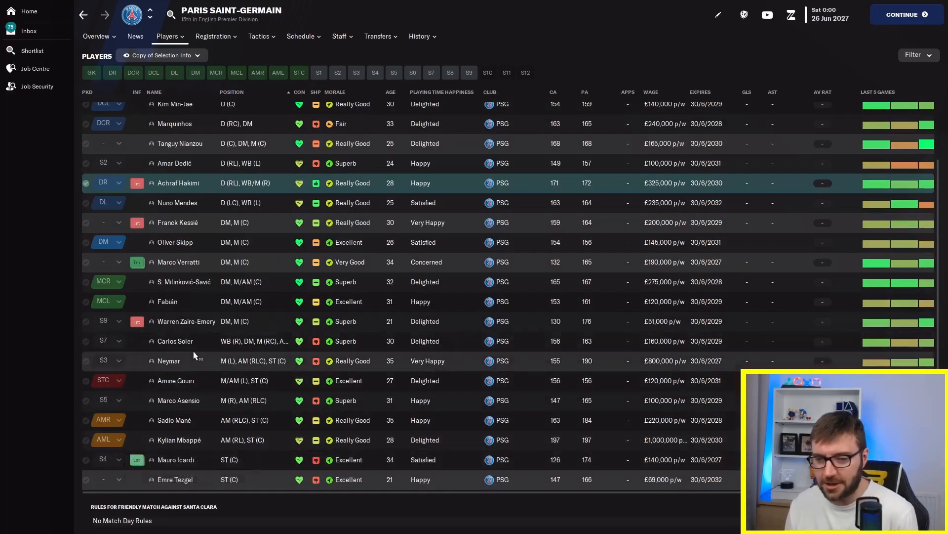
{"action": "mouse_move", "coordinate": [185, 424]}
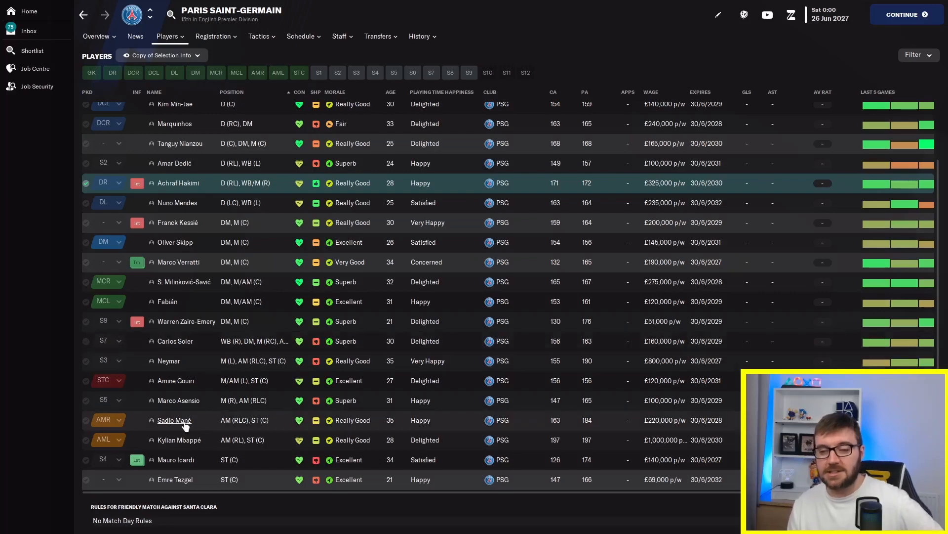
{"action": "left_click", "coordinate": [174, 420]}
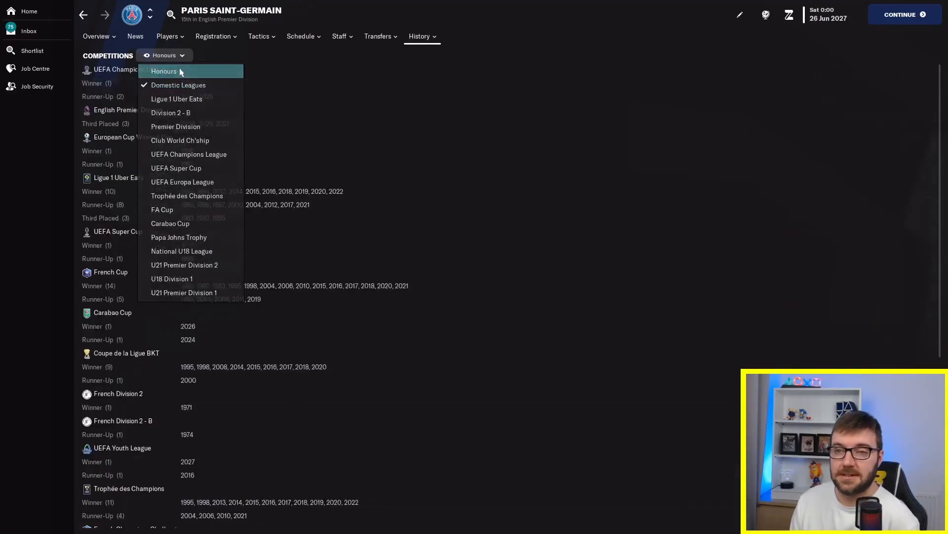
Switch the club history view from Honours to Domestic Leagues
{"action": "left_click", "coordinate": [163, 71]}
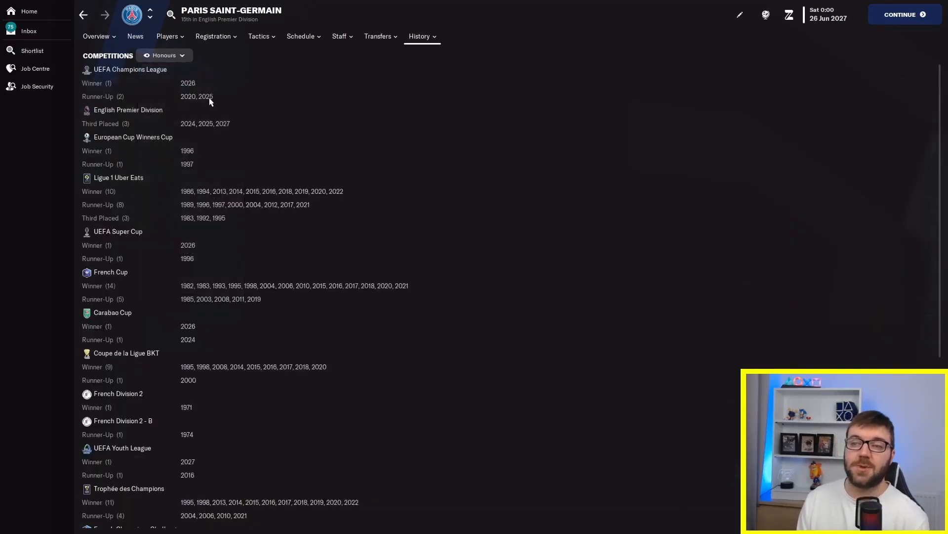
{"action": "left_click", "coordinate": [177, 55]}
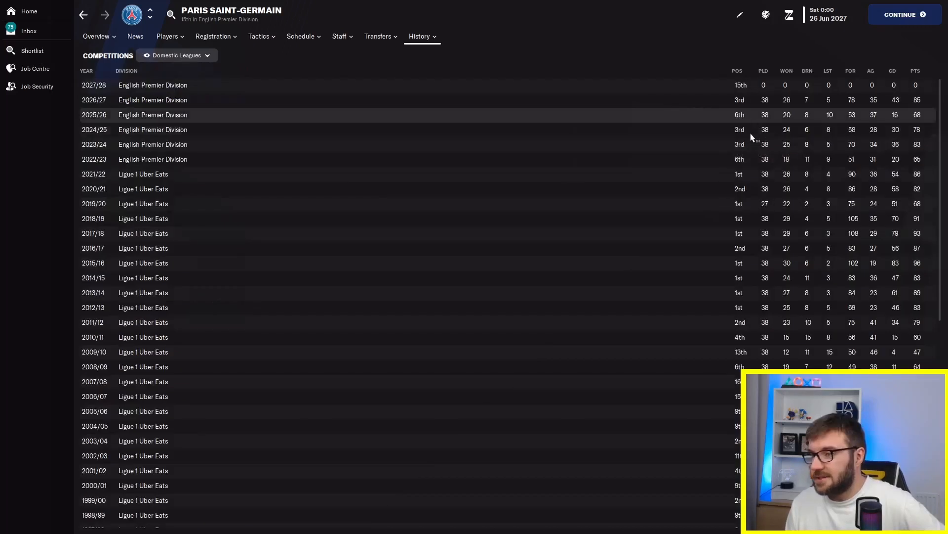
{"action": "mouse_move", "coordinate": [747, 144]}
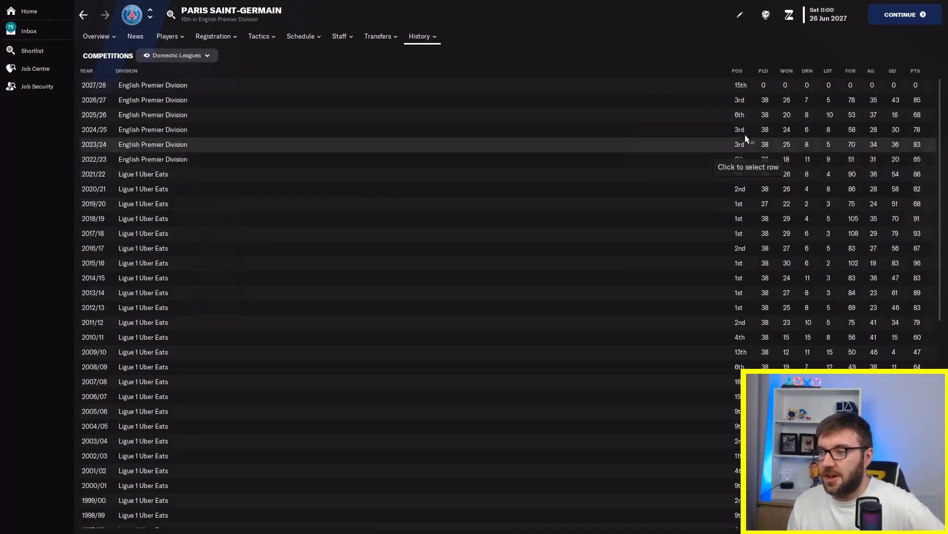
{"action": "mouse_move", "coordinate": [743, 114]}
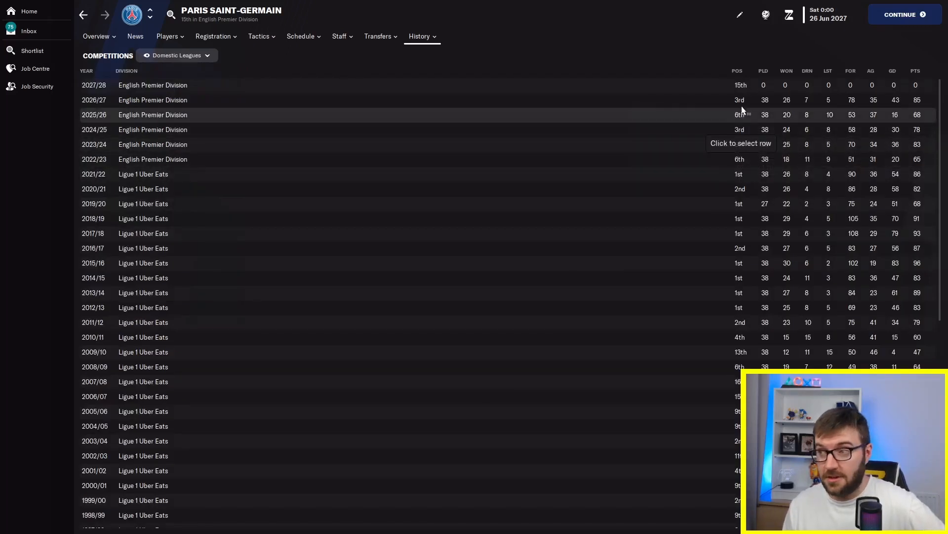
{"action": "mouse_move", "coordinate": [740, 85]}
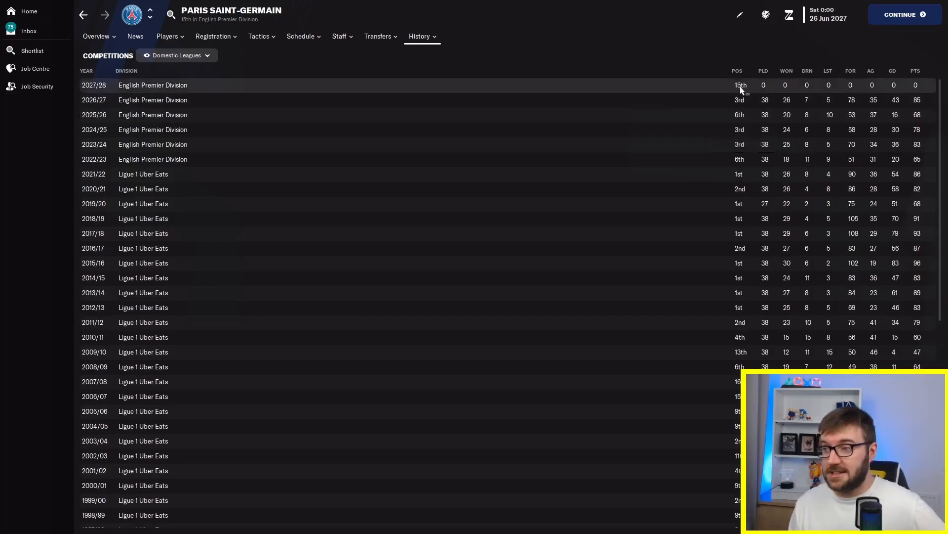
{"action": "mouse_move", "coordinate": [405, 319]}
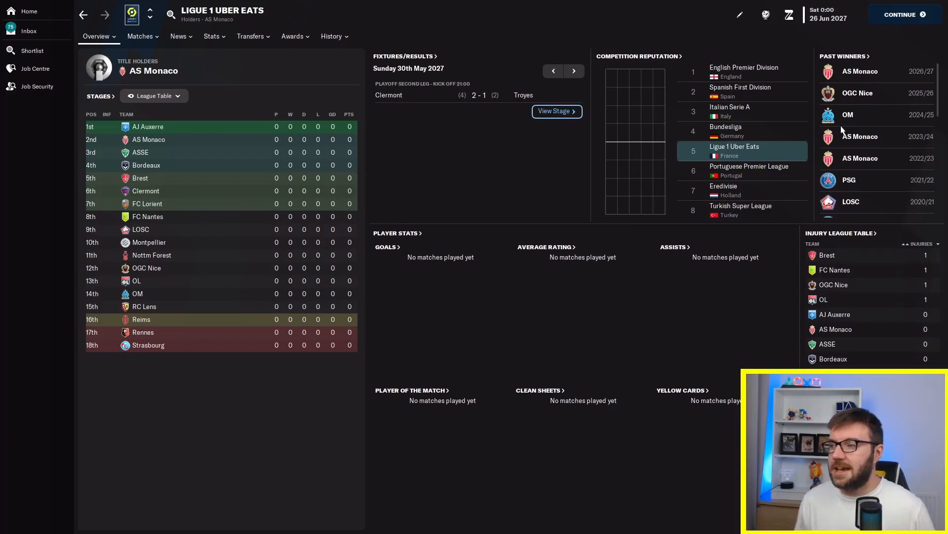
{"action": "mouse_move", "coordinate": [754, 112]}
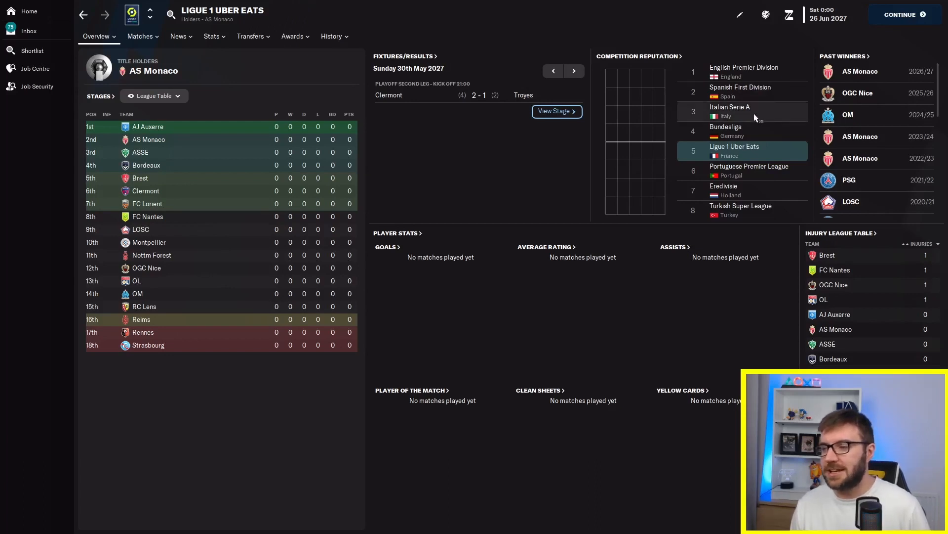
Show the full Ligue 1 table and step through 2022/23, 2023/24 and 2024/25
{"action": "left_click", "coordinate": [96, 37]}
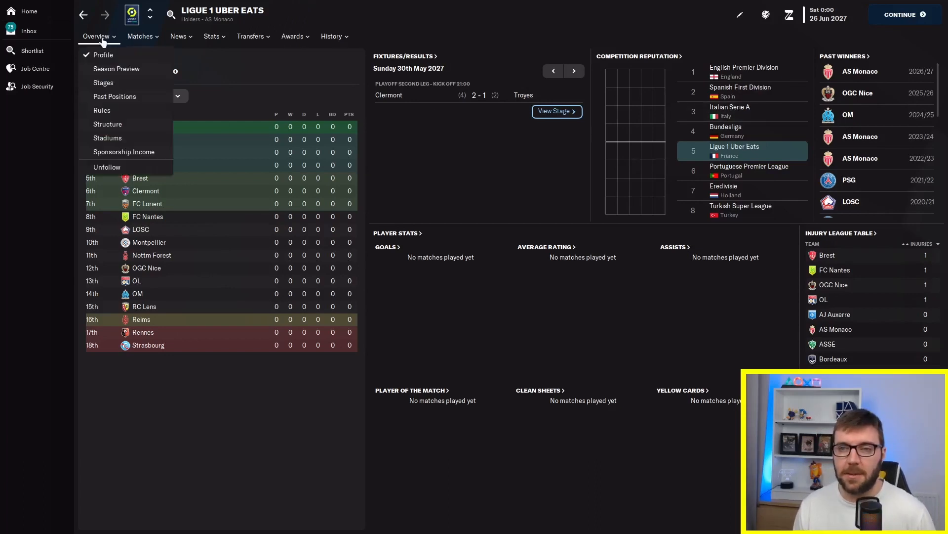
{"action": "left_click", "coordinate": [103, 82]}
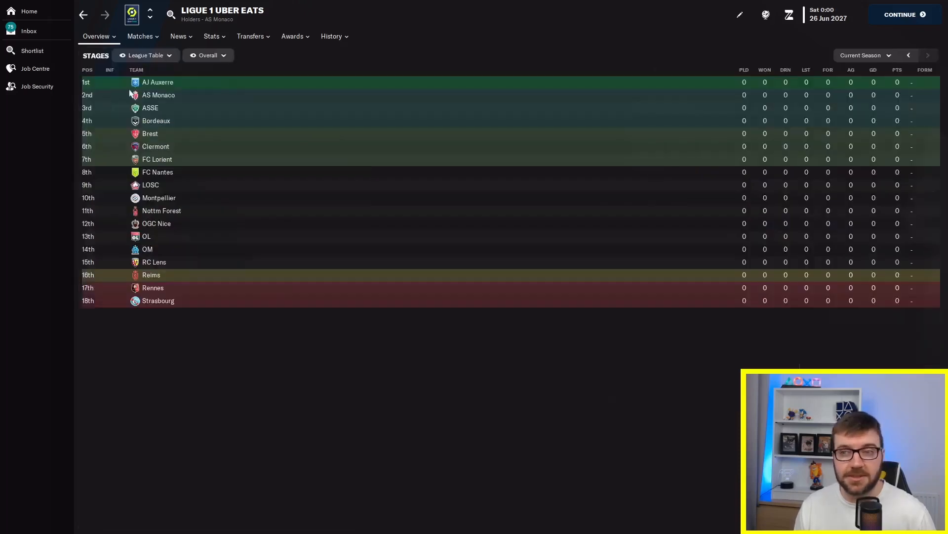
{"action": "left_click", "coordinate": [928, 55]}
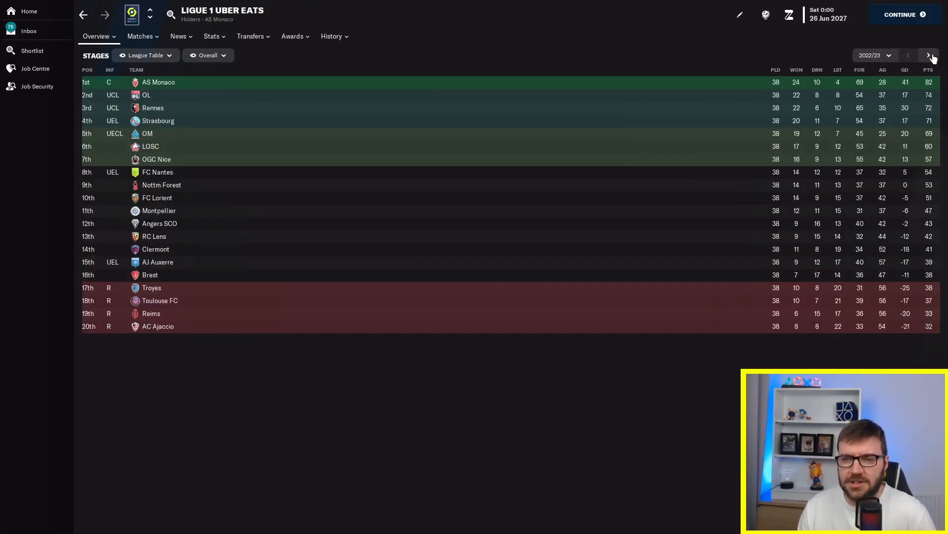
{"action": "left_click", "coordinate": [928, 55]}
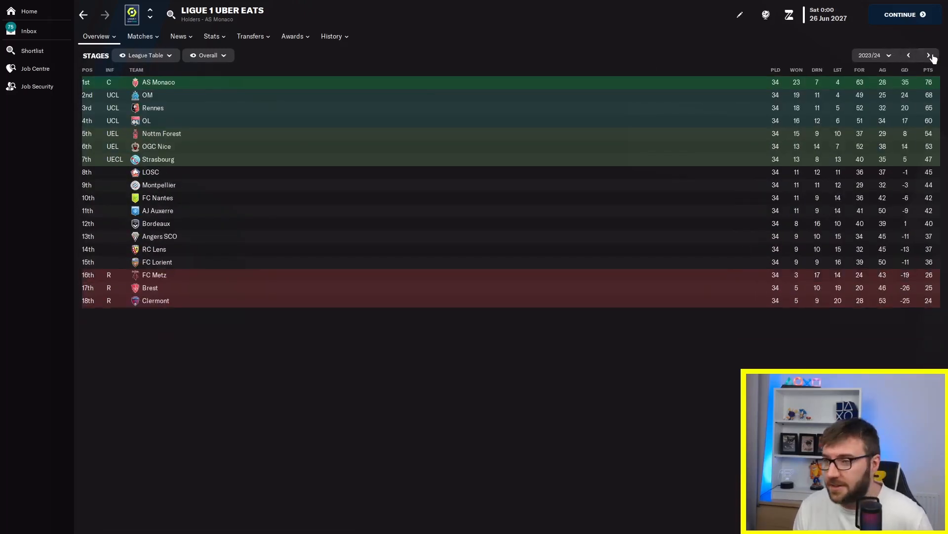
{"action": "left_click", "coordinate": [929, 56]}
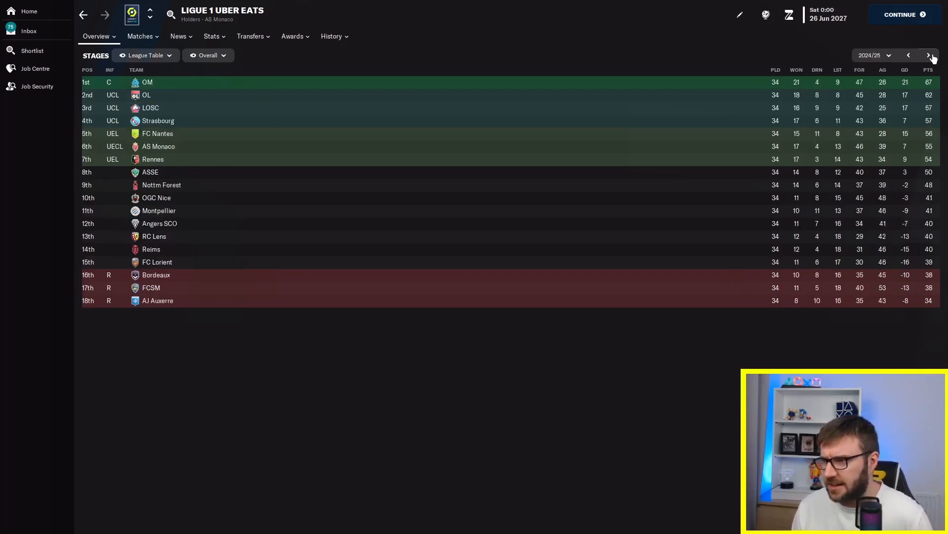
Continue through the 2025/26 and 2026/27 tables, back to the current season, then return home
{"action": "left_click", "coordinate": [929, 55]}
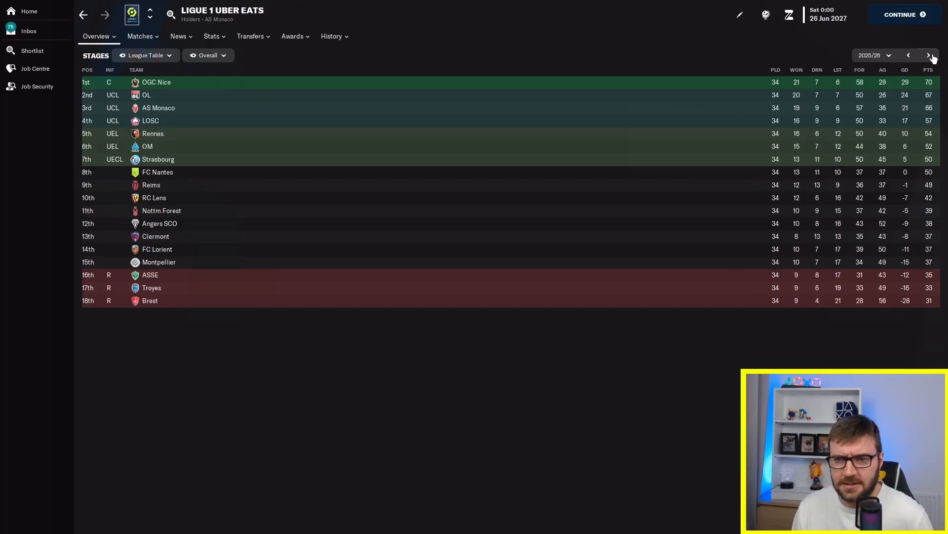
{"action": "left_click", "coordinate": [929, 55]}
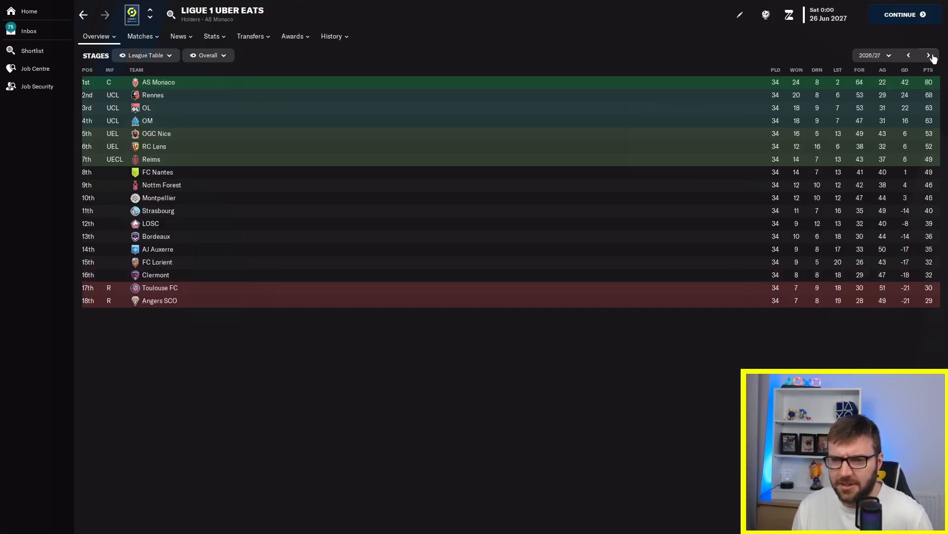
{"action": "left_click", "coordinate": [929, 55]}
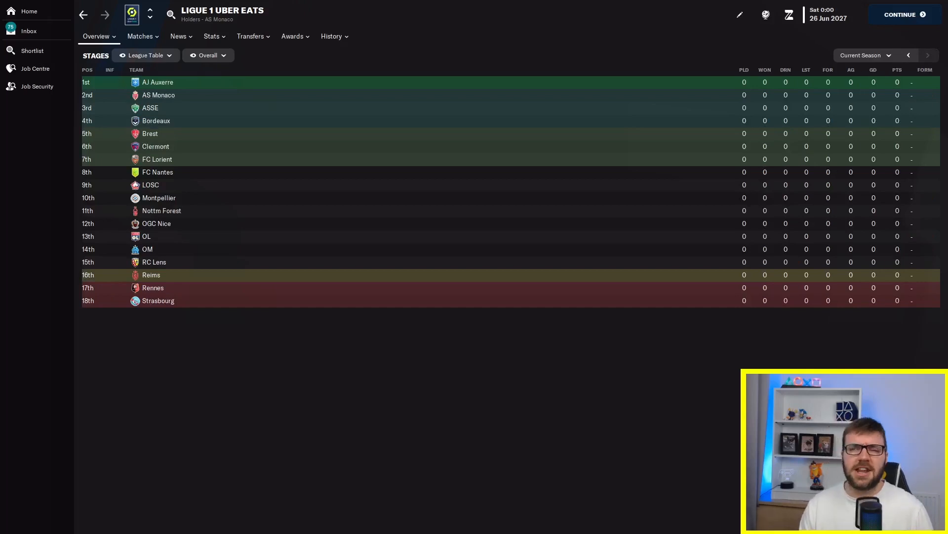
{"action": "mouse_move", "coordinate": [73, 14]}
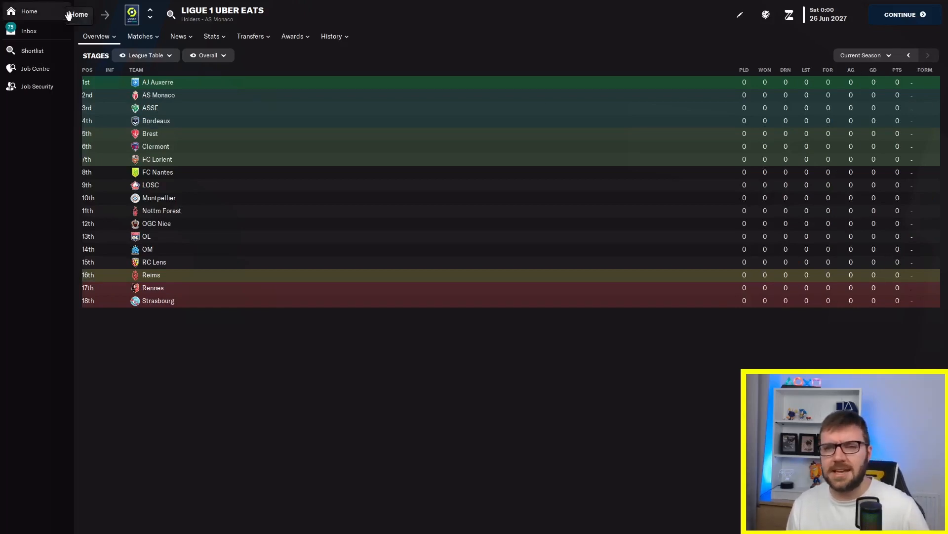
{"action": "left_click", "coordinate": [96, 37]}
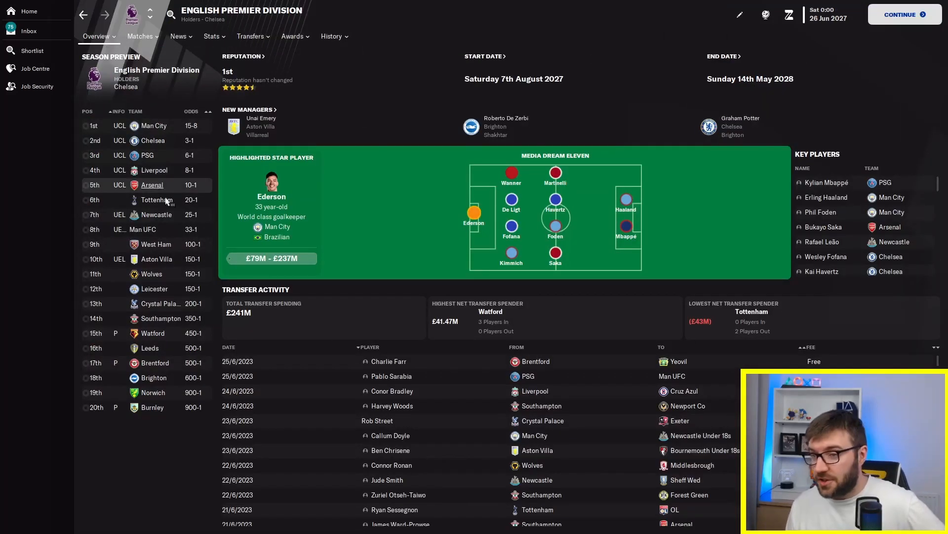
Navigate to the English Premier Division overview for the 2027/28 season preview
{"action": "left_click", "coordinate": [29, 11]}
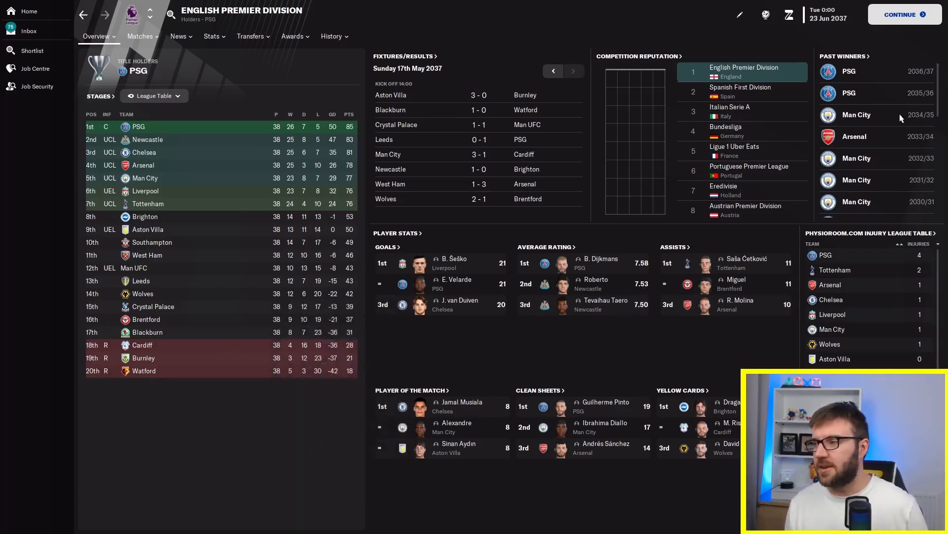
{"action": "mouse_move", "coordinate": [808, 233]}
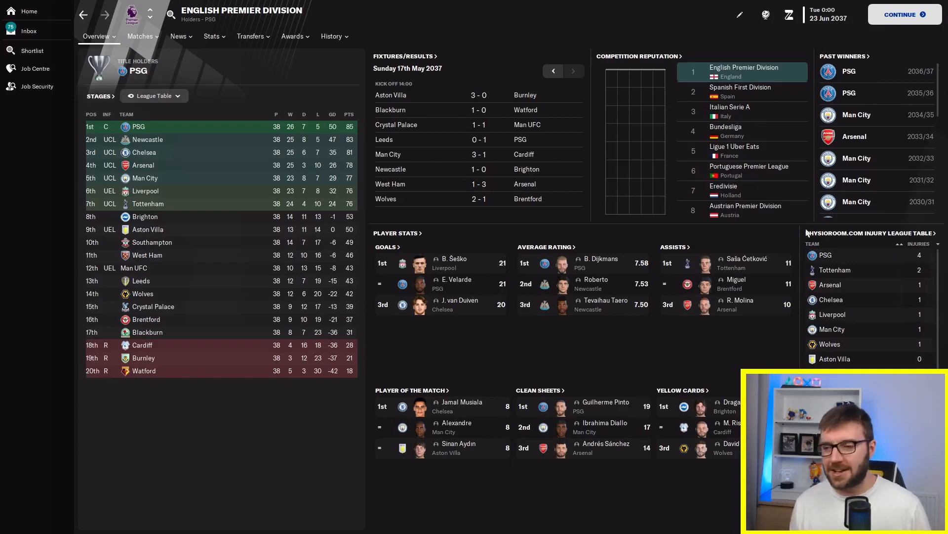
{"action": "mouse_move", "coordinate": [614, 513]}
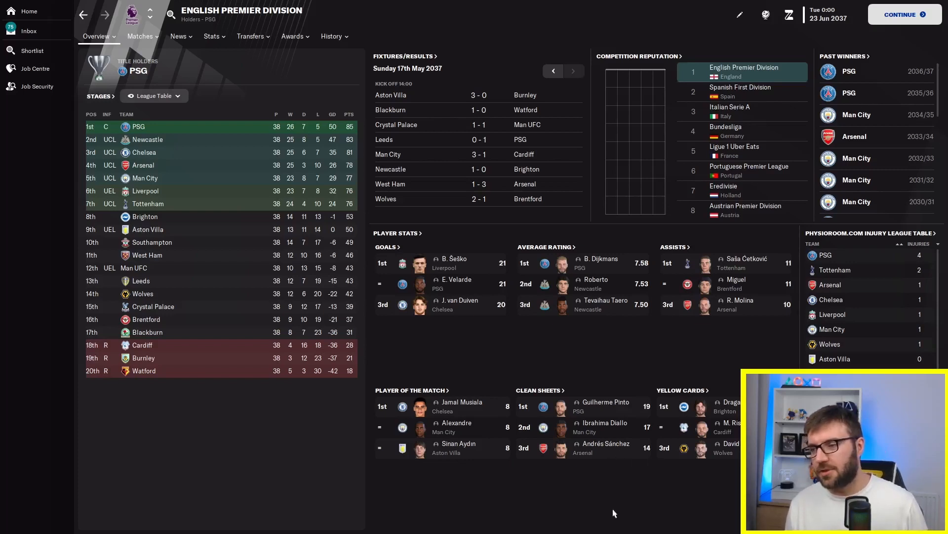
{"action": "mouse_move", "coordinate": [488, 285]}
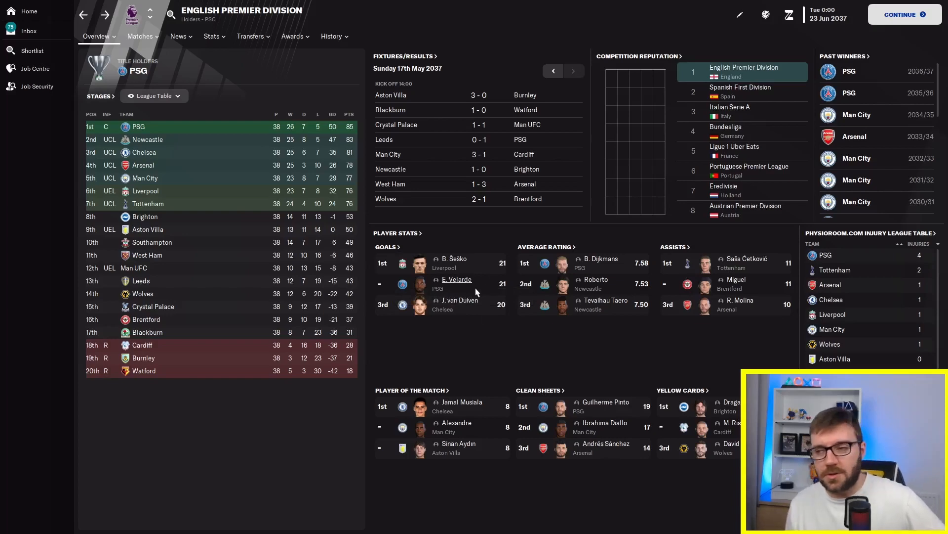
Return from Šeško's profile to the Premier Division overview with PSG as champions
{"action": "left_click", "coordinate": [452, 258]}
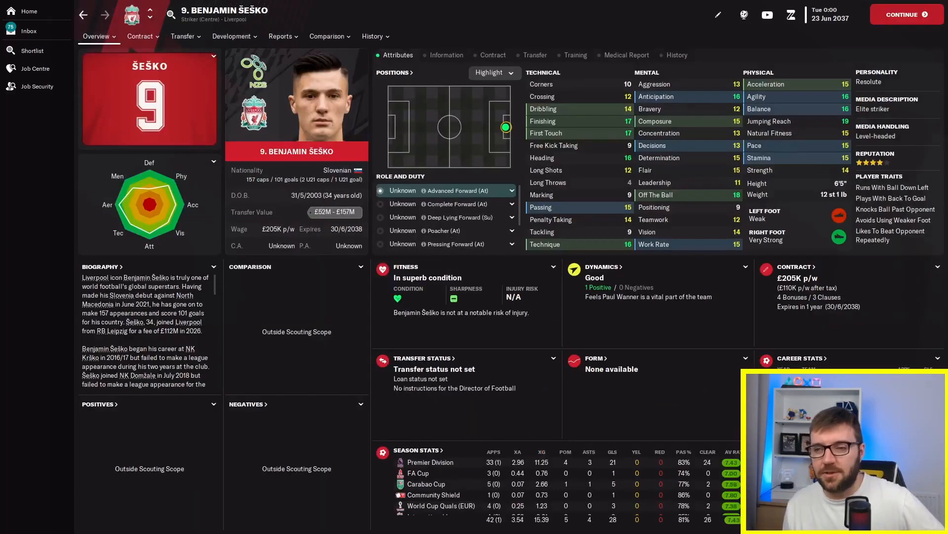
{"action": "mouse_move", "coordinate": [289, 180]}
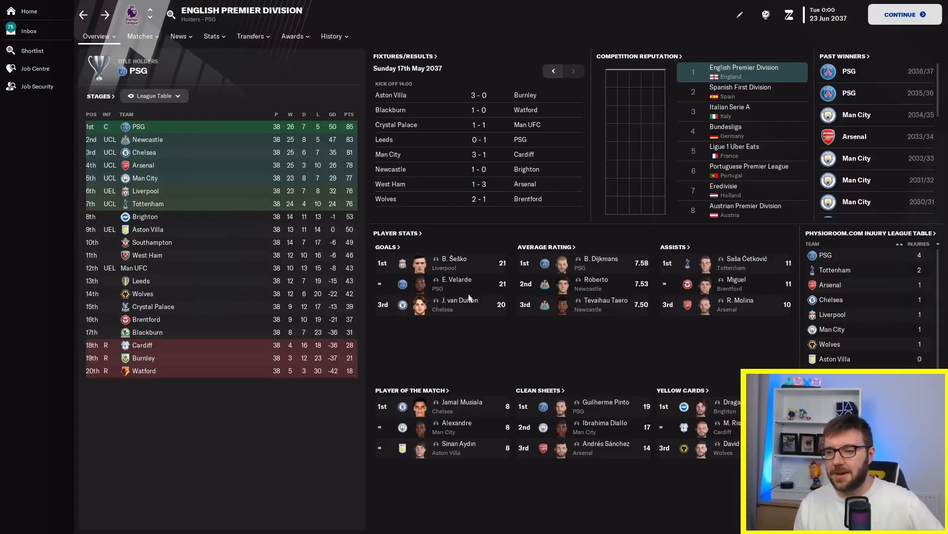
{"action": "mouse_move", "coordinate": [169, 223]}
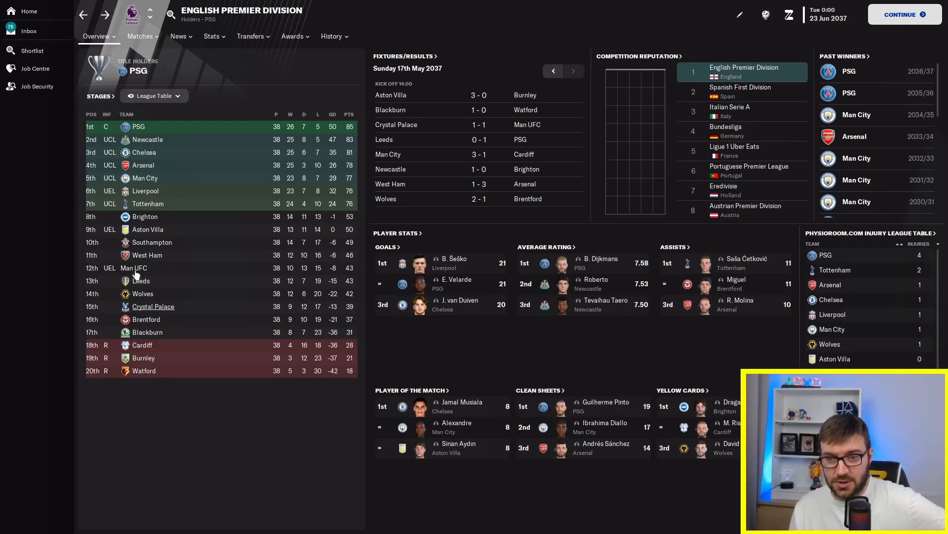
{"action": "mouse_move", "coordinate": [145, 382]}
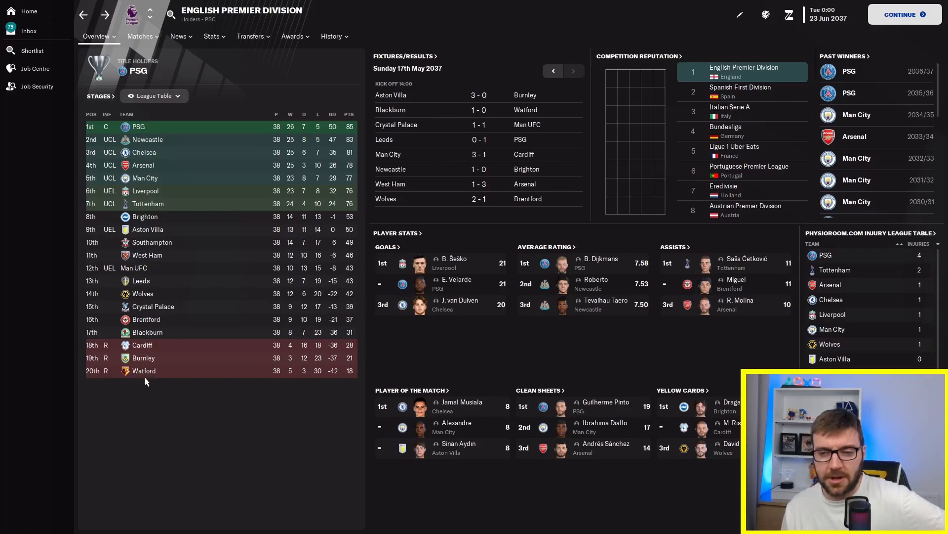
{"action": "mouse_move", "coordinate": [153, 306]}
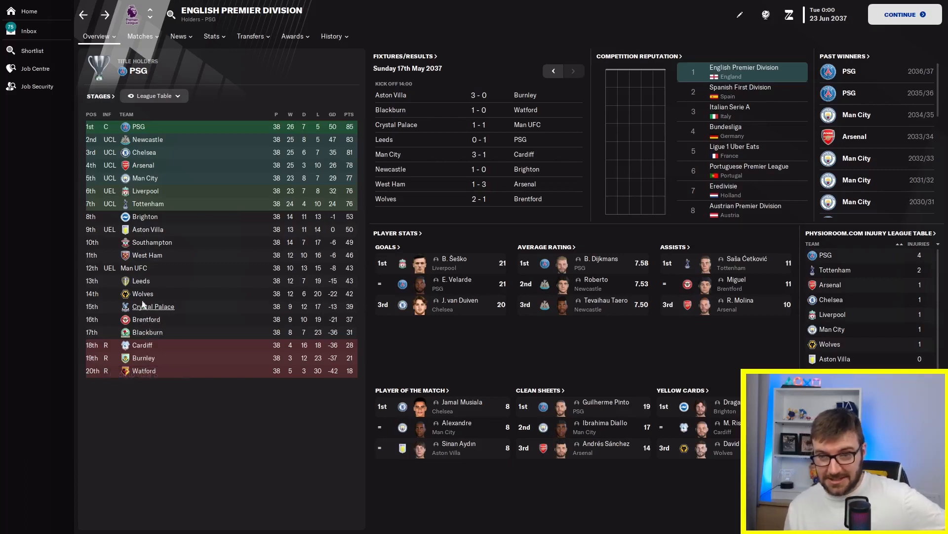
{"action": "mouse_move", "coordinate": [154, 151]}
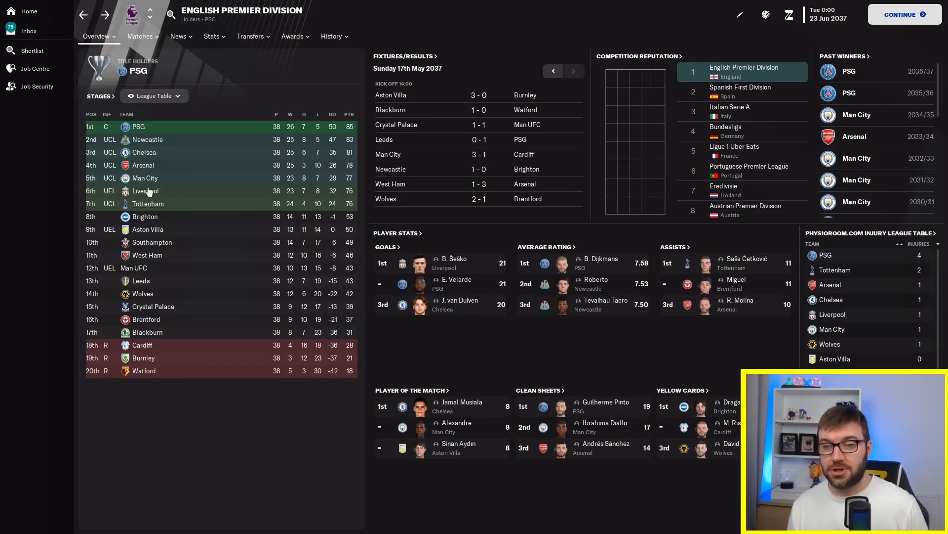
{"action": "mouse_move", "coordinate": [142, 277]}
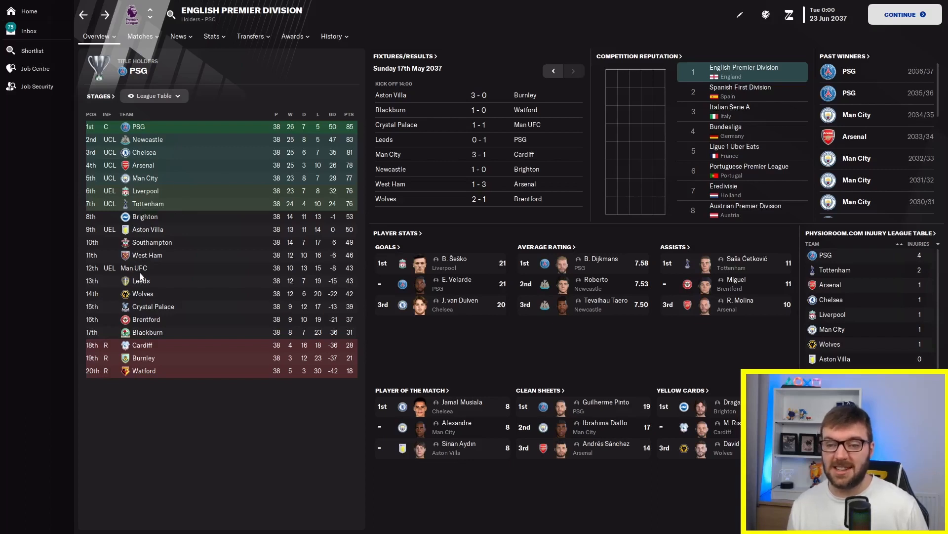
{"action": "mouse_move", "coordinate": [133, 268]}
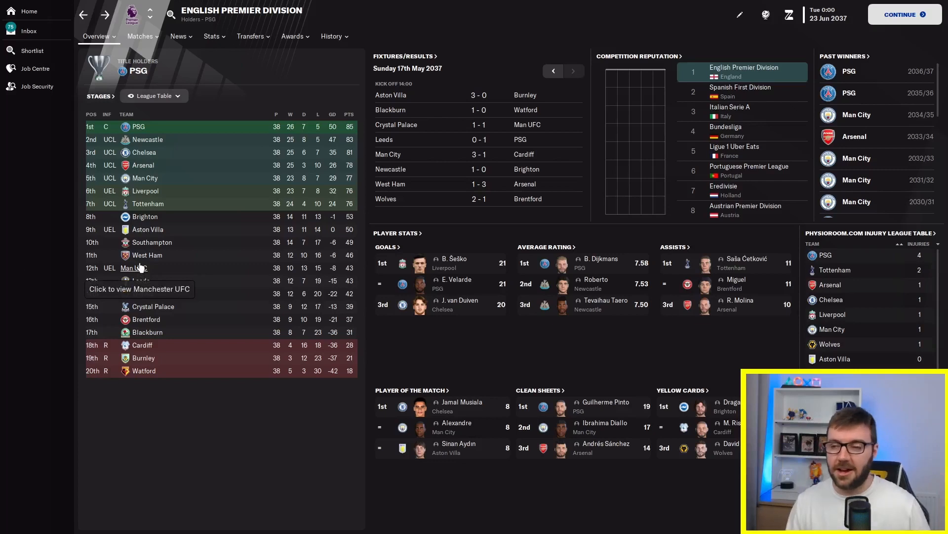
{"action": "mouse_move", "coordinate": [160, 275]}
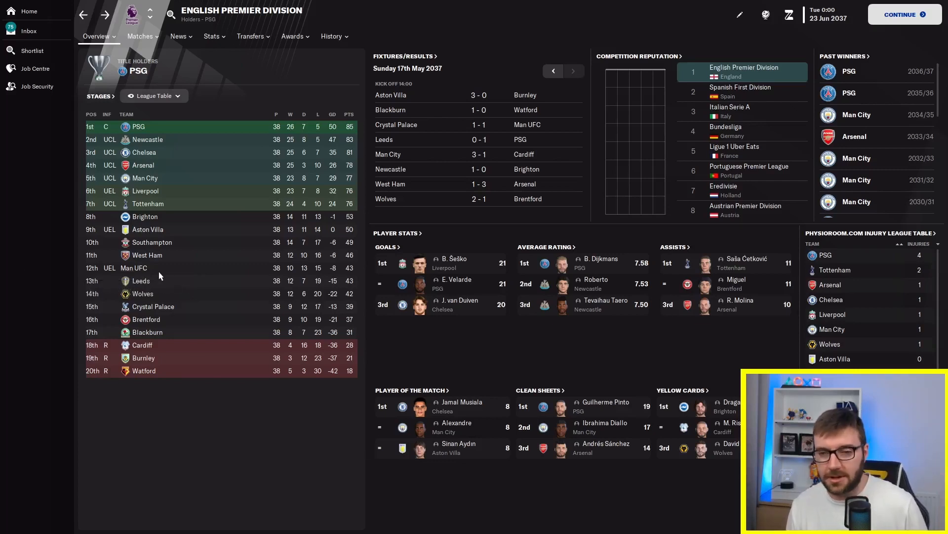
{"action": "mouse_move", "coordinate": [480, 434]}
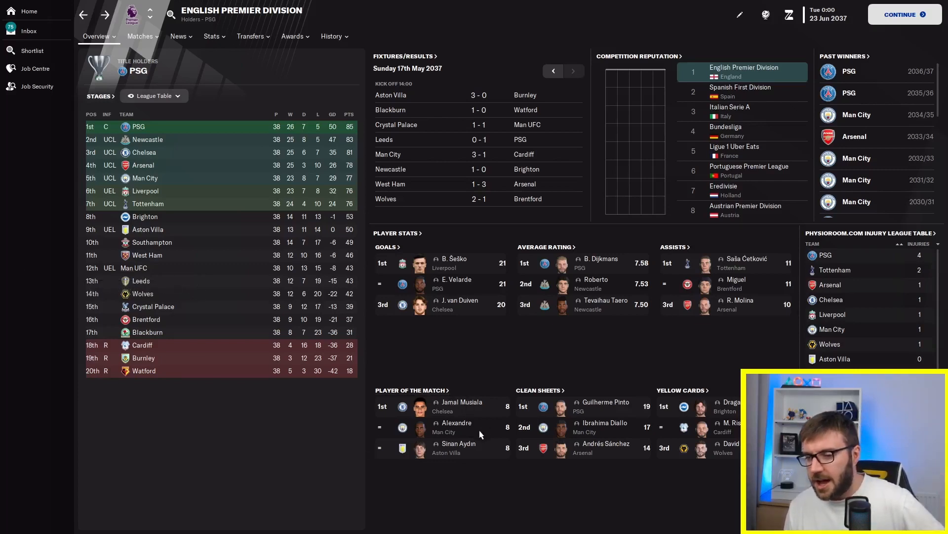
{"action": "left_click", "coordinate": [465, 402]}
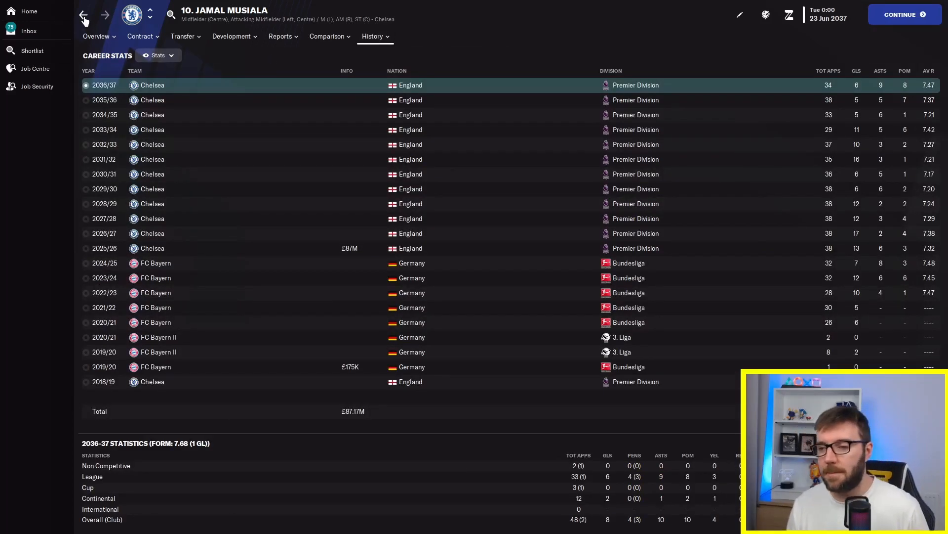
{"action": "left_click", "coordinate": [83, 15]}
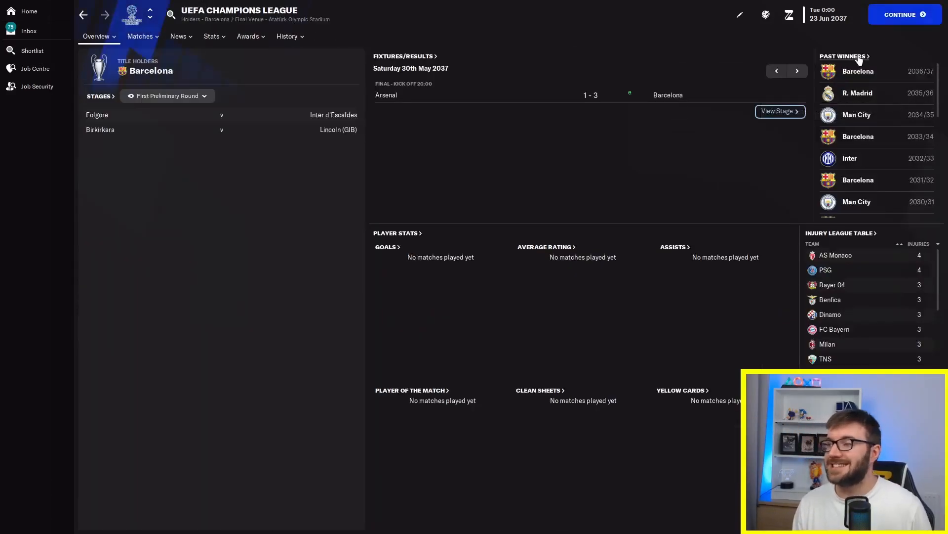
{"action": "left_click", "coordinate": [842, 56]}
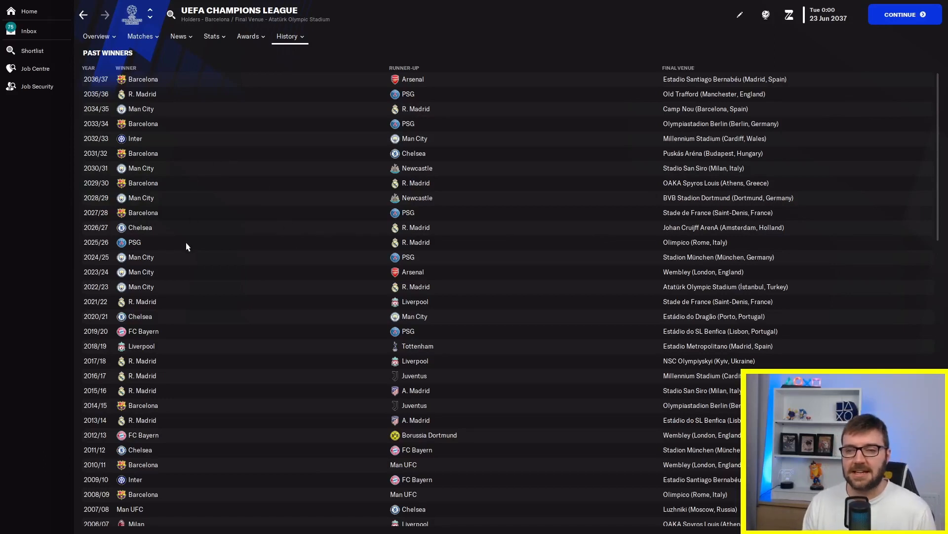
{"action": "mouse_move", "coordinate": [140, 227]}
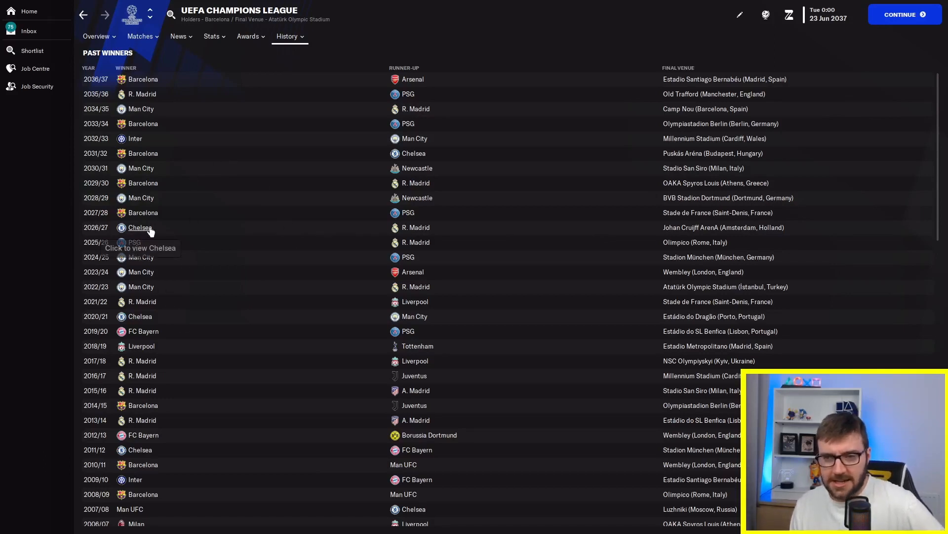
{"action": "mouse_move", "coordinate": [290, 241]}
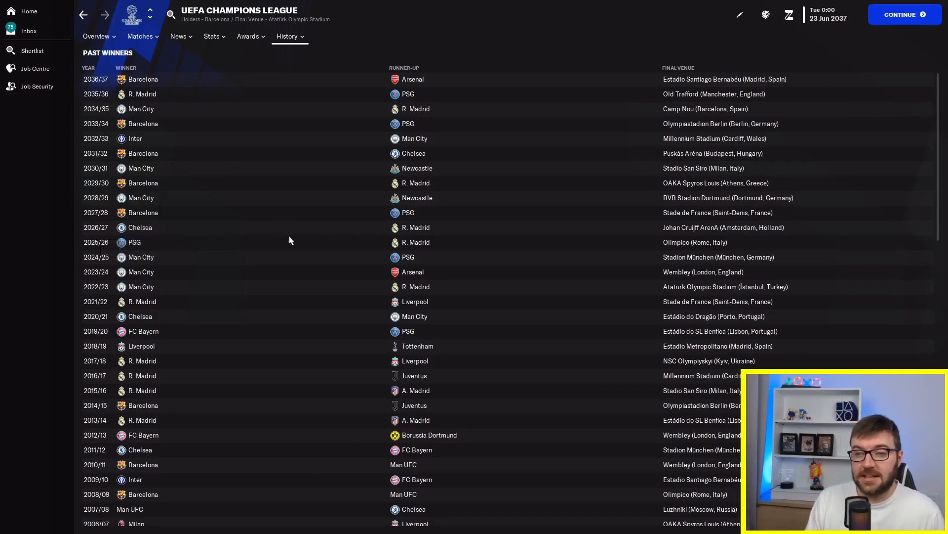
{"action": "mouse_move", "coordinate": [424, 227]}
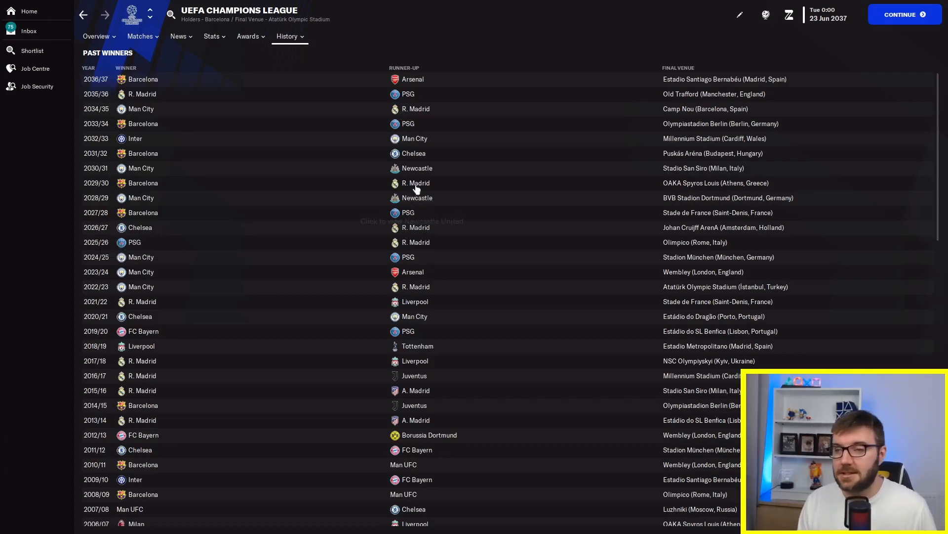
{"action": "mouse_move", "coordinate": [405, 97]}
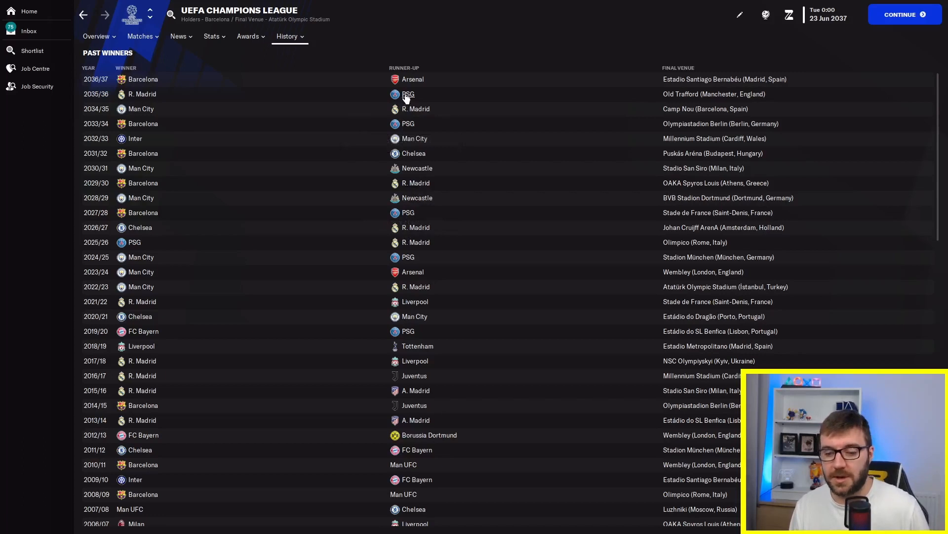
{"action": "mouse_move", "coordinate": [416, 198]}
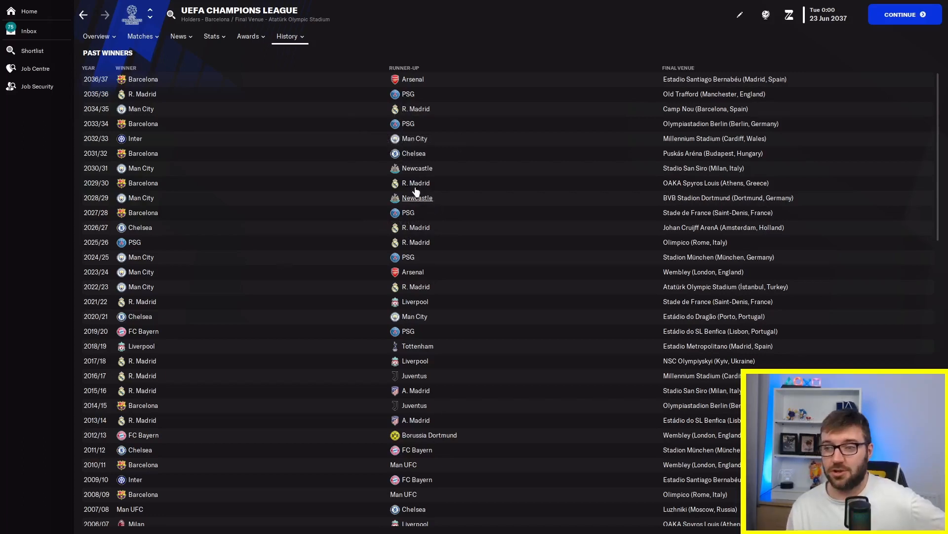
{"action": "mouse_move", "coordinate": [208, 125]}
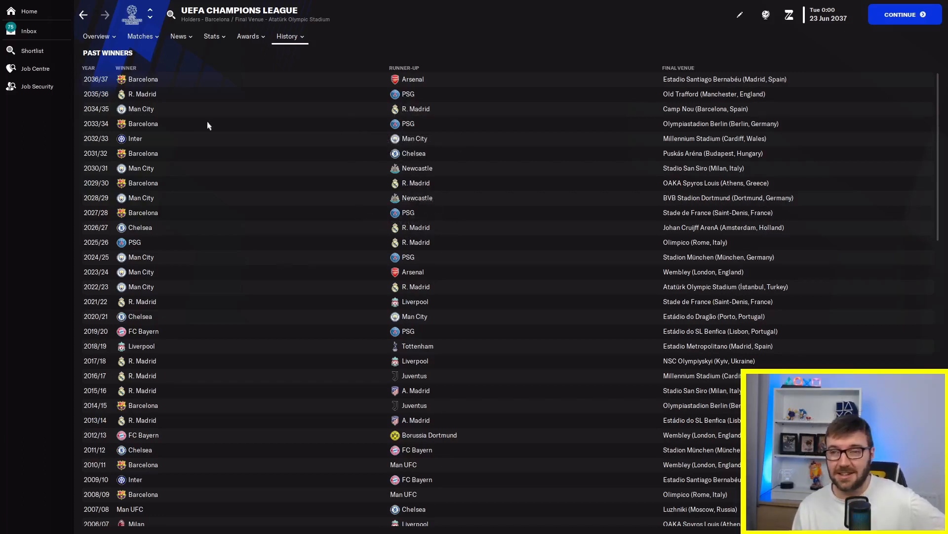
Switch to the UEFA Europa League past winners, then go to PSG's club overview
{"action": "left_click", "coordinate": [151, 18]}
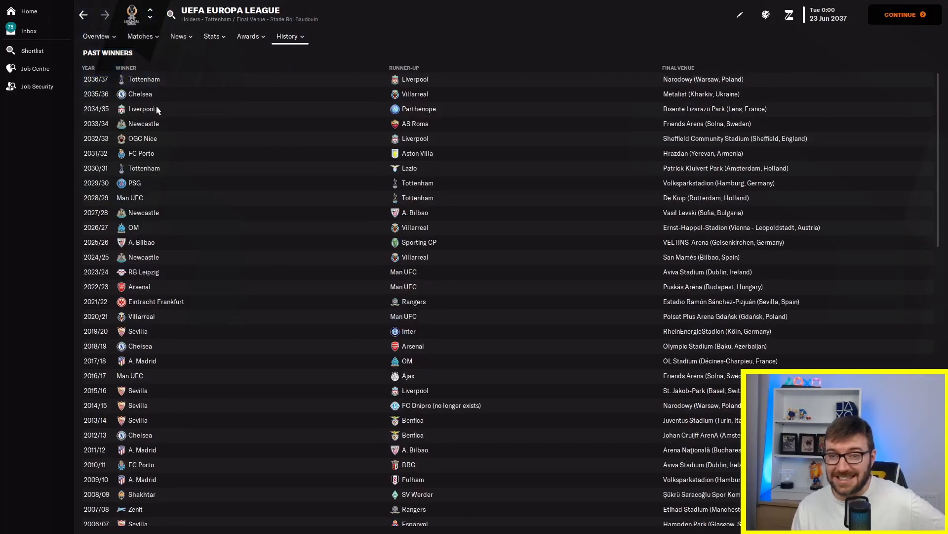
{"action": "mouse_move", "coordinate": [163, 315]}
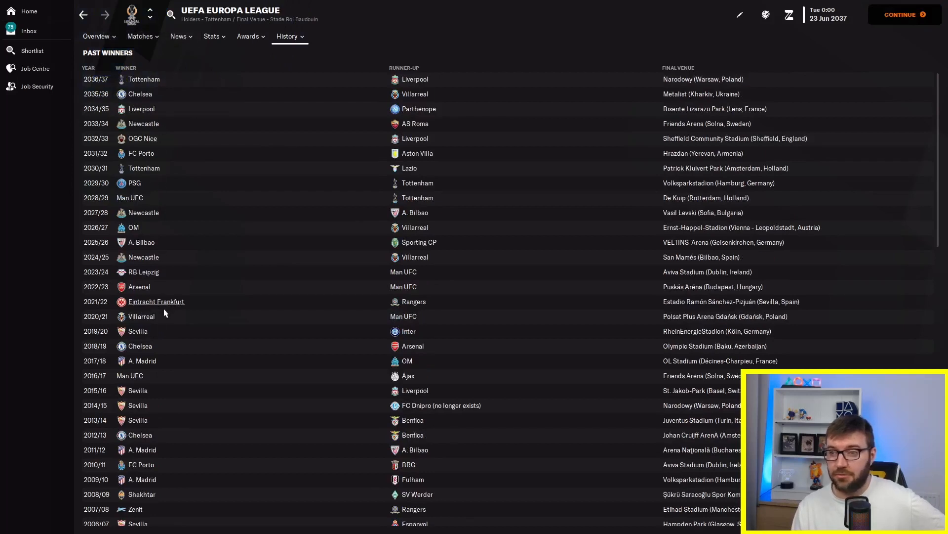
{"action": "mouse_move", "coordinate": [134, 183]}
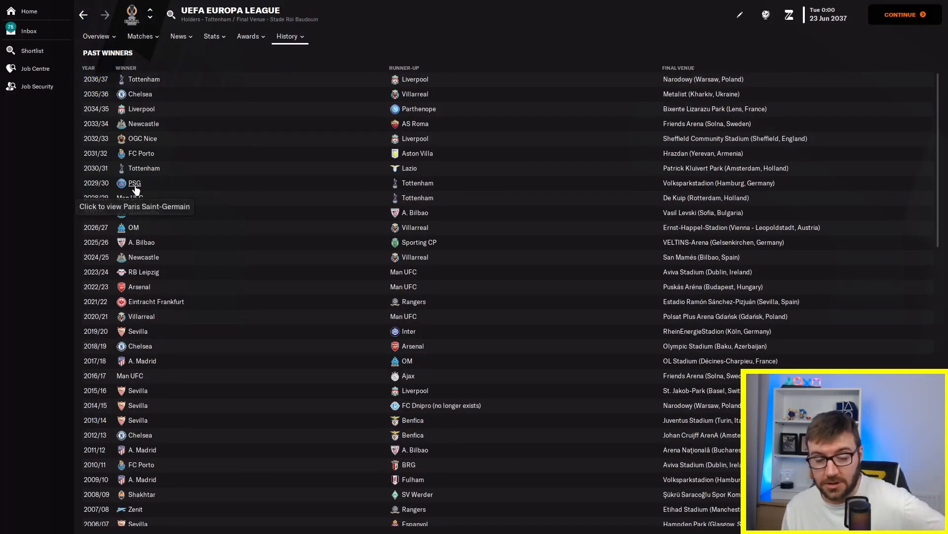
{"action": "mouse_move", "coordinate": [165, 108]}
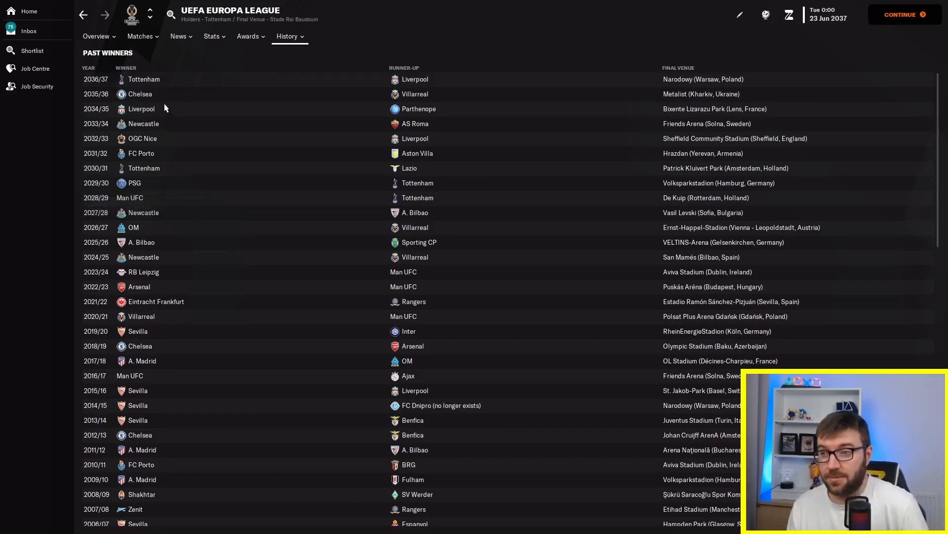
{"action": "mouse_move", "coordinate": [153, 95]}
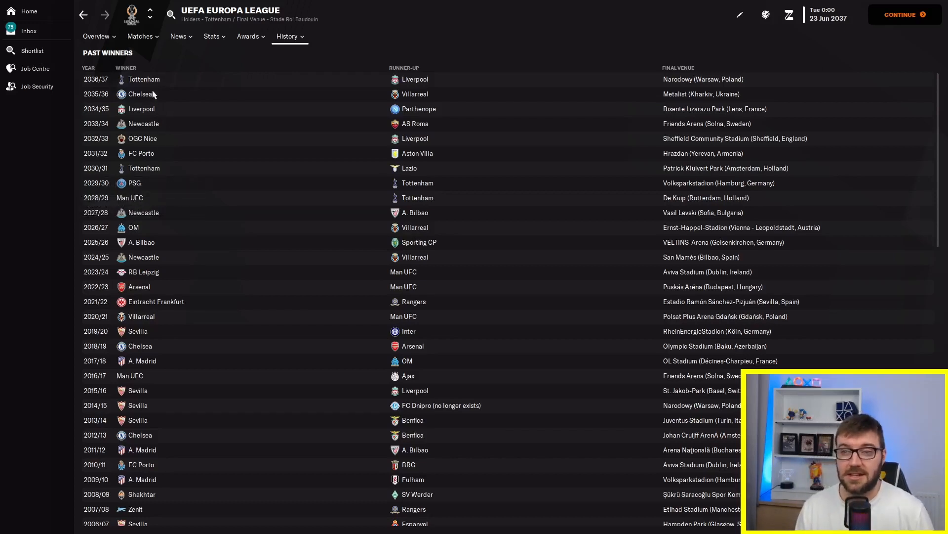
{"action": "mouse_move", "coordinate": [176, 58]}
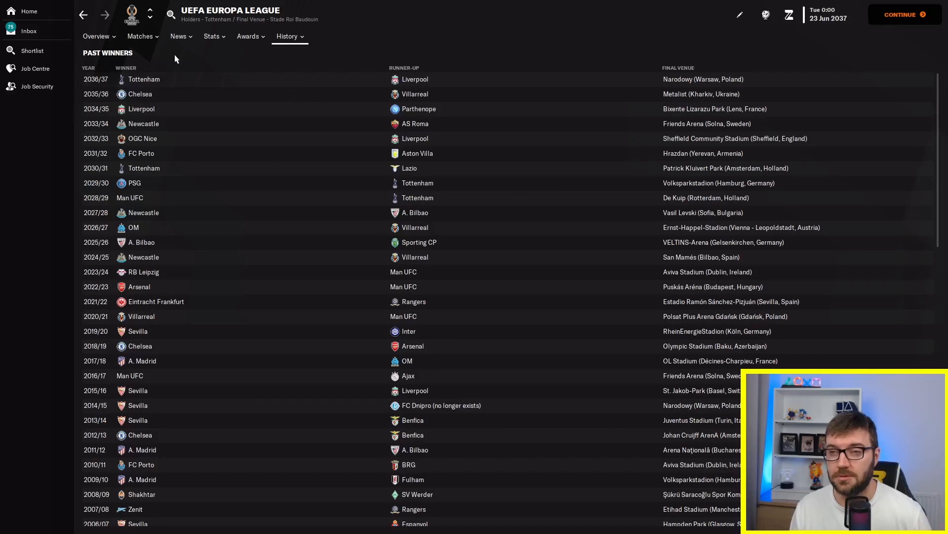
{"action": "mouse_move", "coordinate": [142, 31]}
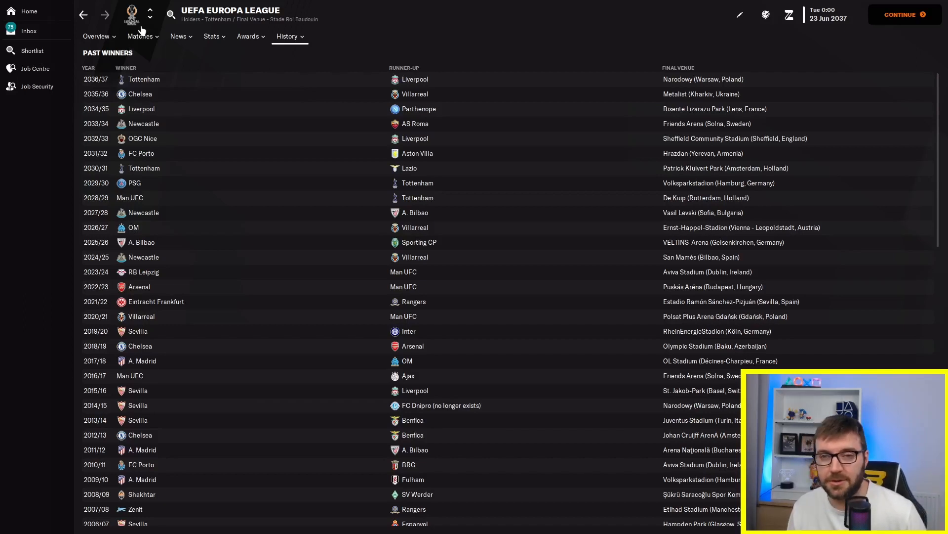
{"action": "mouse_move", "coordinate": [29, 10]}
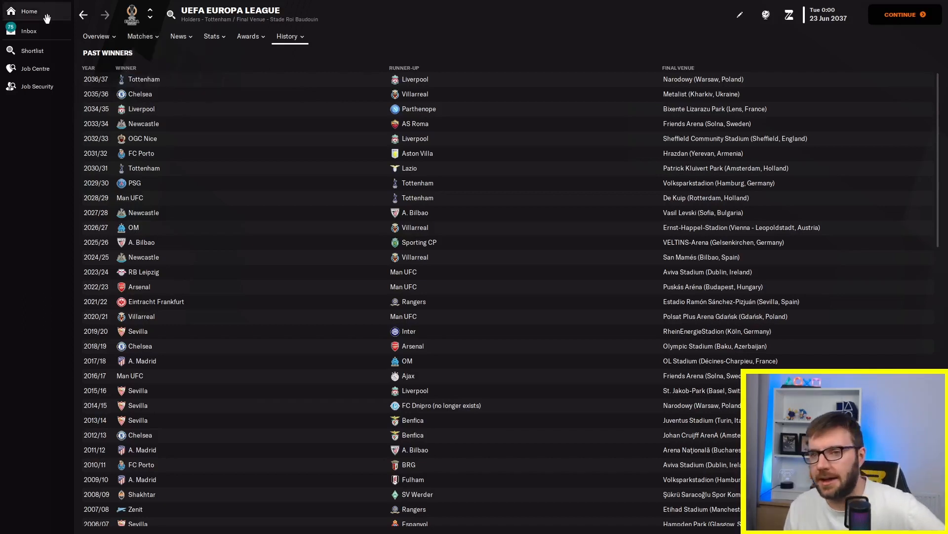
{"action": "mouse_move", "coordinate": [48, 12]}
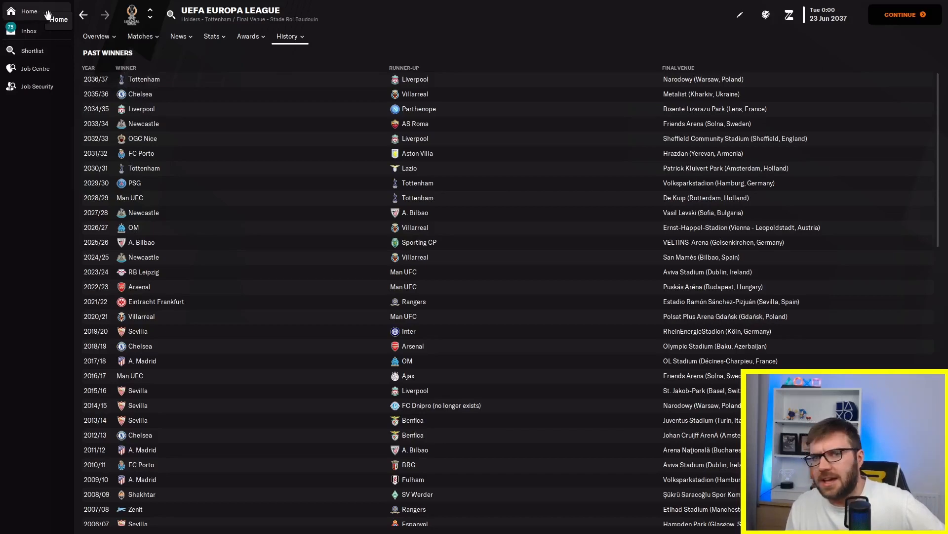
{"action": "left_click", "coordinate": [148, 11]}
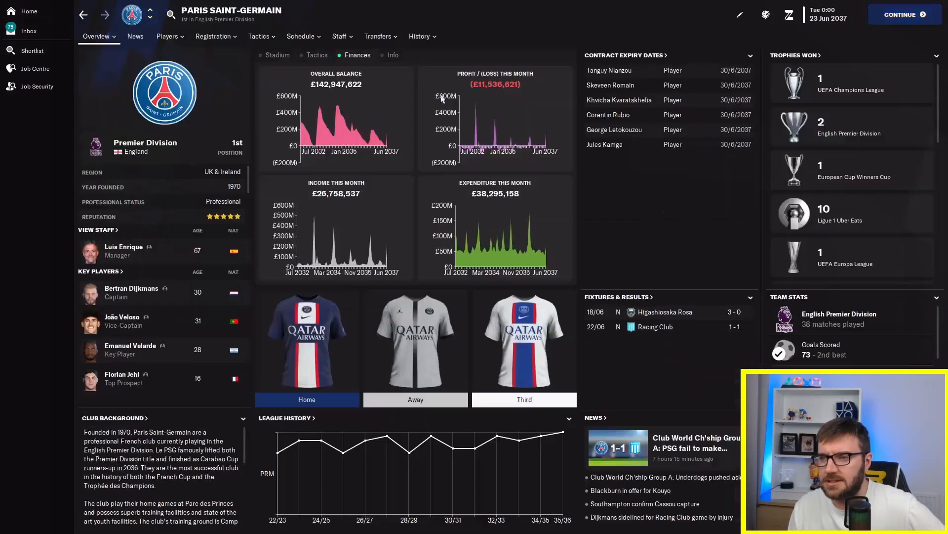
View Nottingham Forest's domestic league history, then bring up the 2052 Premier Division overview
{"action": "left_click", "coordinate": [839, 213]}
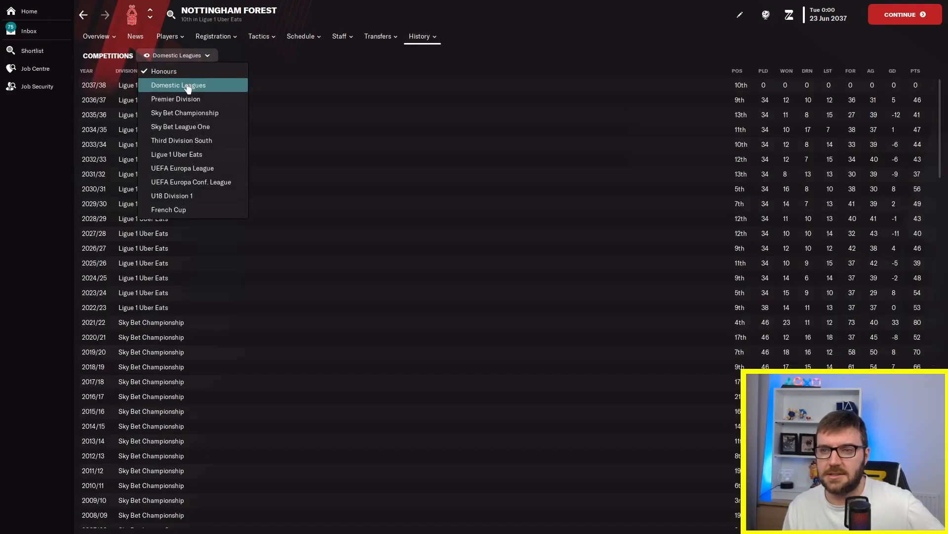
{"action": "left_click", "coordinate": [178, 85]}
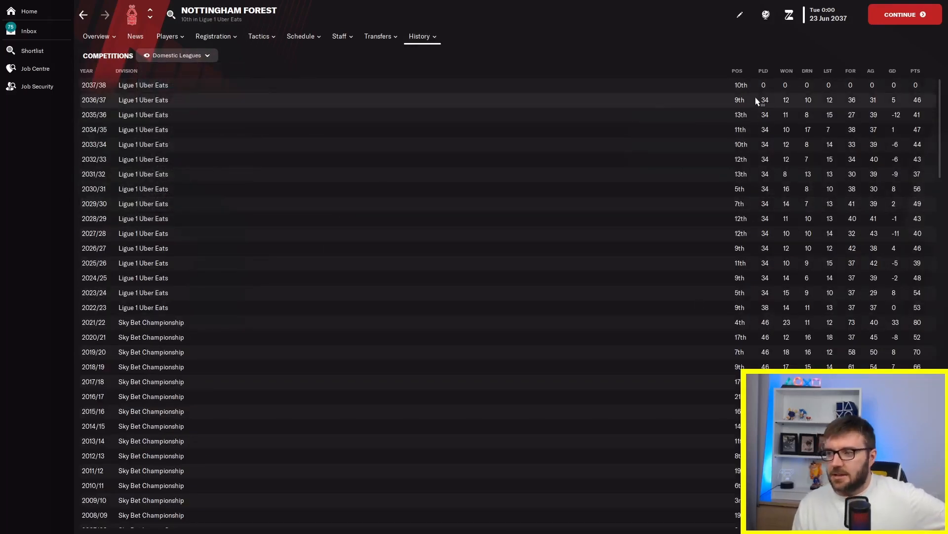
{"action": "mouse_move", "coordinate": [743, 189]}
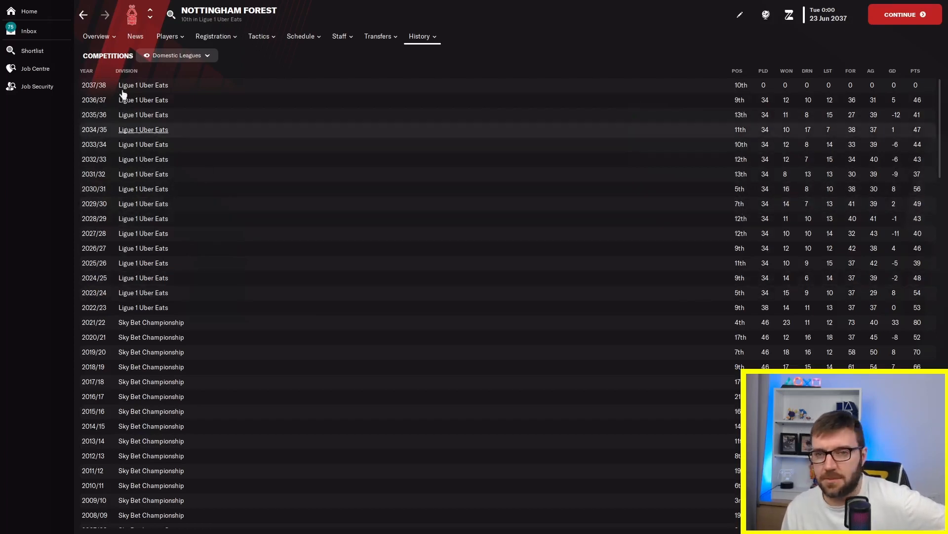
{"action": "left_click", "coordinate": [96, 36]}
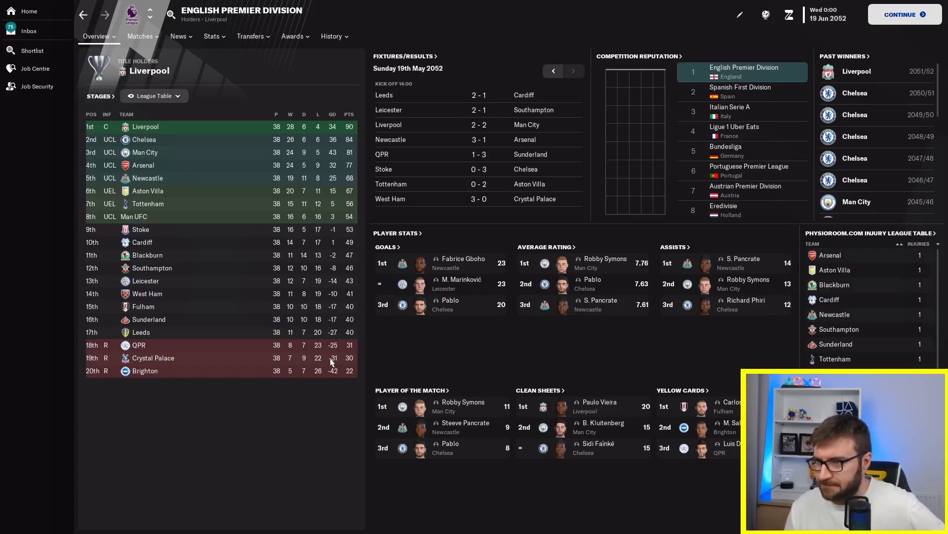
Scroll the Premier Division past winners down to PSG's 2035/36–2037/38 titles
{"action": "scroll", "scroll_direction": "down", "scroll_amount": 3}
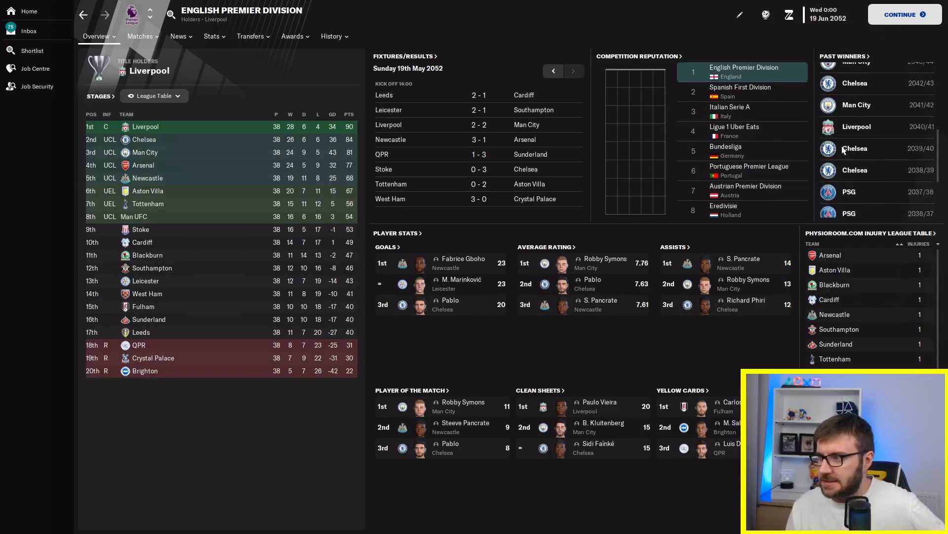
{"action": "scroll", "scroll_direction": "down", "scroll_amount": 3}
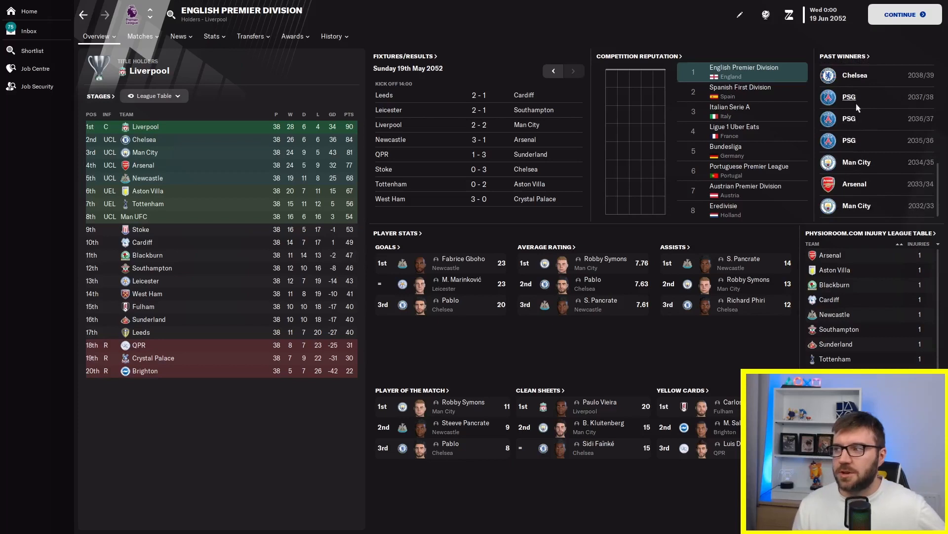
{"action": "mouse_move", "coordinate": [857, 137]}
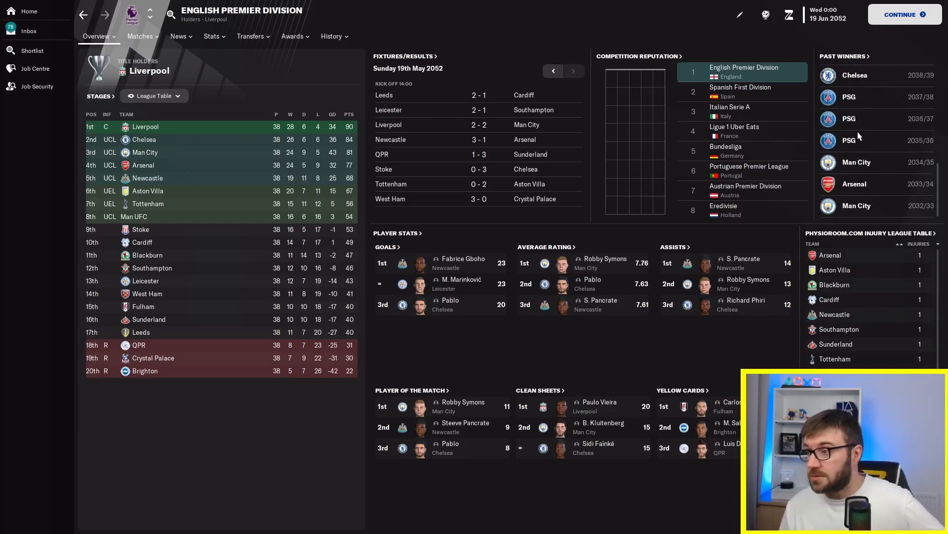
{"action": "mouse_move", "coordinate": [875, 118]}
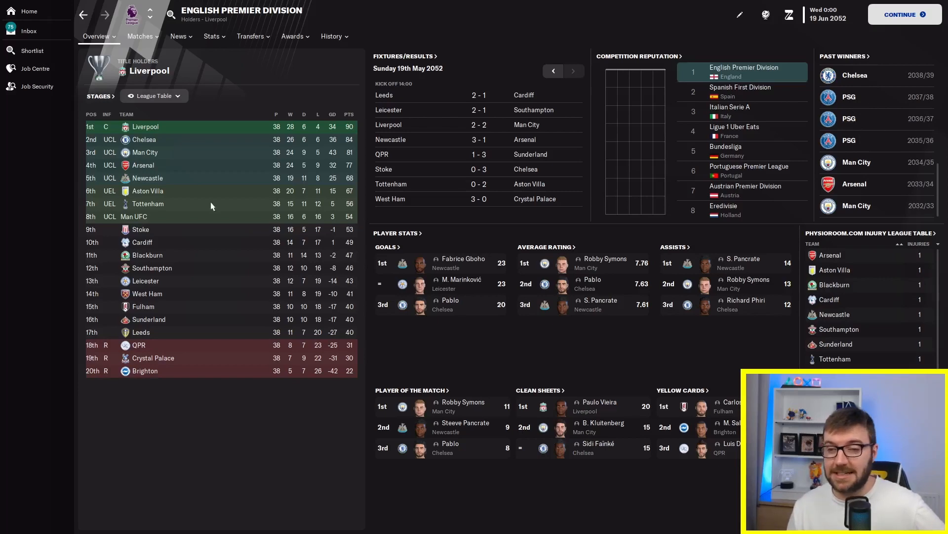
{"action": "mouse_move", "coordinate": [154, 92]}
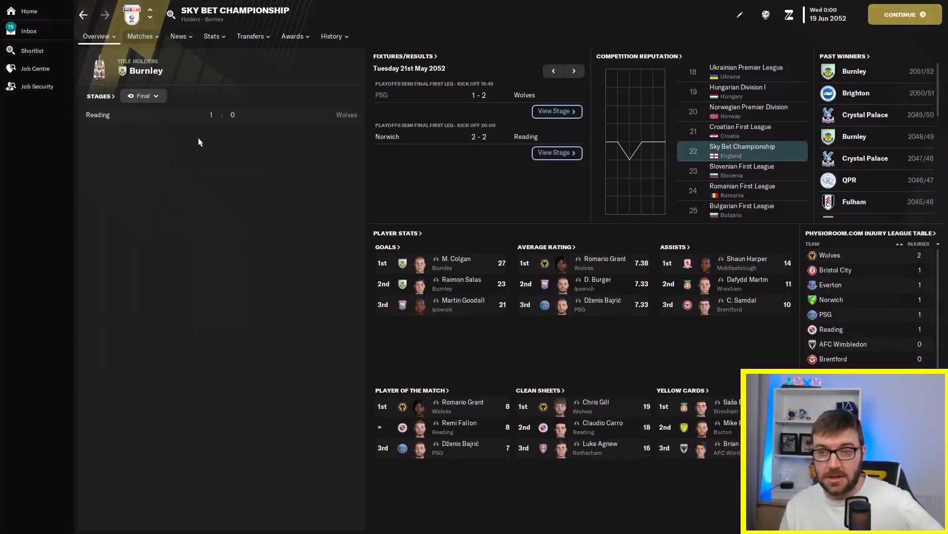
Show the Championship league table, view PSG's league history, then go to the Champions League page
{"action": "left_click", "coordinate": [143, 96]}
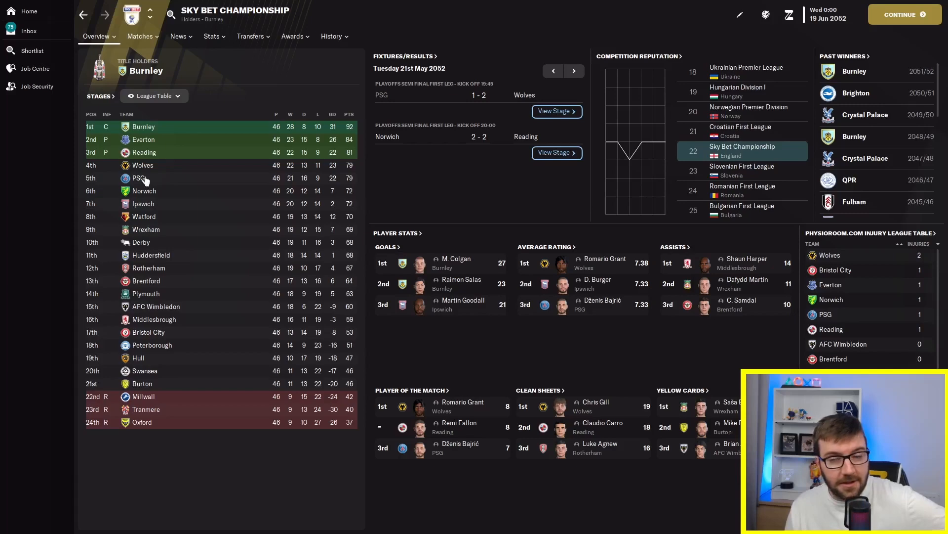
{"action": "left_click", "coordinate": [141, 178]}
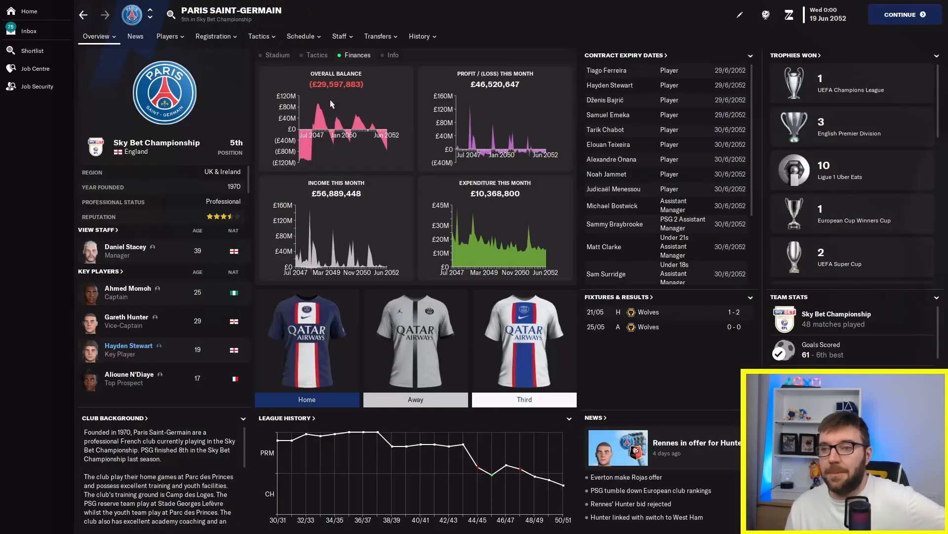
{"action": "left_click", "coordinate": [419, 37]}
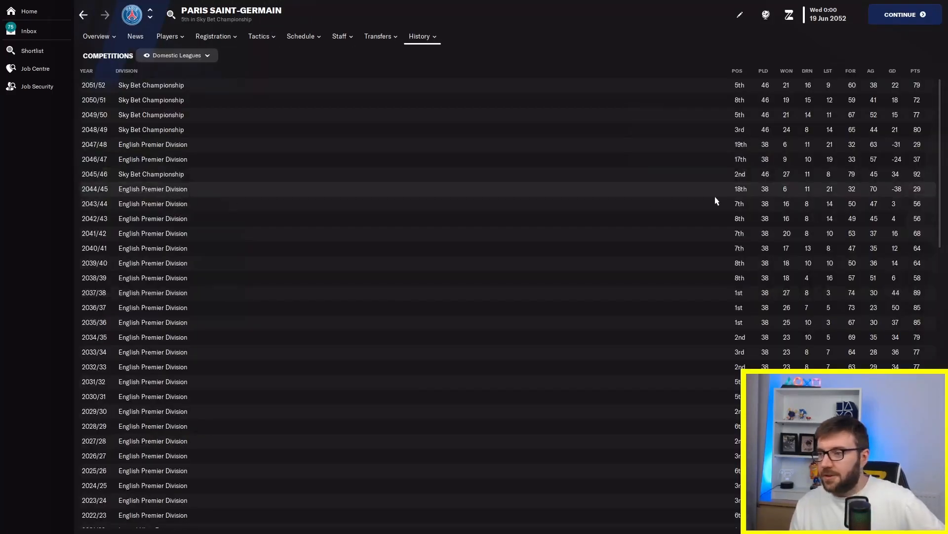
{"action": "mouse_move", "coordinate": [744, 307]}
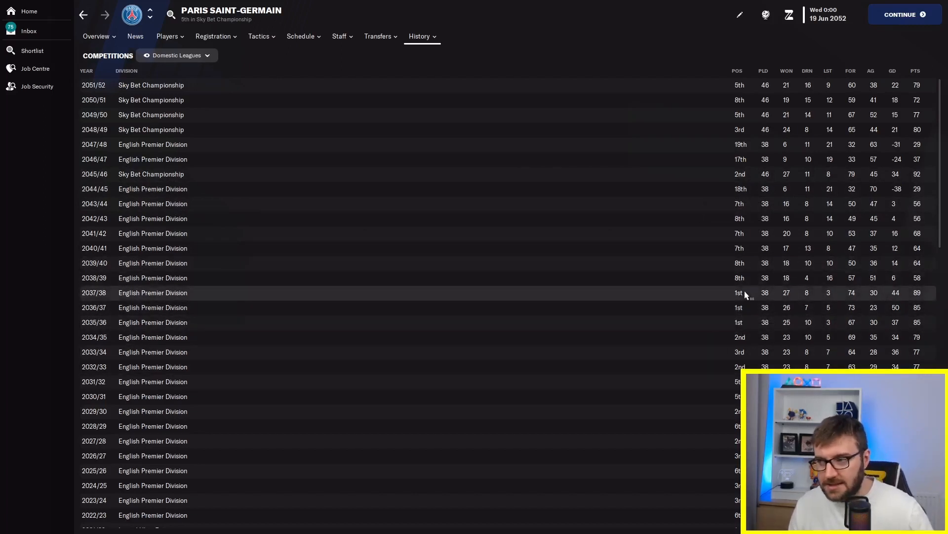
{"action": "mouse_move", "coordinate": [750, 263]}
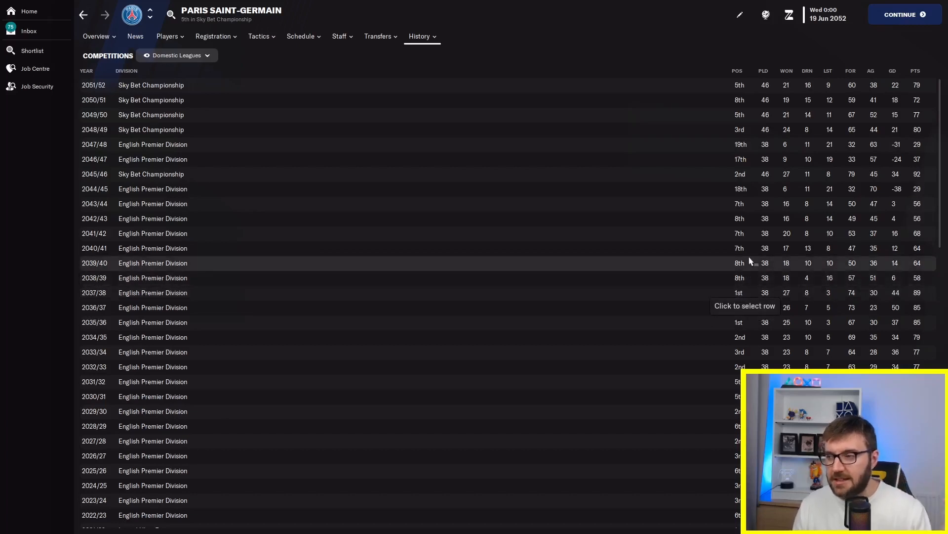
{"action": "mouse_move", "coordinate": [747, 204]}
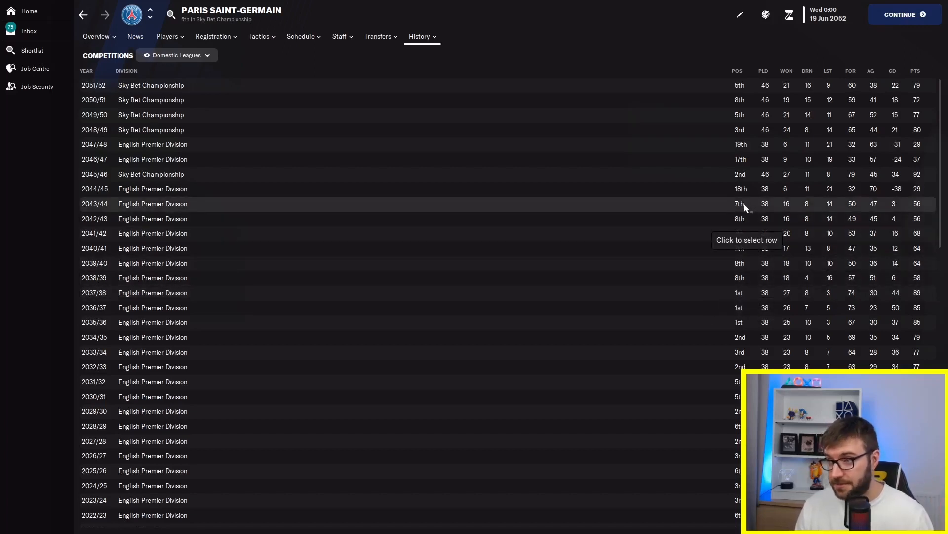
{"action": "mouse_move", "coordinate": [746, 242]}
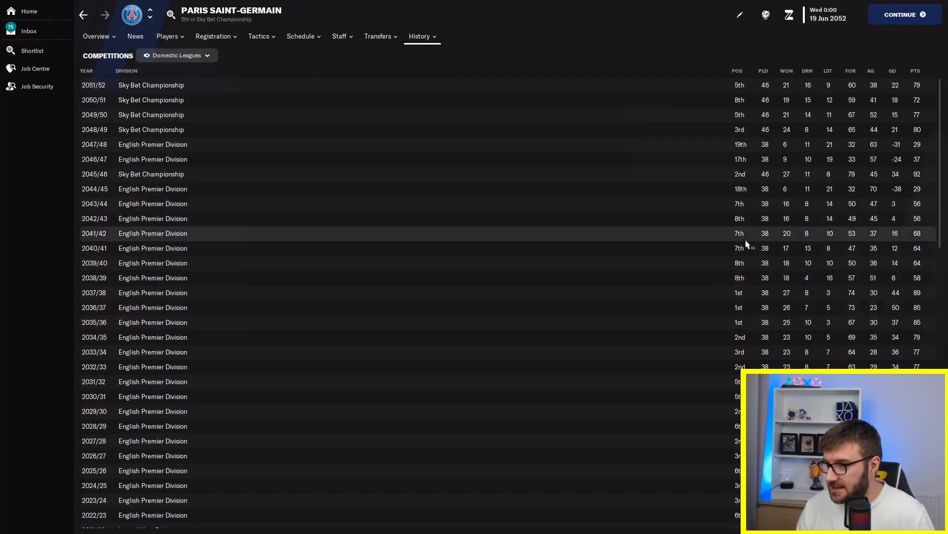
{"action": "mouse_move", "coordinate": [744, 192]}
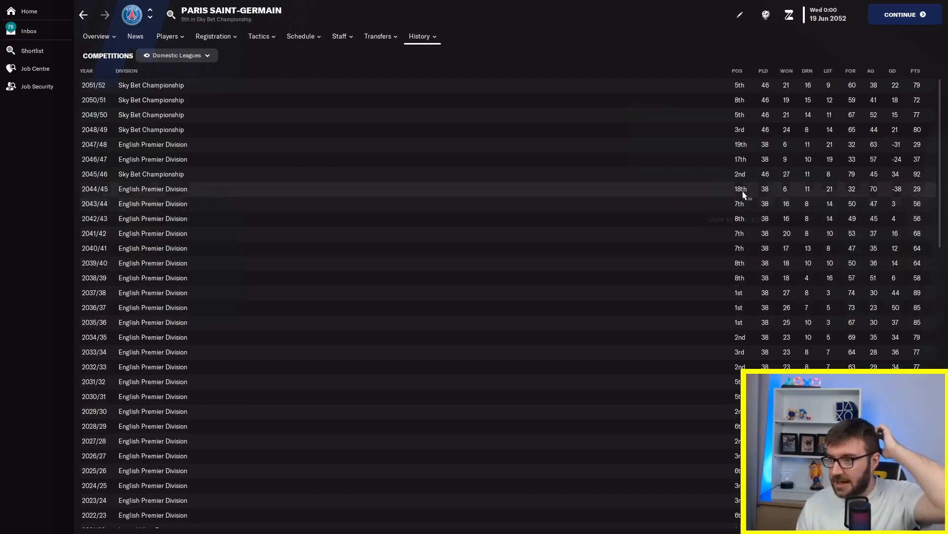
{"action": "mouse_move", "coordinate": [743, 193]}
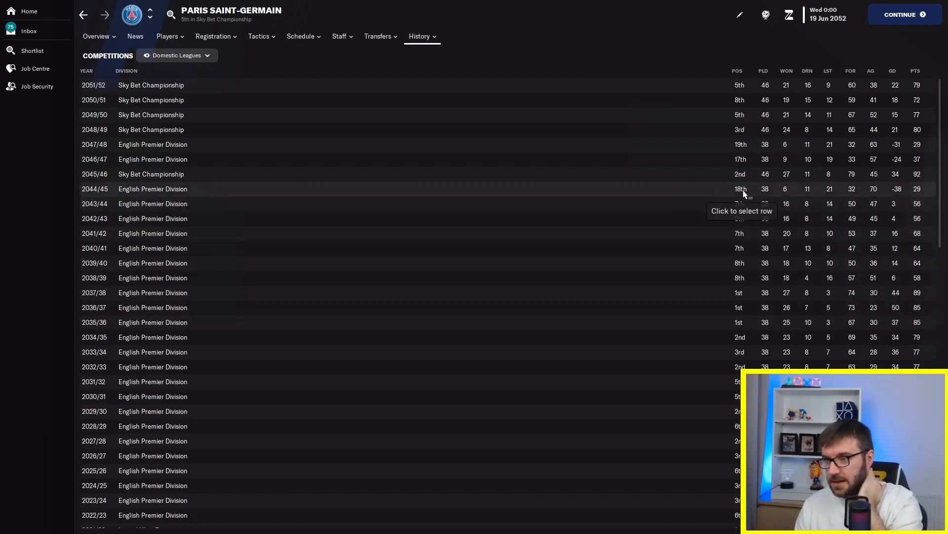
{"action": "mouse_move", "coordinate": [743, 174]}
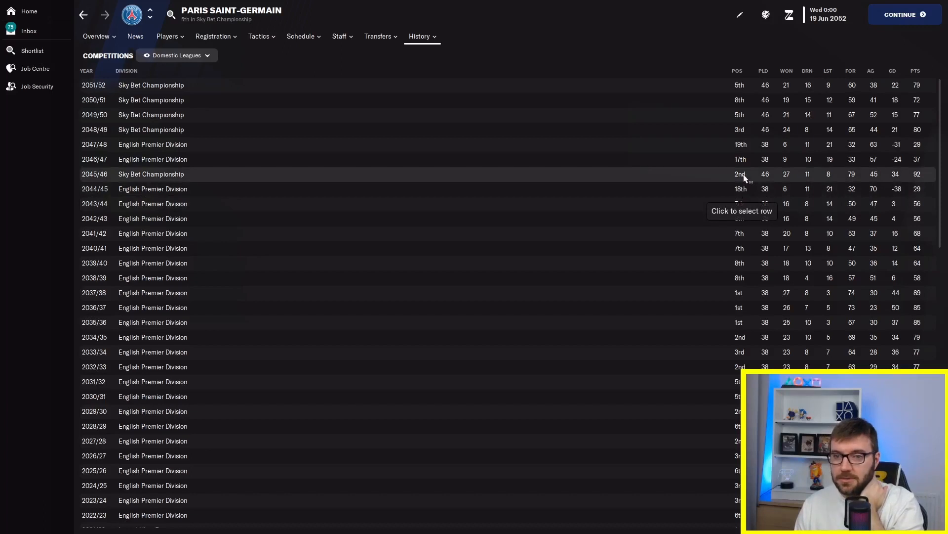
{"action": "mouse_move", "coordinate": [743, 163]}
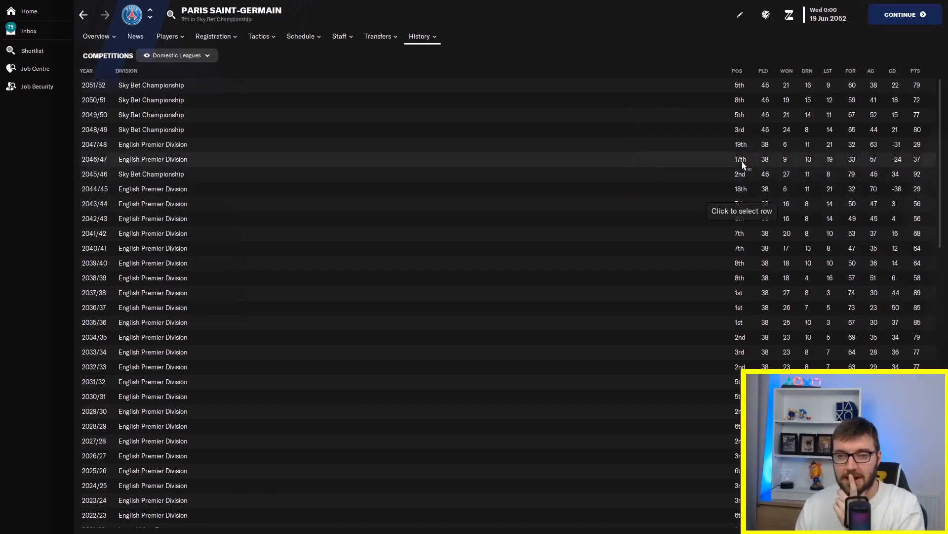
{"action": "mouse_move", "coordinate": [743, 150]}
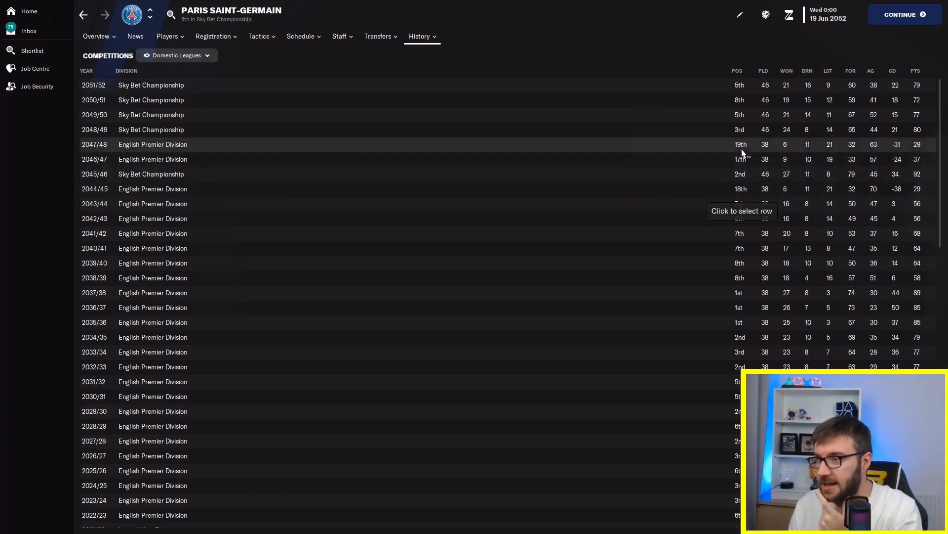
{"action": "mouse_move", "coordinate": [742, 91]}
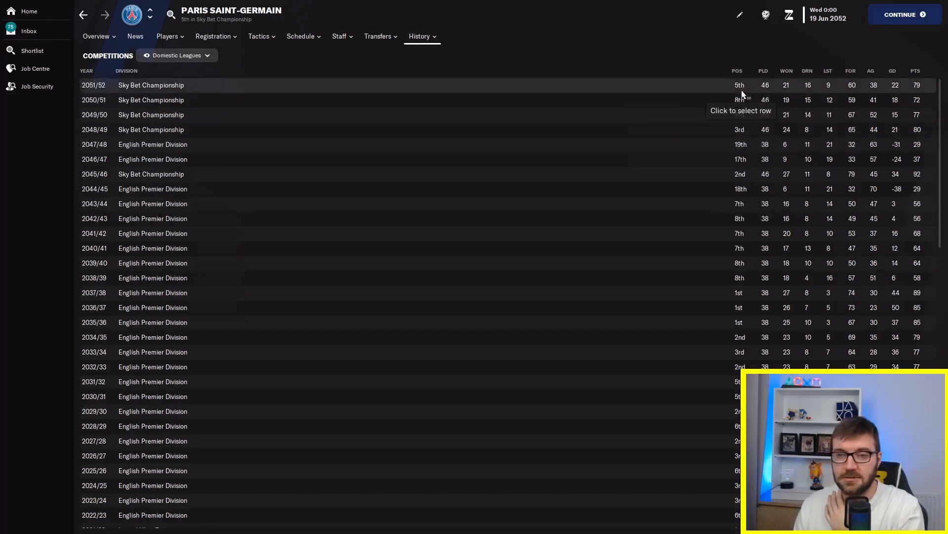
{"action": "mouse_move", "coordinate": [714, 182]}
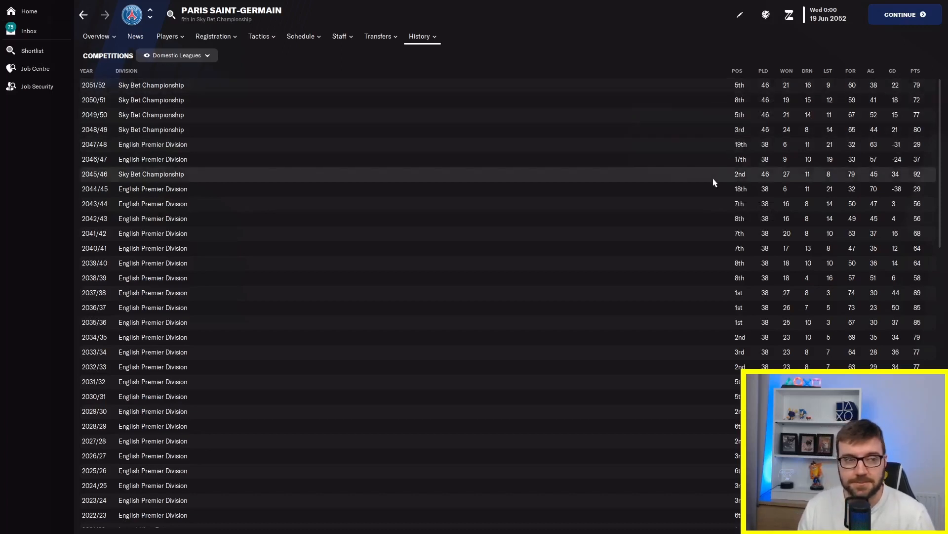
{"action": "mouse_move", "coordinate": [609, 188]}
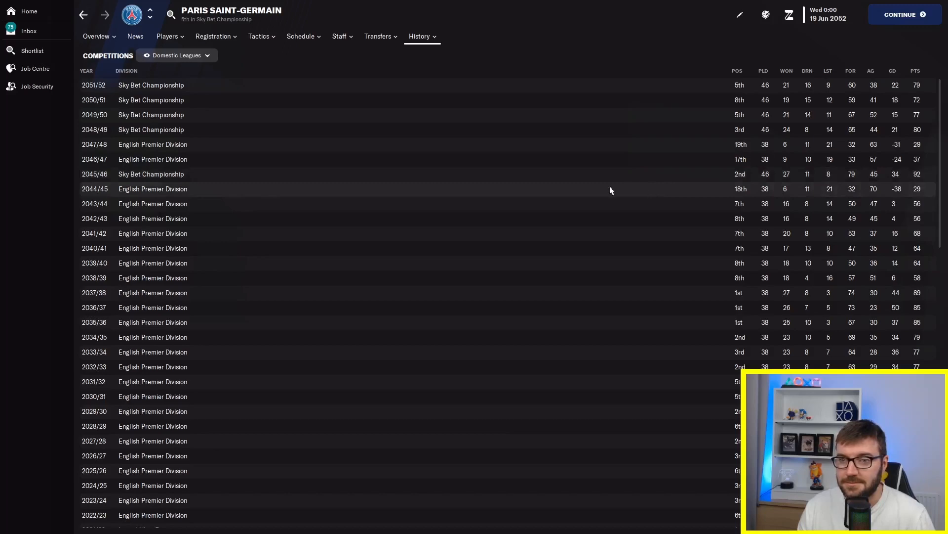
{"action": "left_click", "coordinate": [95, 36]}
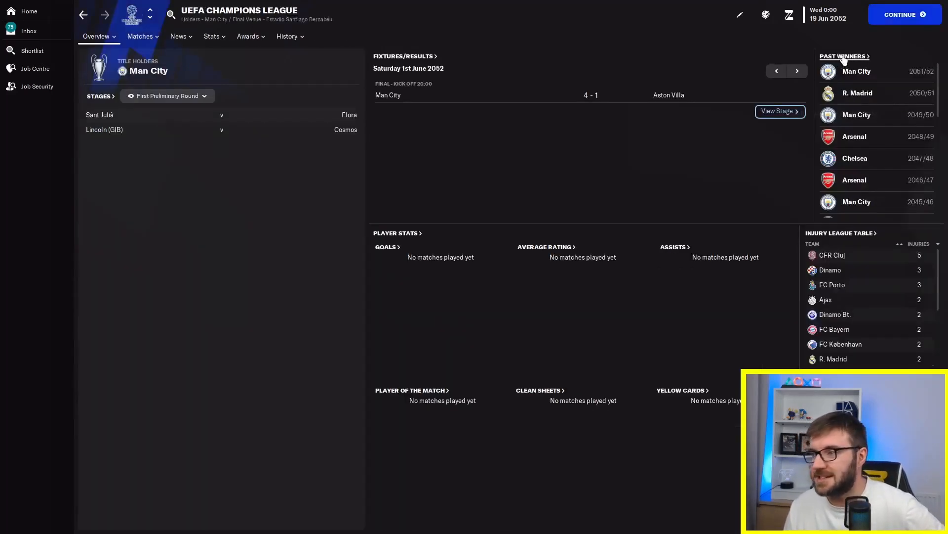
Bring up the full Champions League past winners list, with Man City beating Aston Villa in 2051/52
{"action": "left_click", "coordinate": [843, 56]}
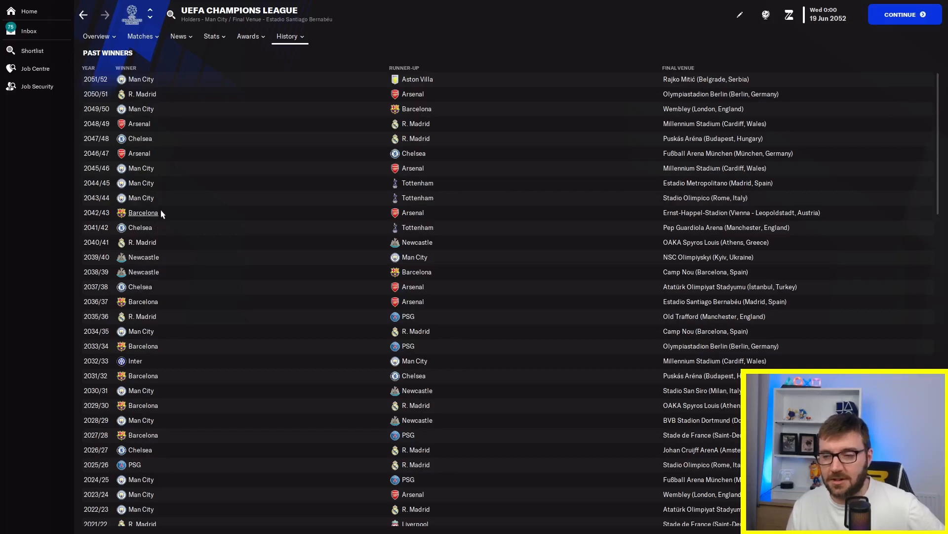
{"action": "mouse_move", "coordinate": [149, 118]}
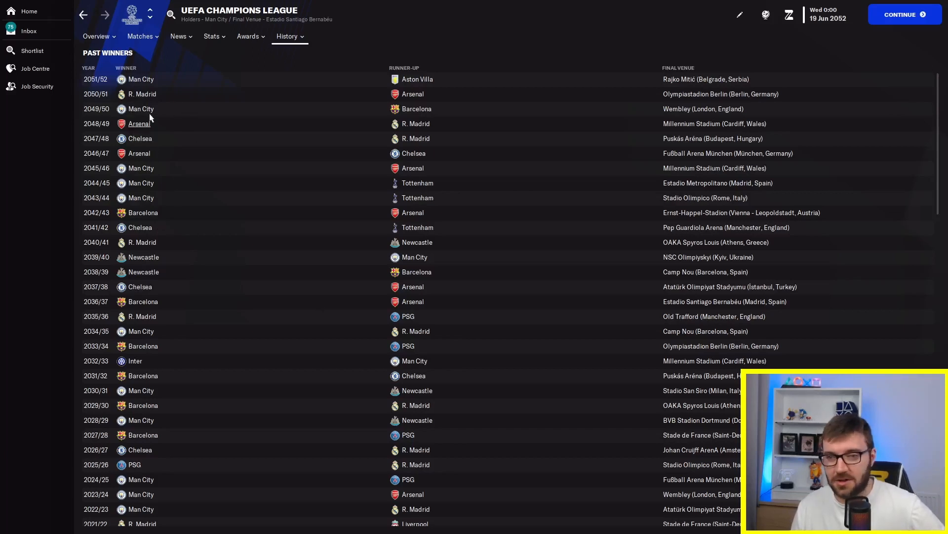
{"action": "mouse_move", "coordinate": [195, 59]}
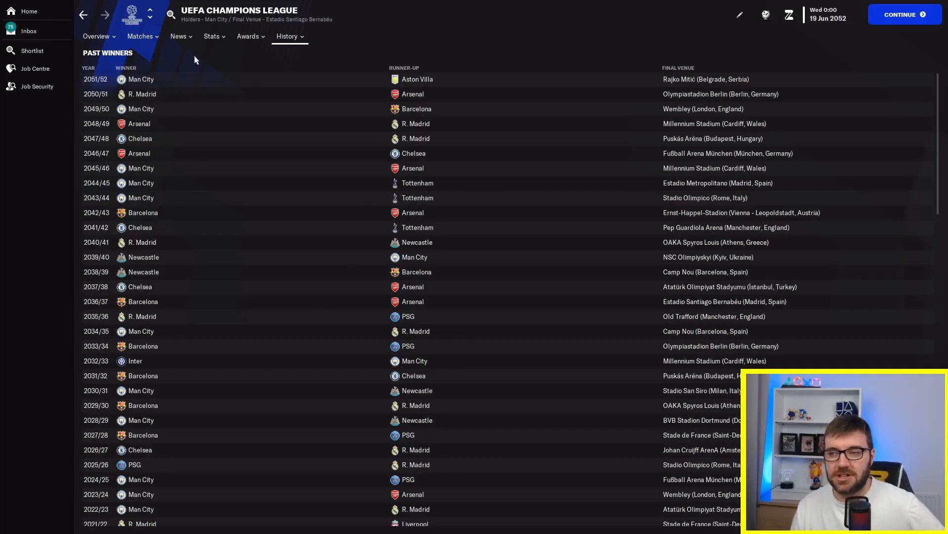
{"action": "mouse_move", "coordinate": [427, 305]}
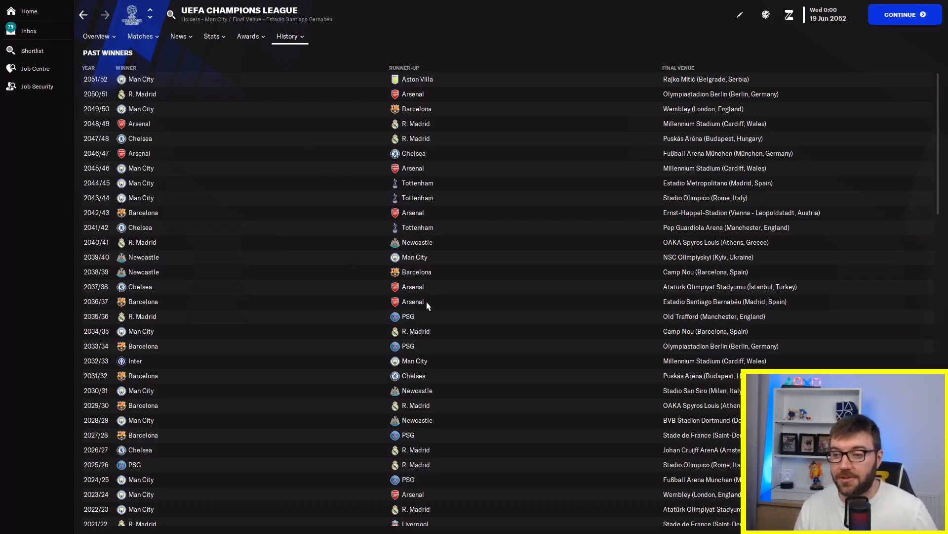
{"action": "left_click", "coordinate": [154, 10]}
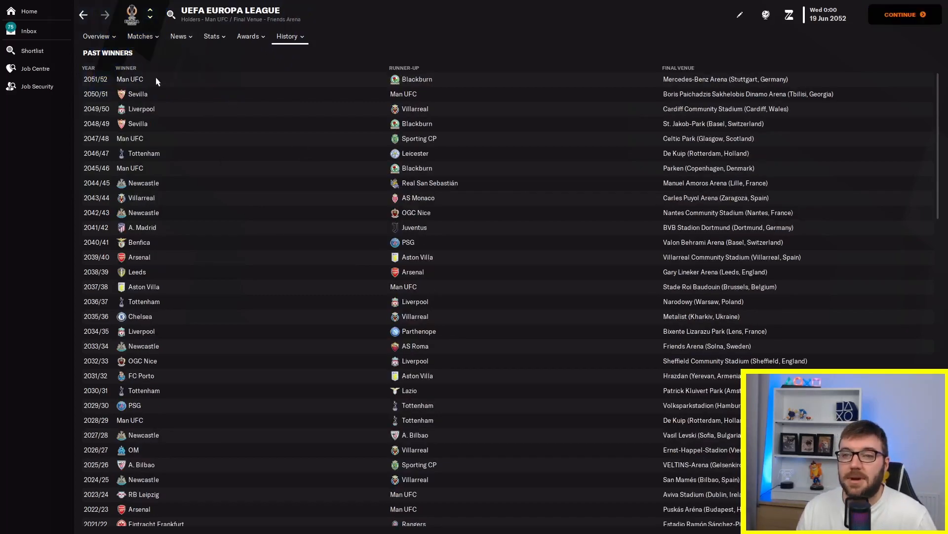
{"action": "mouse_move", "coordinate": [428, 120]}
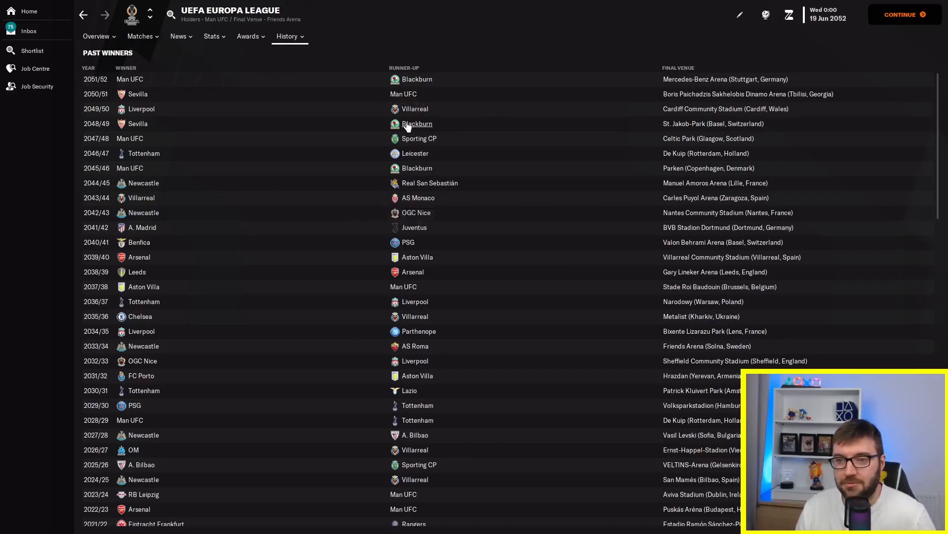
{"action": "mouse_move", "coordinate": [410, 212]}
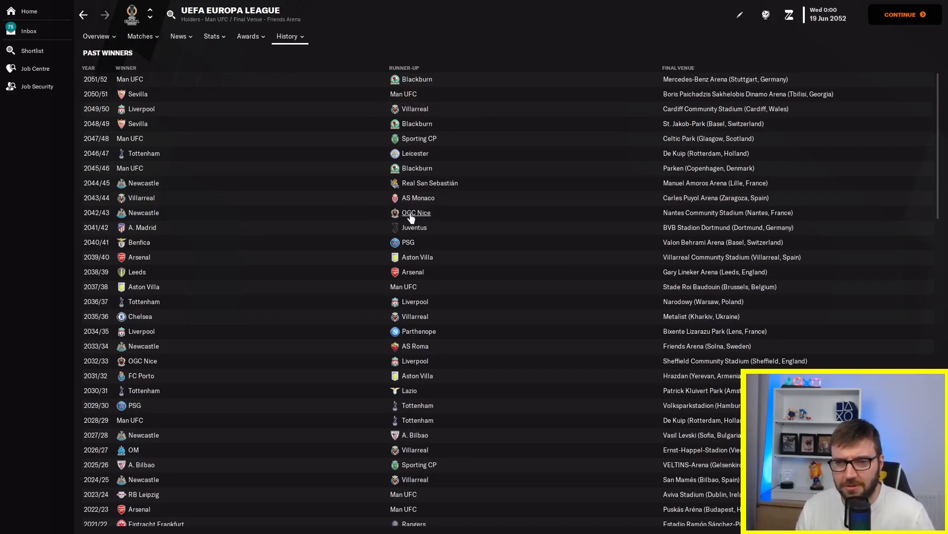
{"action": "mouse_move", "coordinate": [416, 213]}
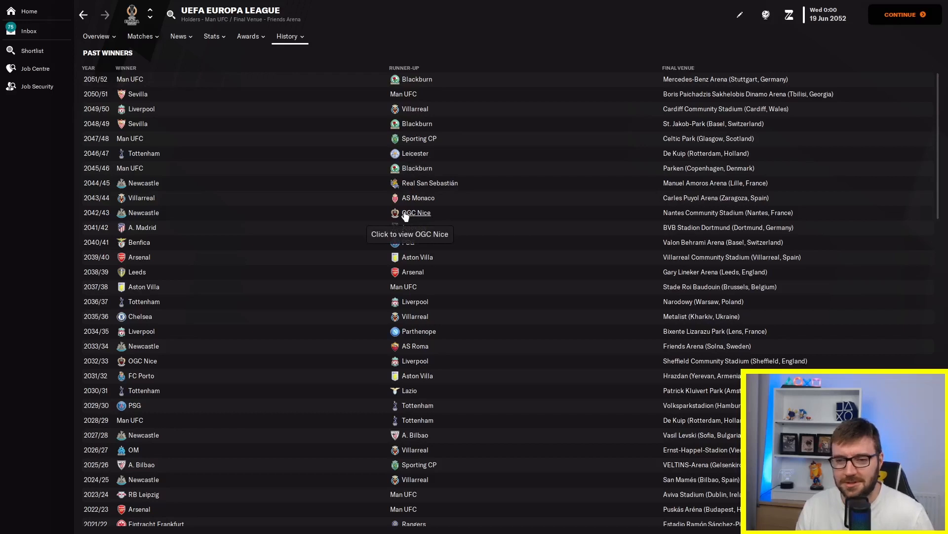
{"action": "mouse_move", "coordinate": [394, 209]}
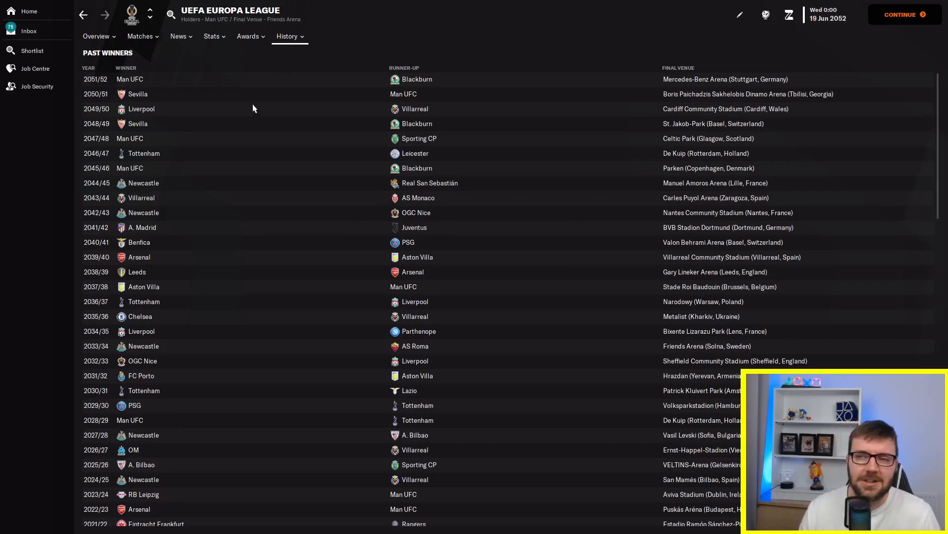
Go to the Ligue 1 Uber Eats overview, then move on to Ligue 2 BKT
{"action": "left_click", "coordinate": [140, 36]}
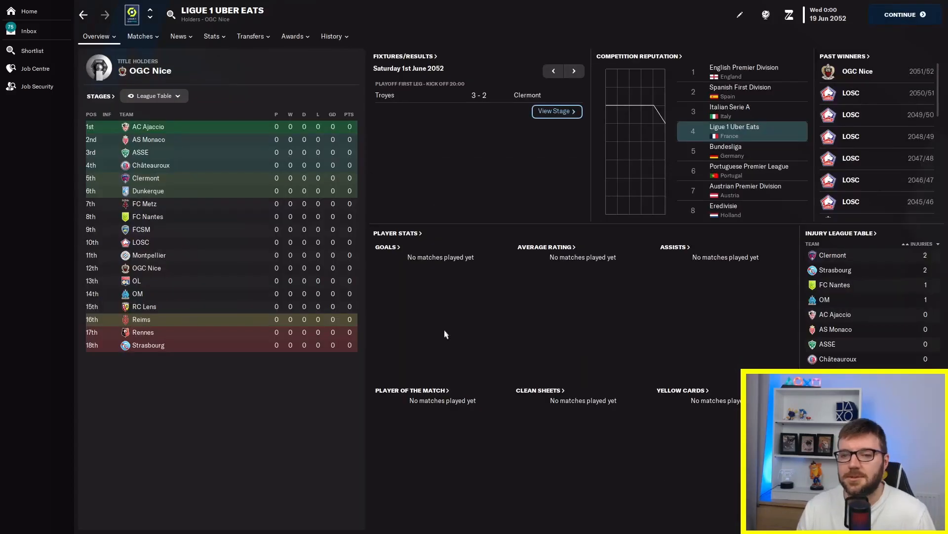
{"action": "mouse_move", "coordinate": [227, 328]}
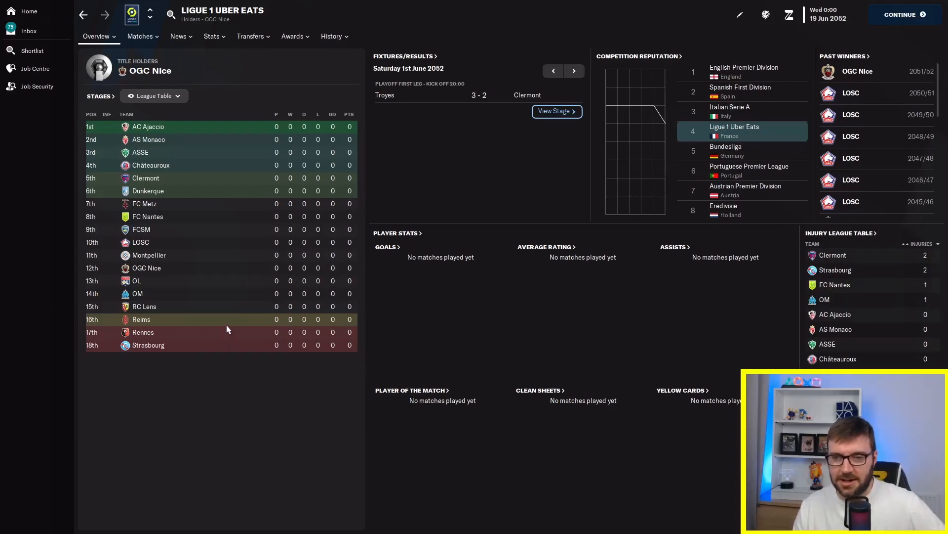
{"action": "mouse_move", "coordinate": [218, 273]}
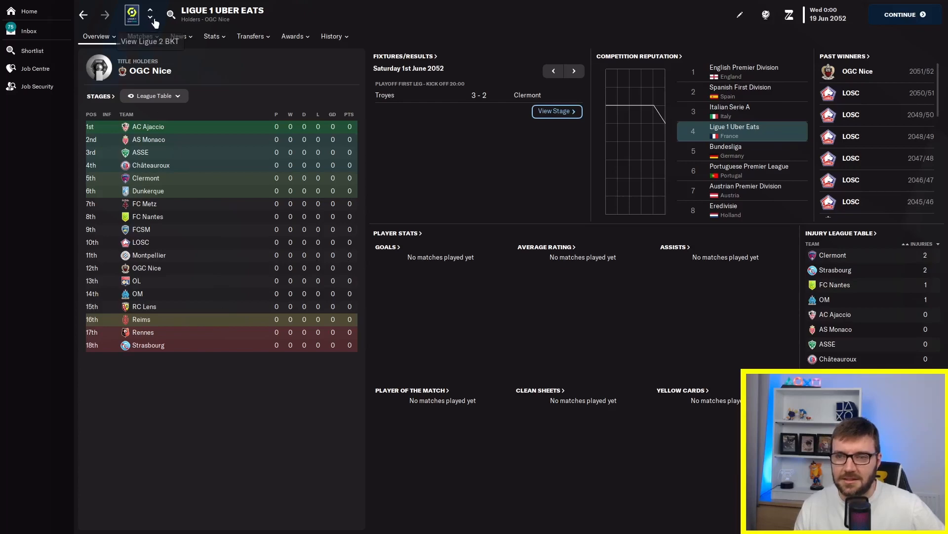
{"action": "left_click", "coordinate": [150, 18]}
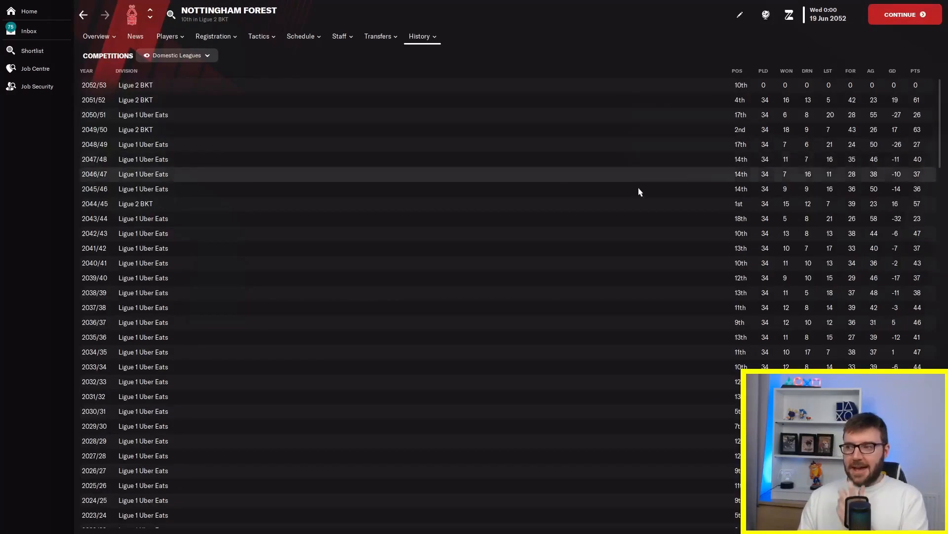
{"action": "mouse_move", "coordinate": [745, 219]}
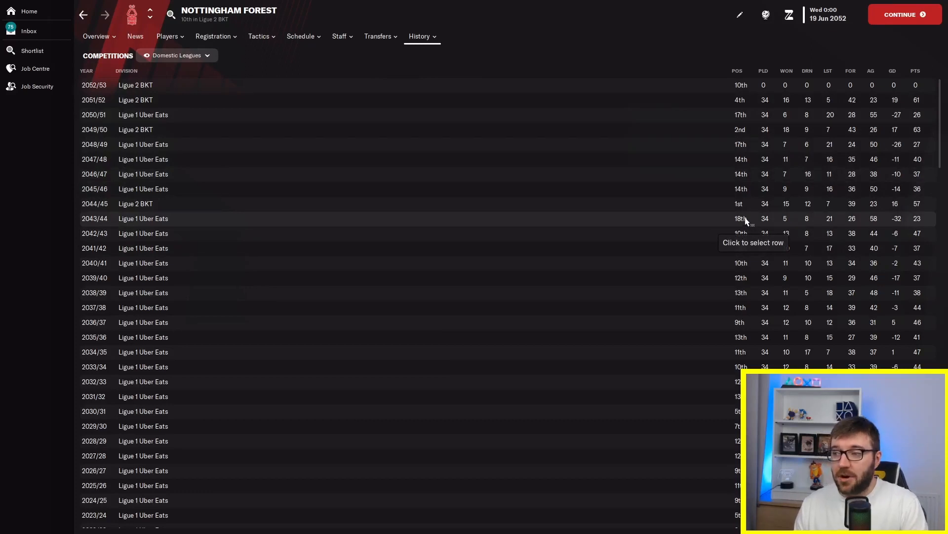
{"action": "mouse_move", "coordinate": [745, 174]}
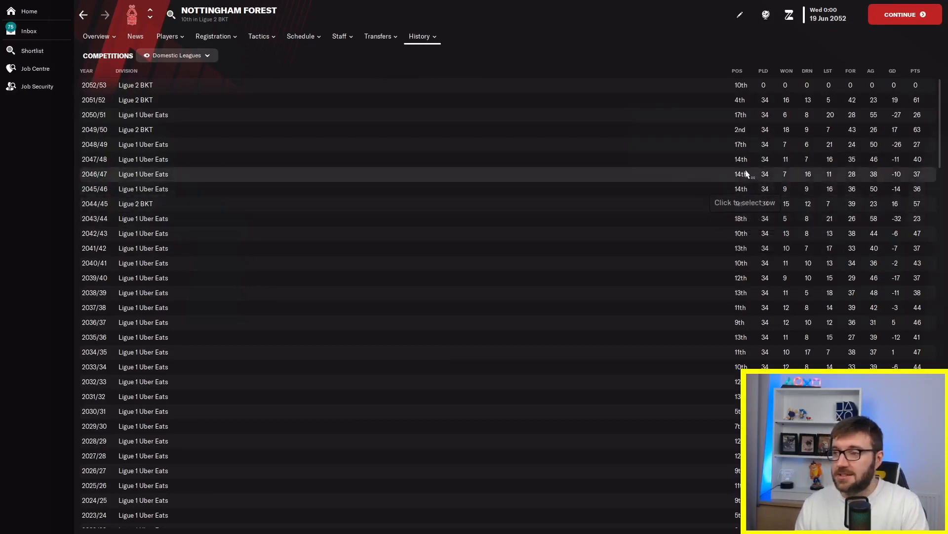
{"action": "mouse_move", "coordinate": [747, 148]}
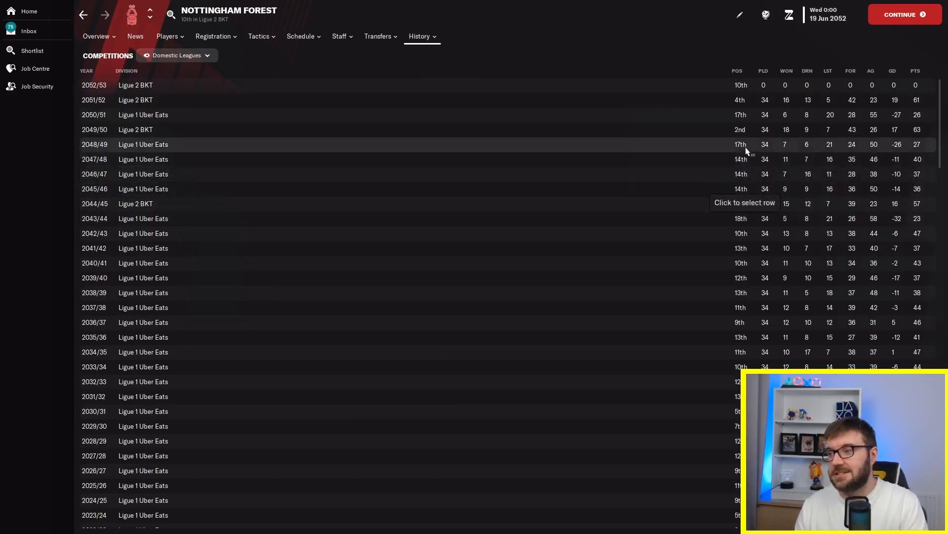
{"action": "mouse_move", "coordinate": [743, 129]}
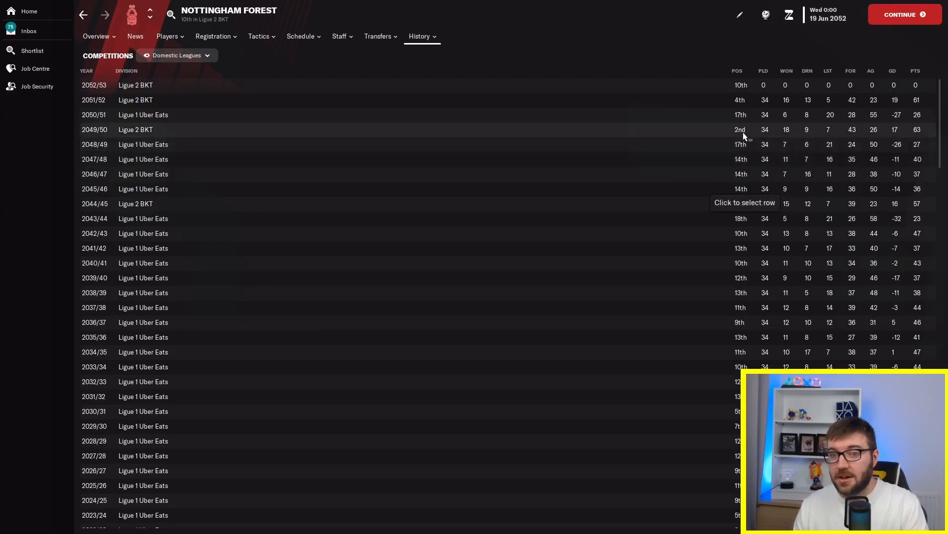
{"action": "mouse_move", "coordinate": [739, 100]}
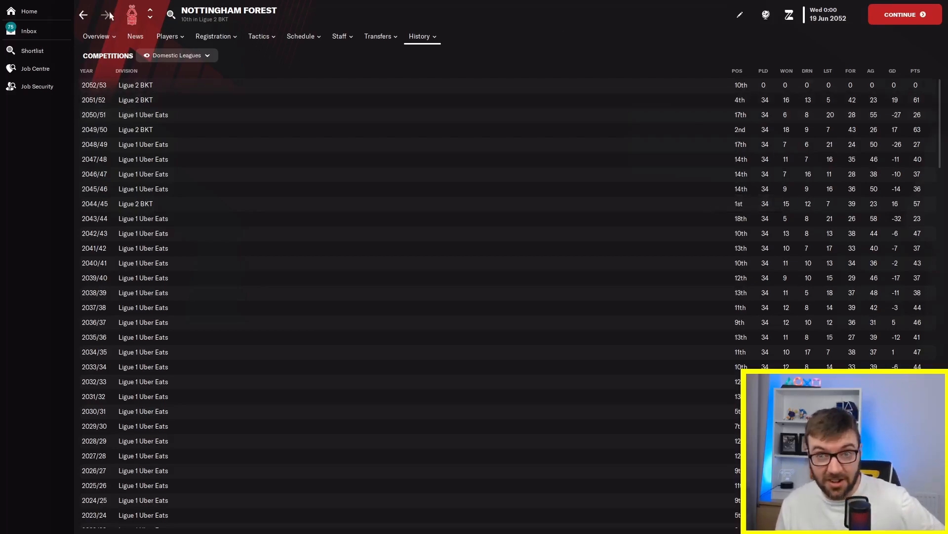
Return to the manager's home screen with latest news and available jobs
{"action": "left_click", "coordinate": [28, 11]}
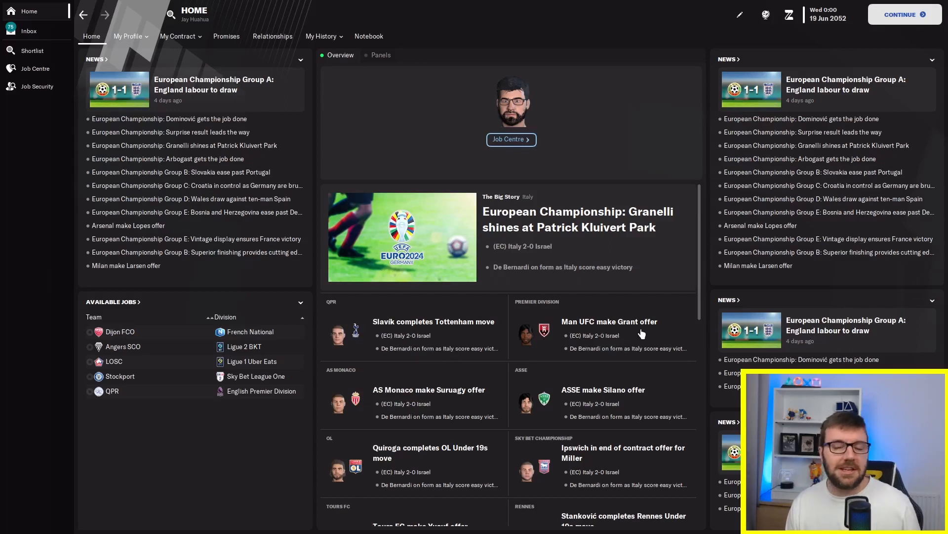
{"action": "mouse_move", "coordinate": [587, 307]}
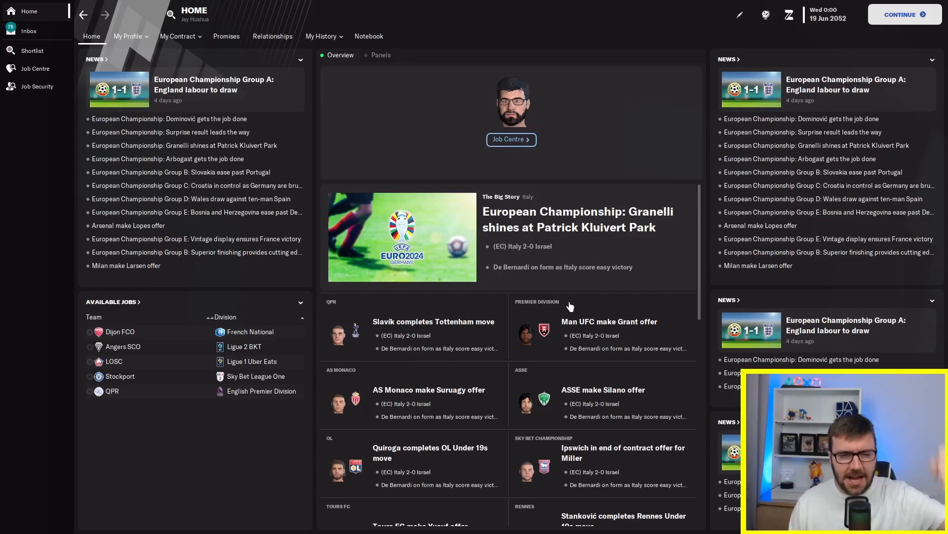
{"action": "mouse_move", "coordinate": [541, 287]}
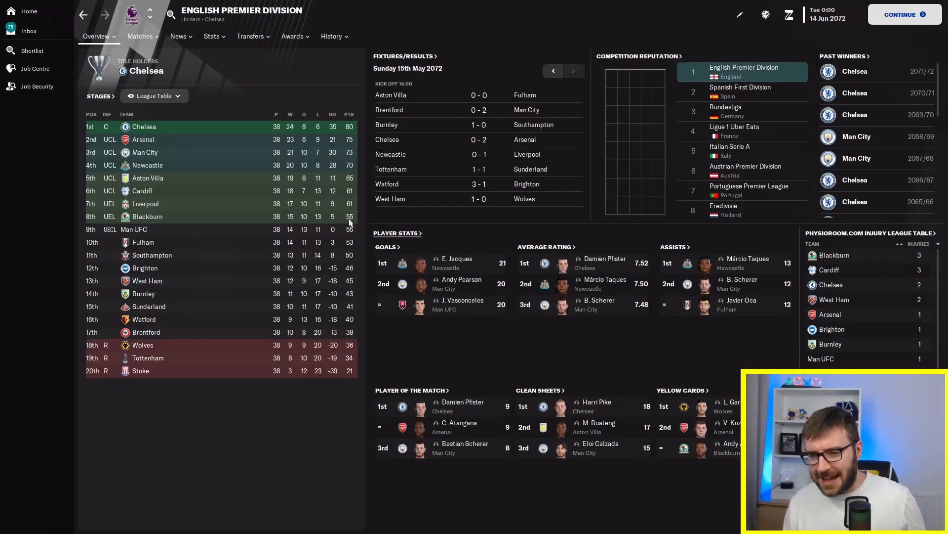
{"action": "mouse_move", "coordinate": [168, 359]}
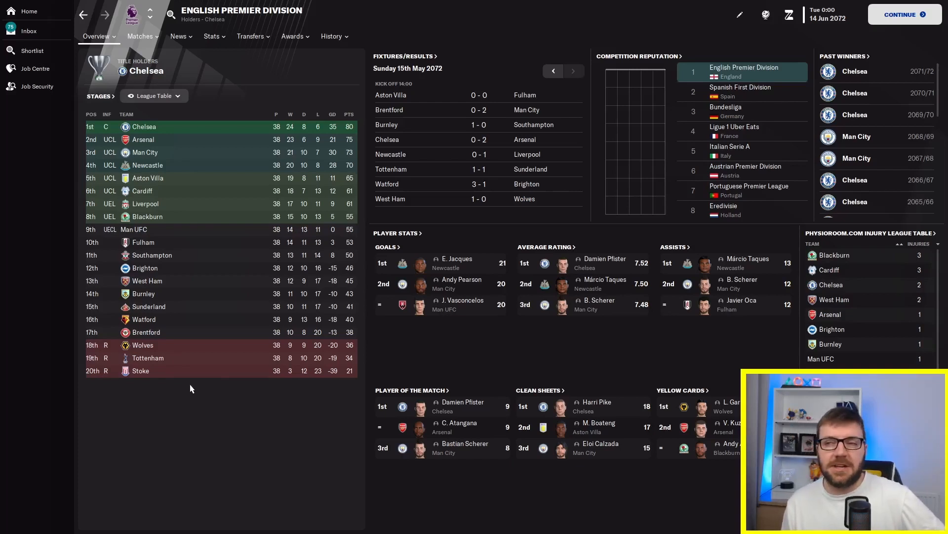
{"action": "mouse_move", "coordinate": [178, 367]}
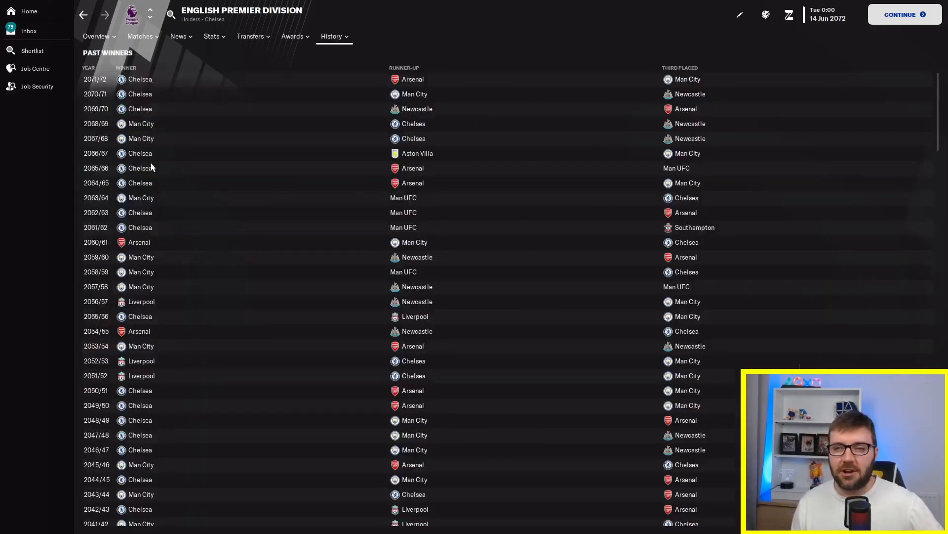
{"action": "mouse_move", "coordinate": [141, 138]}
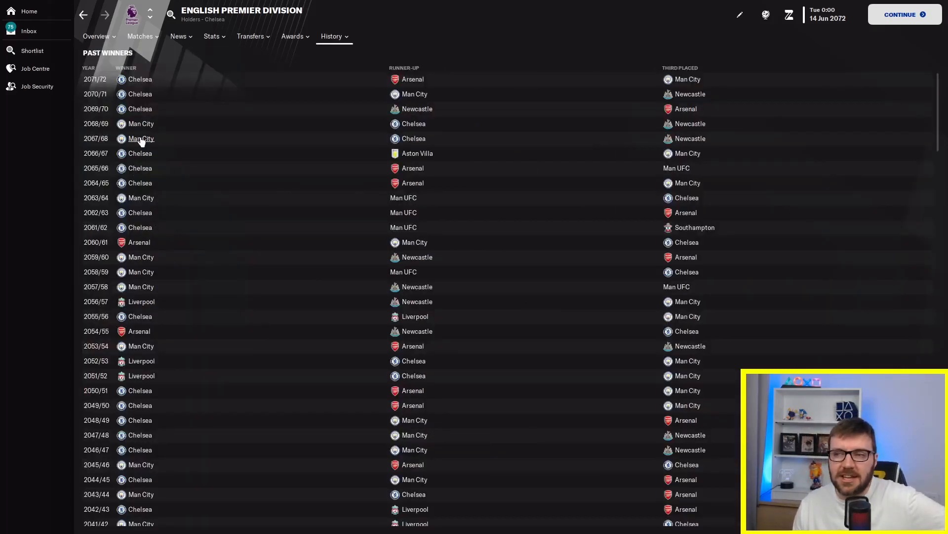
{"action": "mouse_move", "coordinate": [136, 79]}
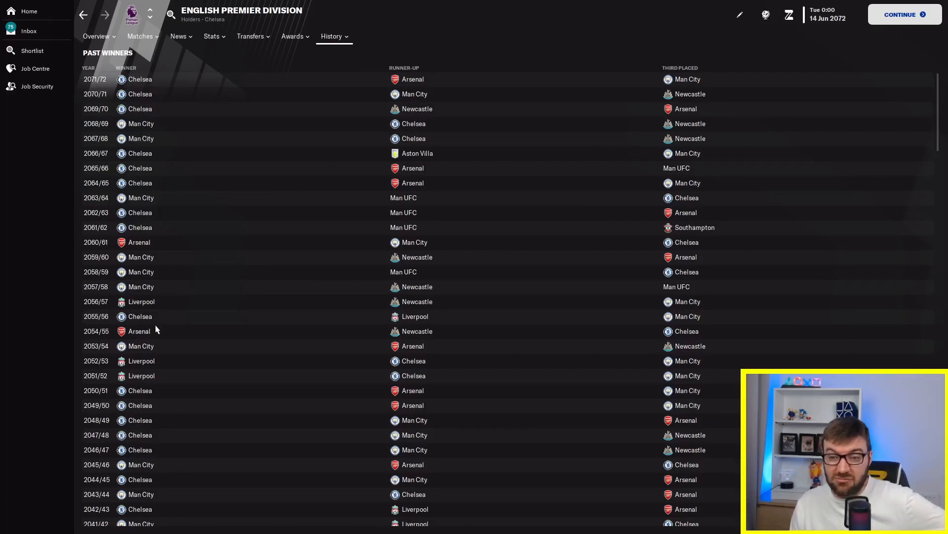
Scroll the Premier Division past winners back to the 2020s and up to Chelsea's 2071/72 title
{"action": "scroll", "scroll_direction": "down", "scroll_amount": 3}
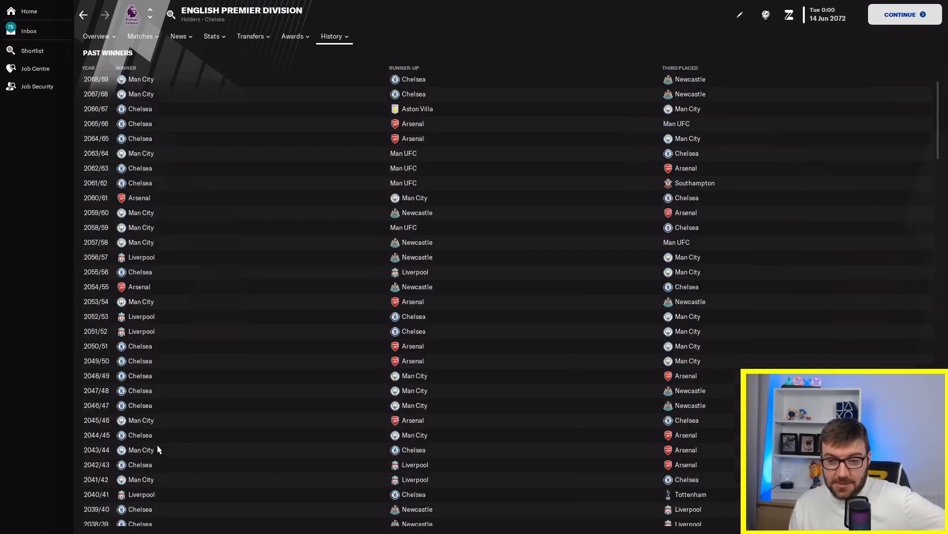
{"action": "scroll", "scroll_direction": "up", "scroll_amount": 3}
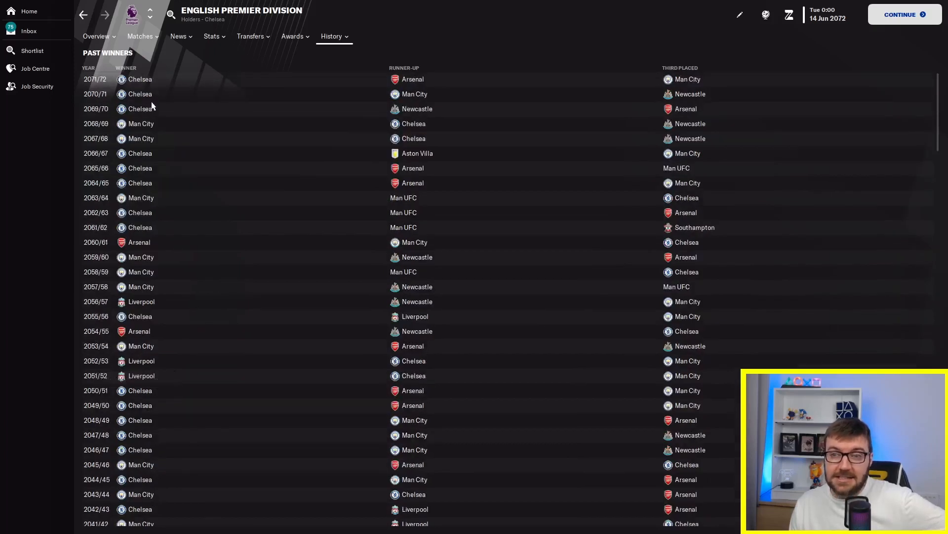
{"action": "mouse_move", "coordinate": [157, 208]}
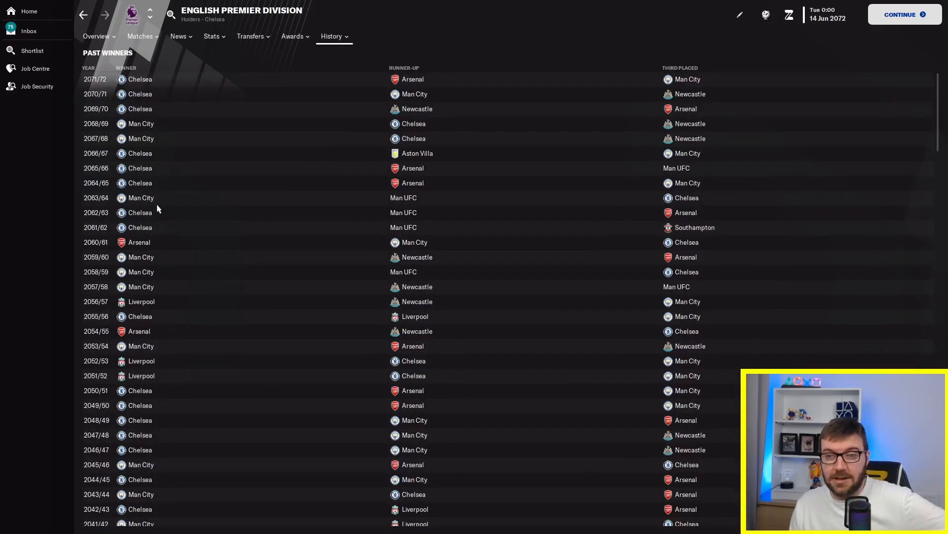
{"action": "mouse_move", "coordinate": [150, 309]}
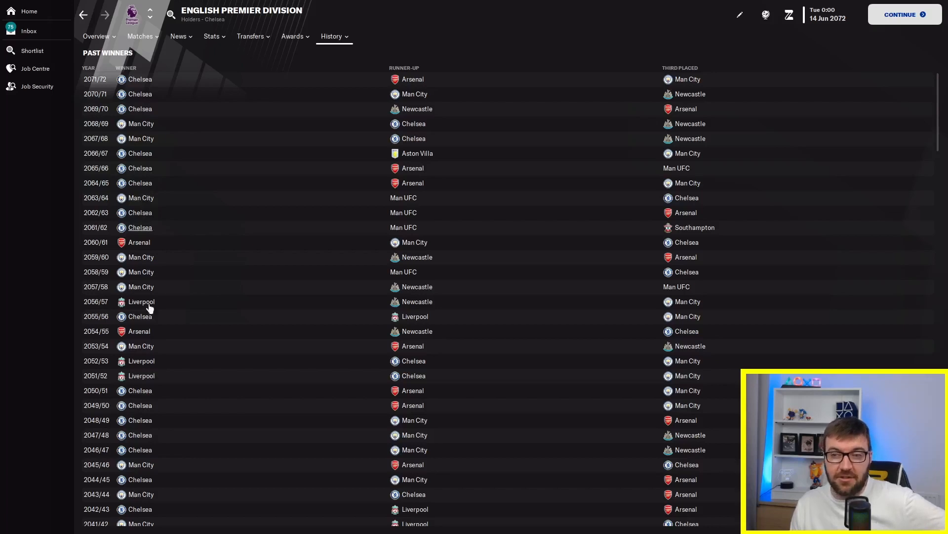
{"action": "mouse_move", "coordinate": [362, 271]}
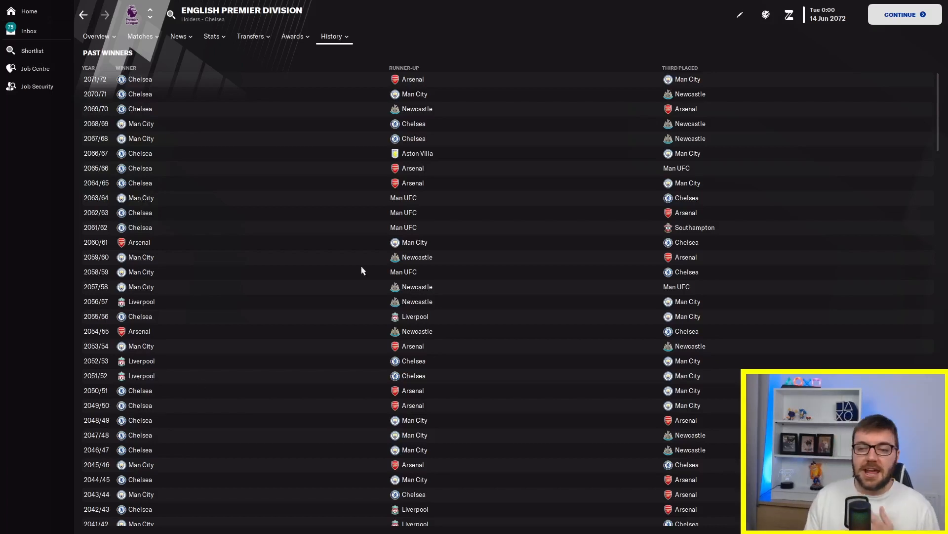
{"action": "mouse_move", "coordinate": [203, 112]}
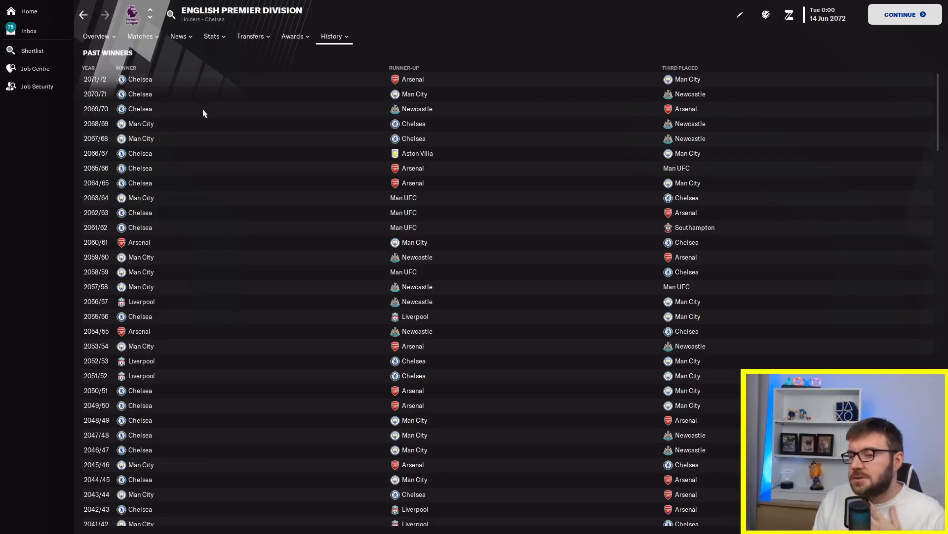
{"action": "mouse_move", "coordinate": [414, 375]}
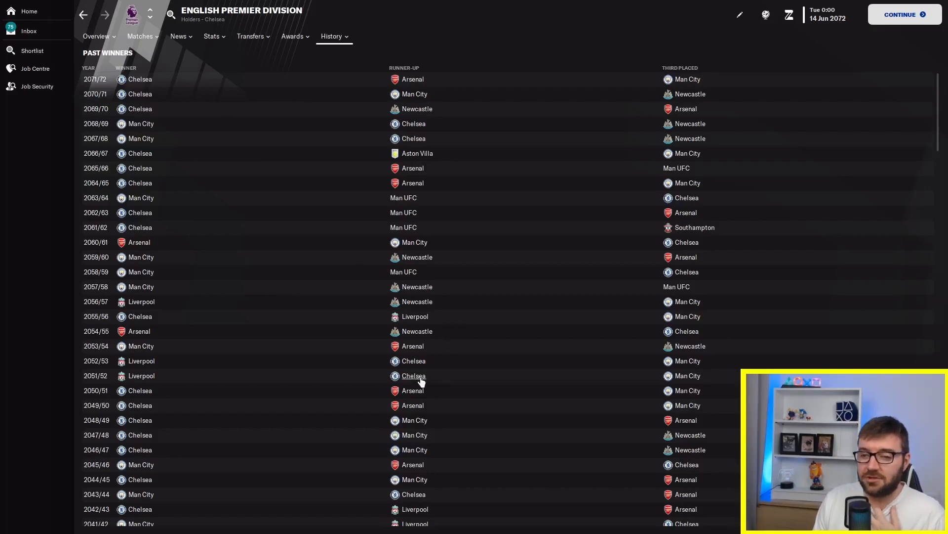
{"action": "scroll", "scroll_direction": "down", "scroll_amount": 3}
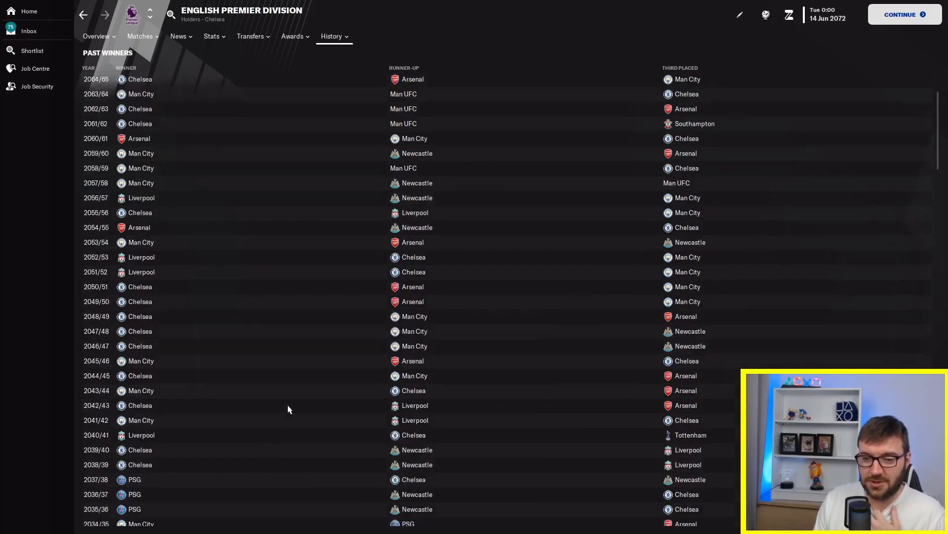
{"action": "scroll", "scroll_direction": "down", "scroll_amount": 3}
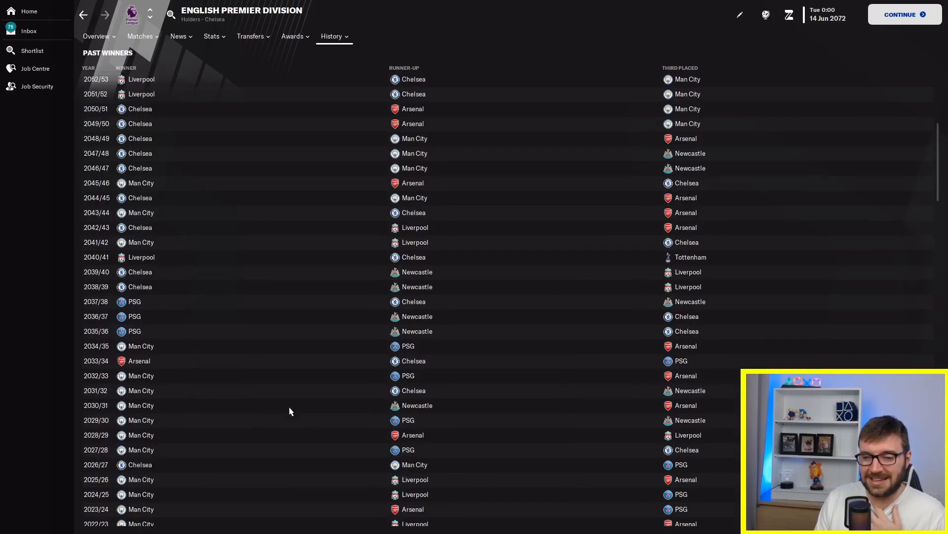
{"action": "scroll", "scroll_direction": "up", "scroll_amount": 3}
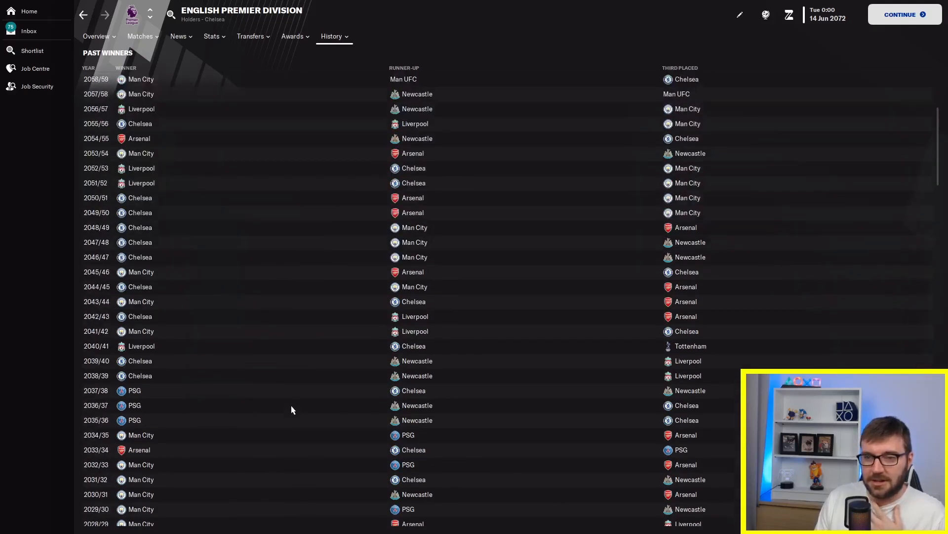
{"action": "scroll", "scroll_direction": "up", "scroll_amount": 3}
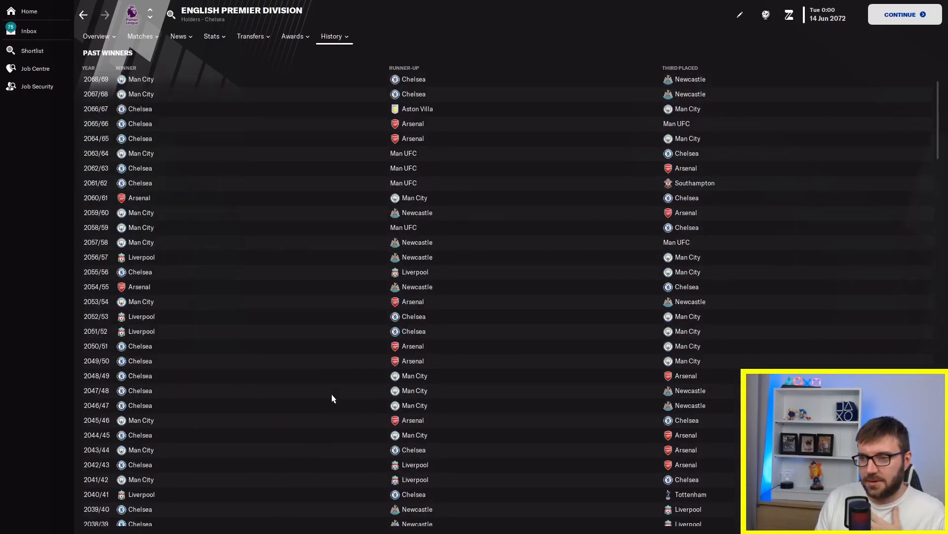
{"action": "scroll", "scroll_direction": "up", "scroll_amount": 3}
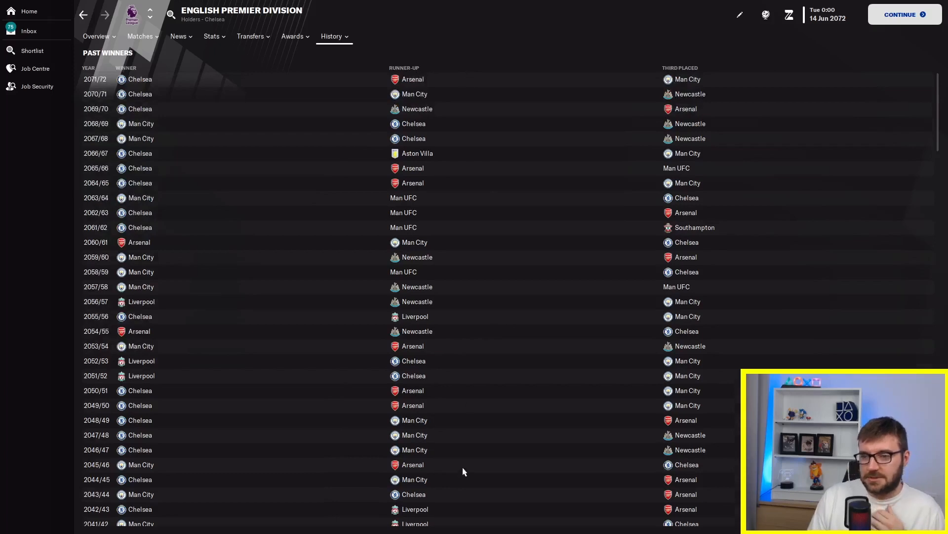
{"action": "mouse_move", "coordinate": [448, 384]}
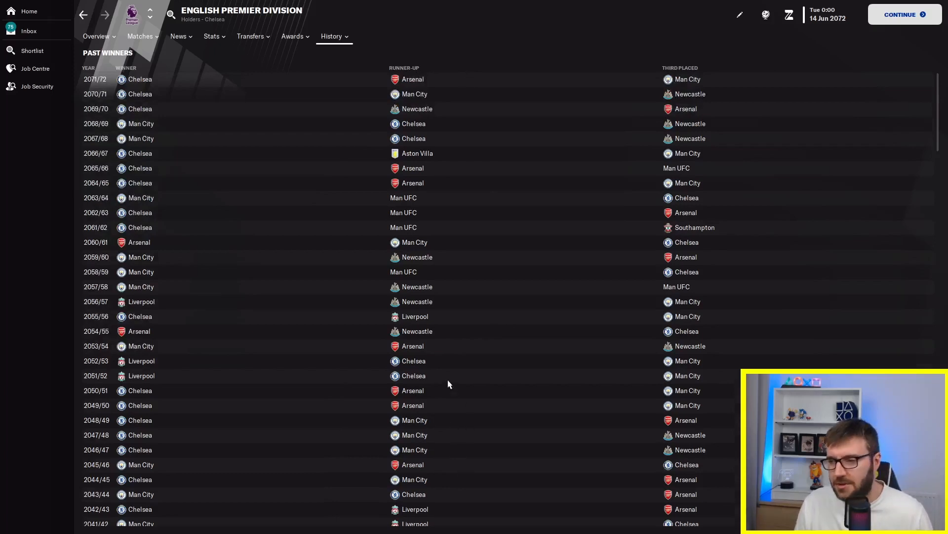
{"action": "mouse_move", "coordinate": [443, 400]}
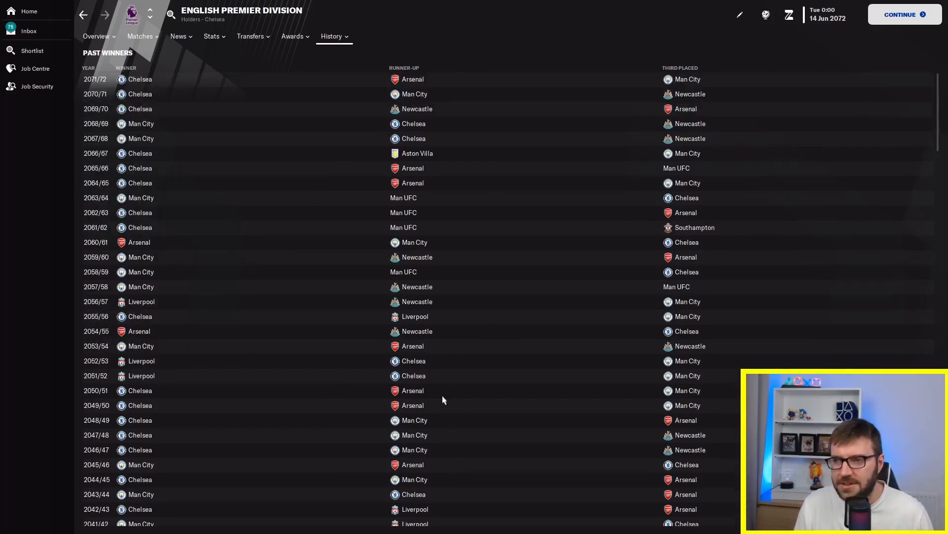
{"action": "mouse_move", "coordinate": [412, 209]}
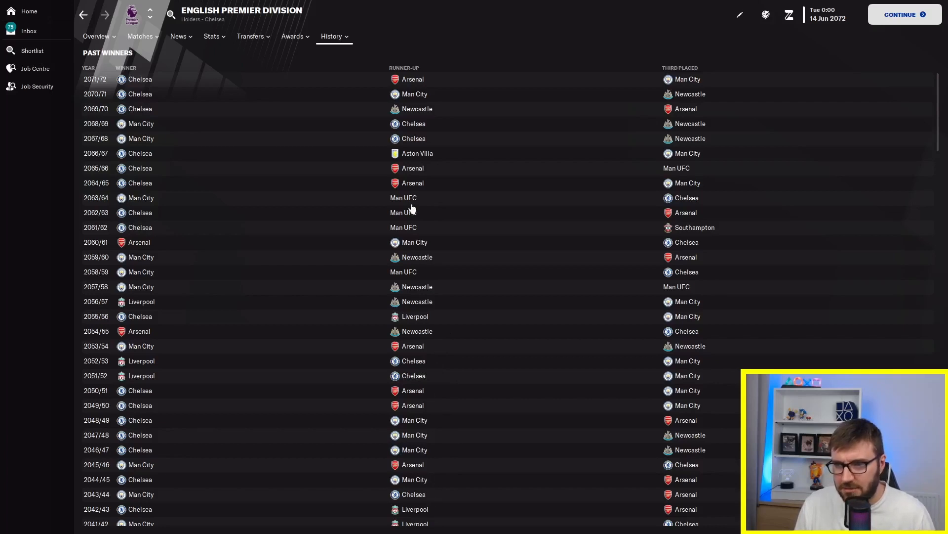
{"action": "mouse_move", "coordinate": [433, 163]}
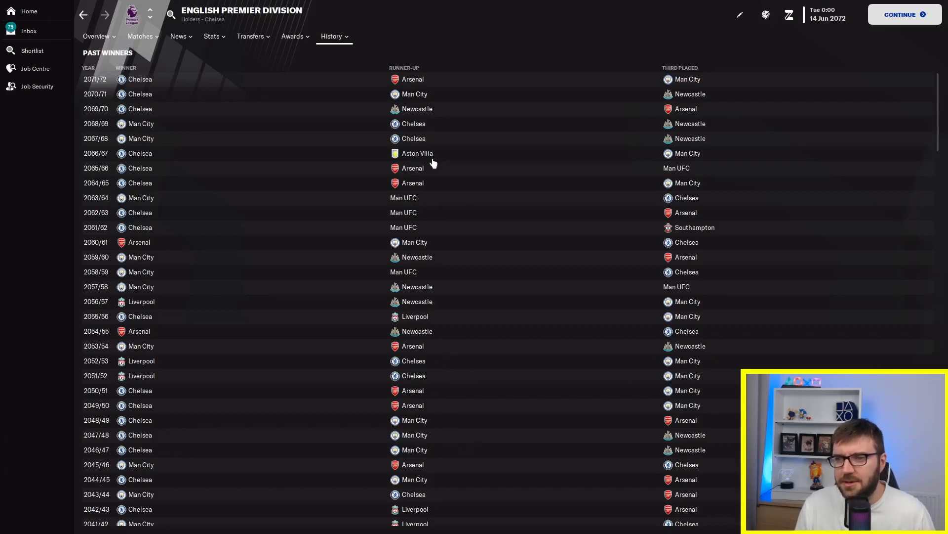
{"action": "mouse_move", "coordinate": [402, 179]}
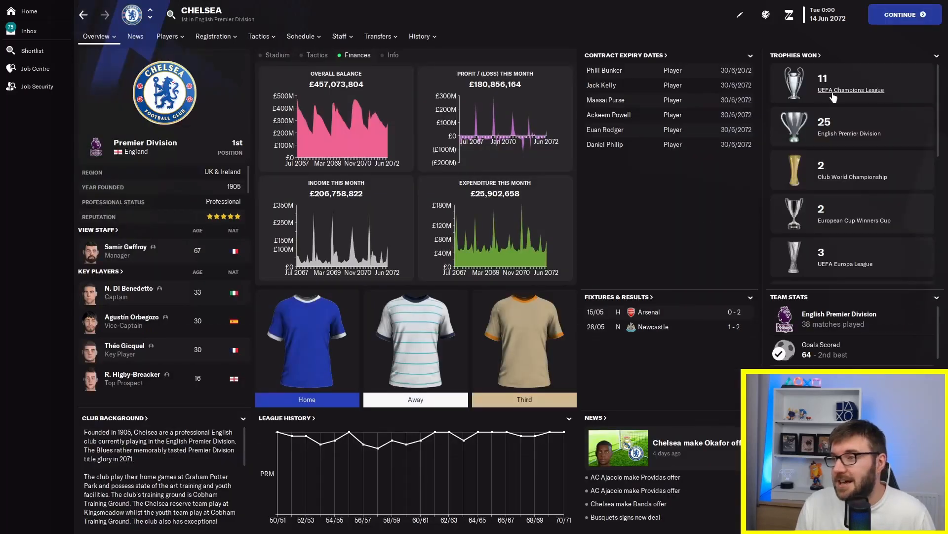
View Newcastle's honours from the Champions League winners list, then return to that list
{"action": "left_click", "coordinate": [851, 90]}
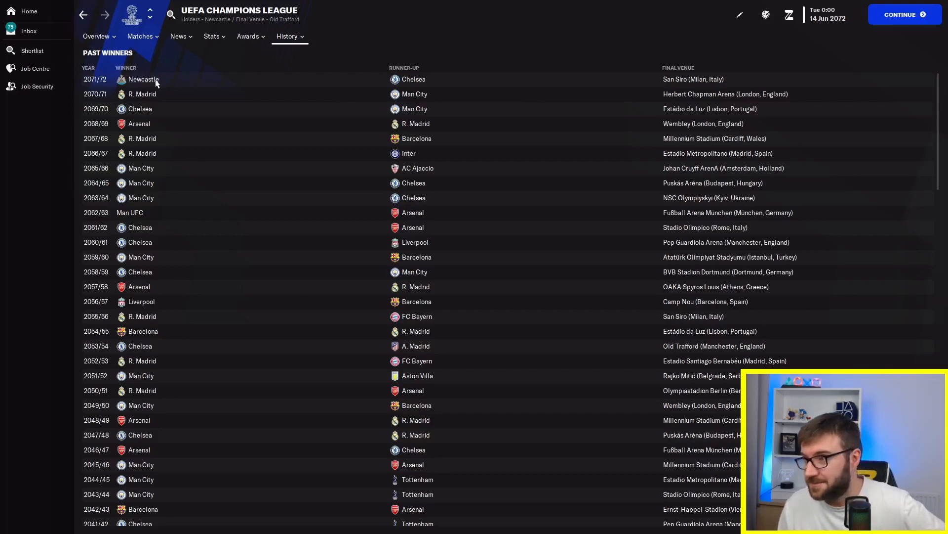
{"action": "left_click", "coordinate": [143, 79]}
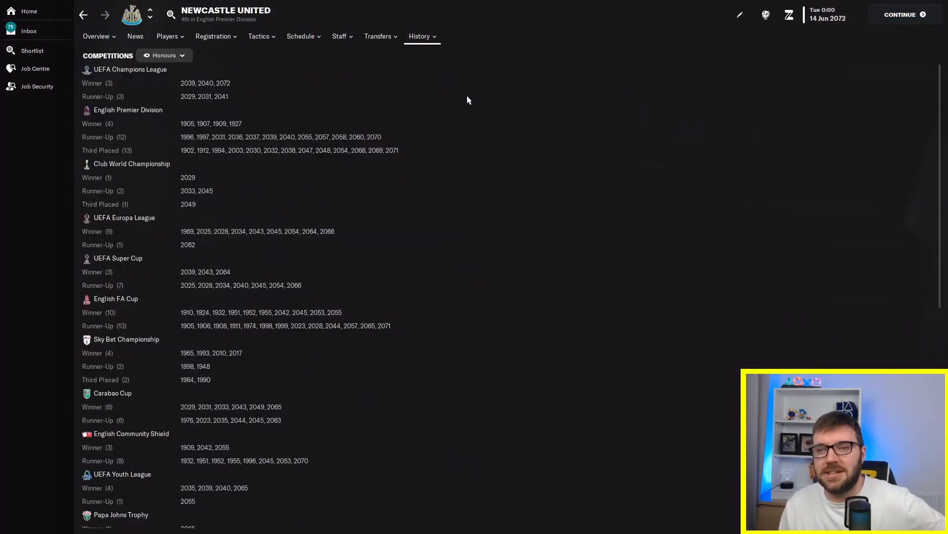
{"action": "mouse_move", "coordinate": [190, 130]}
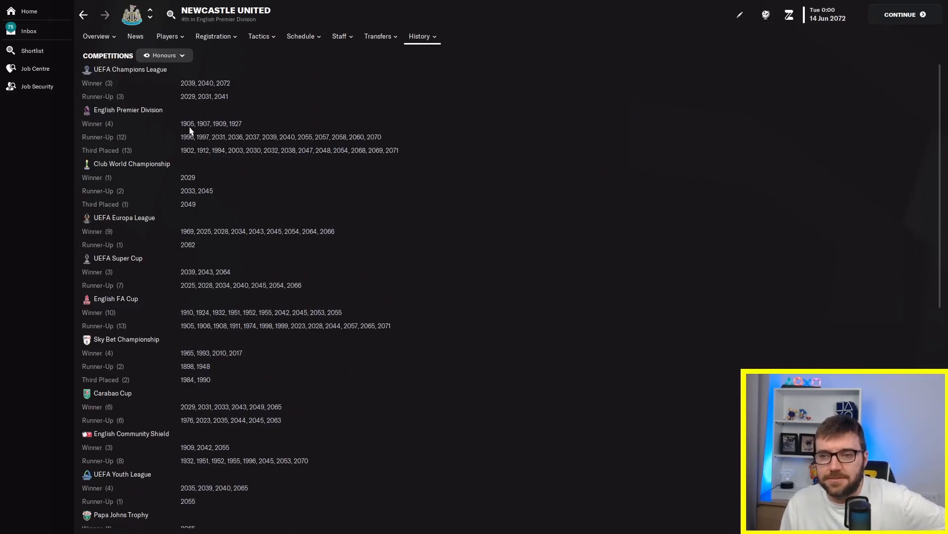
{"action": "mouse_move", "coordinate": [247, 162]}
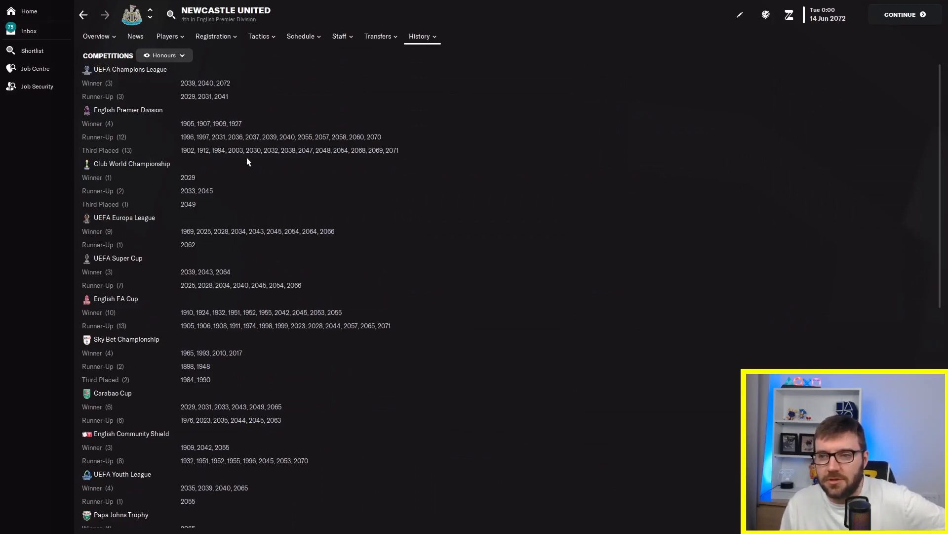
{"action": "mouse_move", "coordinate": [228, 145]}
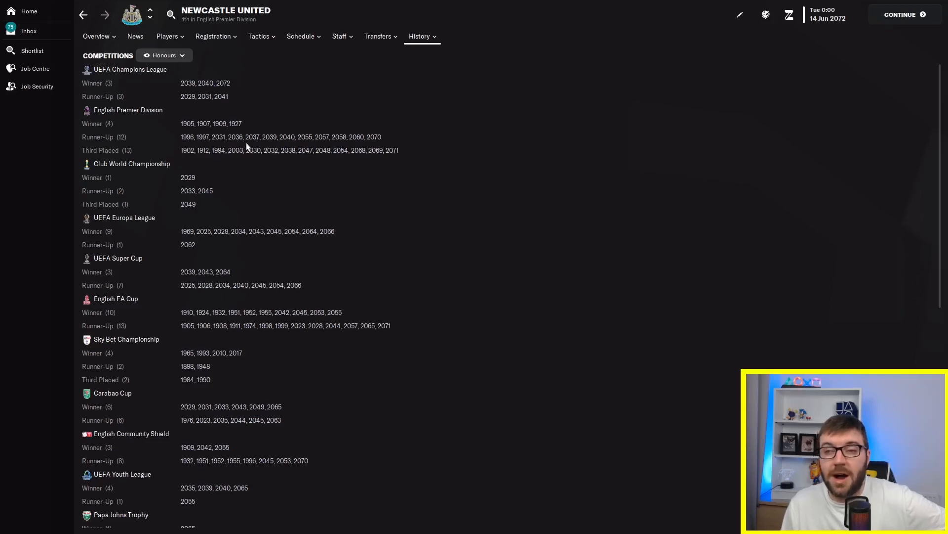
{"action": "mouse_move", "coordinate": [166, 142]}
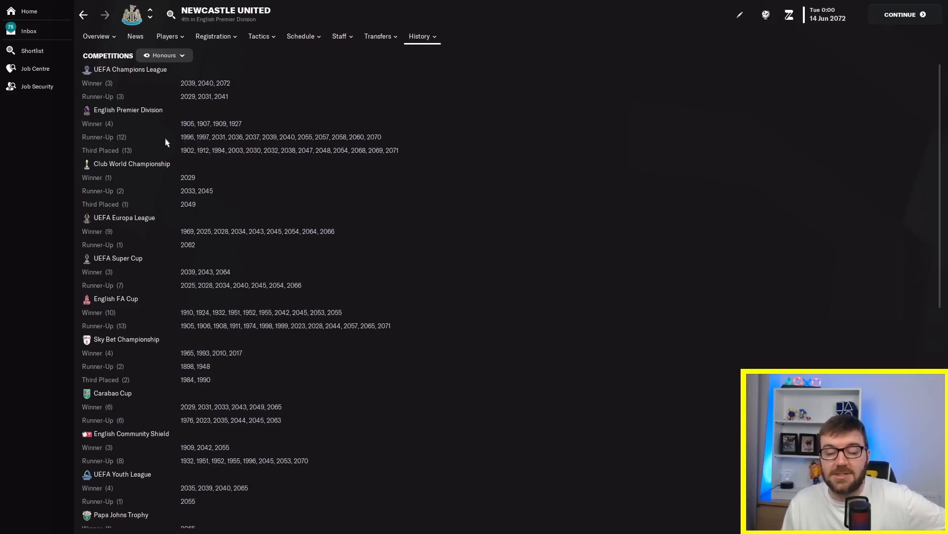
{"action": "mouse_move", "coordinate": [348, 159]}
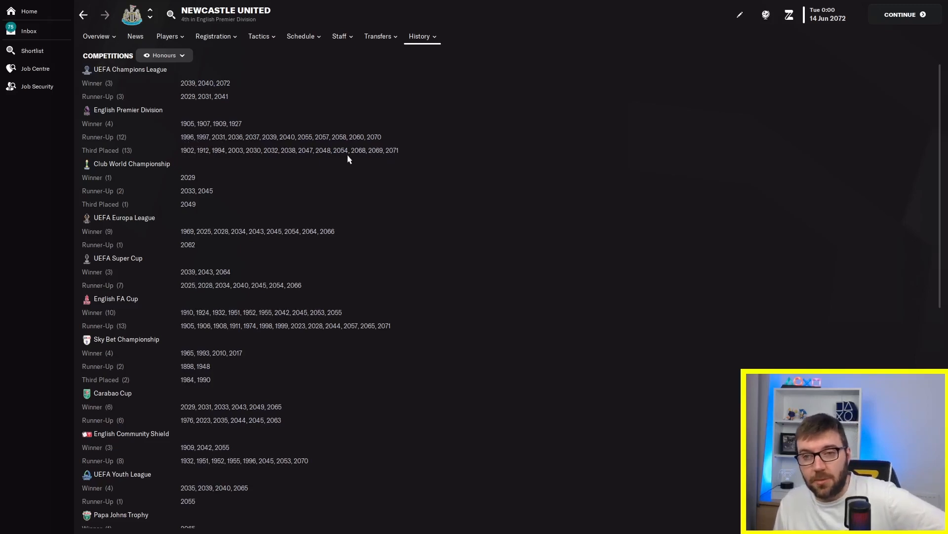
{"action": "mouse_move", "coordinate": [208, 300]}
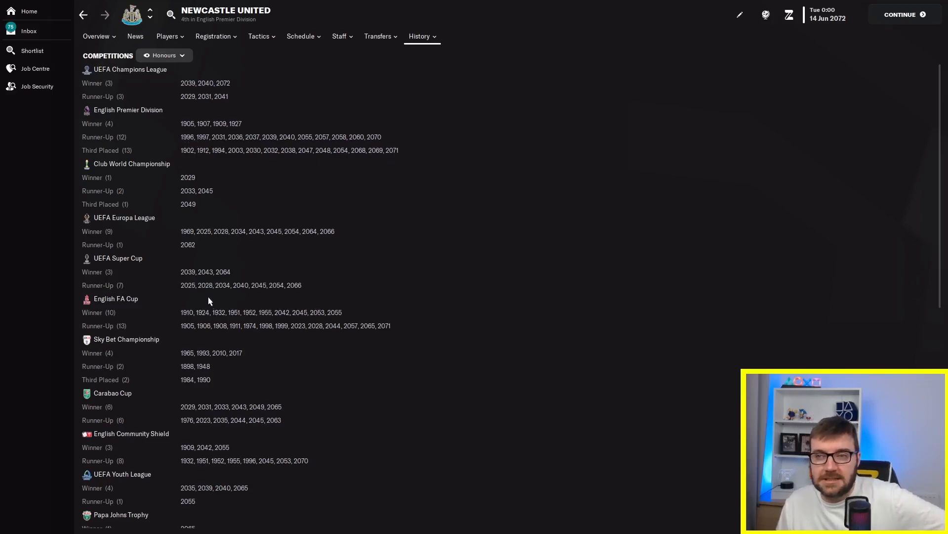
{"action": "mouse_move", "coordinate": [211, 238]}
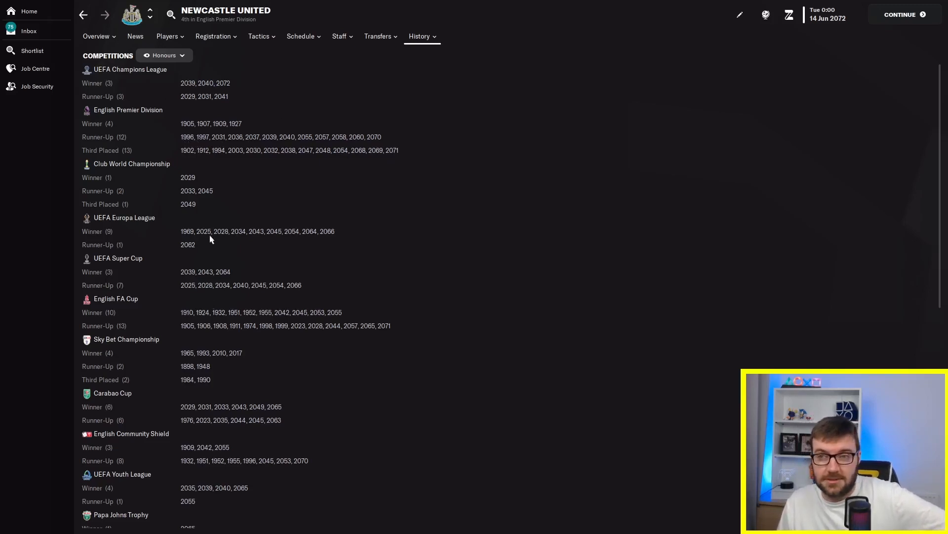
{"action": "left_click", "coordinate": [95, 37]}
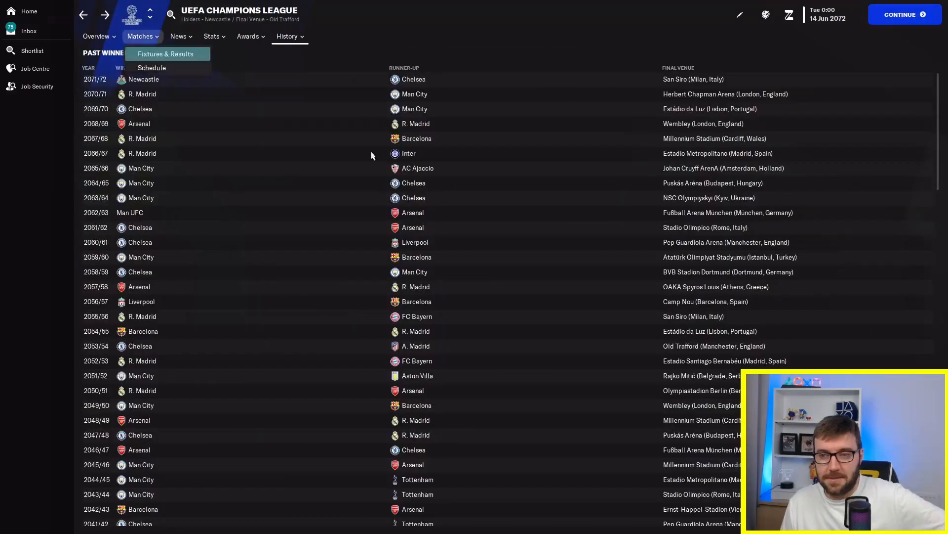
Dismiss the match options and open Man UFC's club overview from the 2062/63 winners row
{"action": "left_click", "coordinate": [372, 155]}
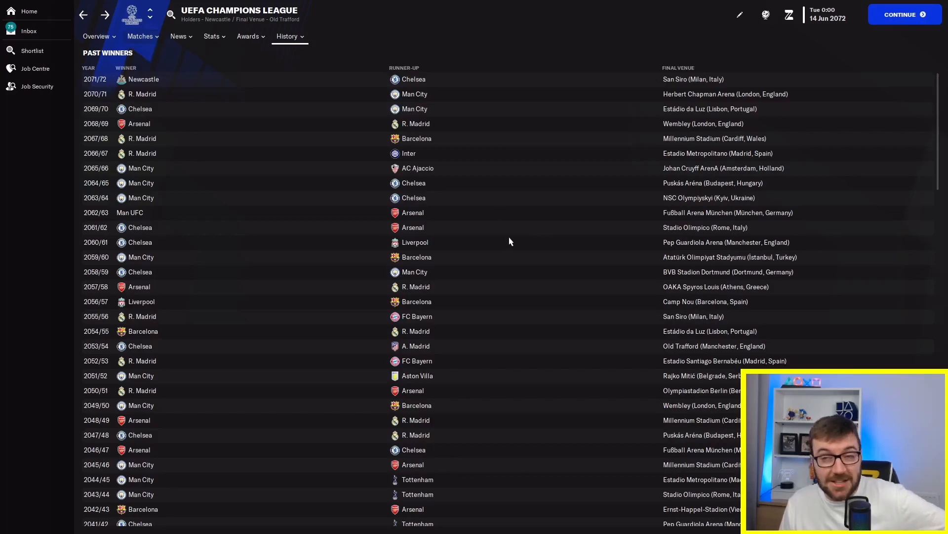
{"action": "mouse_move", "coordinate": [160, 106]}
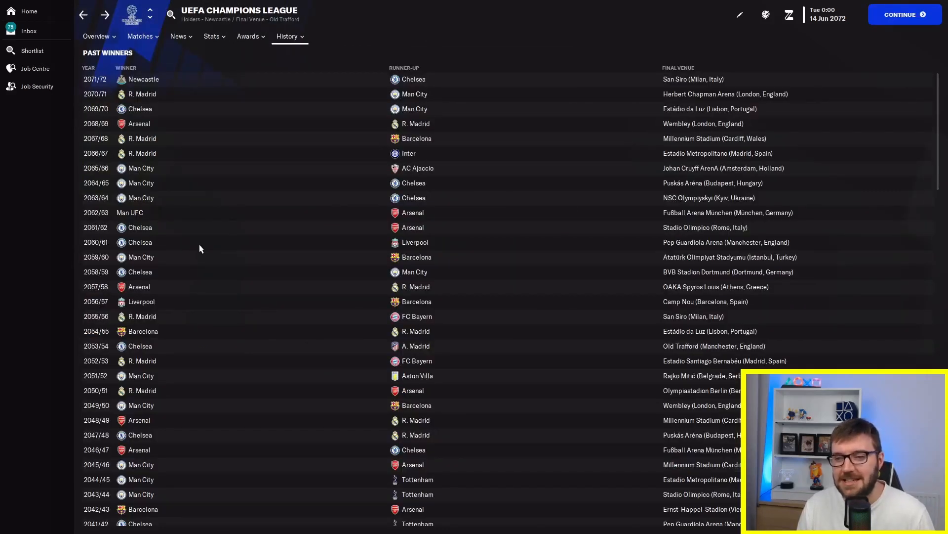
{"action": "mouse_move", "coordinate": [133, 217]}
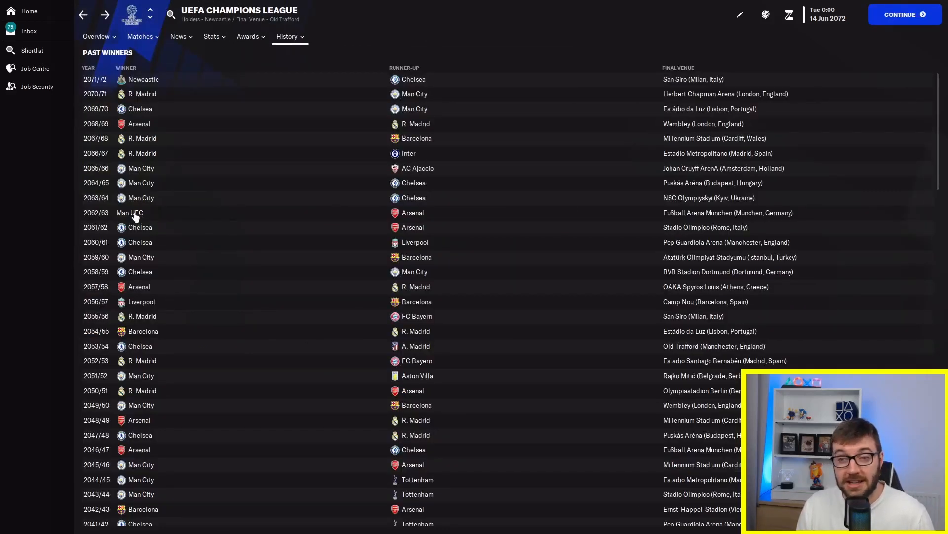
{"action": "left_click", "coordinate": [130, 212]}
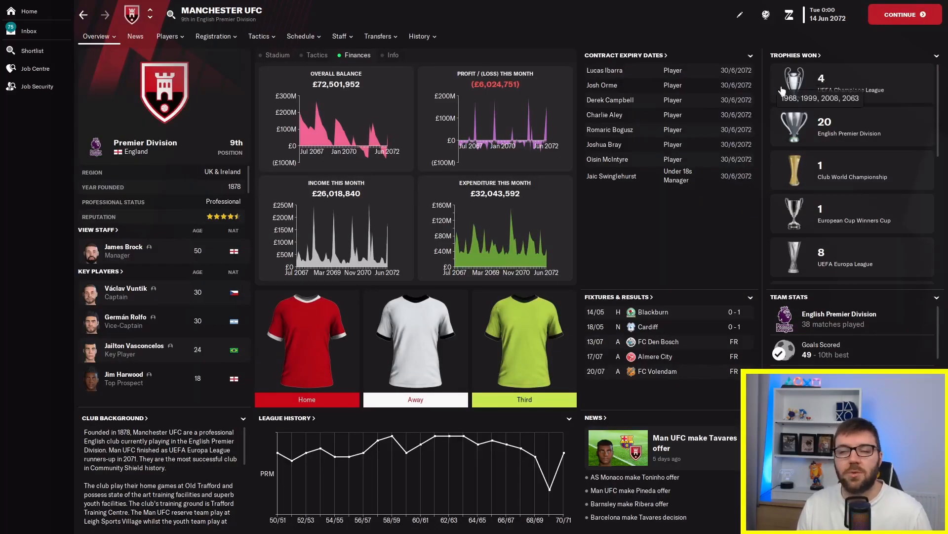
View the Europa League past winners, then move on to the Ligue 2 BKT overview
{"action": "left_click", "coordinate": [847, 263]}
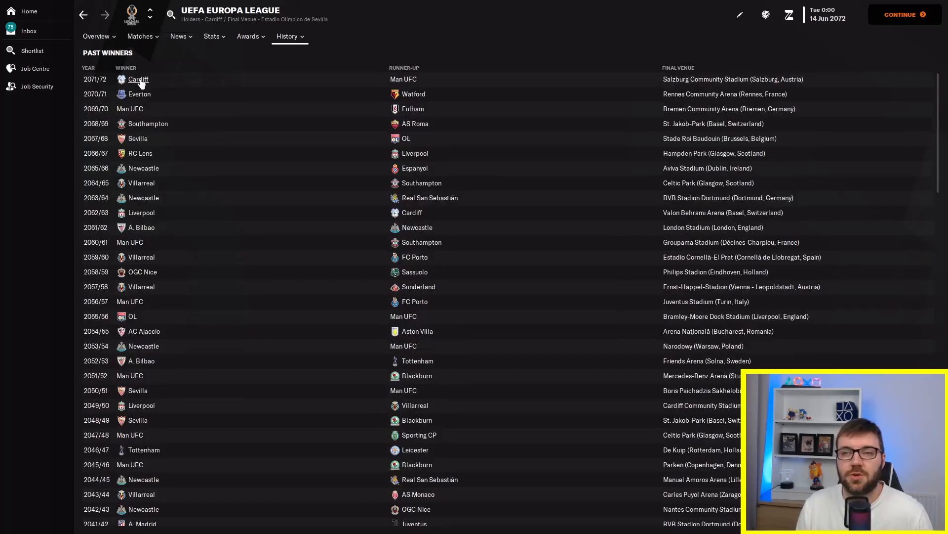
{"action": "mouse_move", "coordinate": [291, 170]}
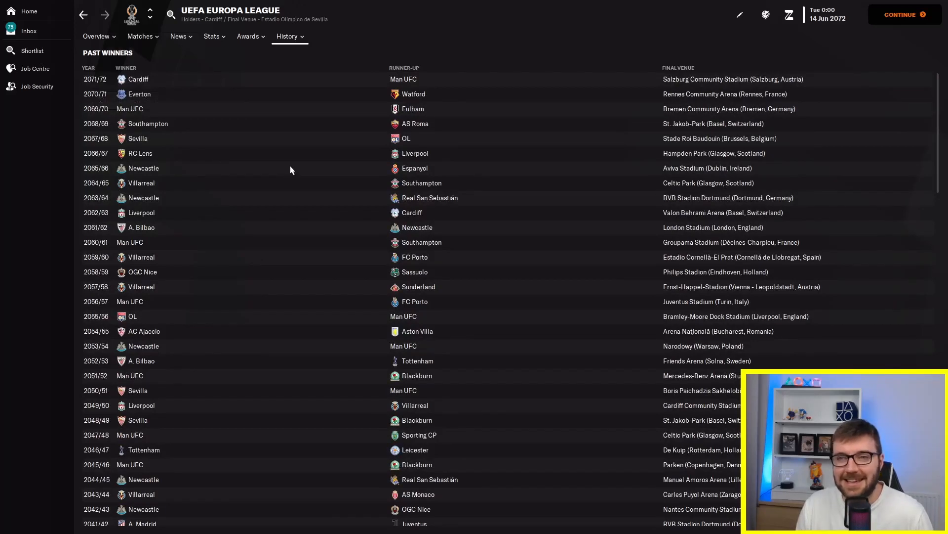
{"action": "mouse_move", "coordinate": [172, 123]}
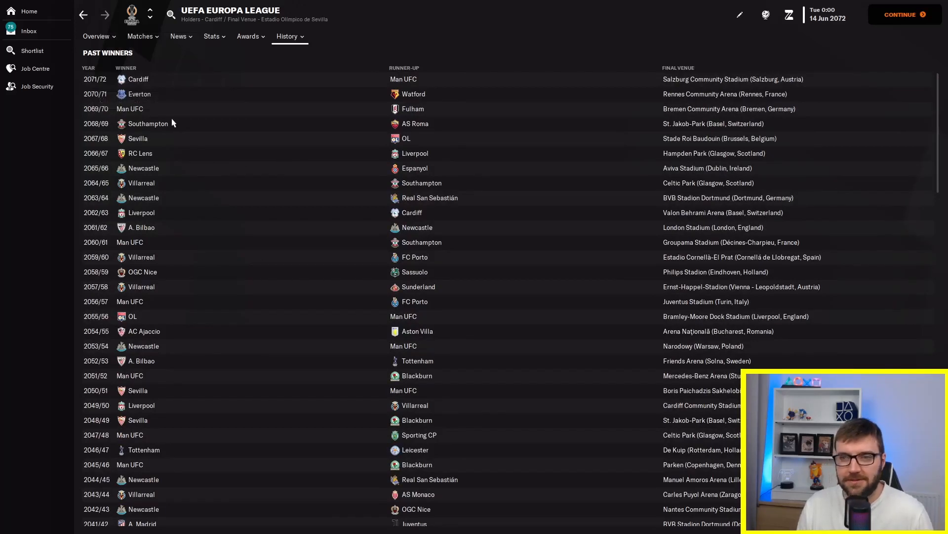
{"action": "mouse_move", "coordinate": [152, 109]}
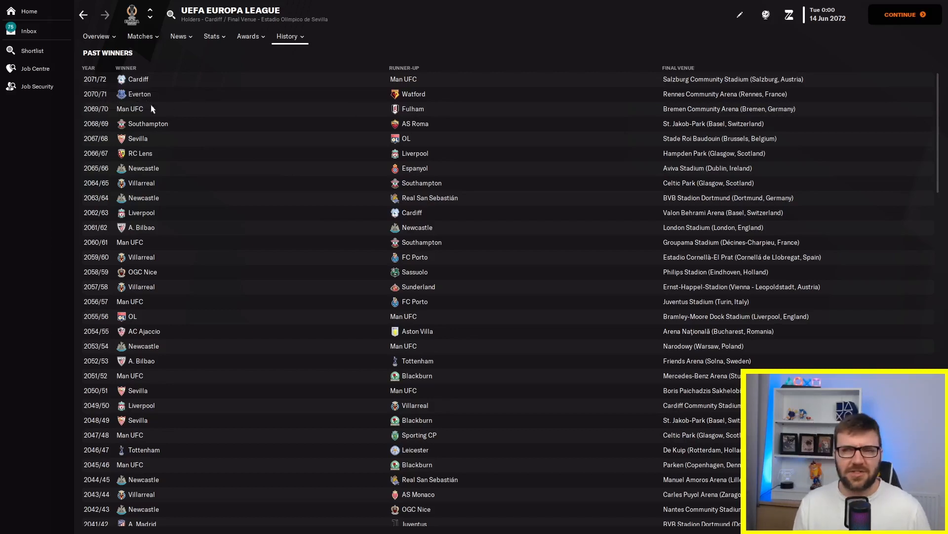
{"action": "mouse_move", "coordinate": [204, 126]}
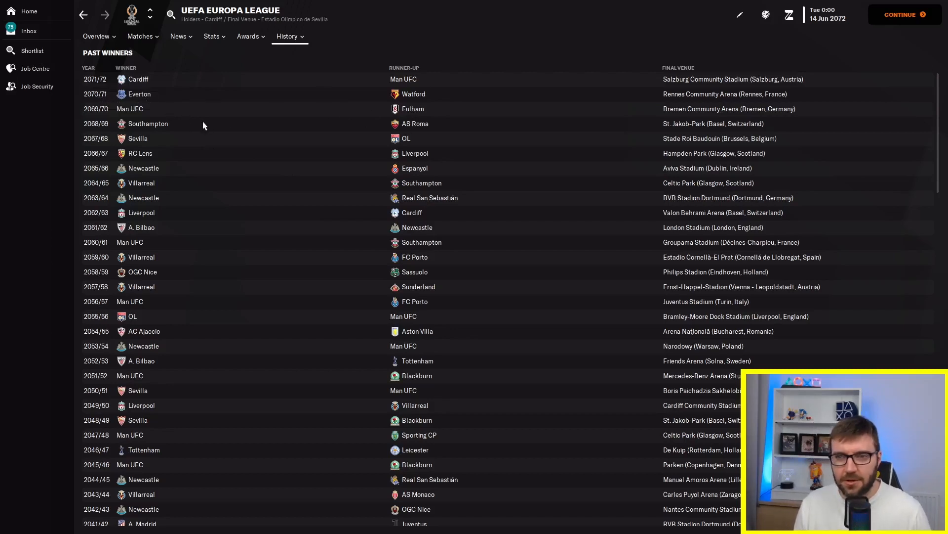
{"action": "mouse_move", "coordinate": [415, 124]}
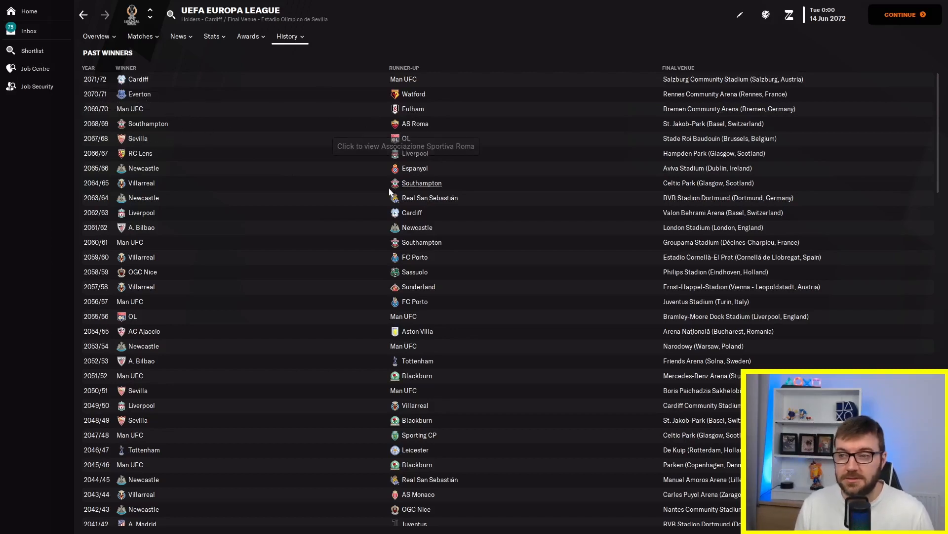
{"action": "mouse_move", "coordinate": [405, 139]}
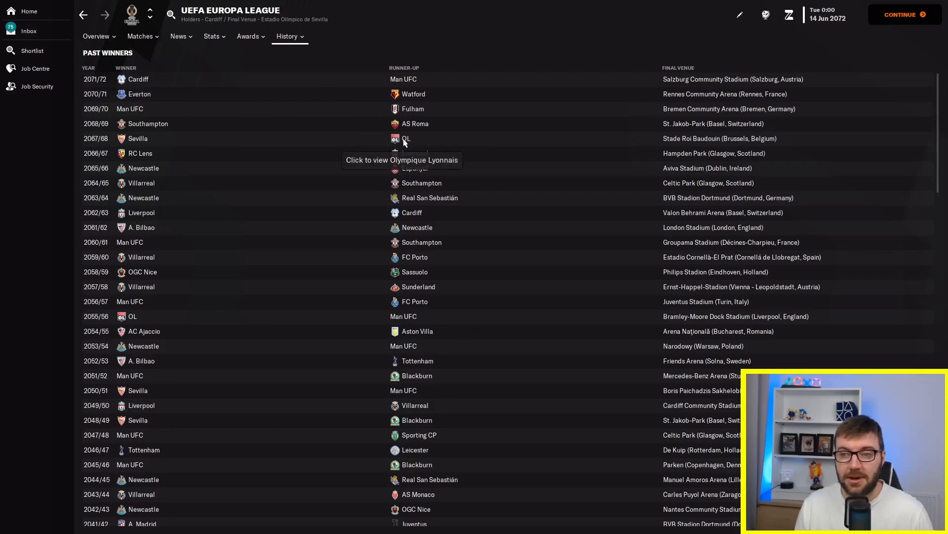
{"action": "left_click", "coordinate": [406, 138]}
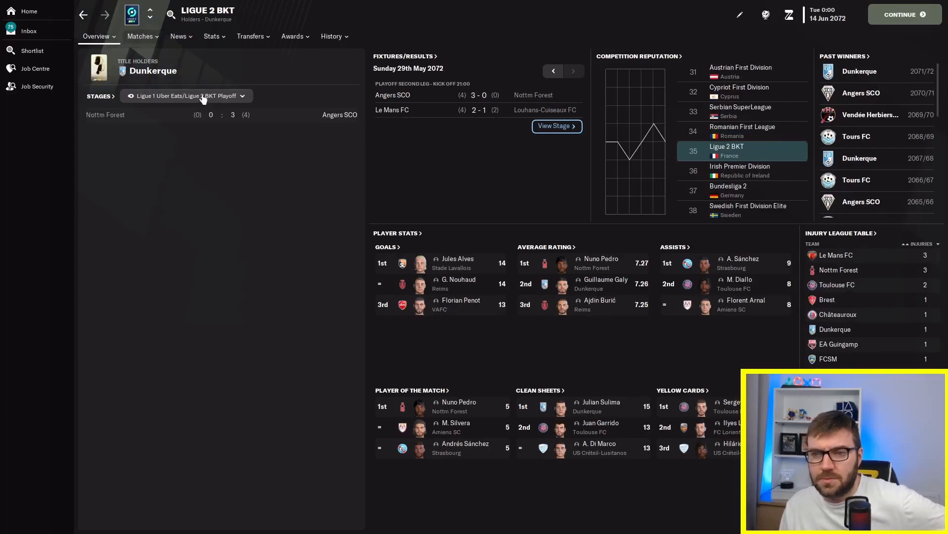
{"action": "mouse_move", "coordinate": [208, 115]}
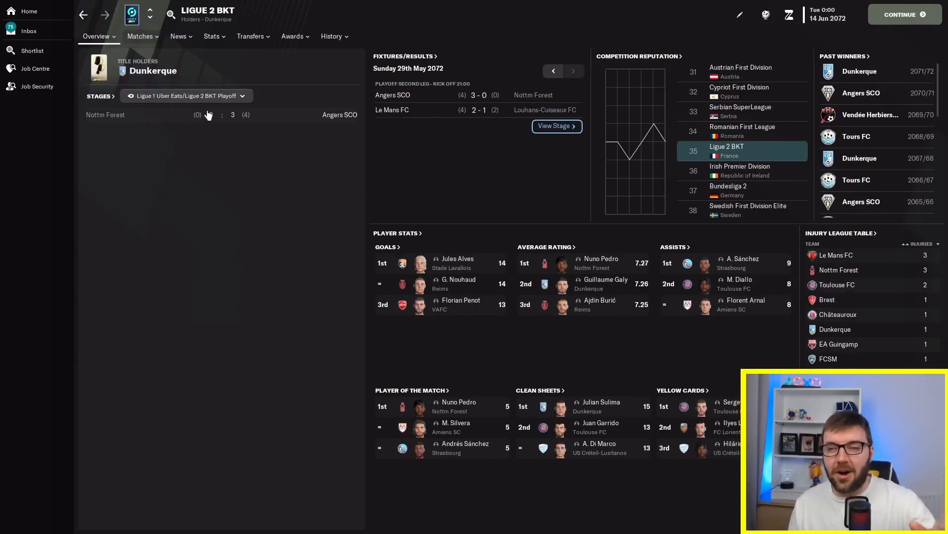
Show the Ligue 2 BKT standings and open Nottingham Forest's club page
{"action": "left_click", "coordinate": [187, 96]}
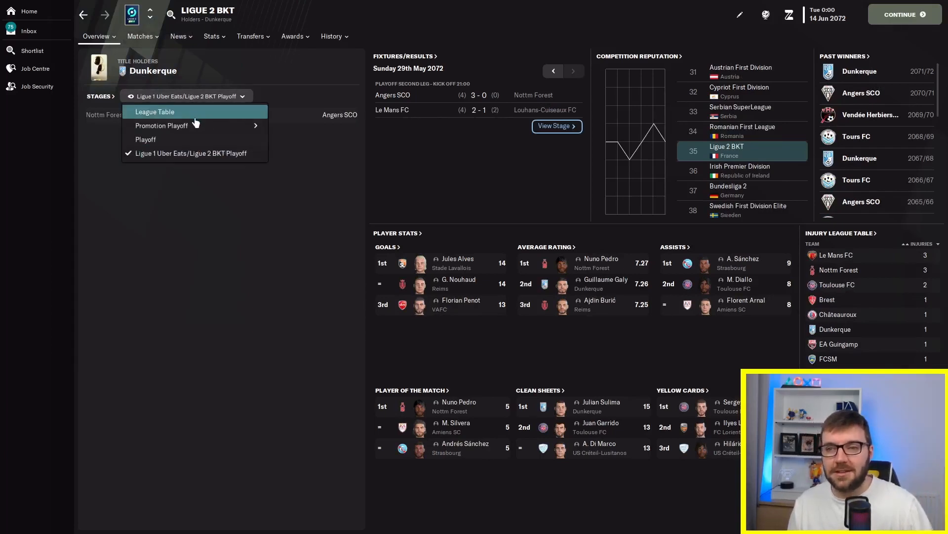
{"action": "left_click", "coordinate": [155, 112]}
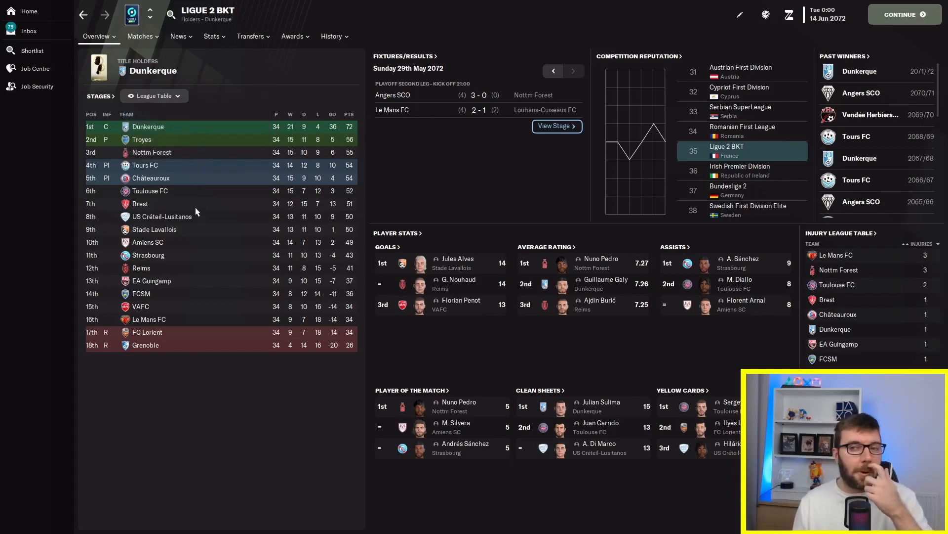
{"action": "mouse_move", "coordinate": [208, 230]}
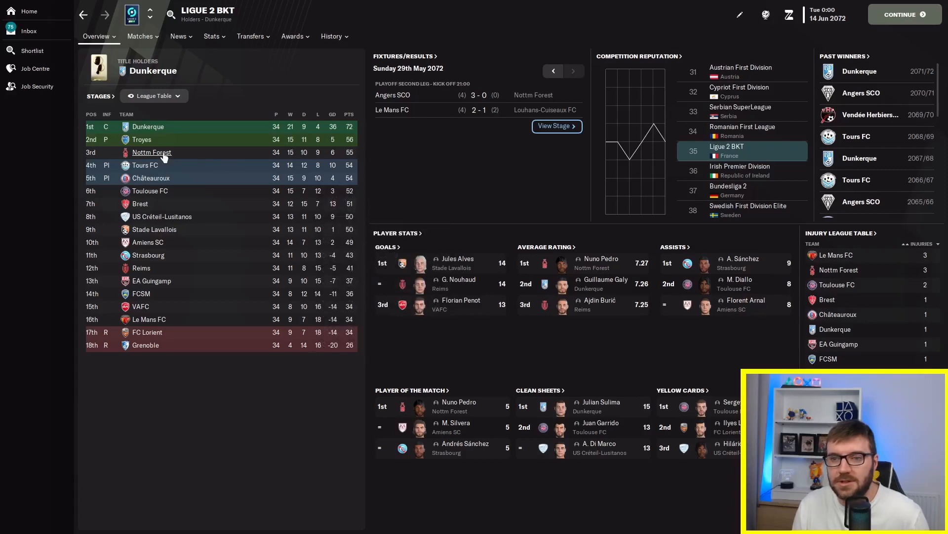
{"action": "left_click", "coordinate": [152, 152]}
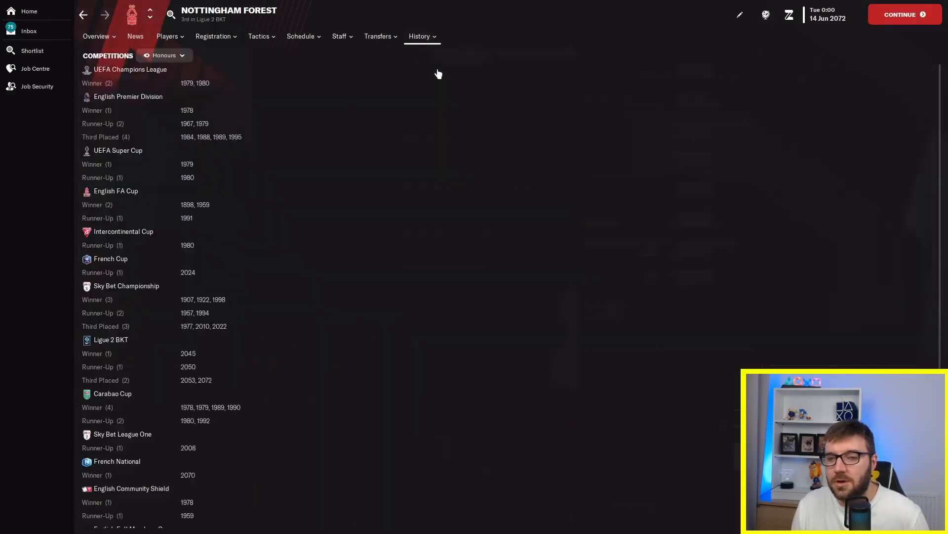
View Nottingham Forest's domestic league finishes by season, then return to its overview
{"action": "left_click", "coordinate": [163, 55]}
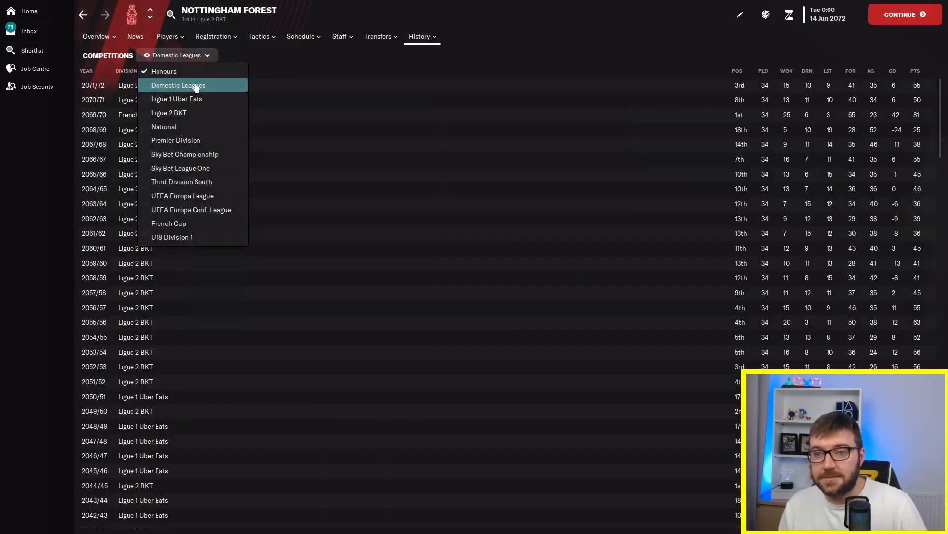
{"action": "left_click", "coordinate": [178, 85]}
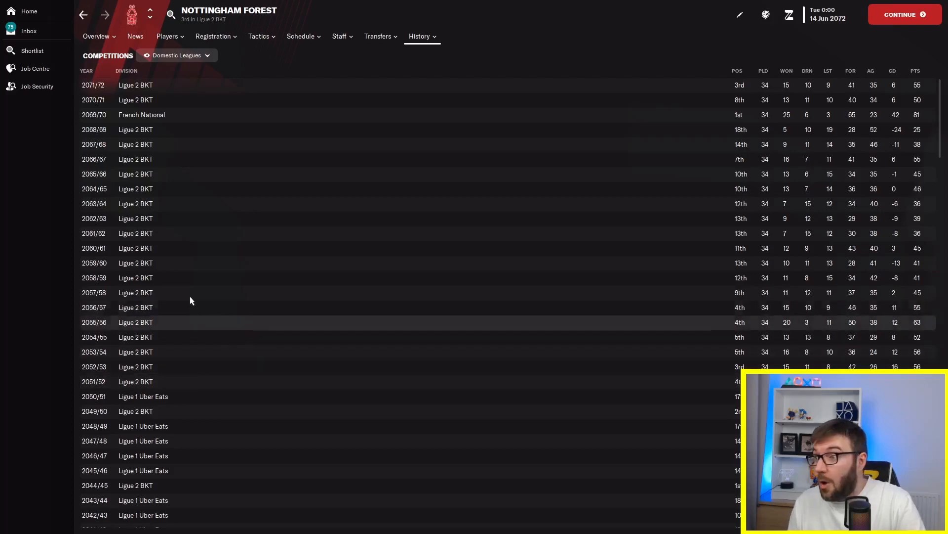
{"action": "mouse_move", "coordinate": [136, 130]}
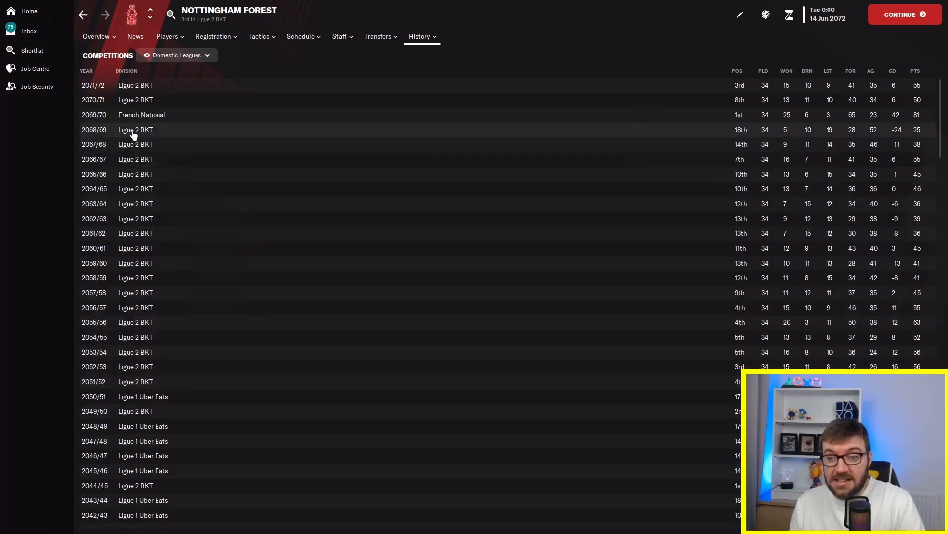
{"action": "mouse_move", "coordinate": [141, 115]}
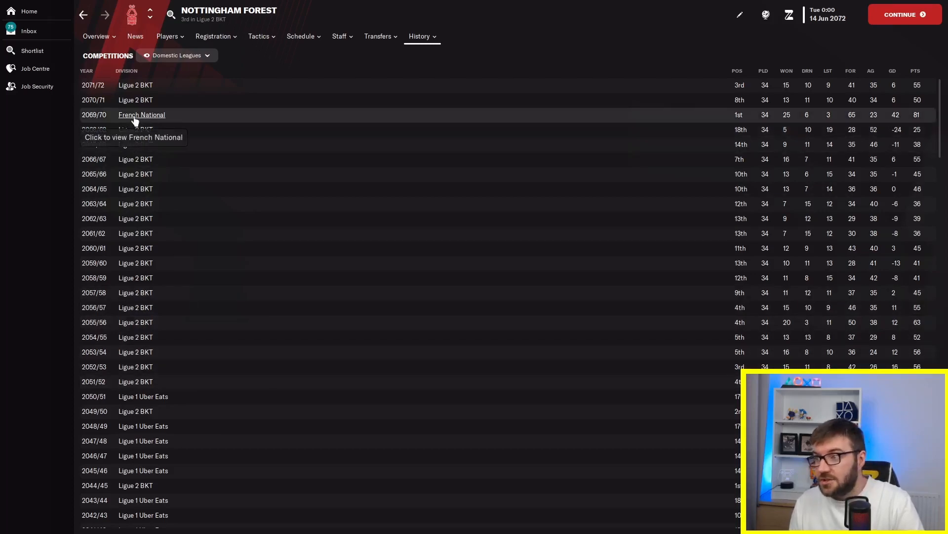
{"action": "left_click", "coordinate": [141, 115]}
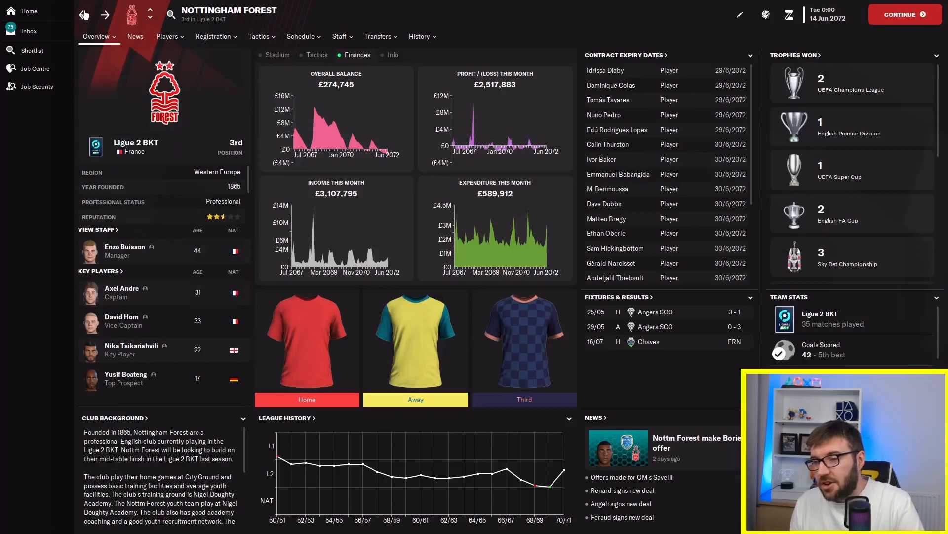
{"action": "mouse_move", "coordinate": [188, 57]}
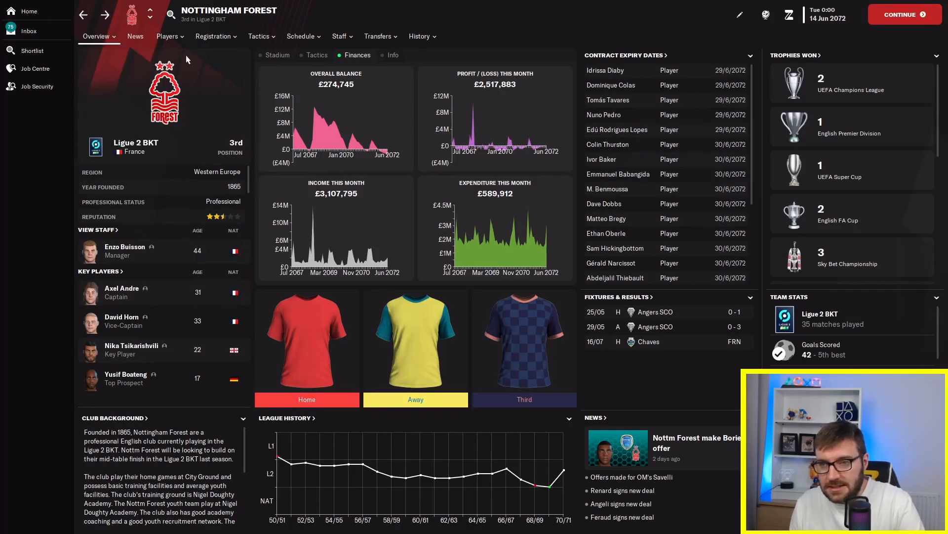
{"action": "mouse_move", "coordinate": [850, 133]}
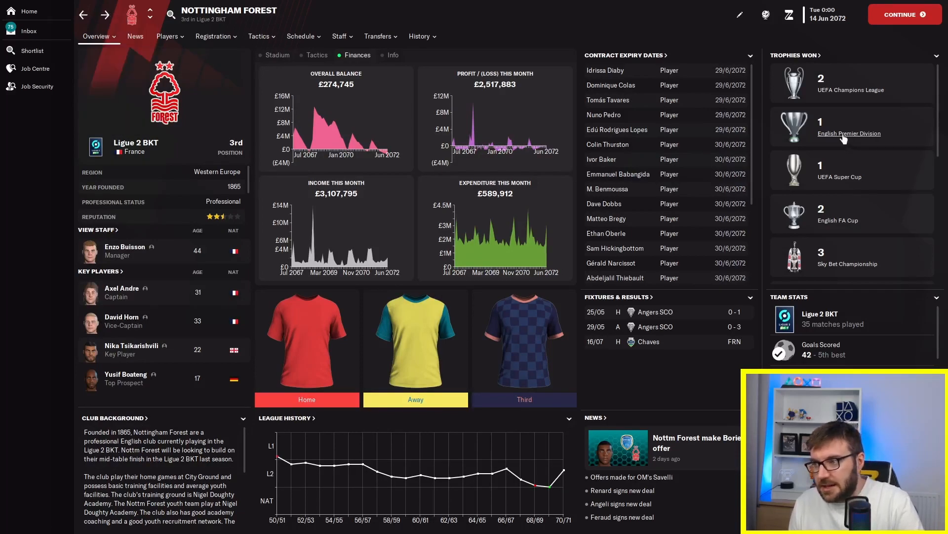
Open the Sky Bet Championship league table and go to PSG's club page, ninth in the table
{"action": "left_click", "coordinate": [850, 133]}
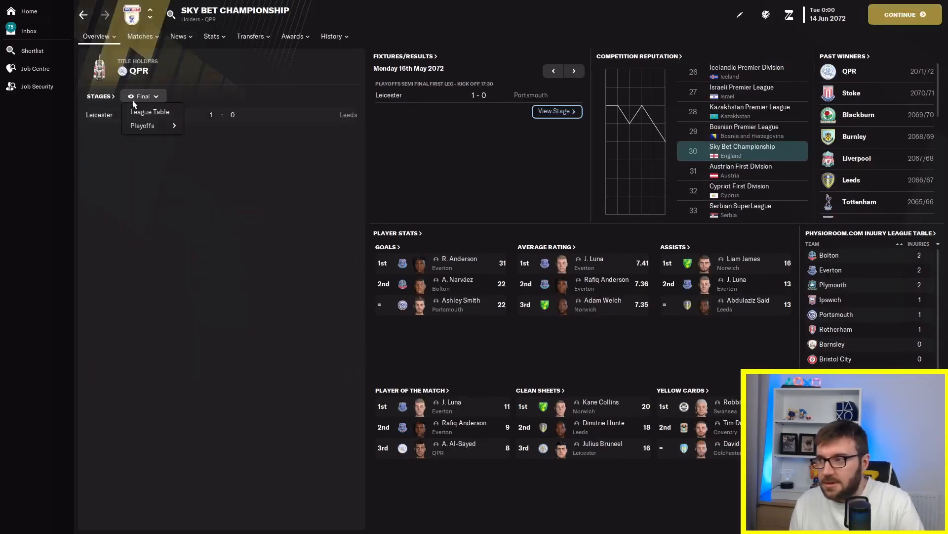
{"action": "left_click", "coordinate": [149, 112]}
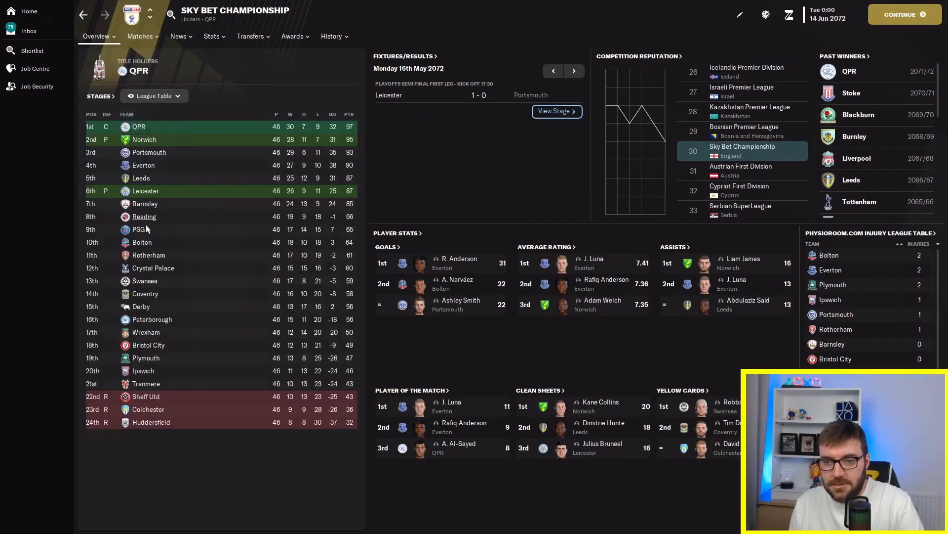
{"action": "left_click", "coordinate": [138, 230]}
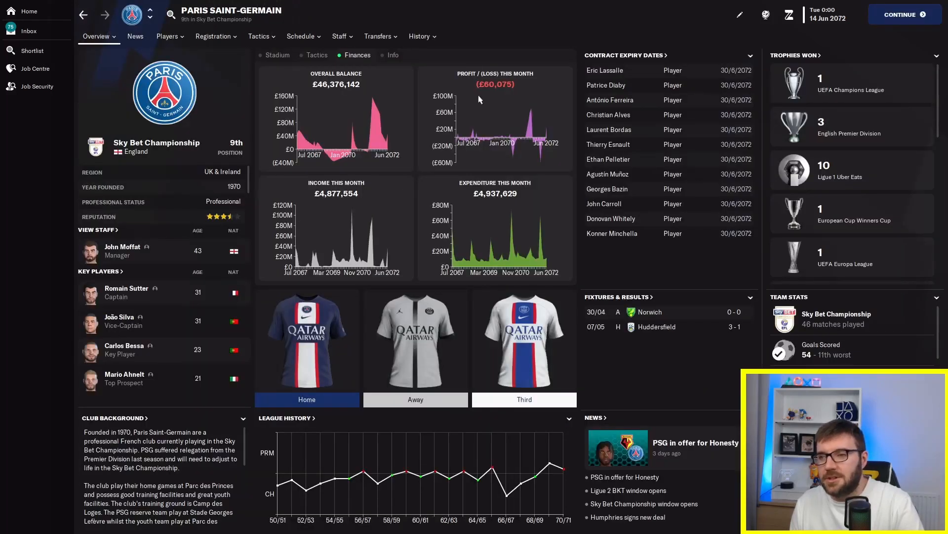
Review PSG's season-by-season domestic league history between the Premier Division and Championship
{"action": "left_click", "coordinate": [419, 35]}
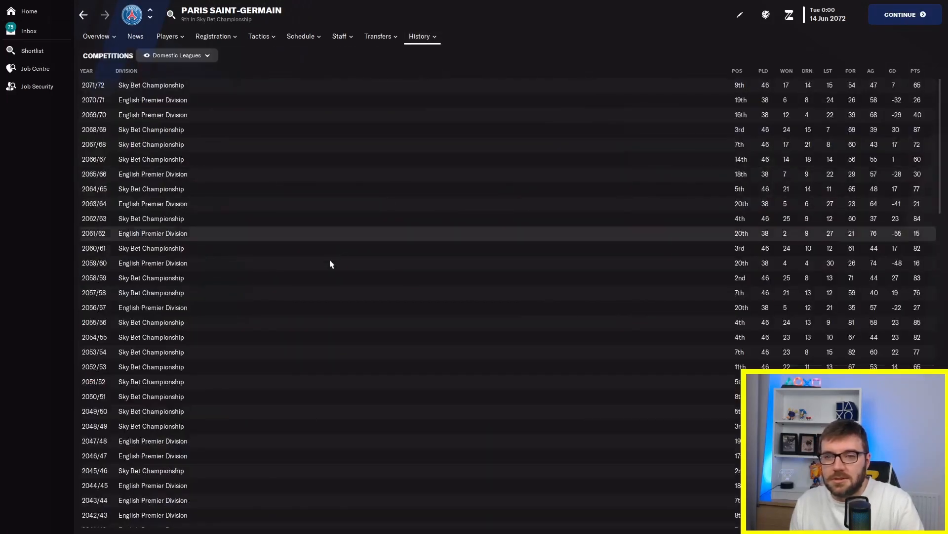
{"action": "scroll", "scroll_direction": "down", "scroll_amount": 3}
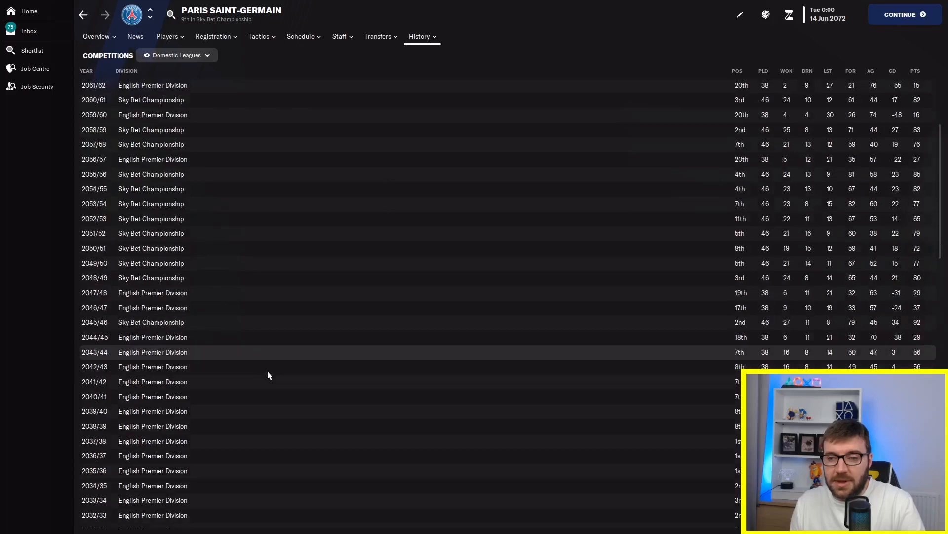
{"action": "mouse_move", "coordinate": [197, 278]}
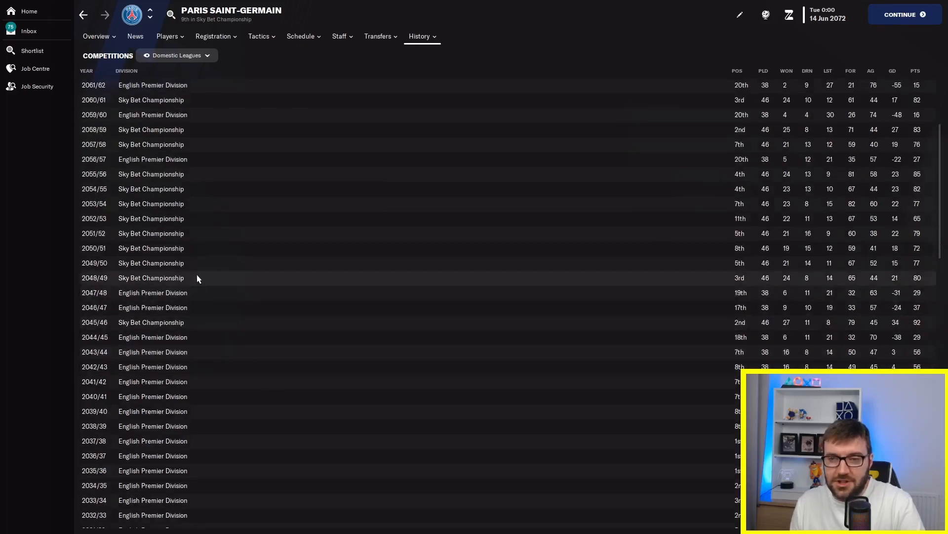
{"action": "scroll", "scroll_direction": "up", "scroll_amount": 3}
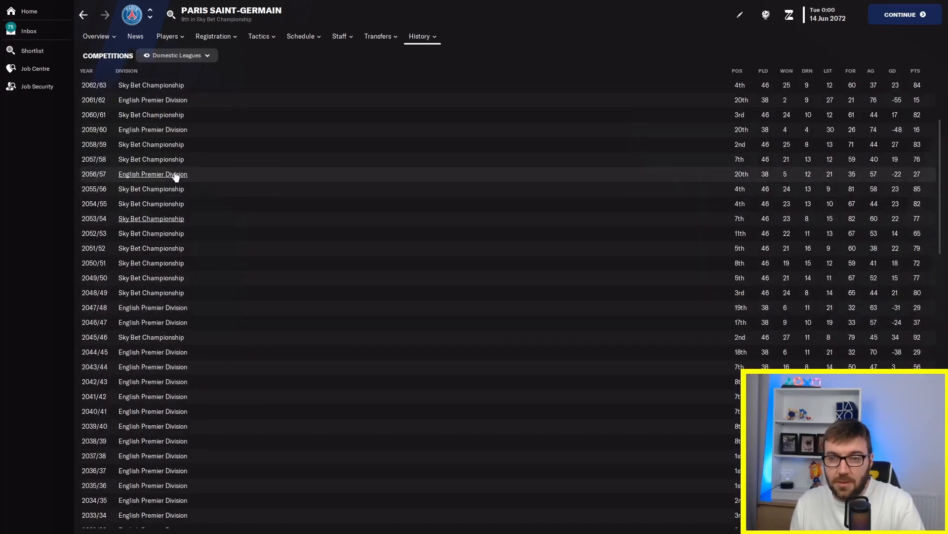
{"action": "scroll", "scroll_direction": "up", "scroll_amount": 3}
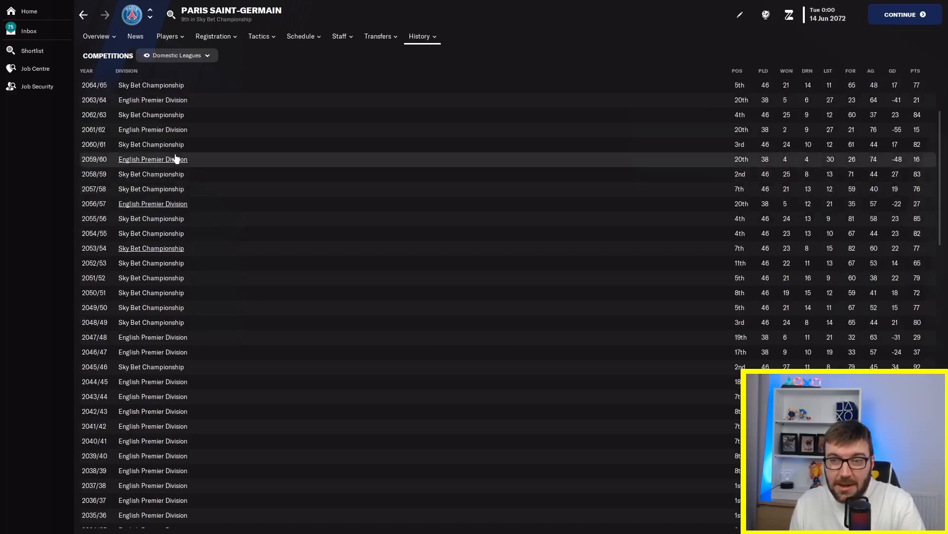
{"action": "scroll", "scroll_direction": "up", "scroll_amount": 3}
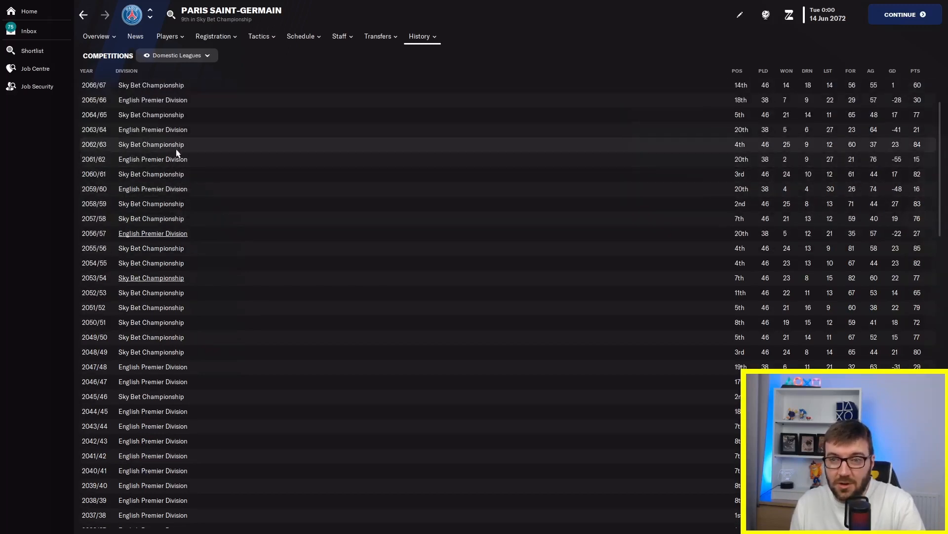
{"action": "scroll", "scroll_direction": "up", "scroll_amount": 3}
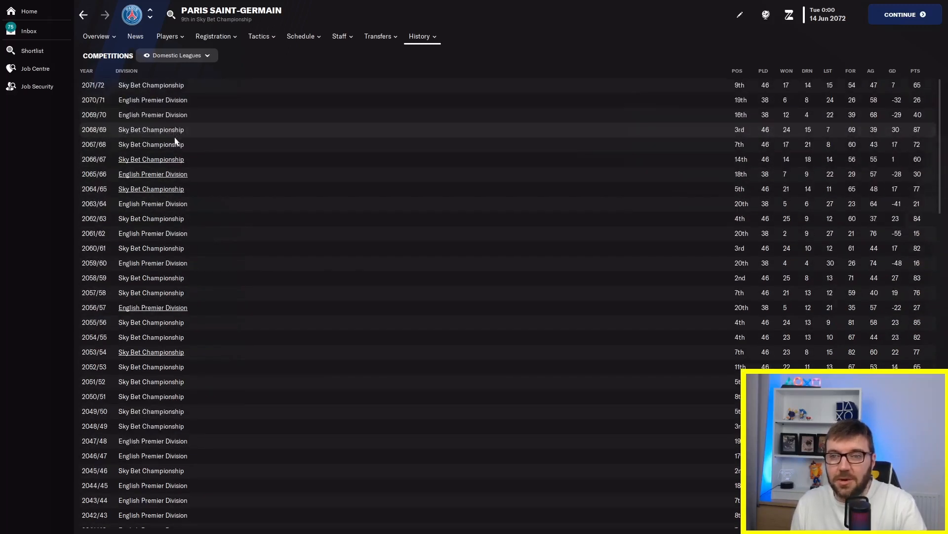
{"action": "mouse_move", "coordinate": [190, 103]}
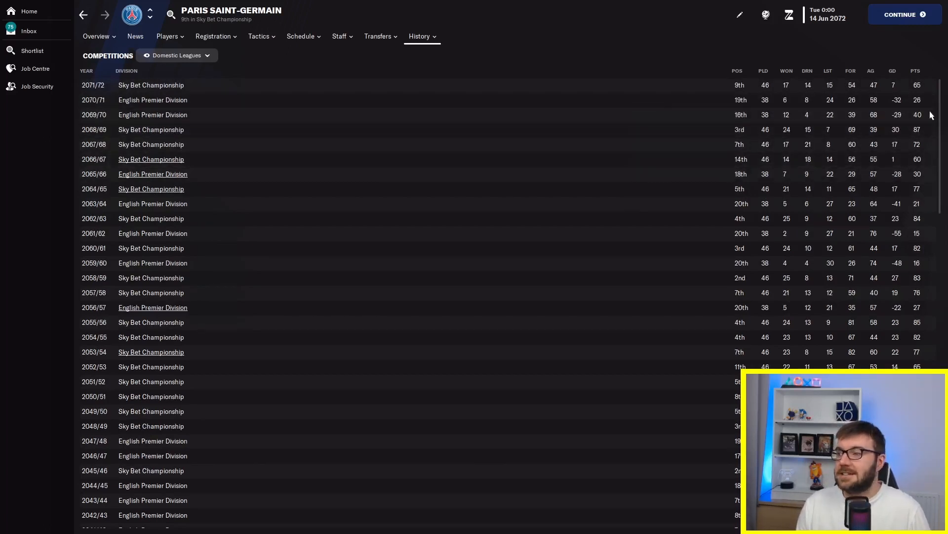
{"action": "mouse_move", "coordinate": [753, 115]}
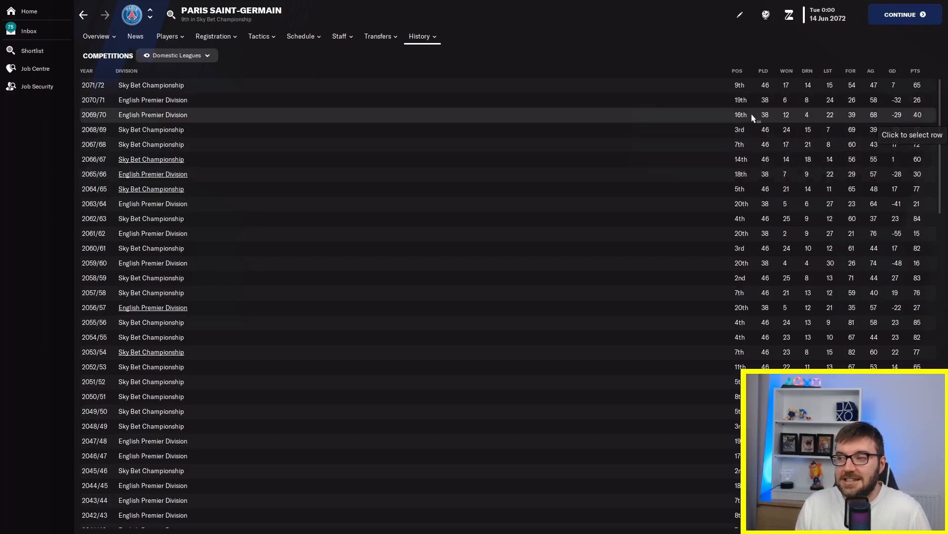
{"action": "mouse_move", "coordinate": [194, 100]}
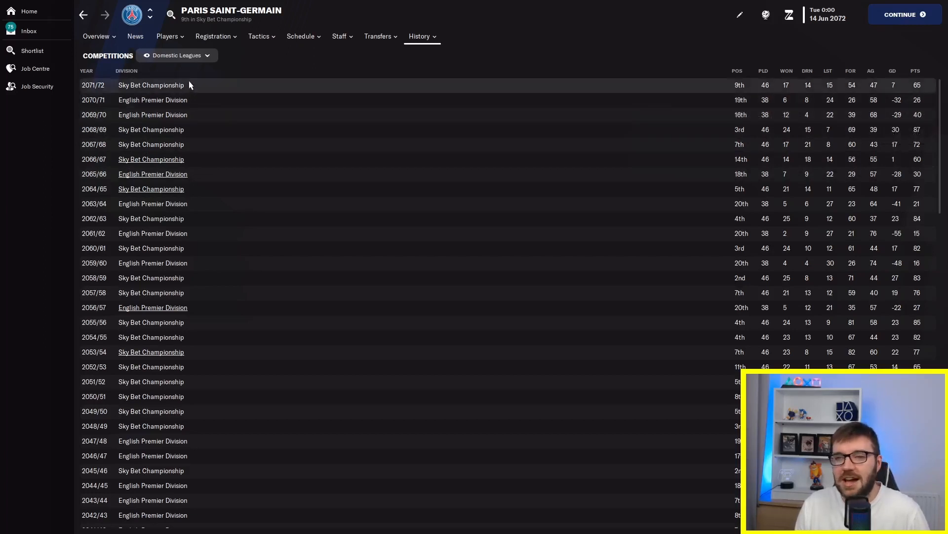
Return to PSG's overview and open the England nation profile
{"action": "left_click", "coordinate": [96, 36]}
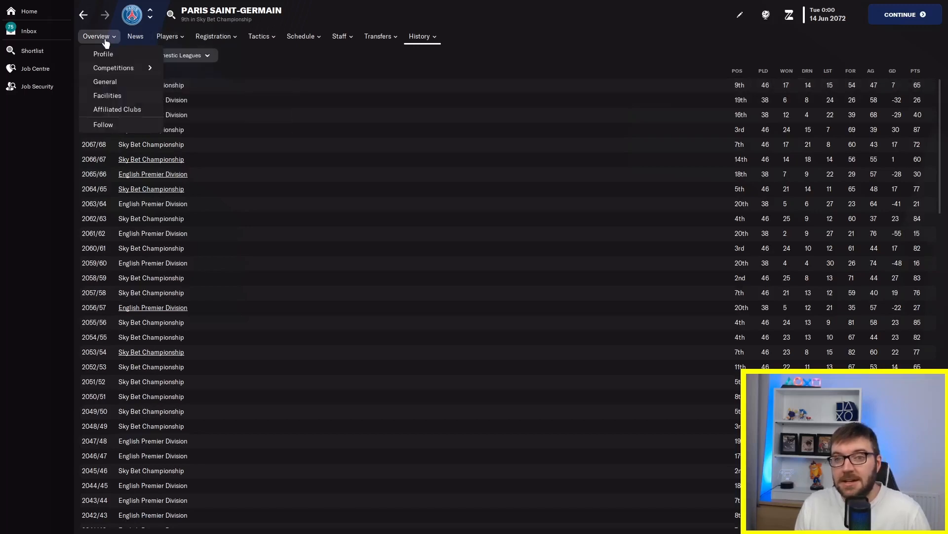
{"action": "left_click", "coordinate": [102, 53]}
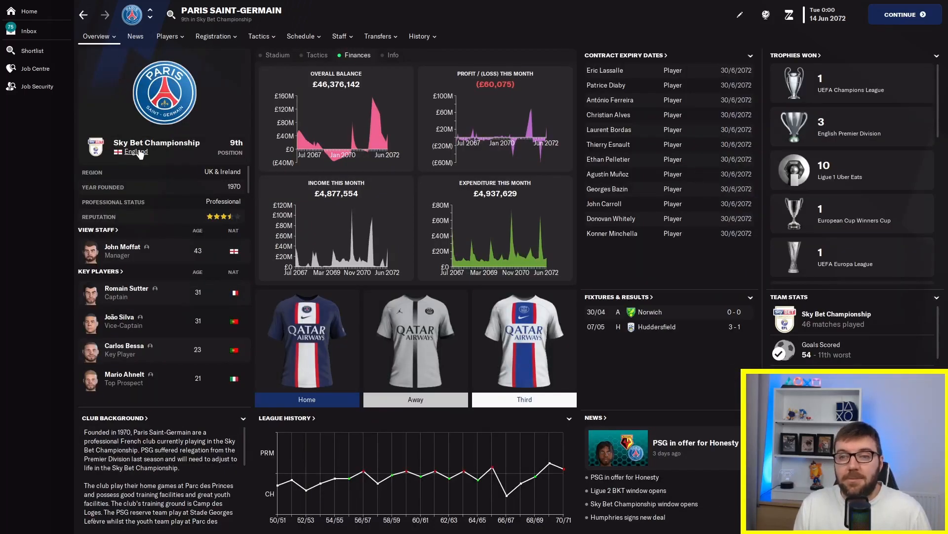
{"action": "left_click", "coordinate": [132, 152]}
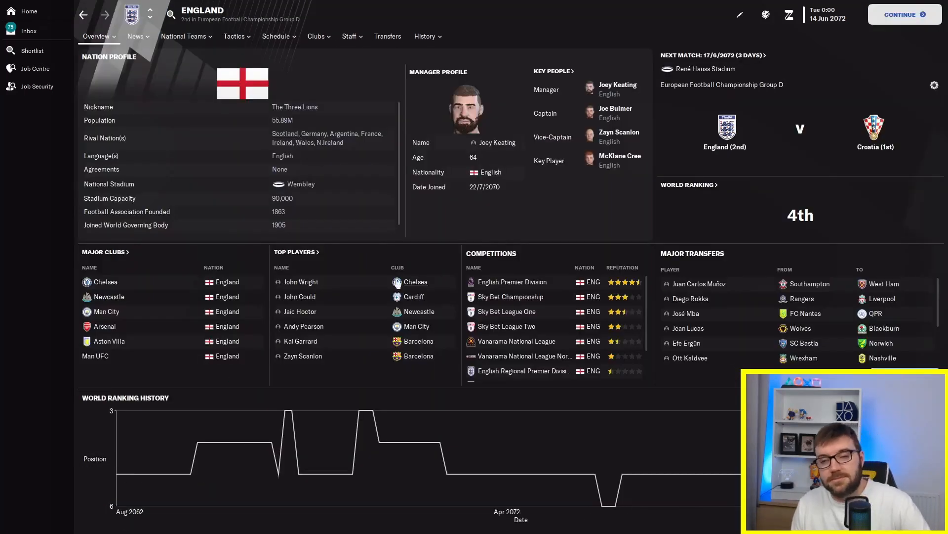
View England's past managers and show Ralph Hasenhüttl's record
{"action": "left_click", "coordinate": [425, 36]}
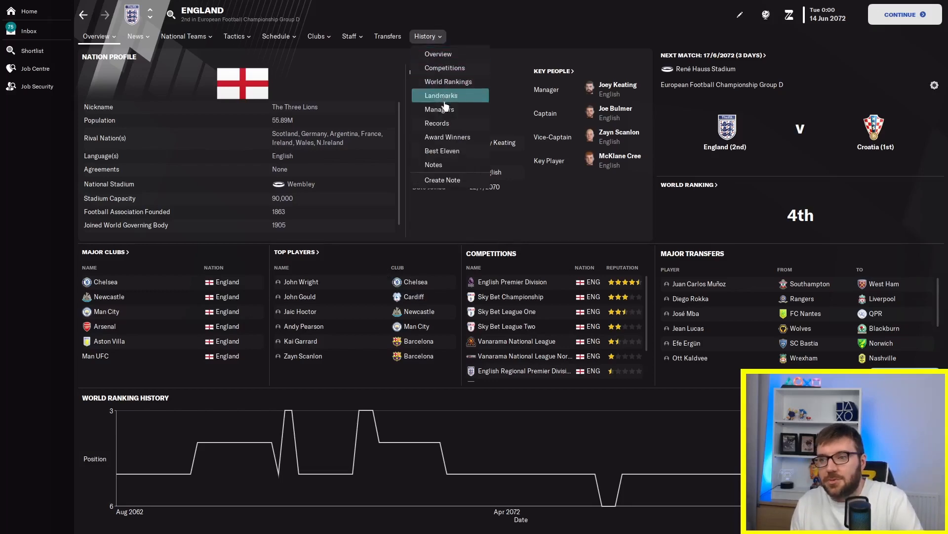
{"action": "left_click", "coordinate": [438, 109]}
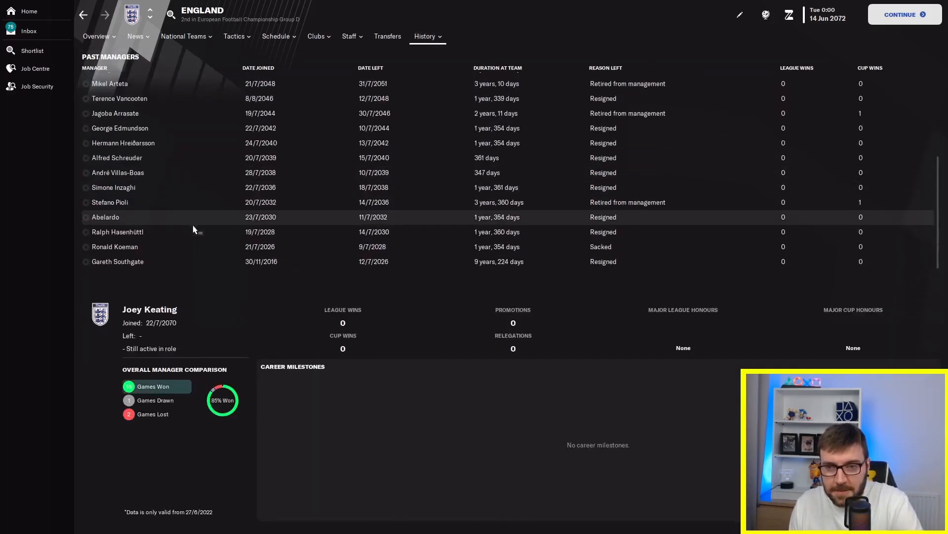
{"action": "mouse_move", "coordinate": [115, 246]}
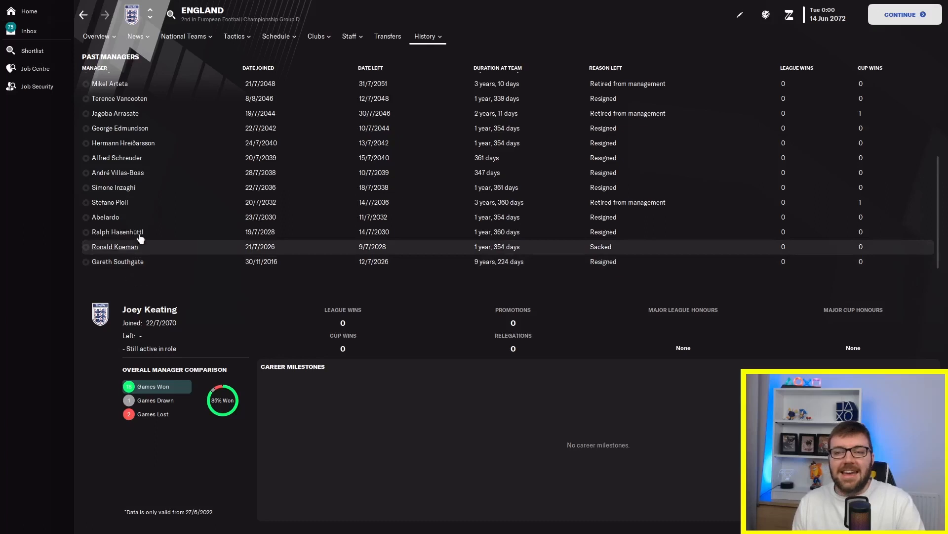
{"action": "left_click", "coordinate": [118, 231]}
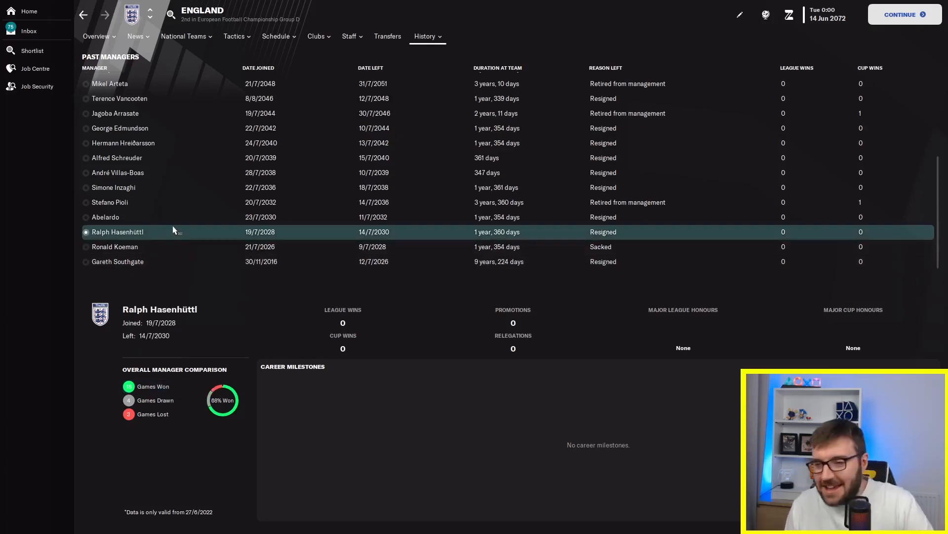
{"action": "mouse_move", "coordinate": [492, 244]}
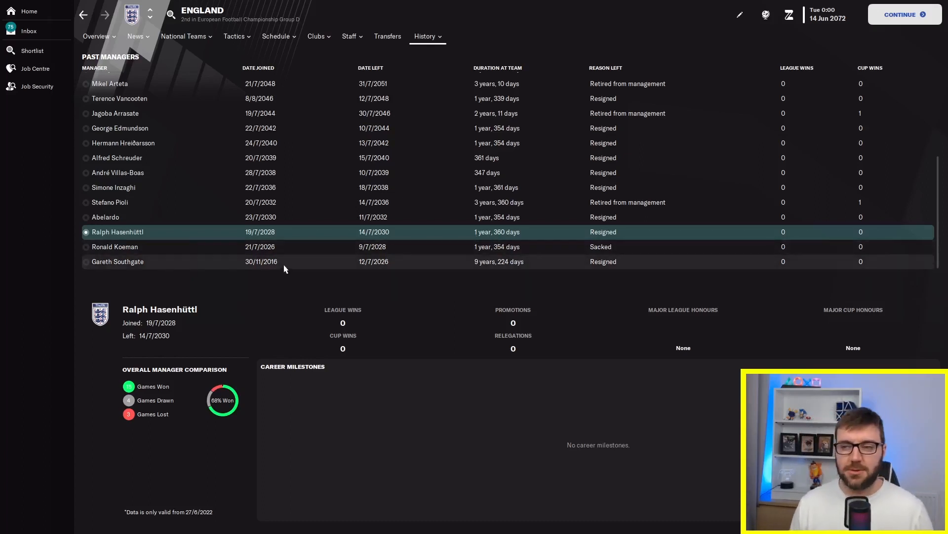
{"action": "mouse_move", "coordinate": [204, 293]}
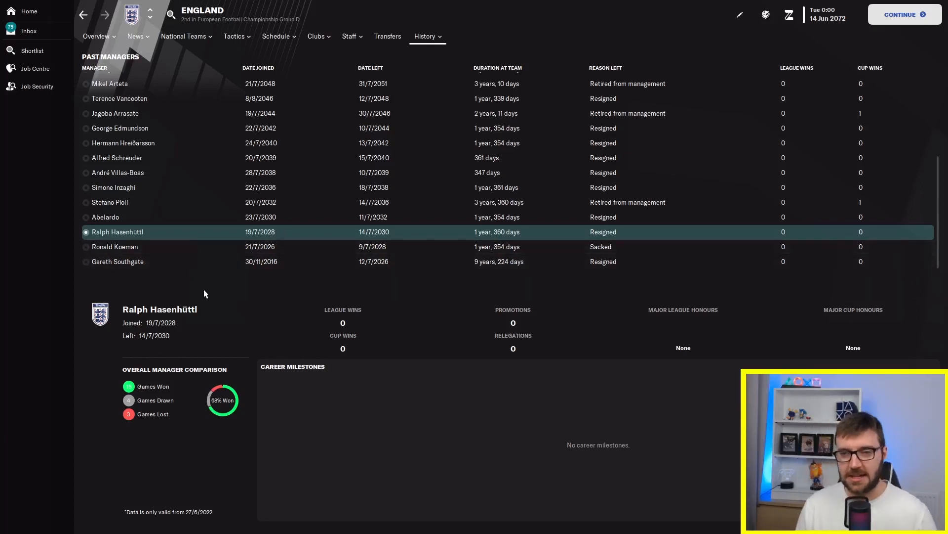
{"action": "mouse_move", "coordinate": [201, 293]}
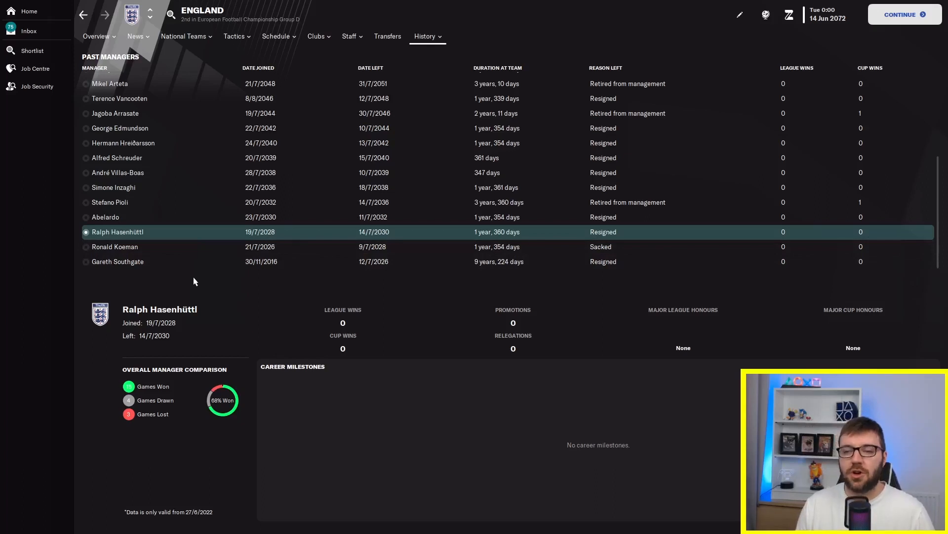
{"action": "mouse_move", "coordinate": [165, 254]}
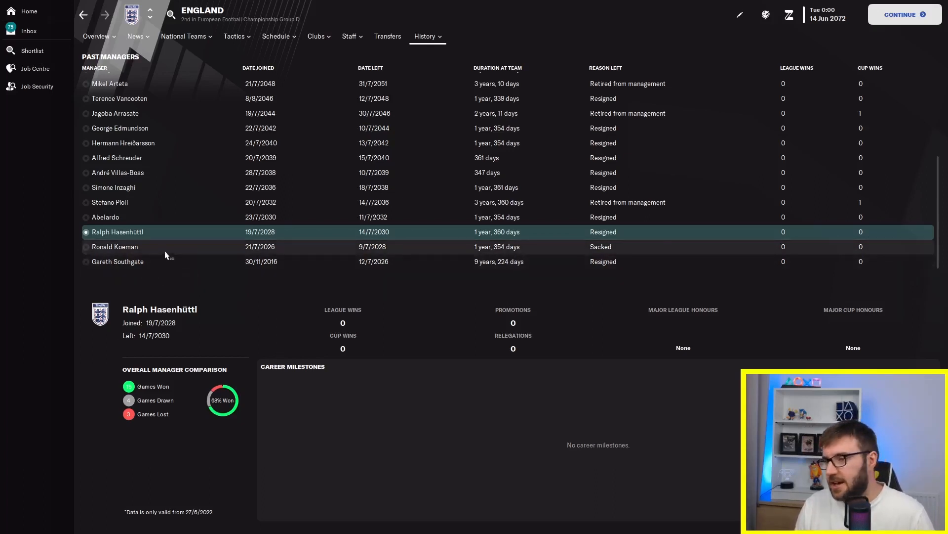
{"action": "mouse_move", "coordinate": [862, 202]}
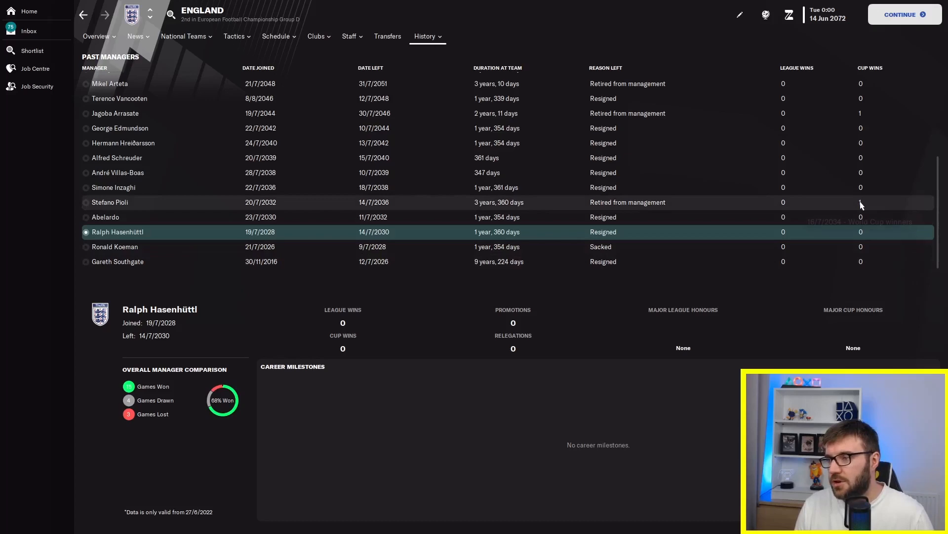
{"action": "mouse_move", "coordinate": [860, 202]}
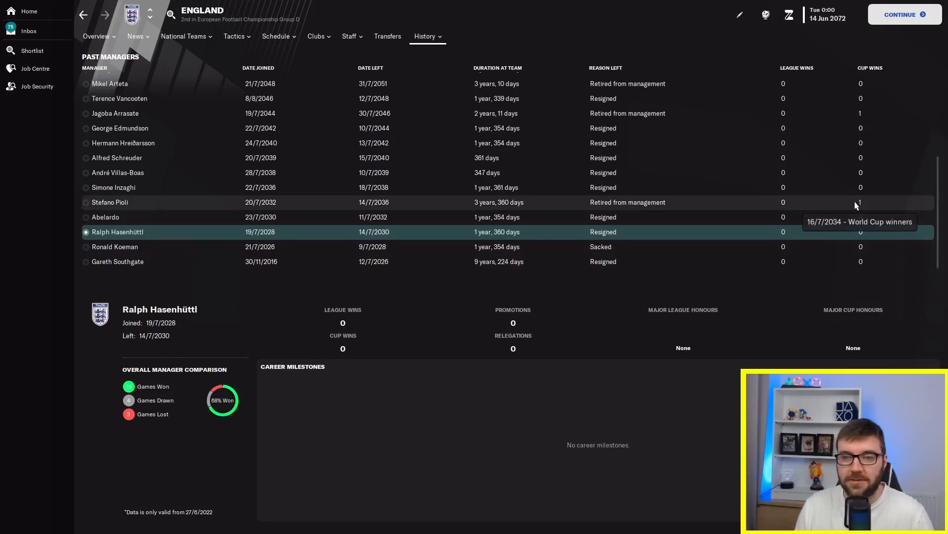
Show Stefano Pioli's World Cup-winning record, then England's competition honours by year
{"action": "left_click", "coordinate": [109, 202]}
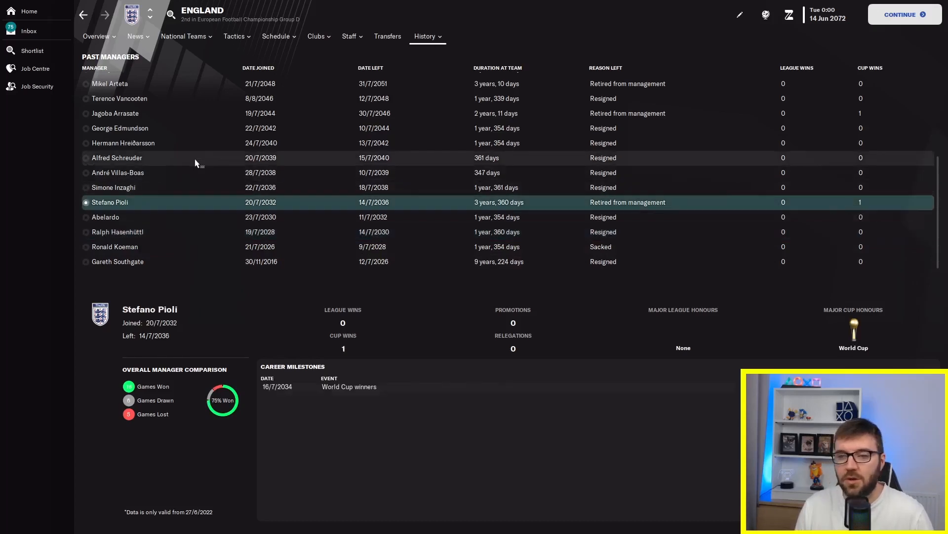
{"action": "left_click", "coordinate": [109, 202]}
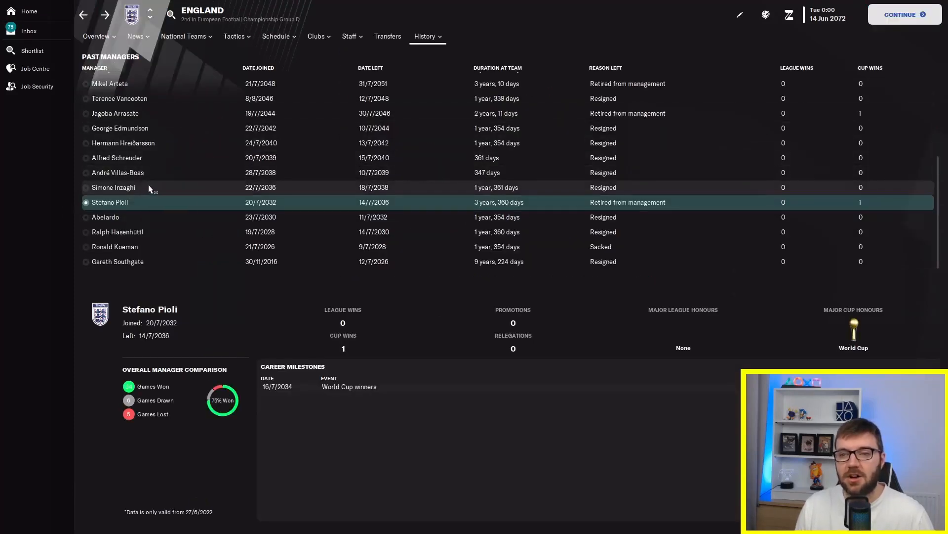
{"action": "mouse_move", "coordinate": [151, 175]}
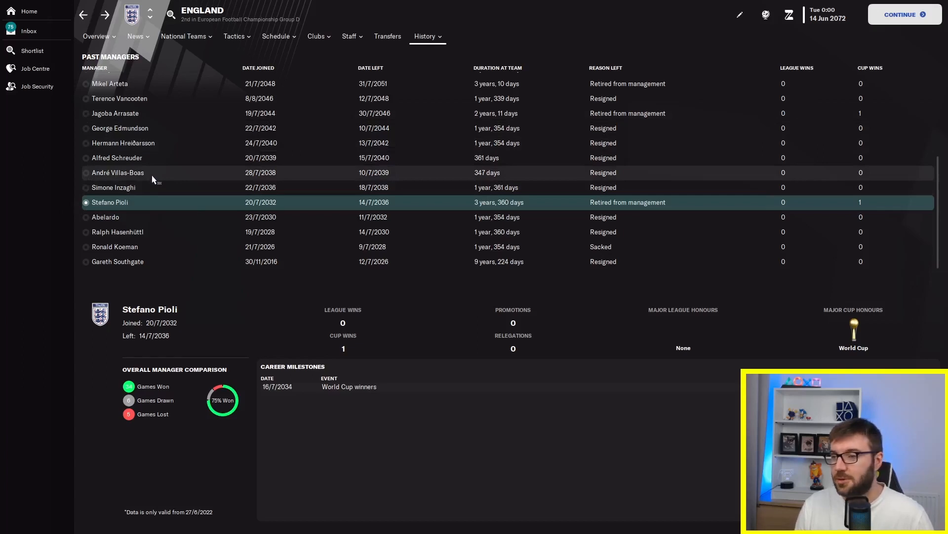
{"action": "mouse_move", "coordinate": [140, 83]}
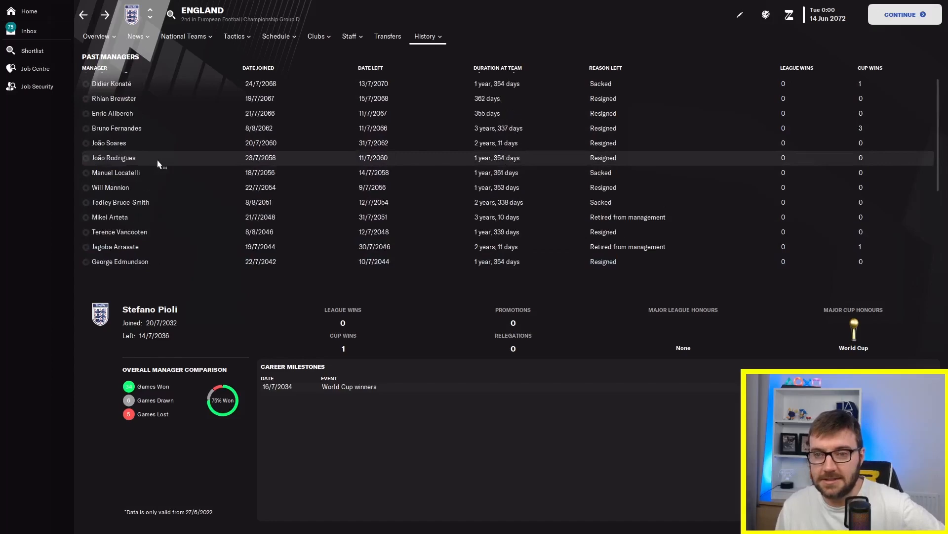
{"action": "left_click", "coordinate": [116, 128]}
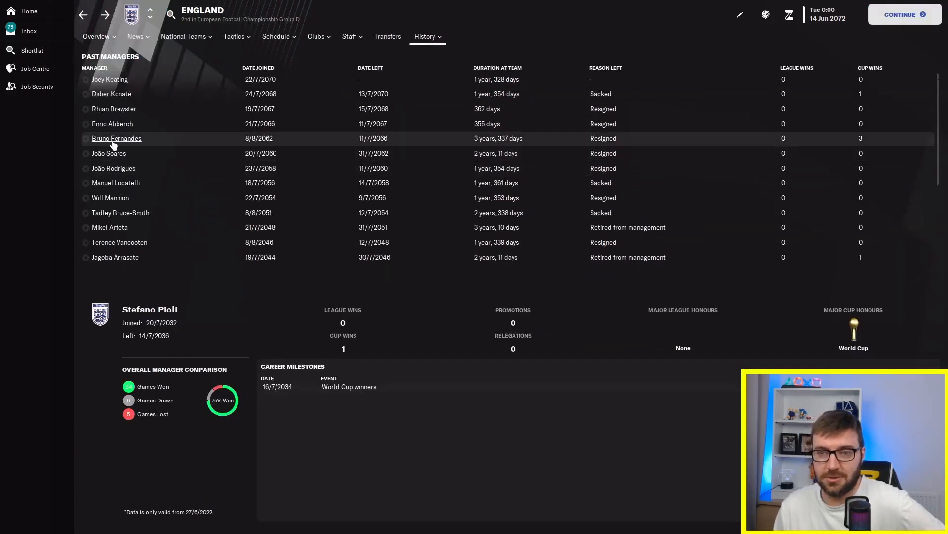
{"action": "mouse_move", "coordinate": [309, 99]}
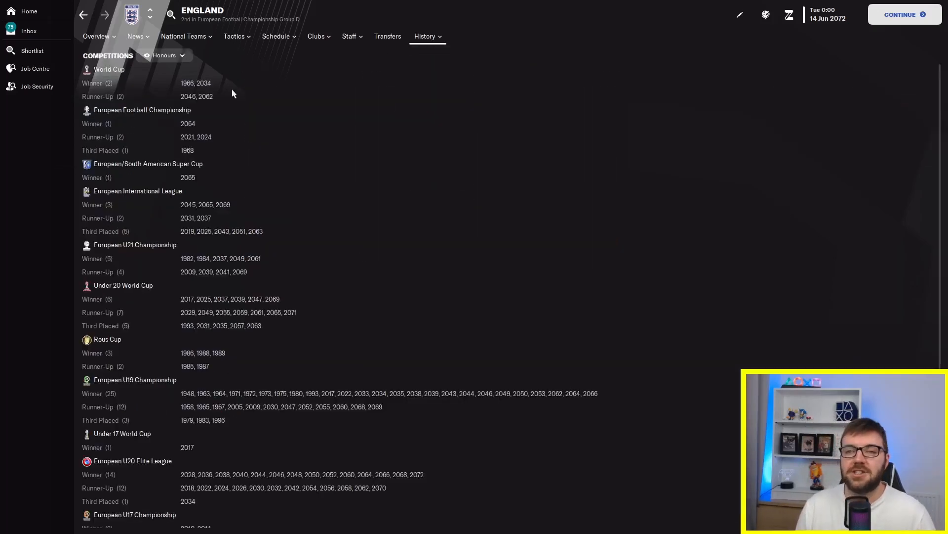
Show England's honours overview, then the European Football Championship's past winners
{"action": "left_click", "coordinate": [163, 55]}
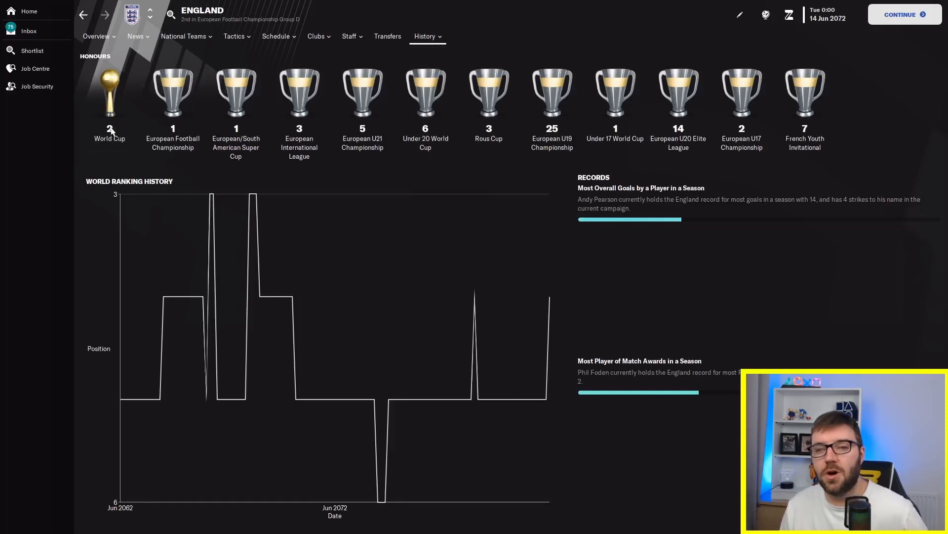
{"action": "mouse_move", "coordinate": [174, 131]}
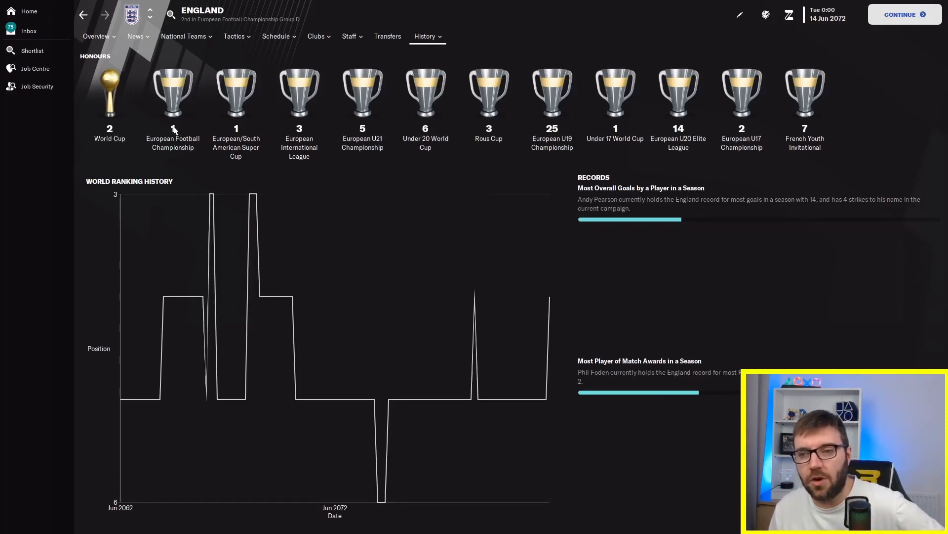
{"action": "mouse_move", "coordinate": [172, 142]}
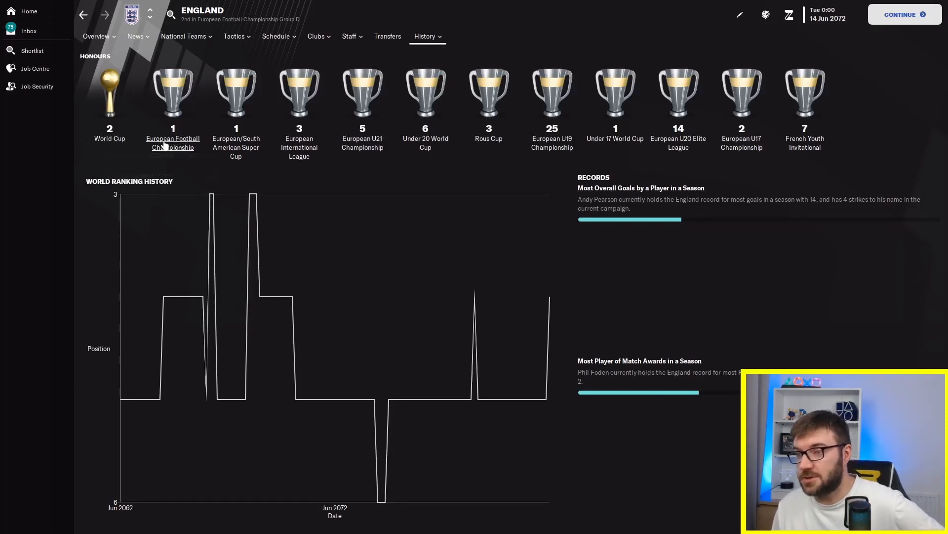
{"action": "left_click", "coordinate": [172, 142]}
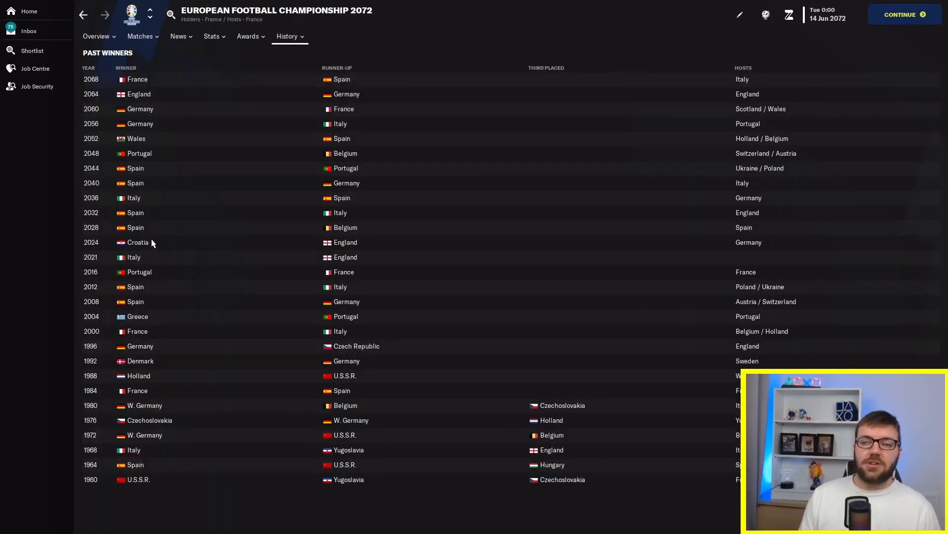
{"action": "mouse_move", "coordinate": [357, 213]}
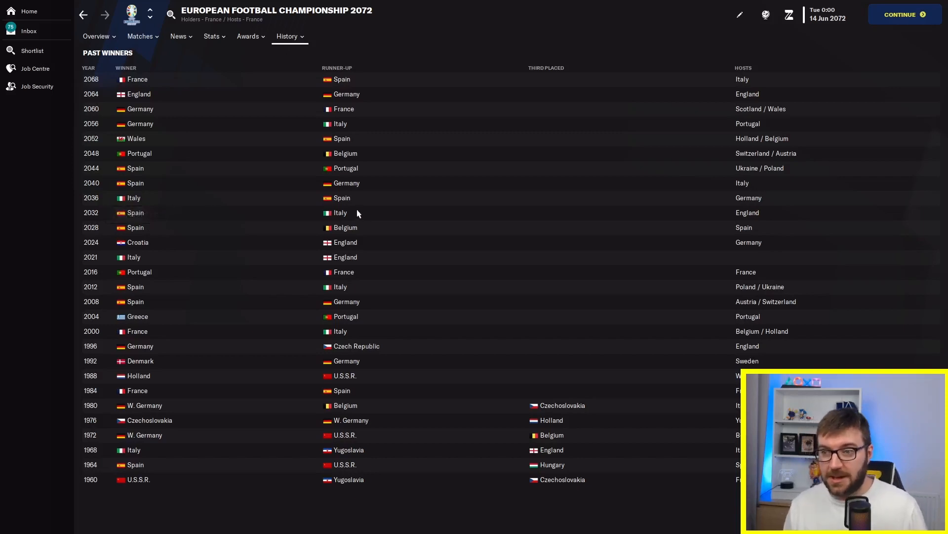
{"action": "mouse_move", "coordinate": [145, 182]}
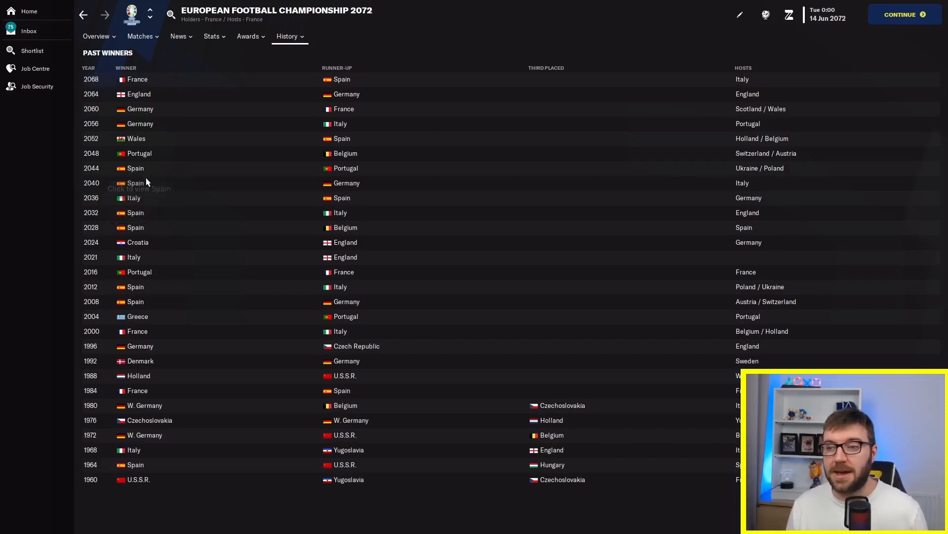
{"action": "mouse_move", "coordinate": [134, 227]}
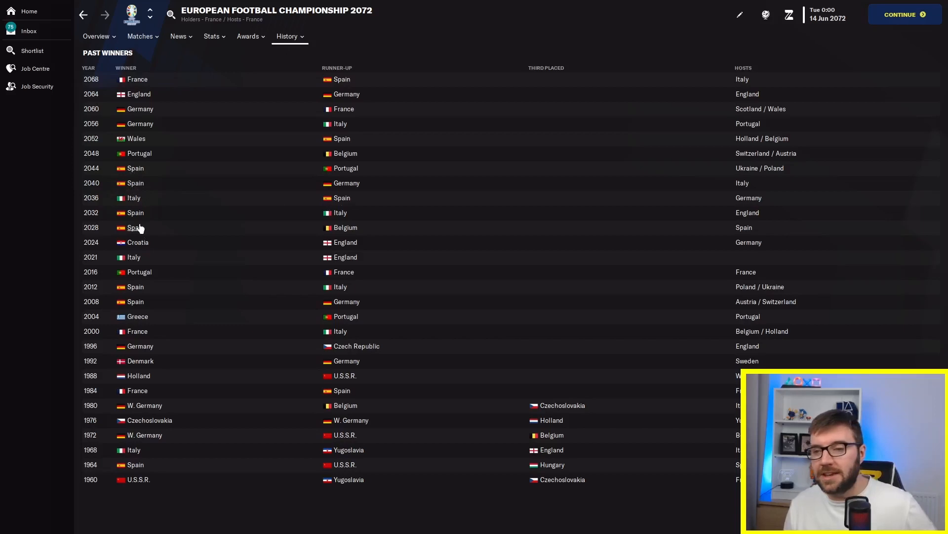
{"action": "mouse_move", "coordinate": [139, 153]}
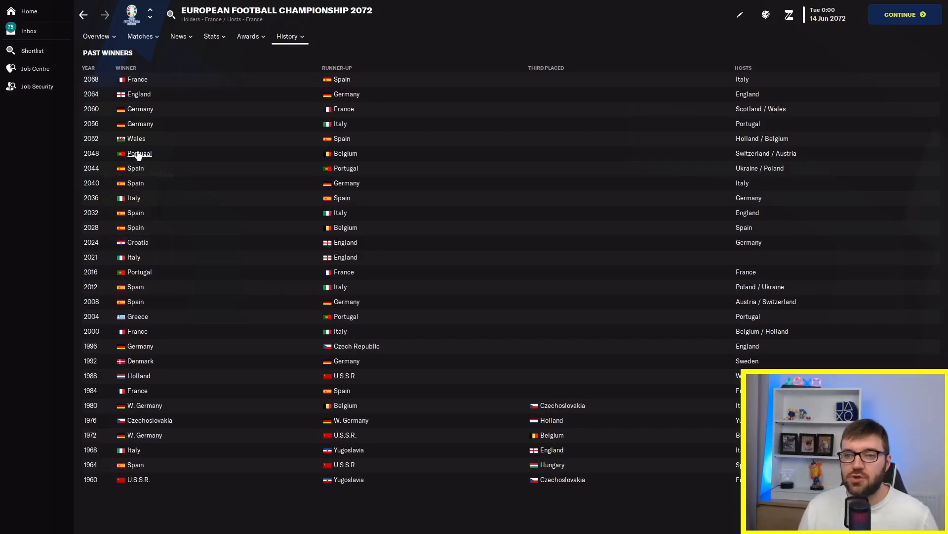
{"action": "mouse_move", "coordinate": [133, 138]}
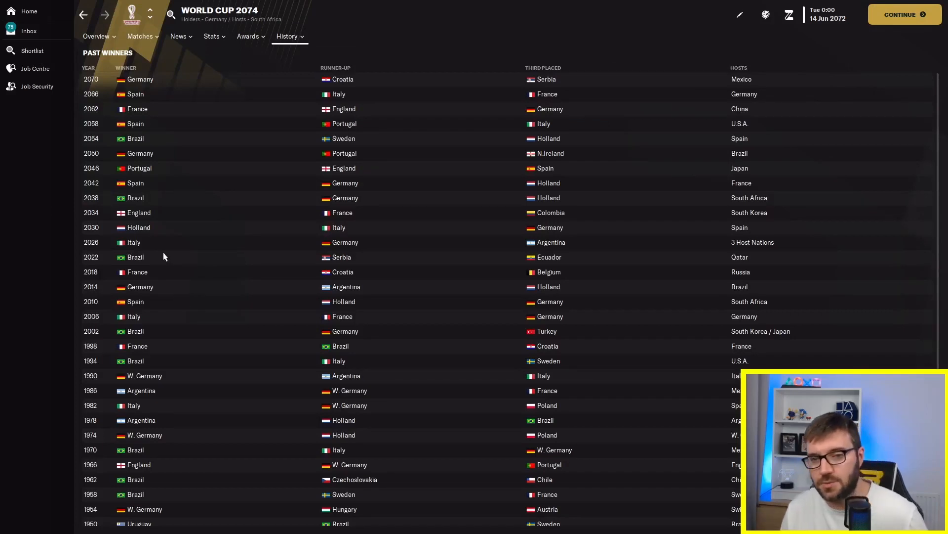
{"action": "mouse_move", "coordinate": [151, 258]}
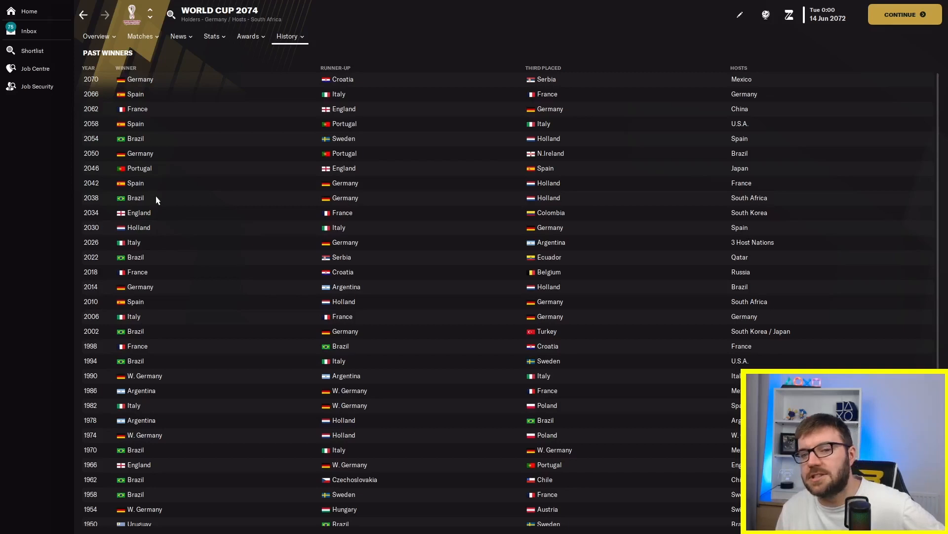
{"action": "mouse_move", "coordinate": [158, 158]}
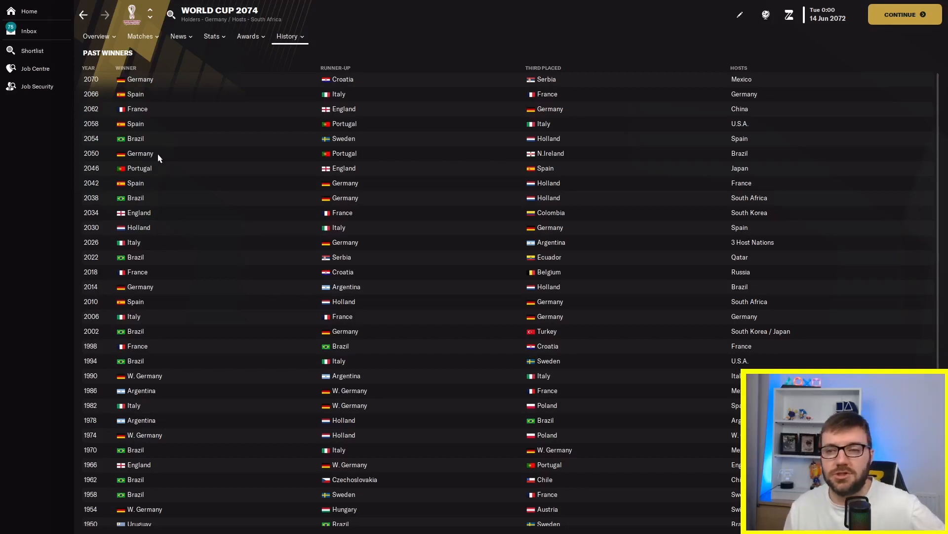
{"action": "mouse_move", "coordinate": [161, 104]}
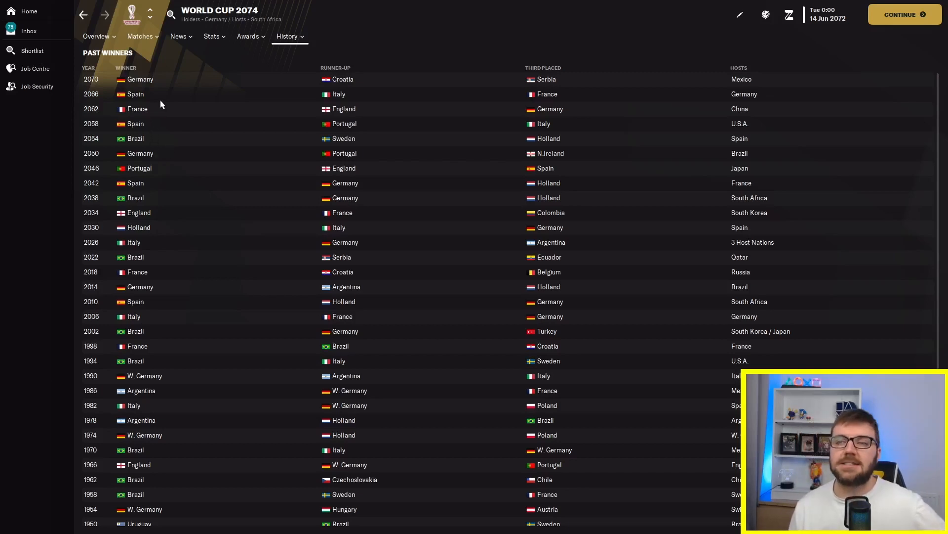